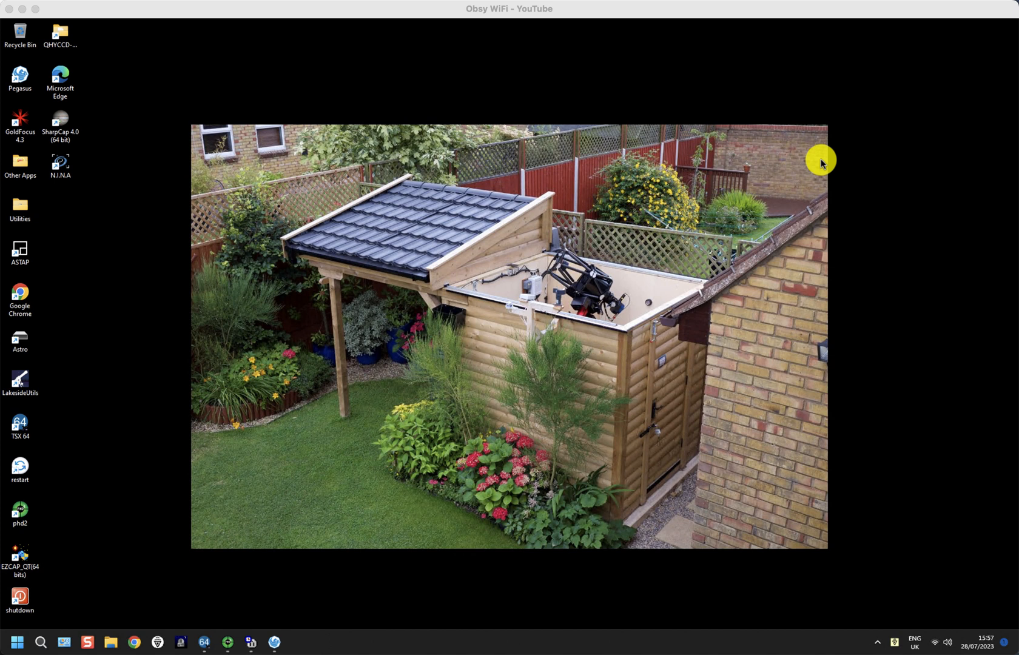
mouse_move(817, 156)
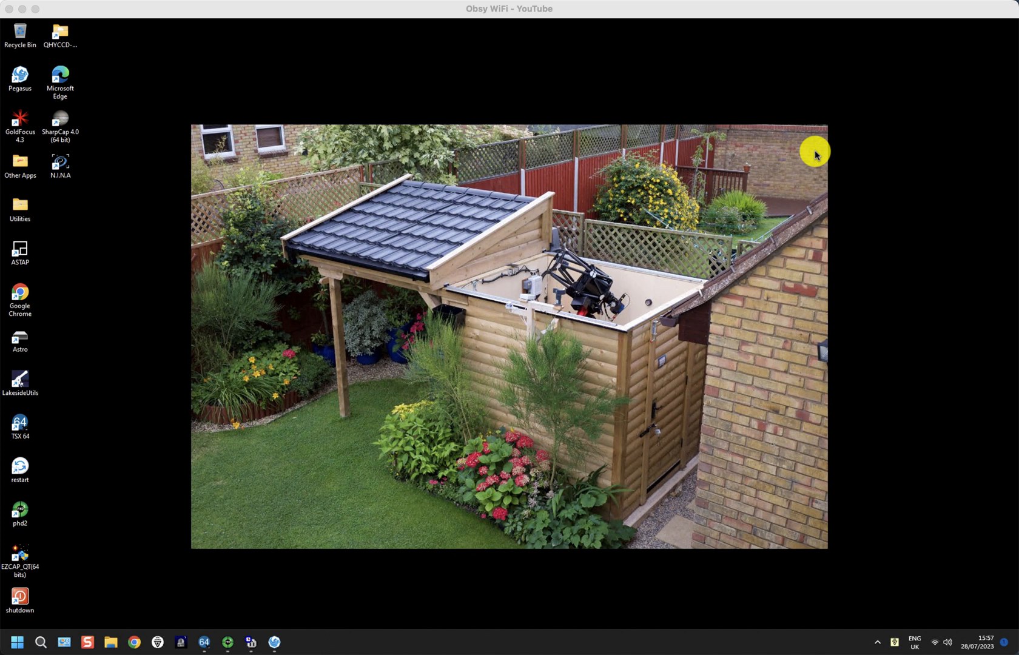
mouse_move(603, 272)
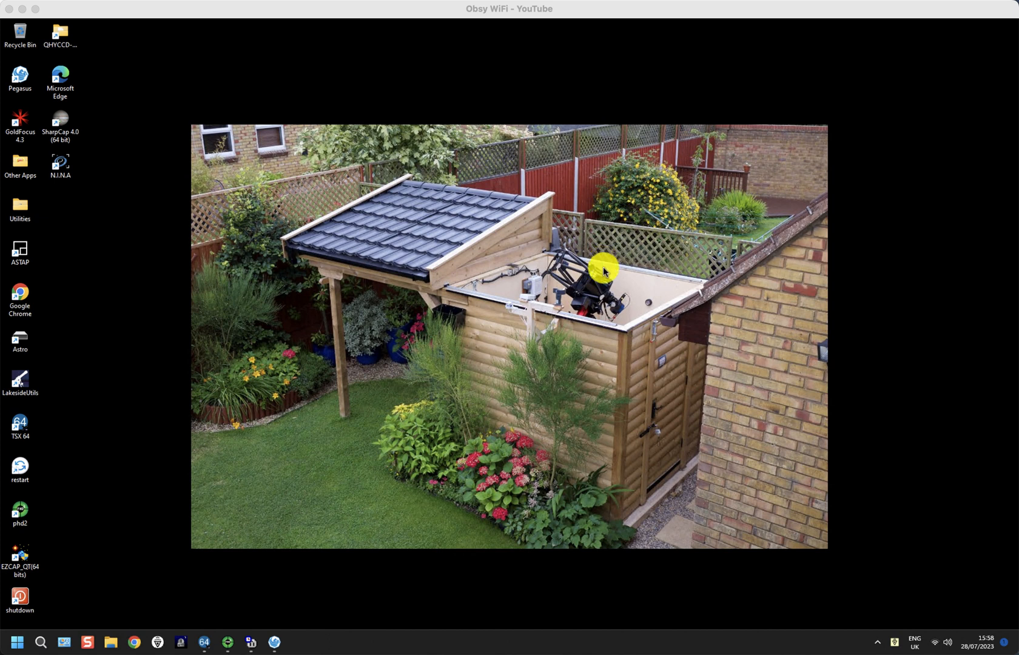
mouse_move(670, 318)
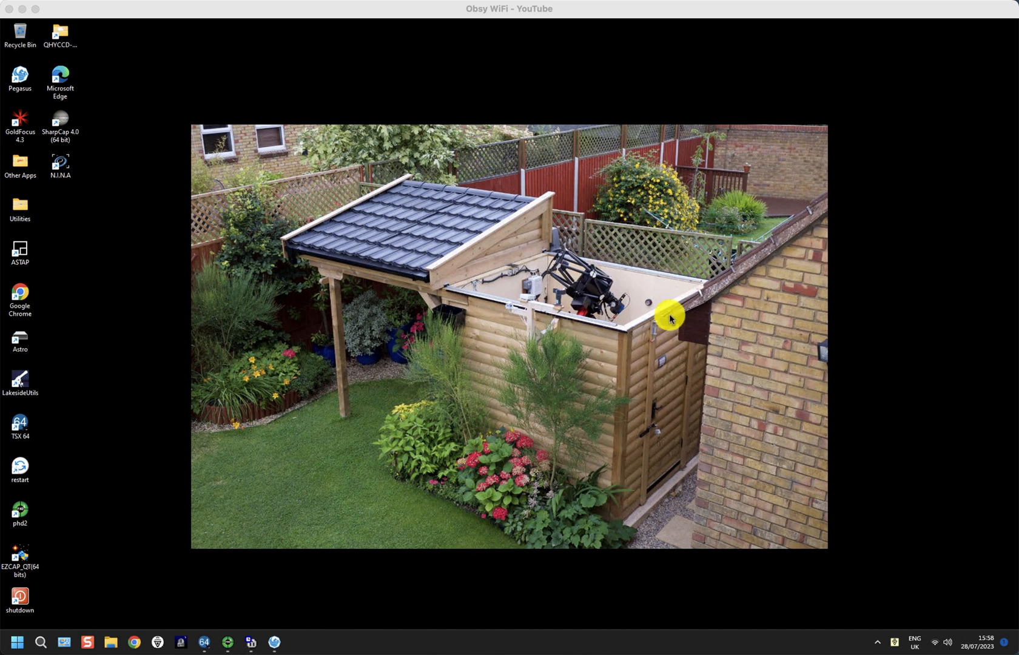
mouse_move(491, 293)
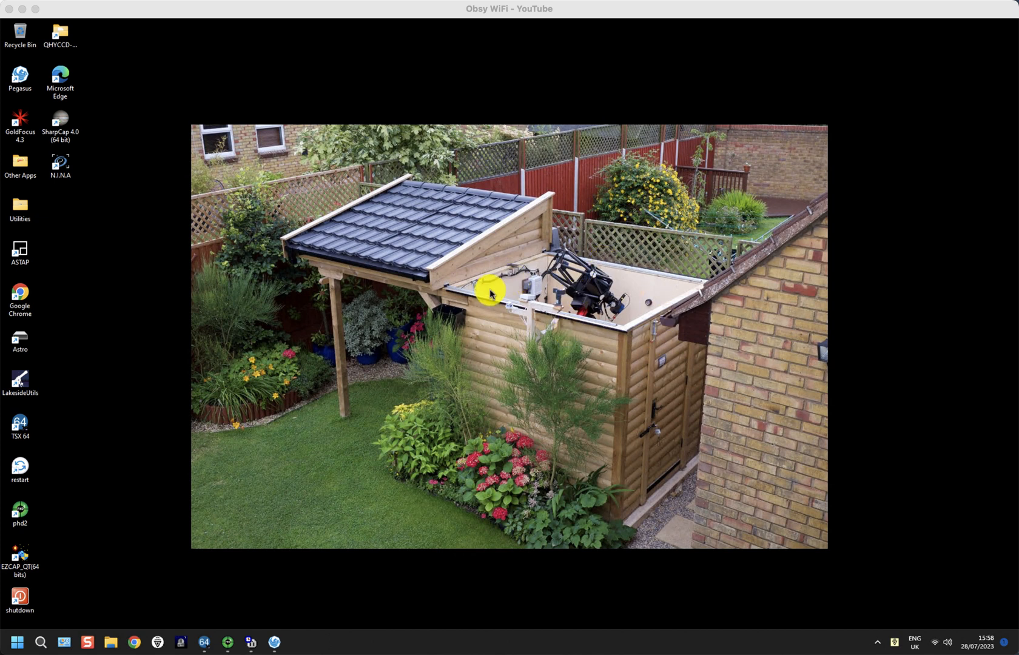
mouse_move(513, 273)
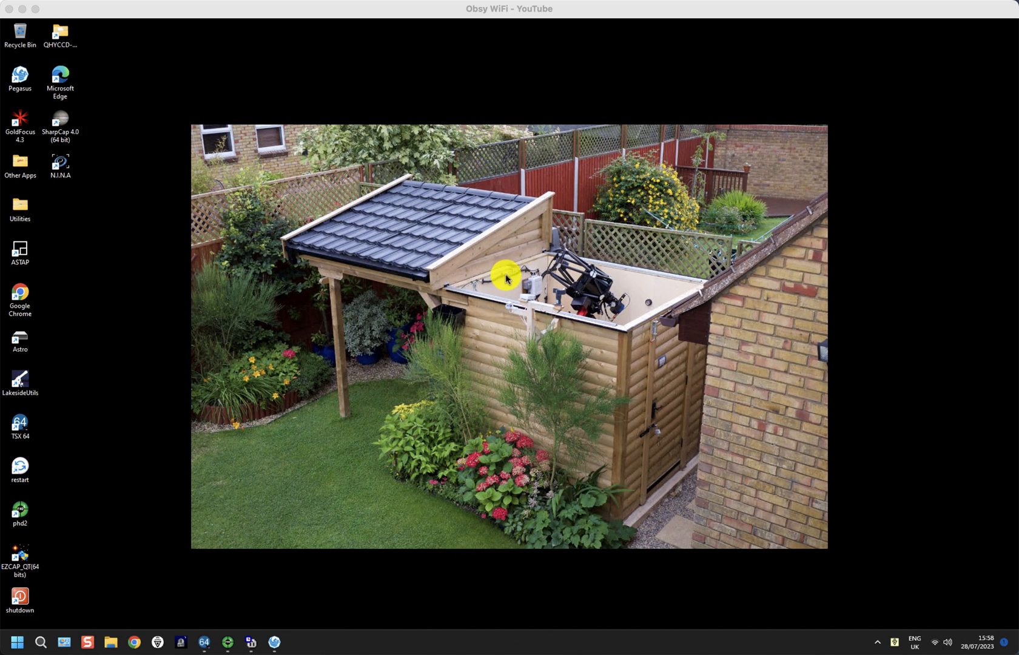
mouse_move(512, 343)
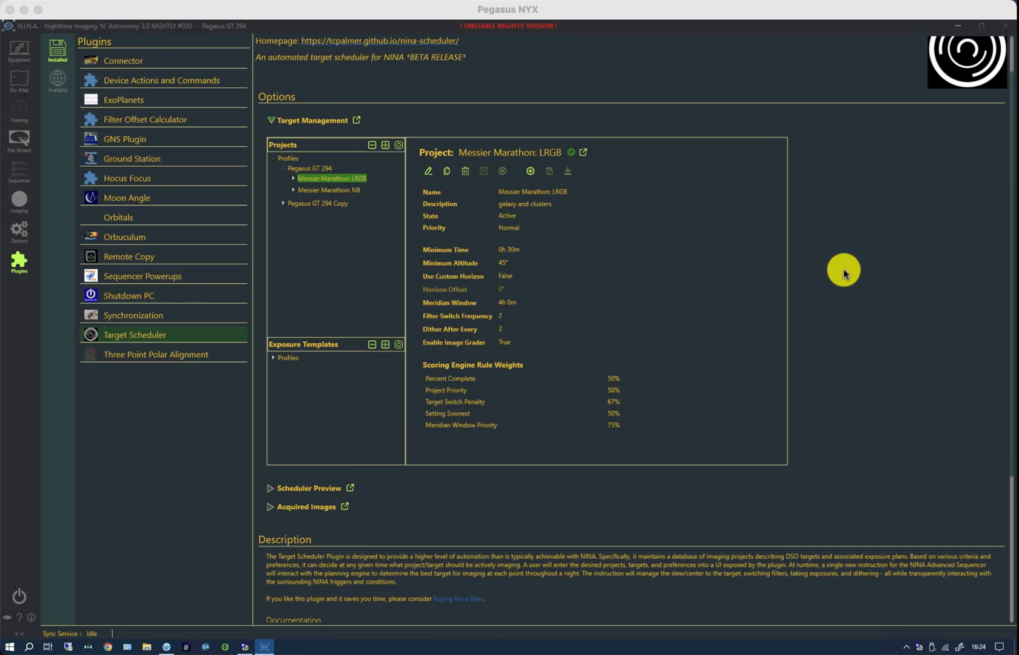
mouse_move(532, 318)
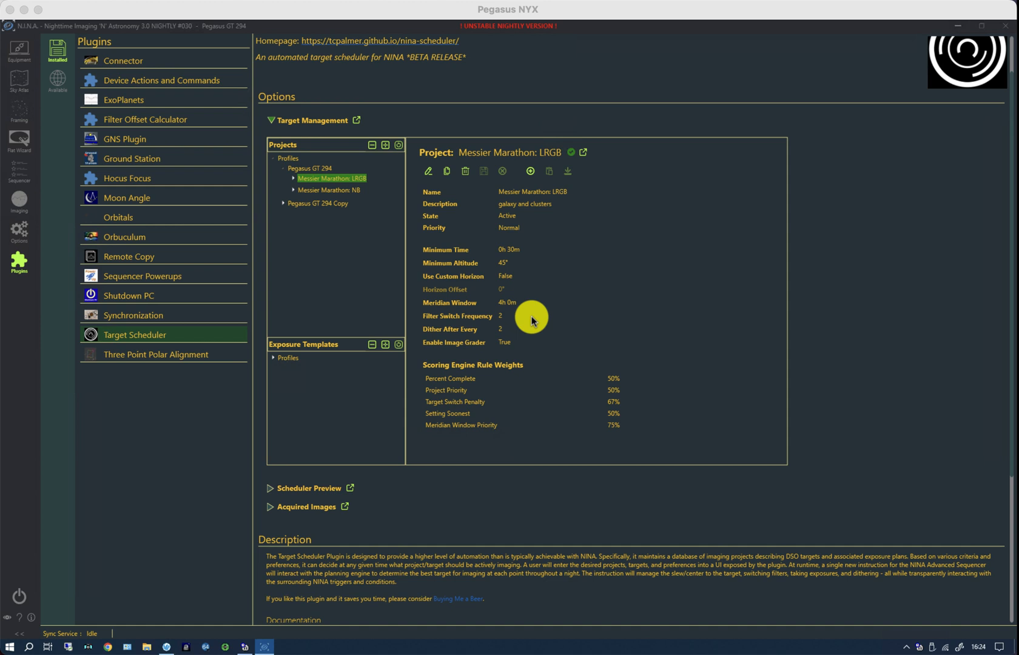
mouse_move(477, 398)
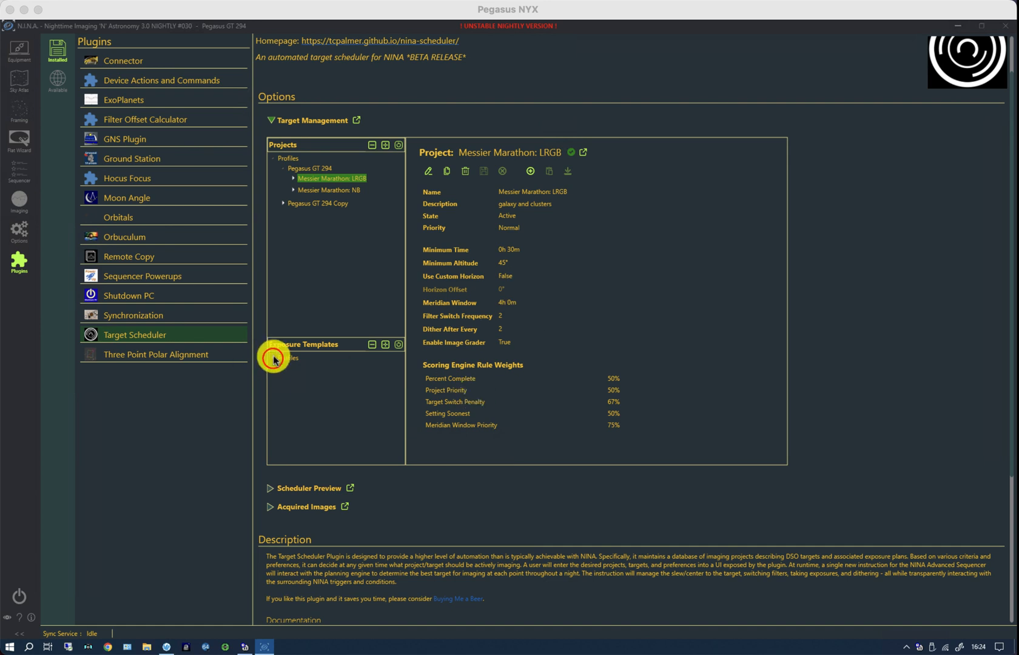
Expand the exposure template profiles and Messier Marathon: LRGB targets, then view Sequencer Powerups.
click(271, 358)
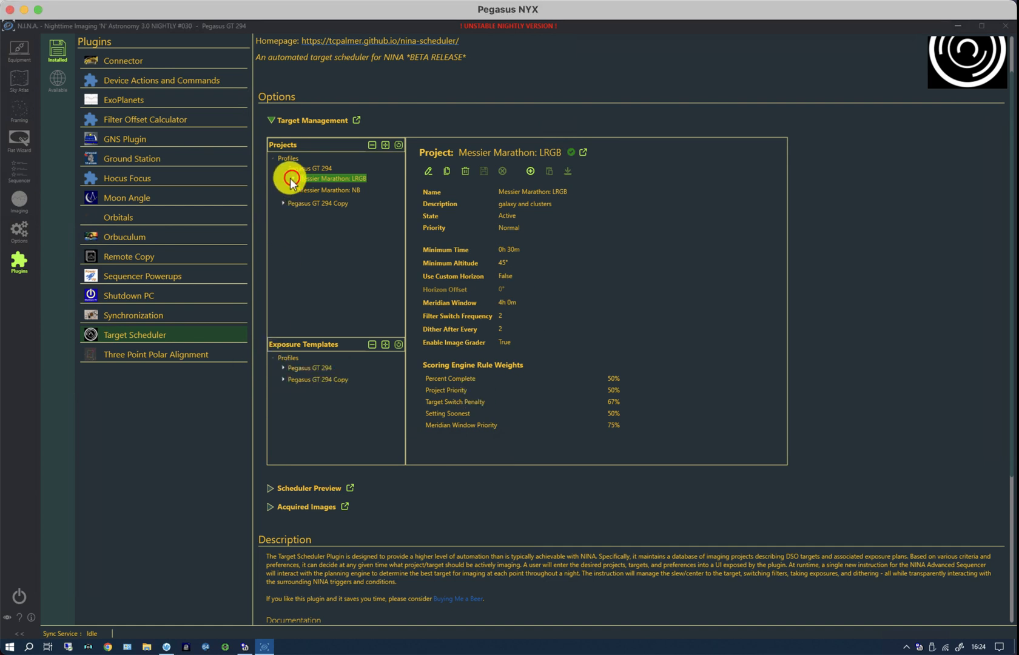
click(281, 179)
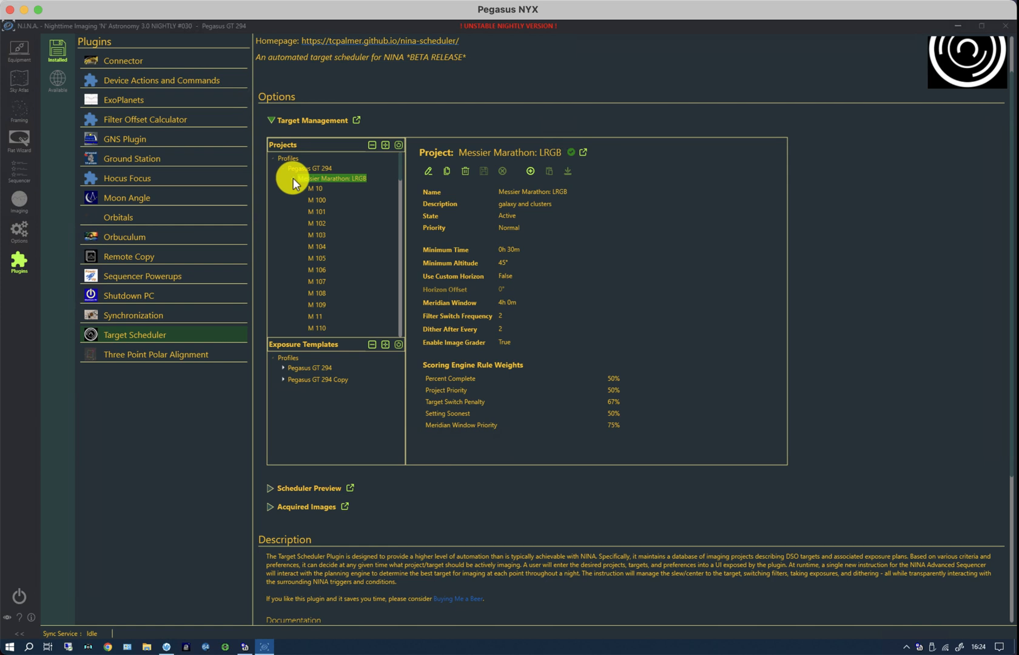
mouse_move(328, 306)
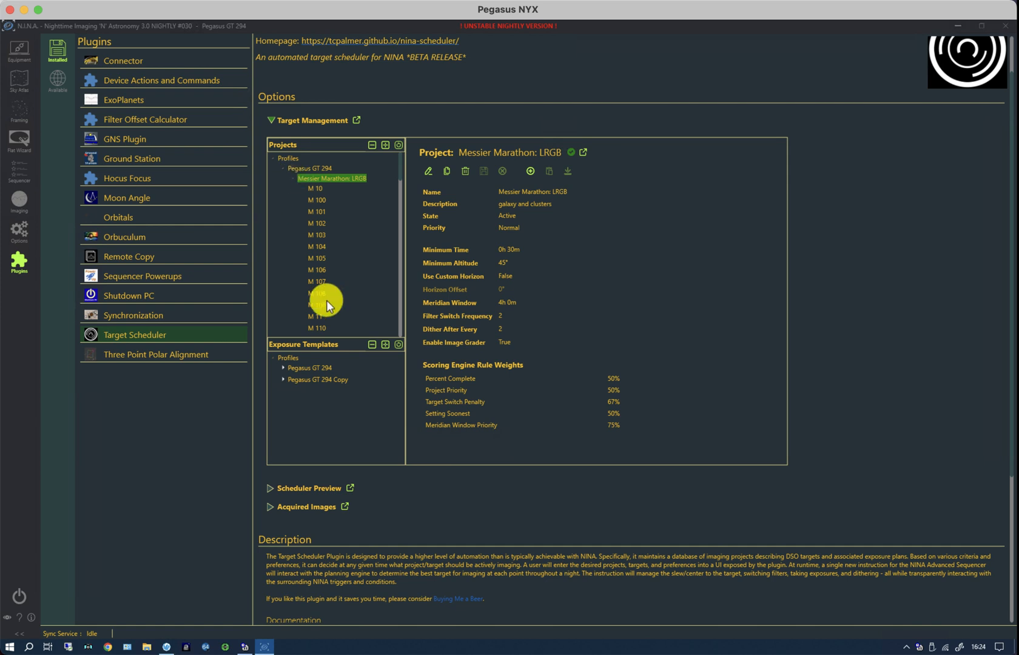
click(141, 275)
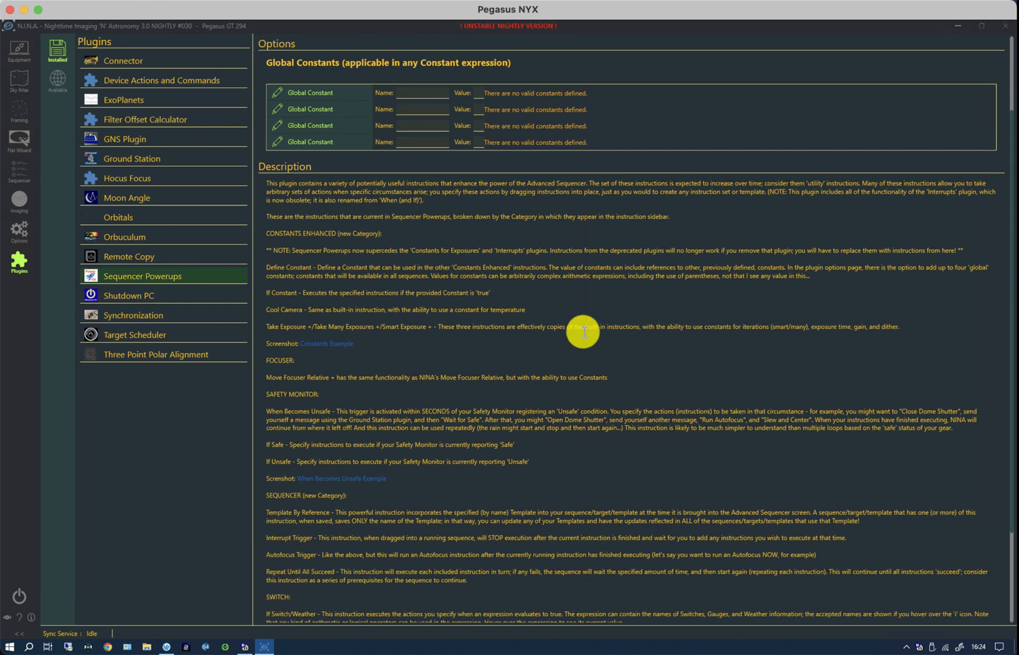
Scroll the Sequencer Powerups description, then switch to the ROR Schedule sequence.
scroll(down, 3)
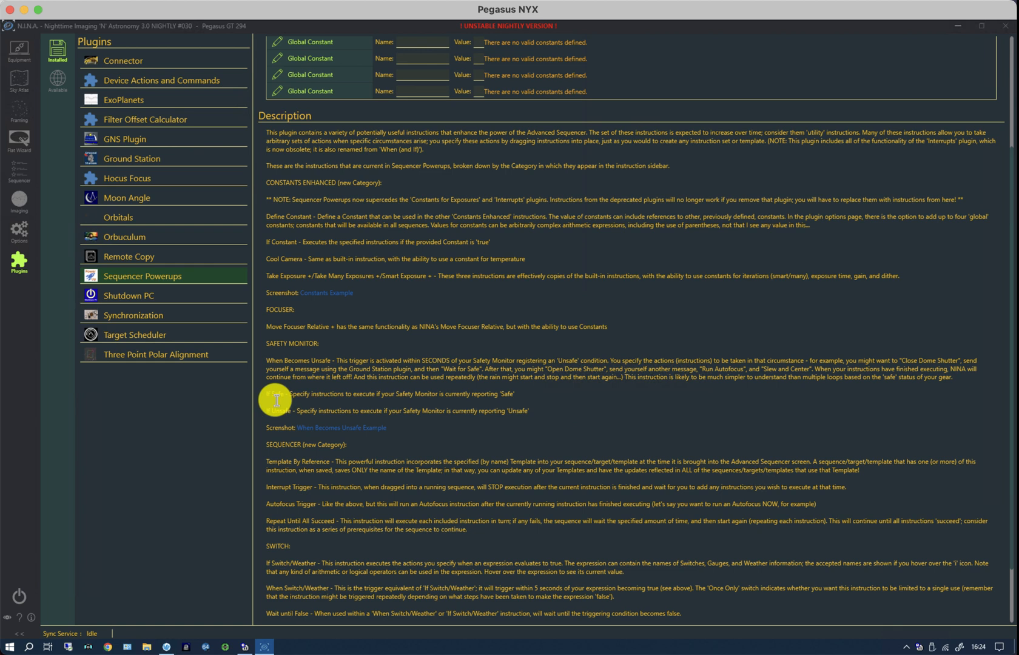
mouse_move(297, 411)
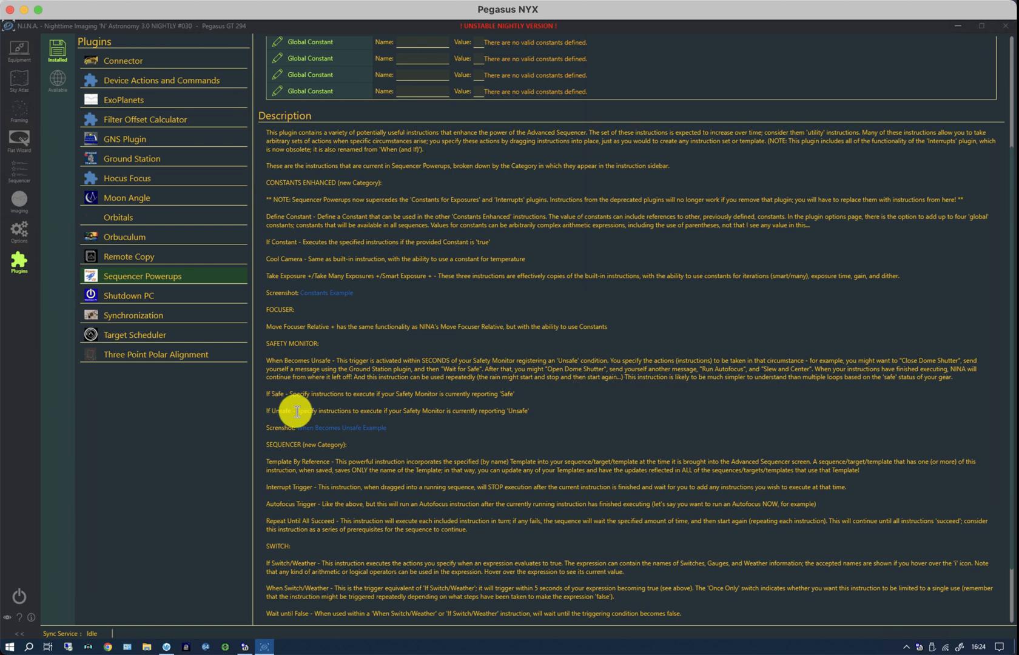
mouse_move(206, 274)
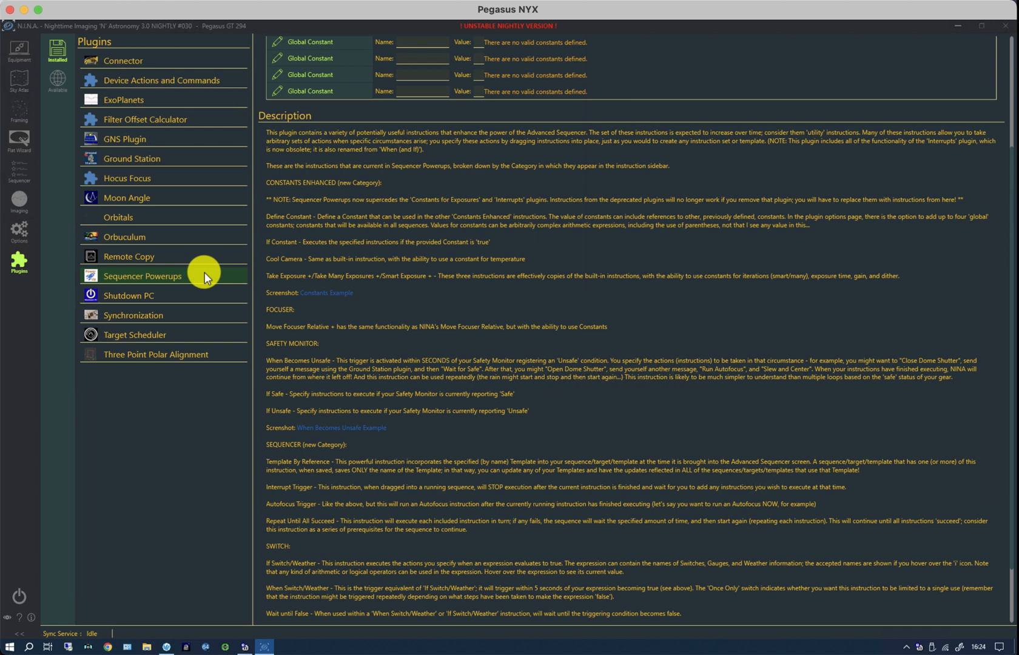
click(19, 171)
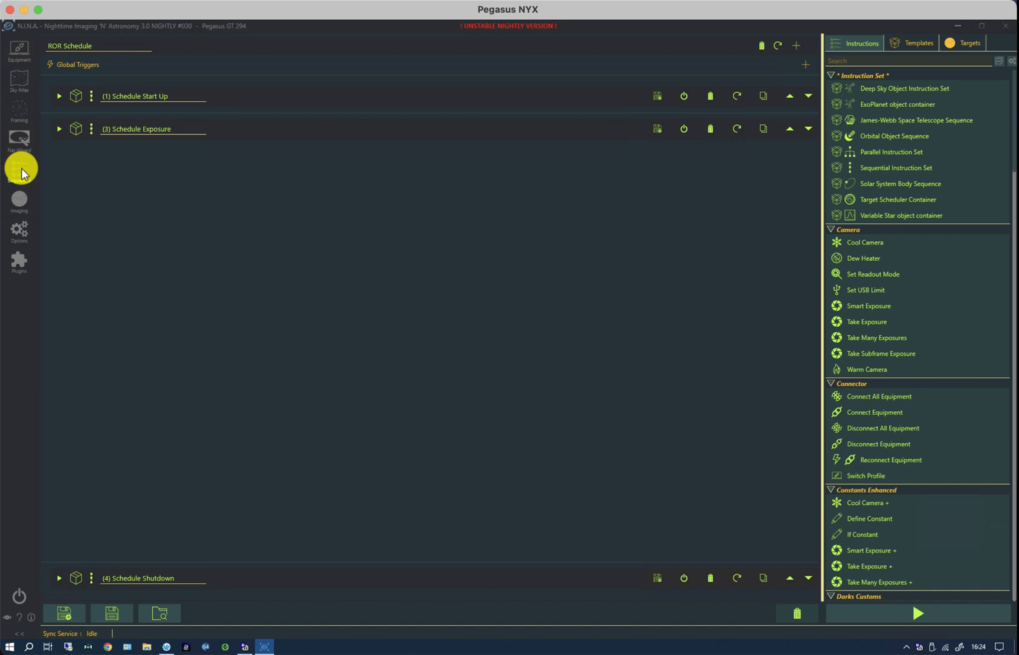
mouse_move(101, 215)
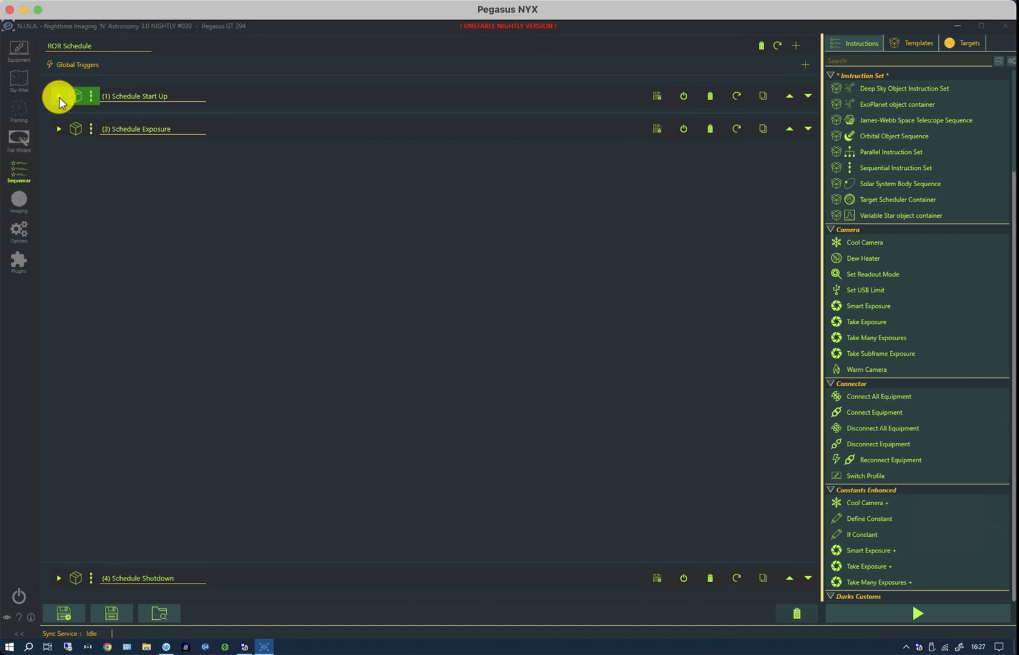
Expand Schedule Start Up and 'Cool Obsy safely until dusk', briefly viewing the unsafe-condition steps.
click(59, 95)
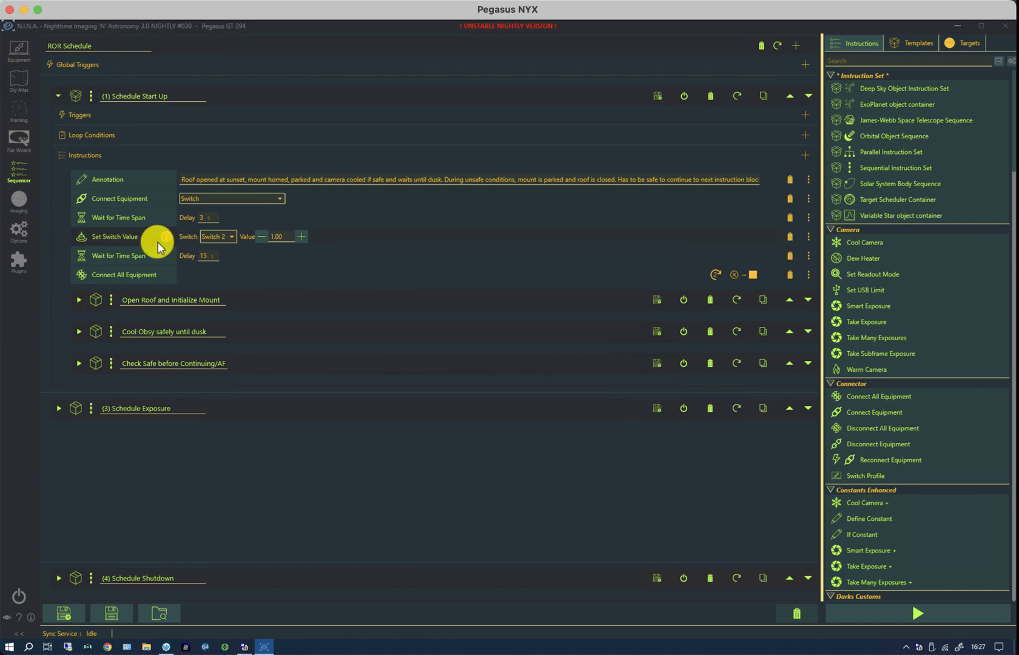
click(172, 300)
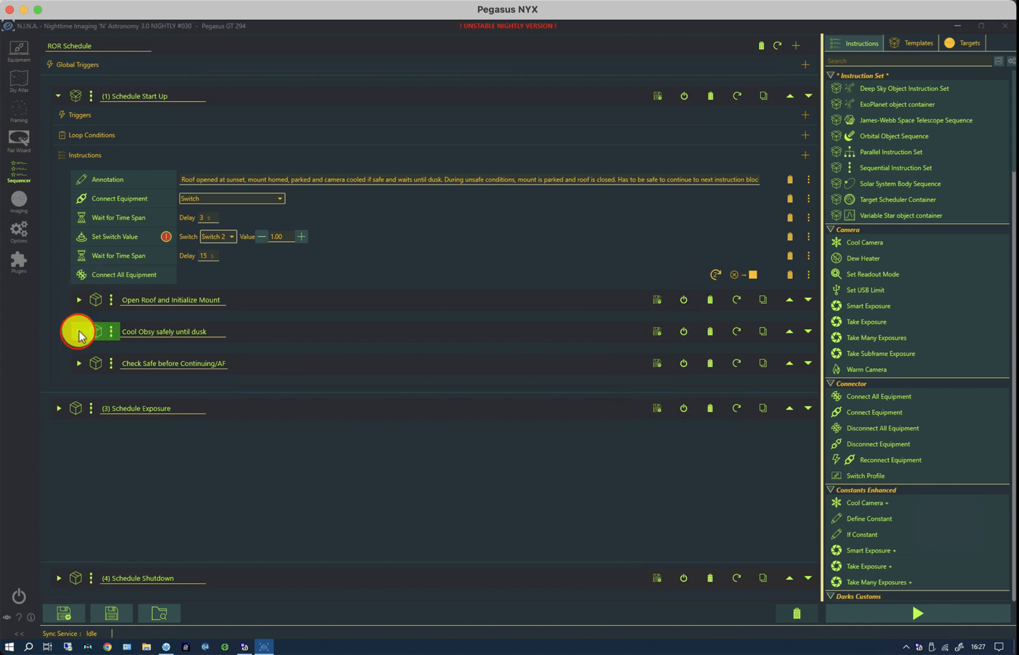
click(78, 332)
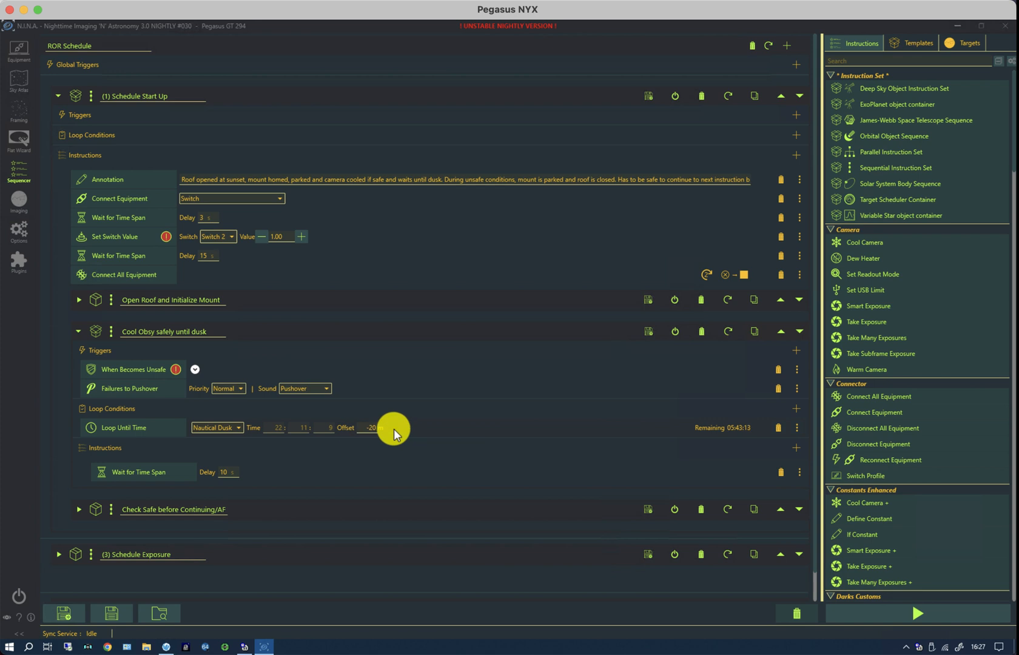
mouse_move(140, 381)
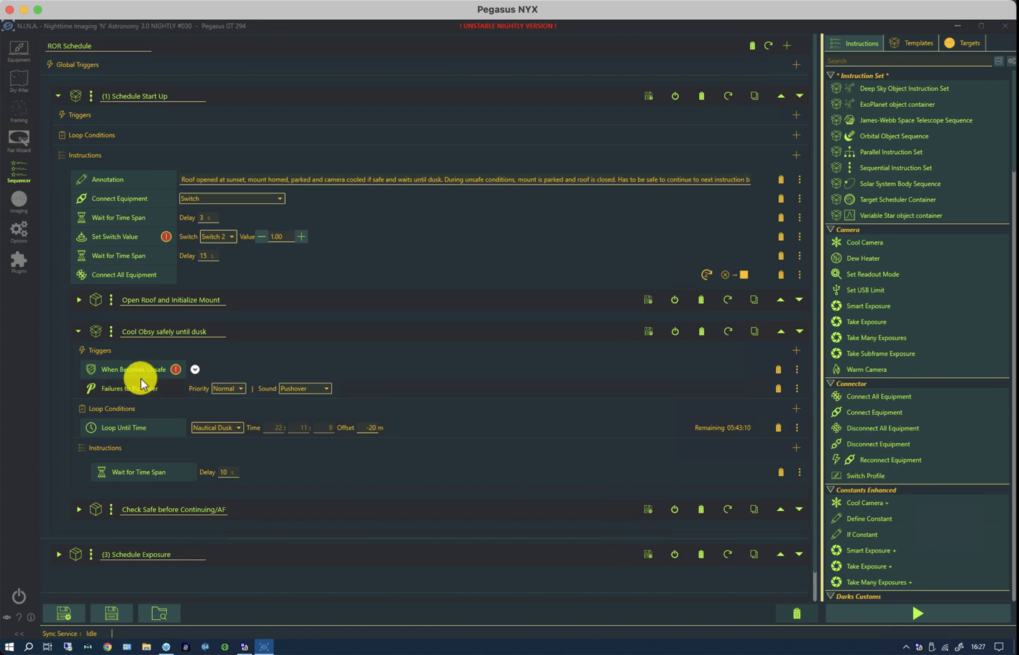
mouse_move(134, 375)
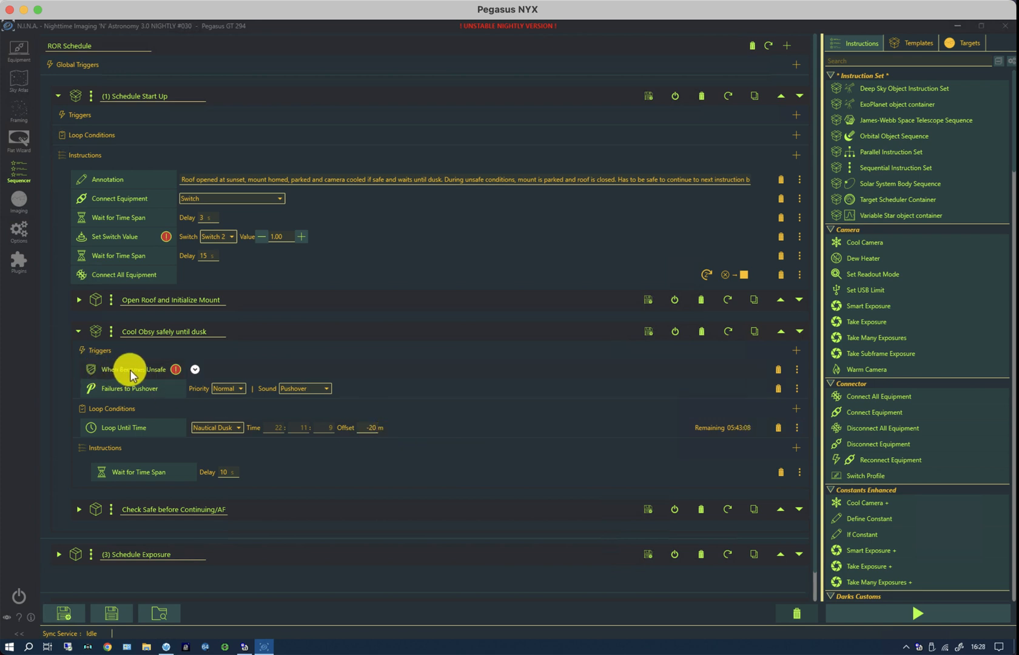
mouse_move(141, 373)
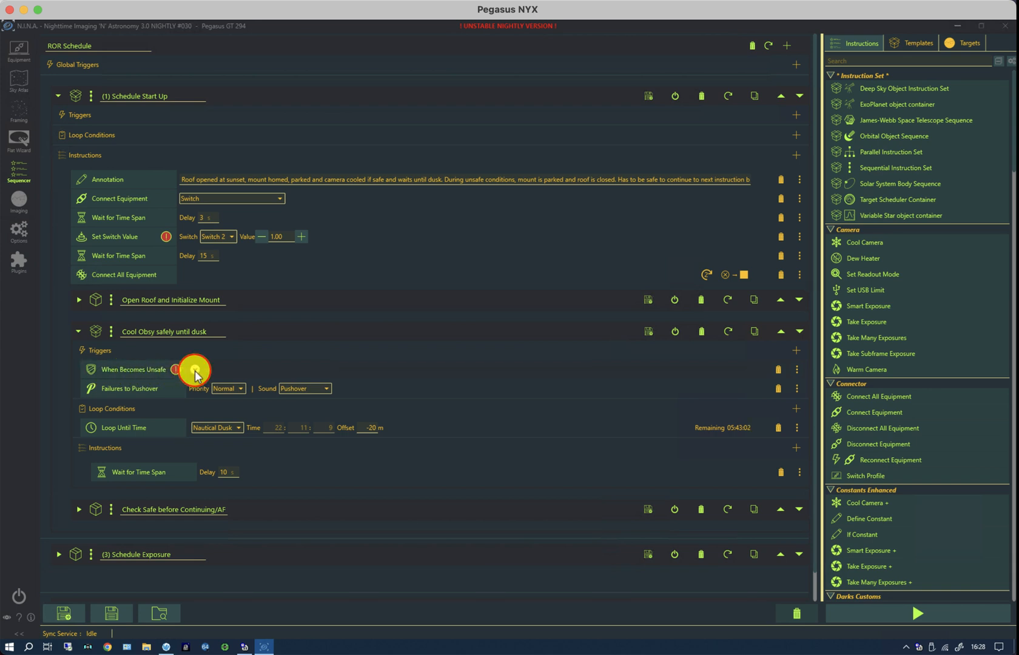
click(195, 369)
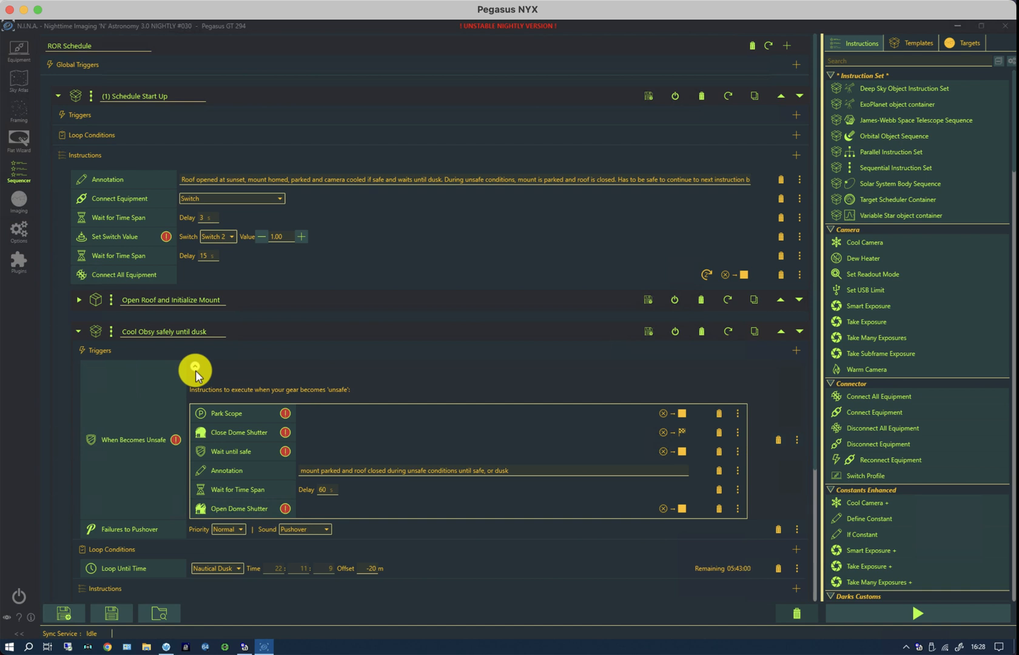
mouse_move(256, 418)
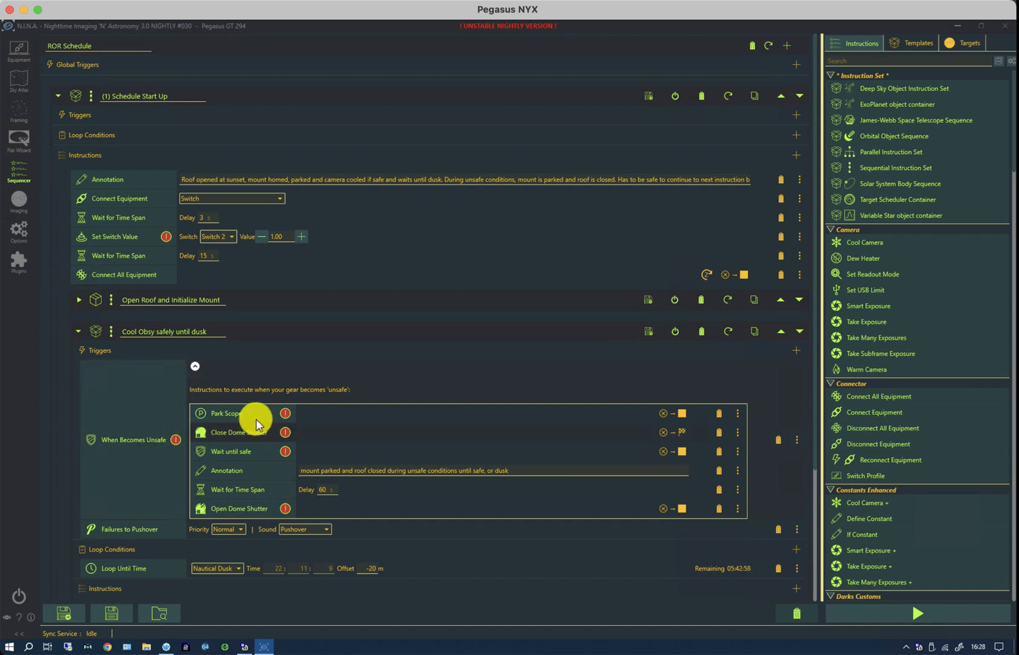
mouse_move(256, 432)
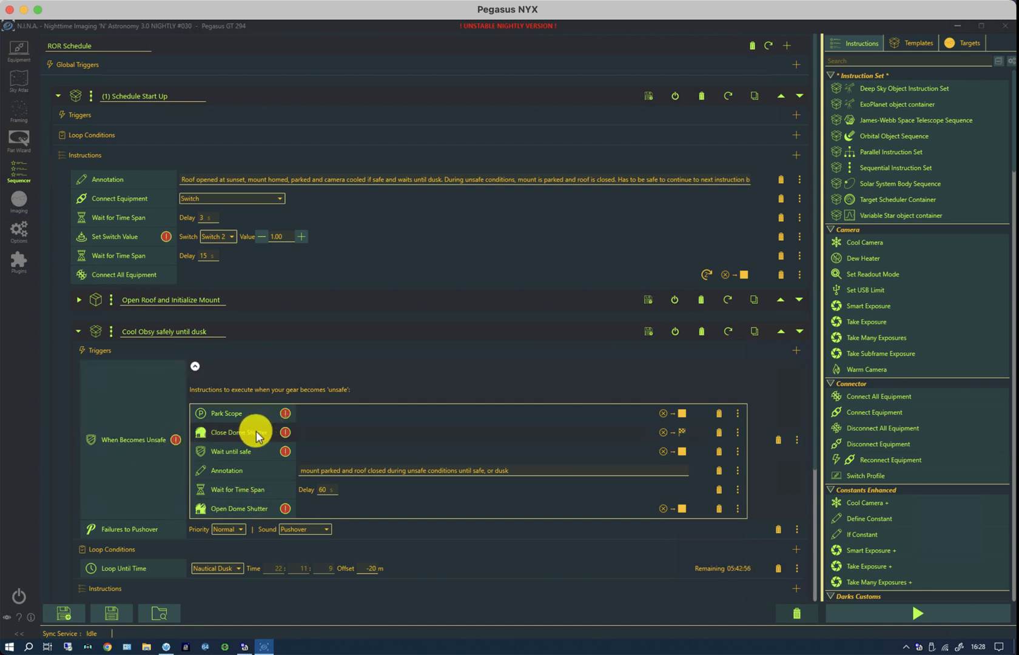
mouse_move(246, 480)
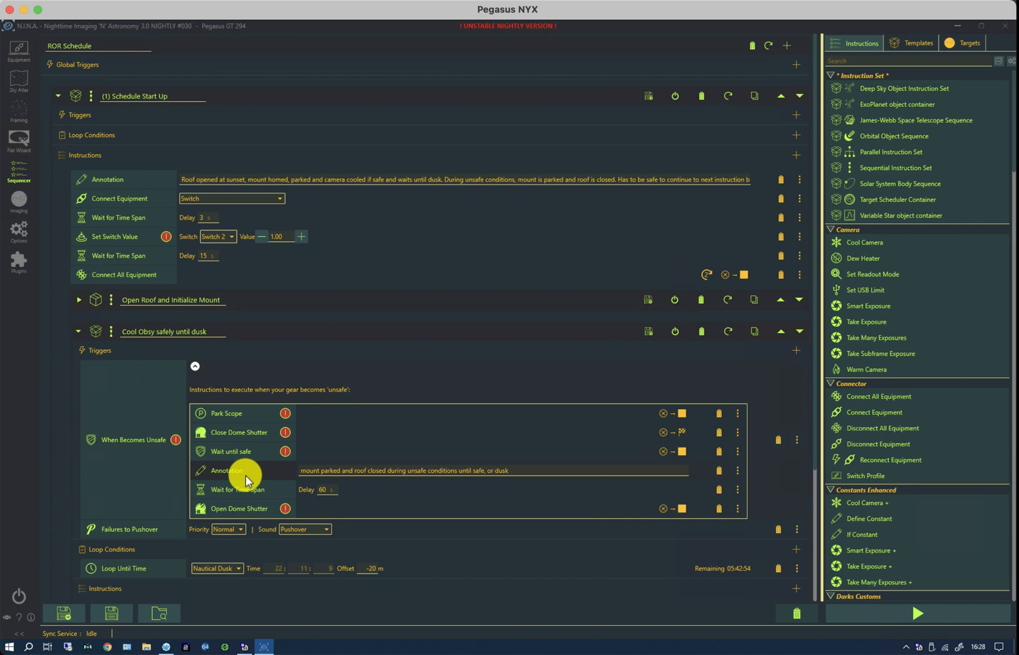
mouse_move(253, 513)
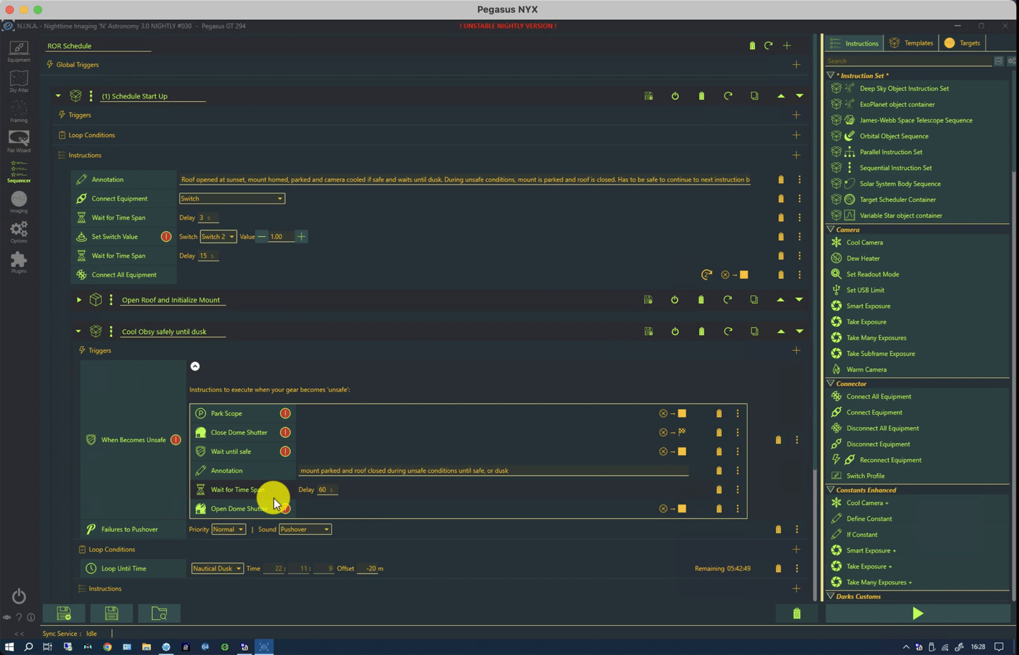
click(194, 366)
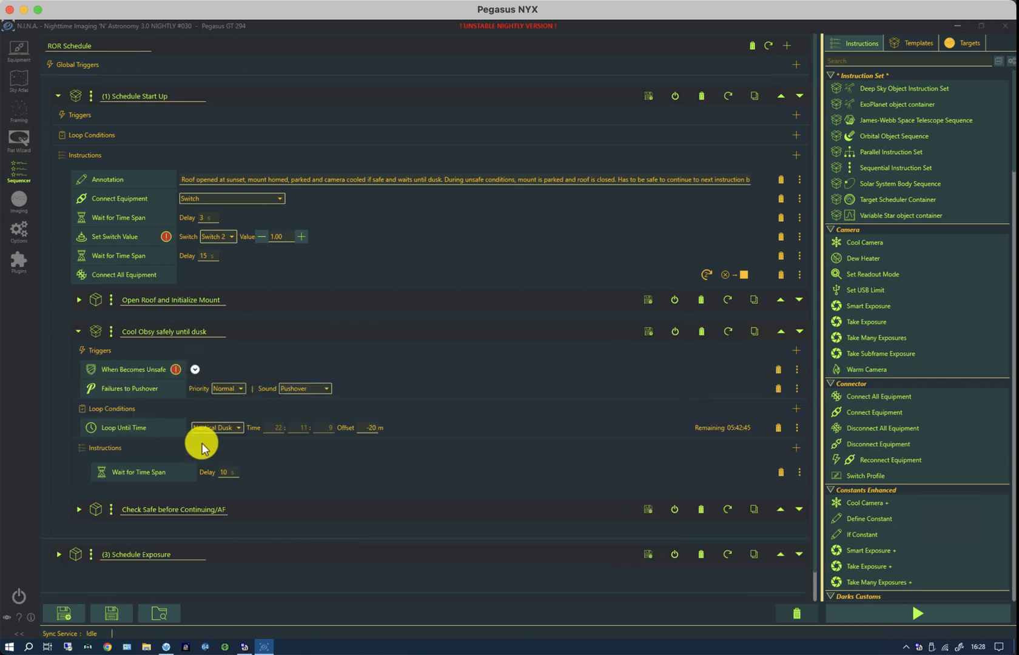
mouse_move(211, 449)
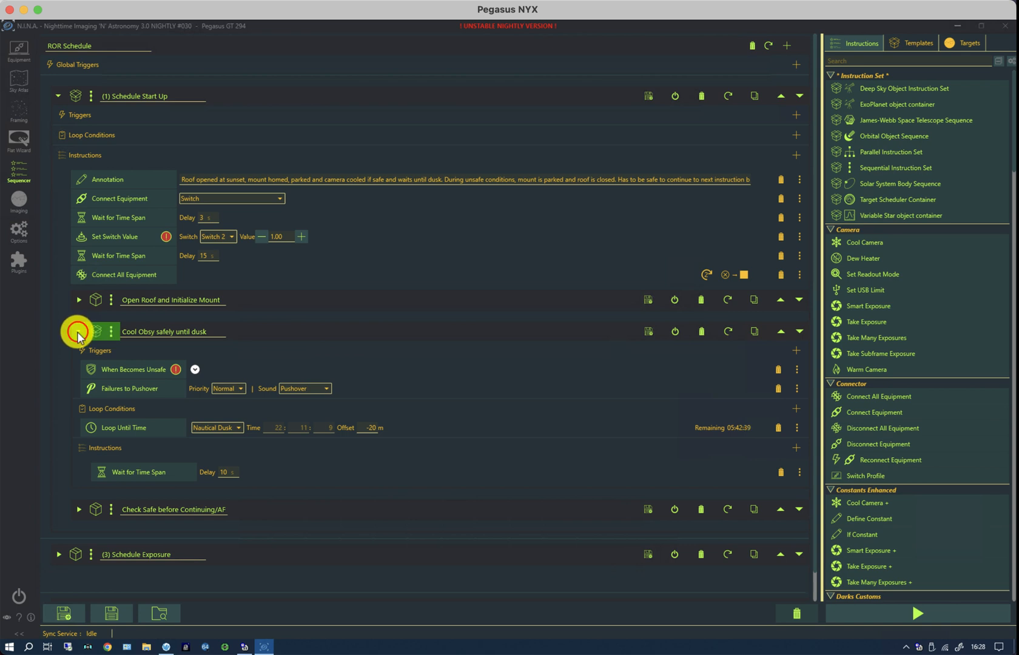
Collapse 'Cool Obsy safely until dusk' and expand the If Safe steps of Check Safe.
click(78, 331)
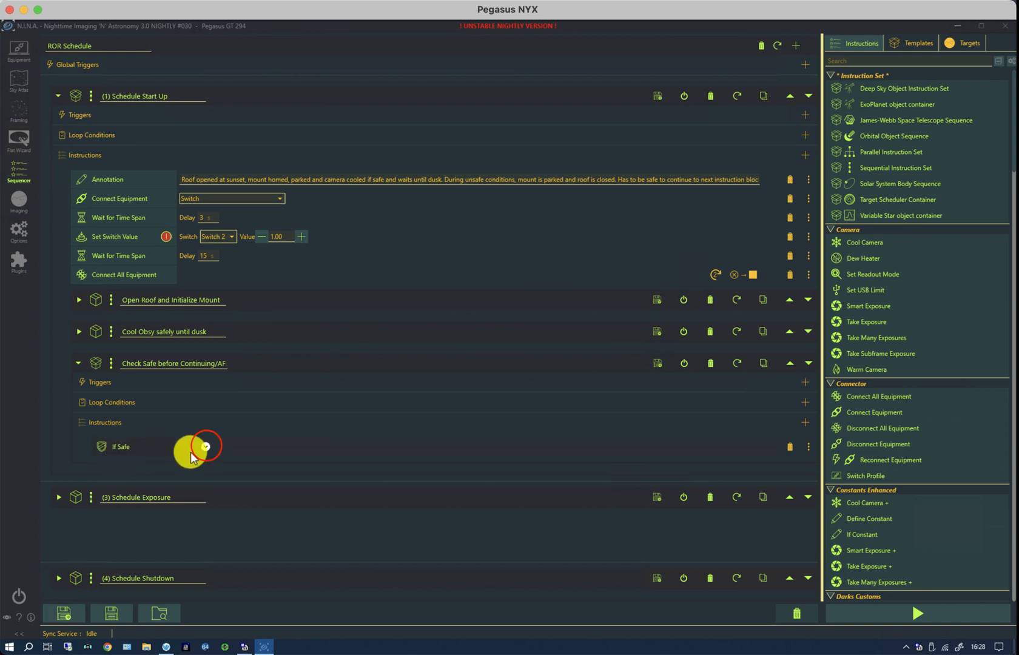
click(205, 447)
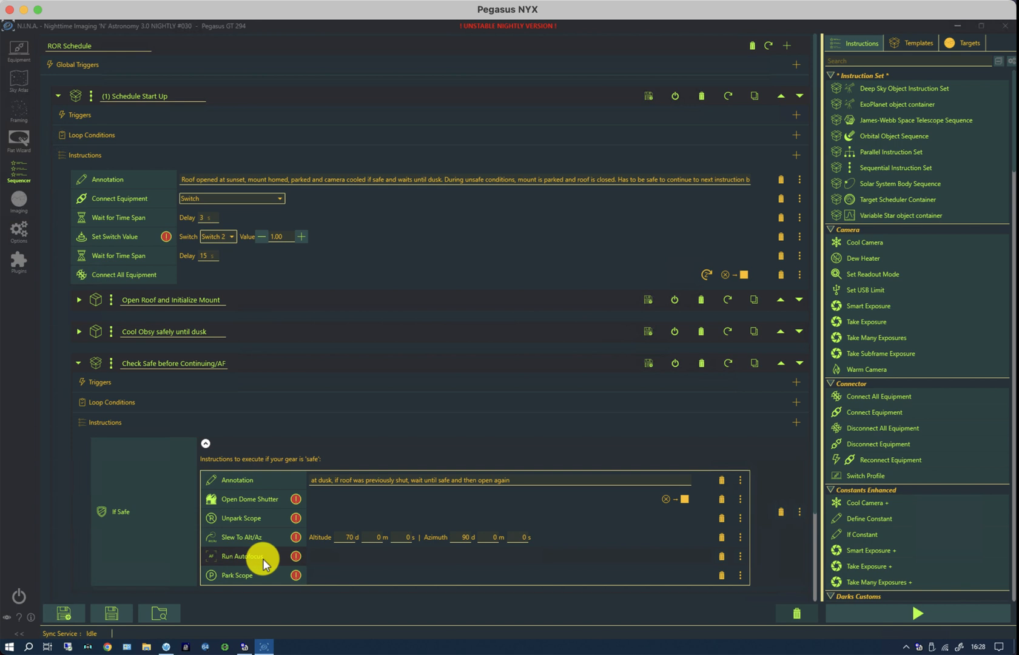
mouse_move(338, 577)
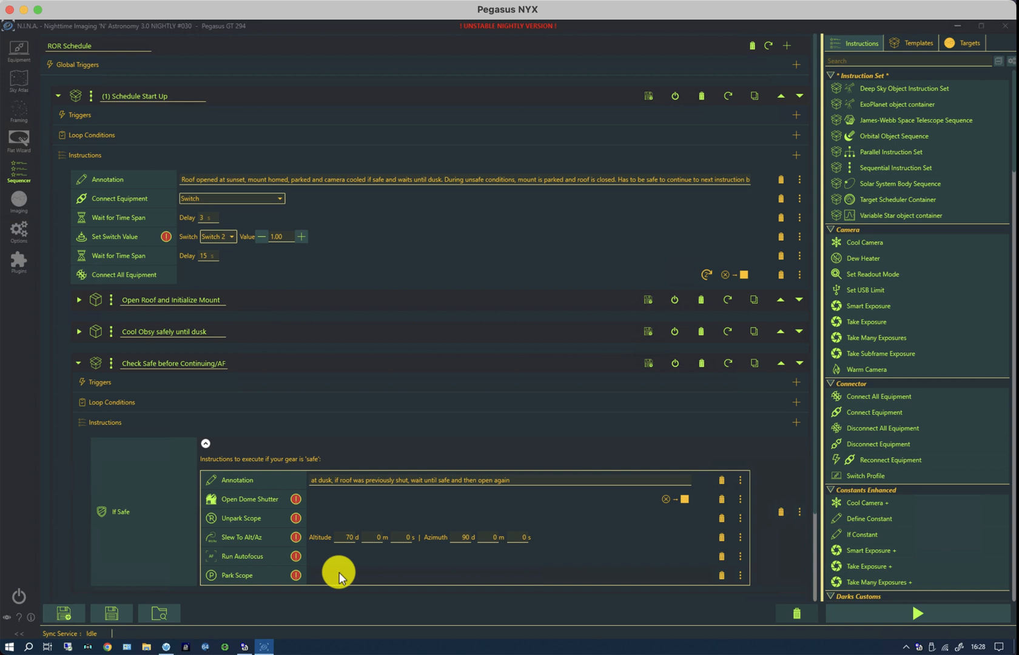
mouse_move(272, 531)
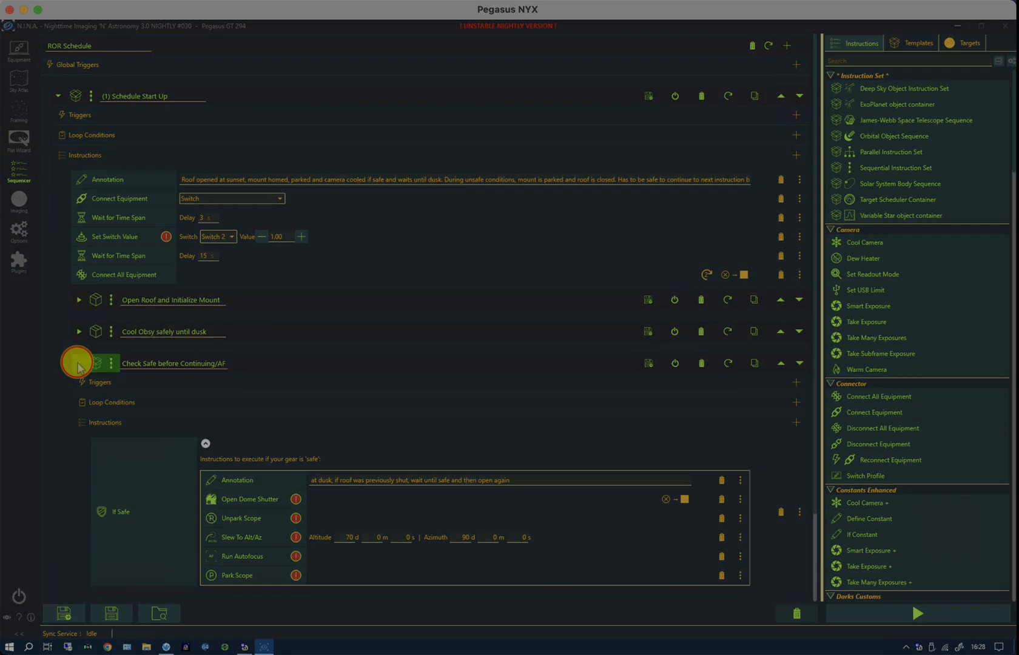
Fold Check Safe and Schedule Start Up, expand Schedule Exposure, and preview Hibernate (while unsafe).
click(79, 364)
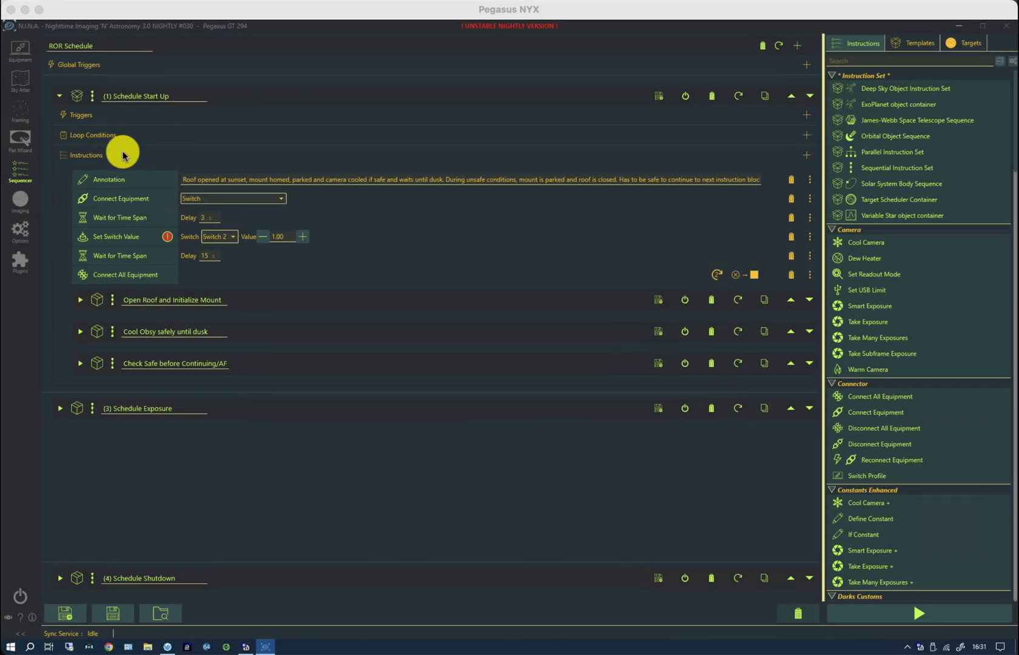
click(59, 96)
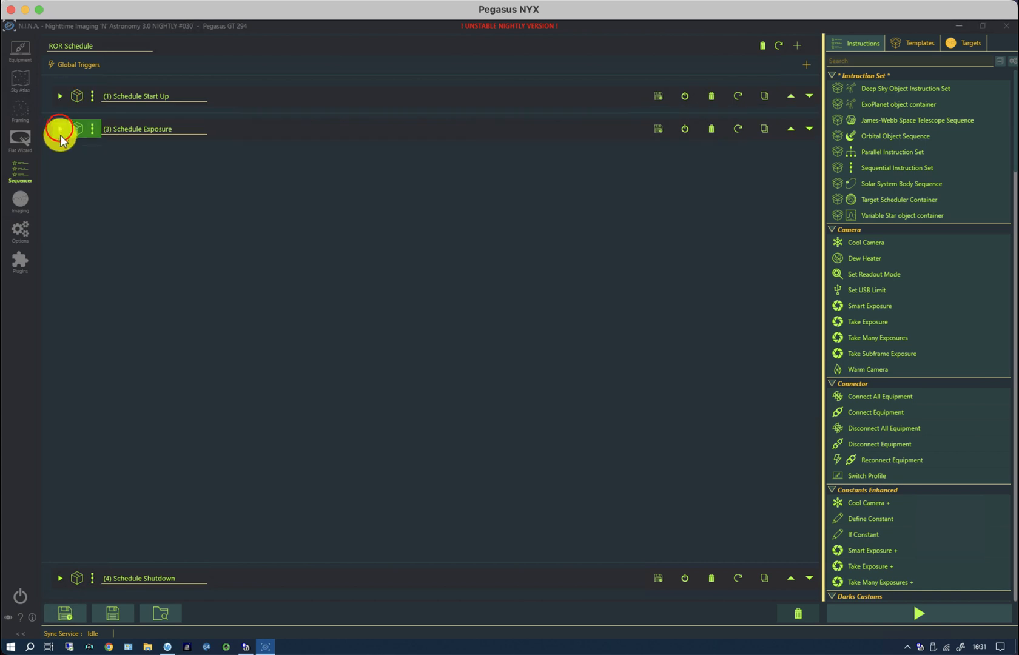
click(59, 128)
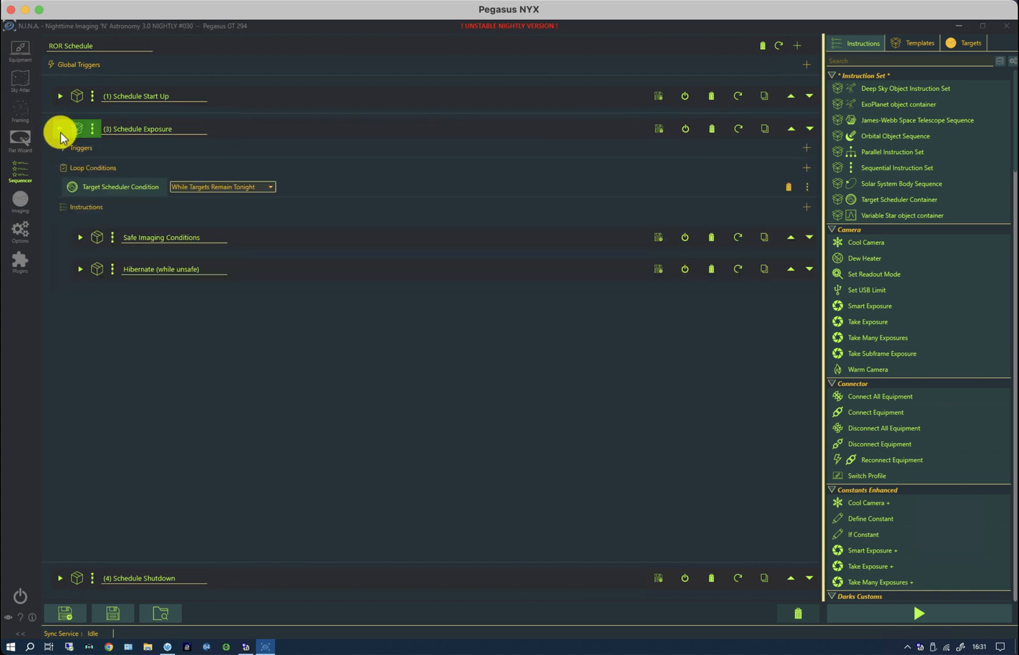
click(60, 129)
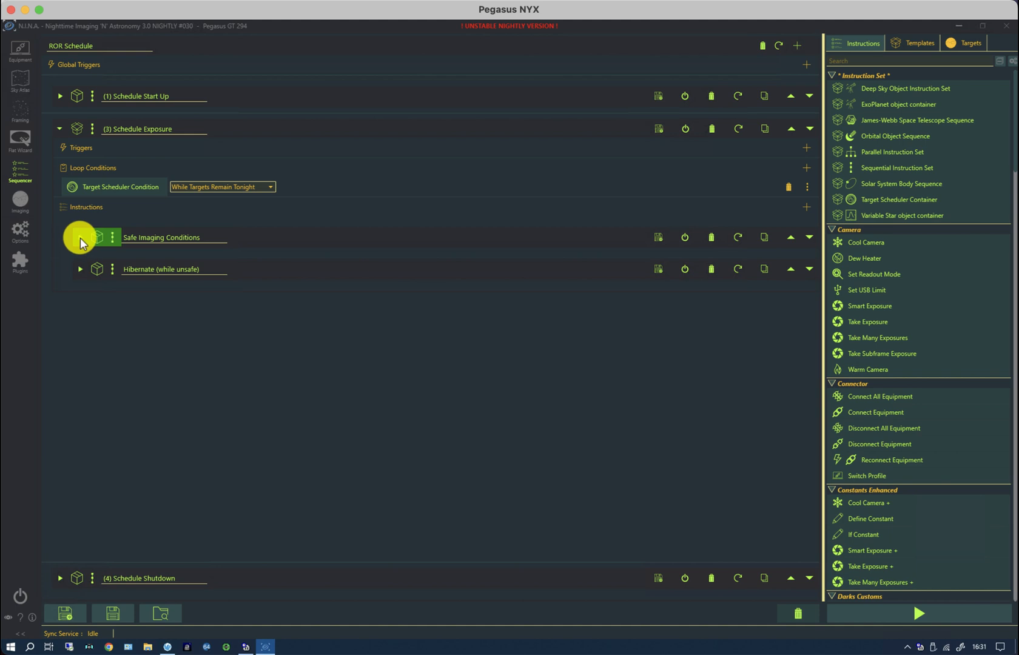
click(81, 237)
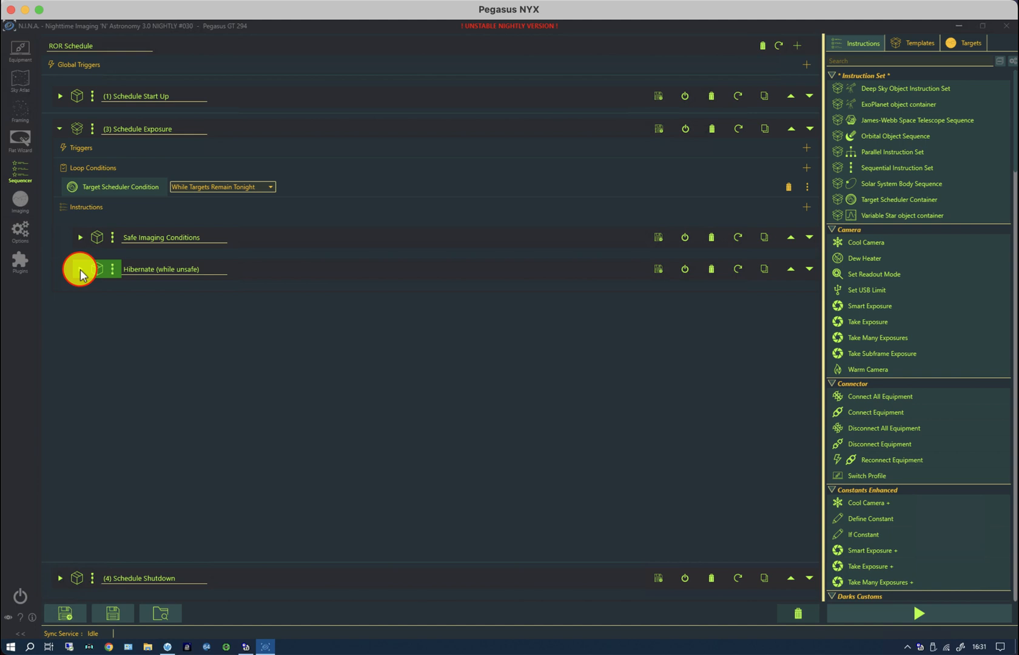
click(80, 270)
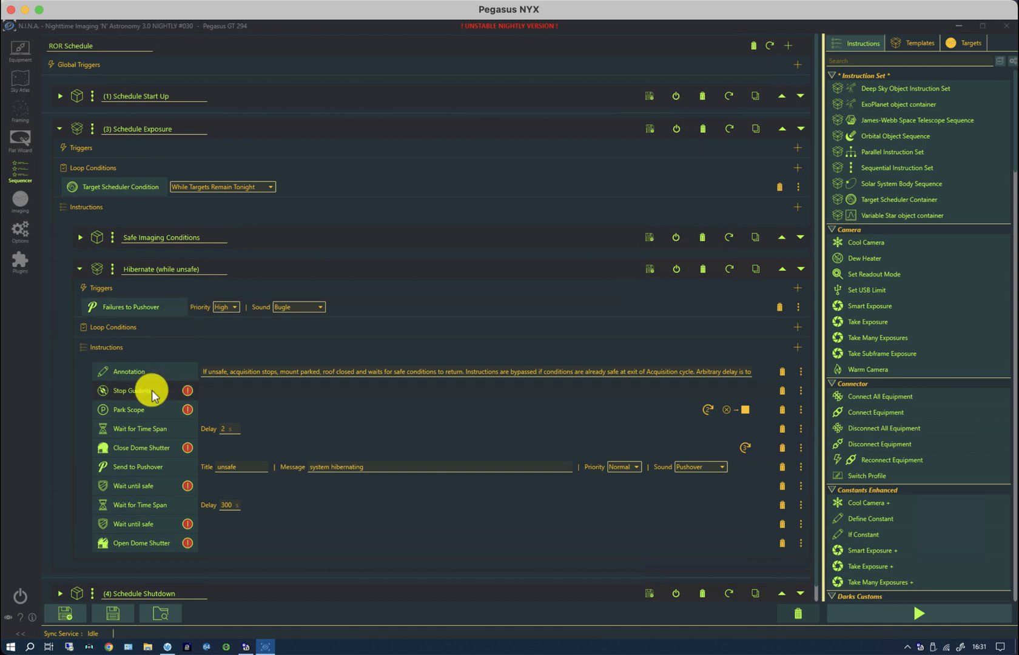
mouse_move(151, 416)
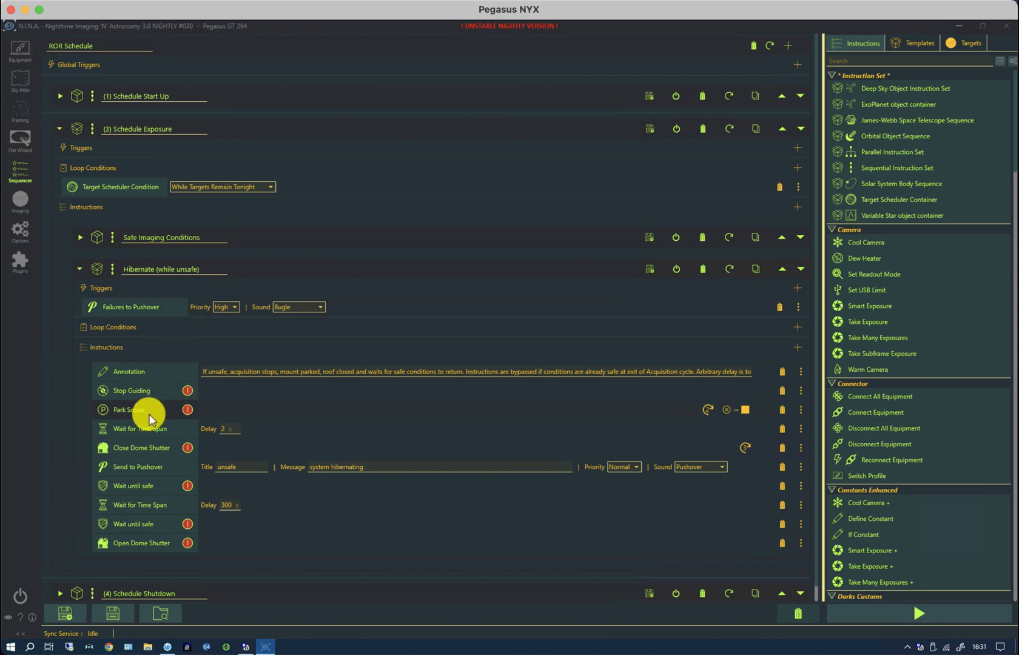
mouse_move(140, 452)
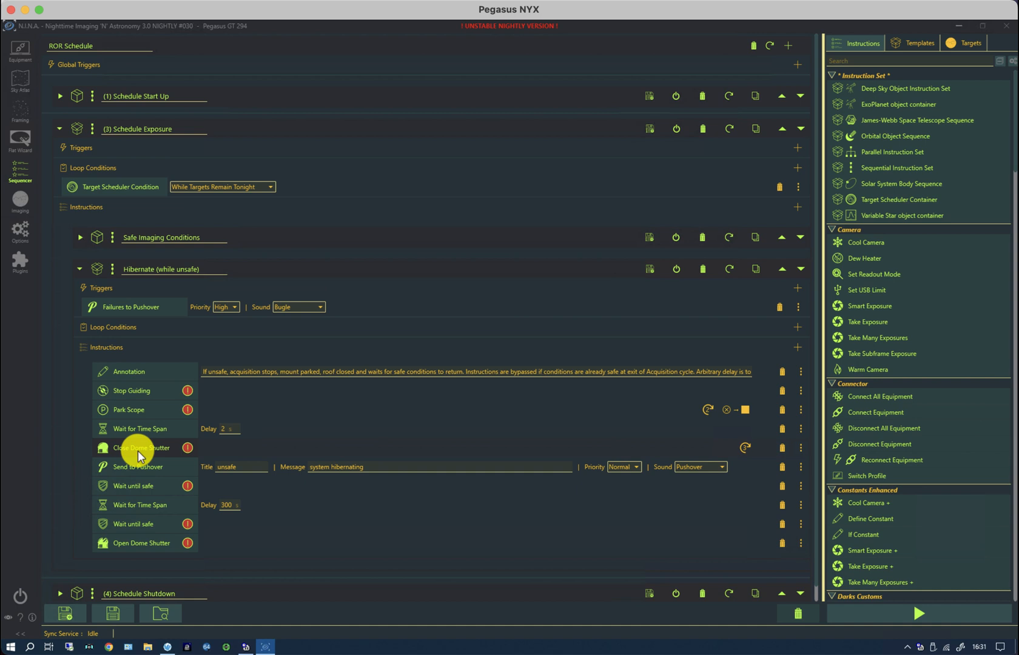
mouse_move(147, 460)
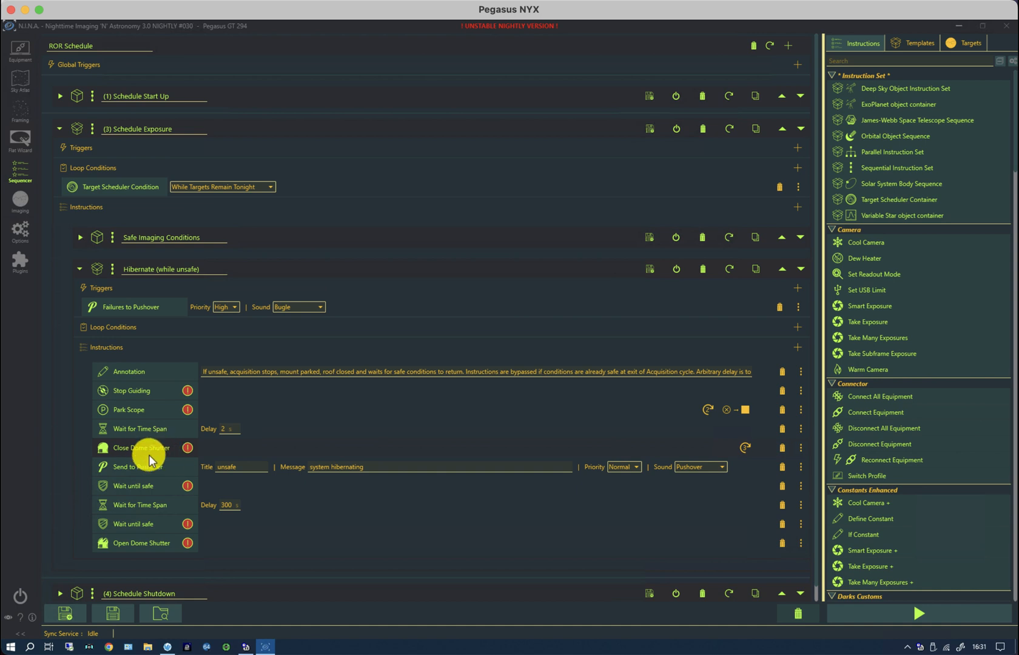
mouse_move(177, 461)
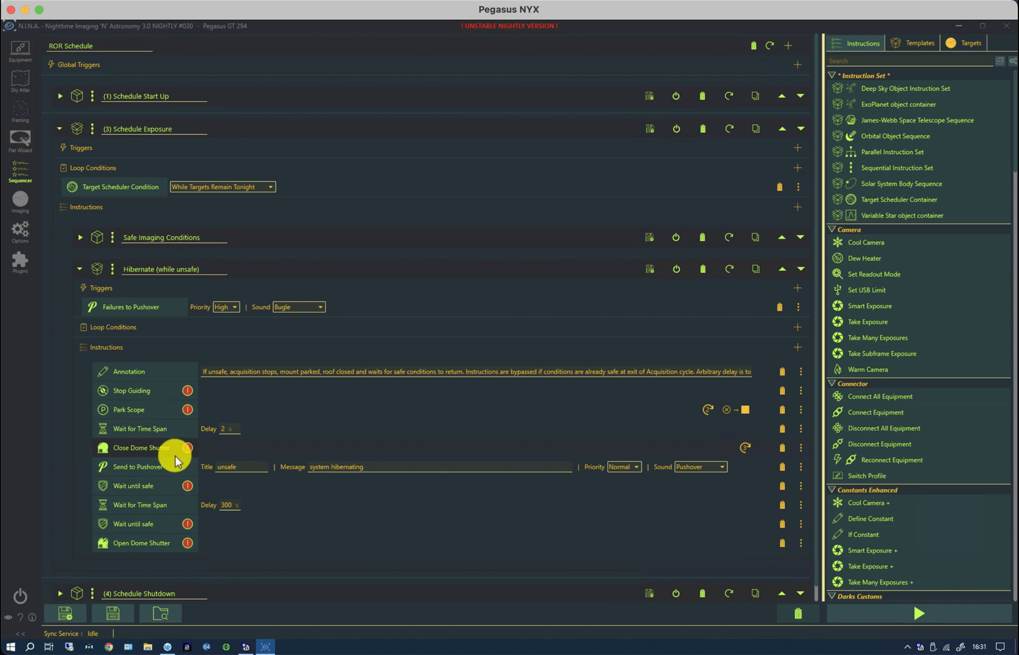
mouse_move(198, 472)
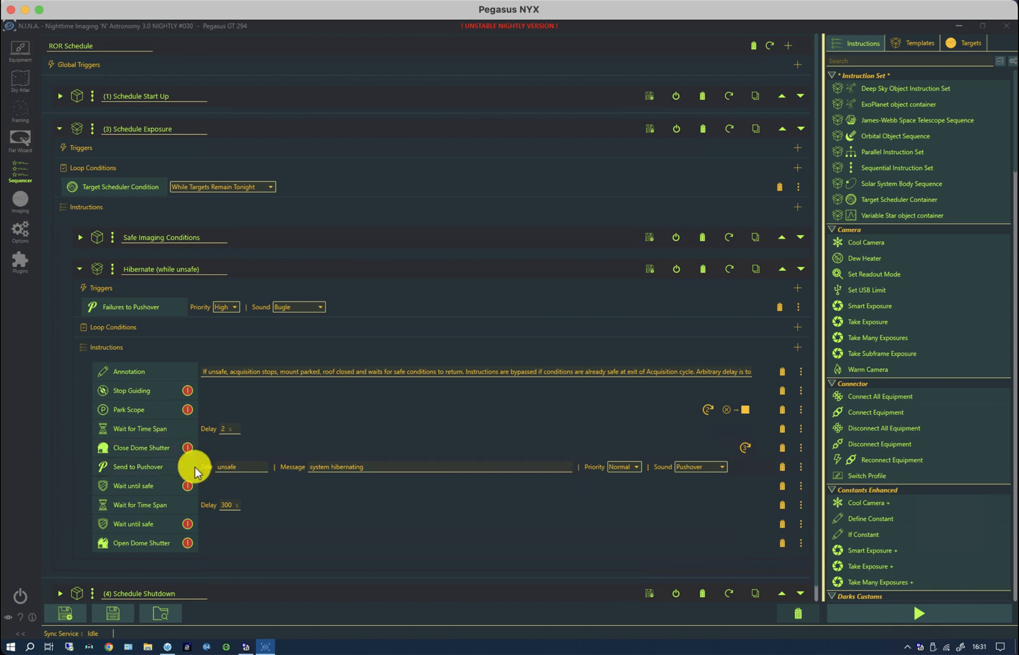
mouse_move(142, 491)
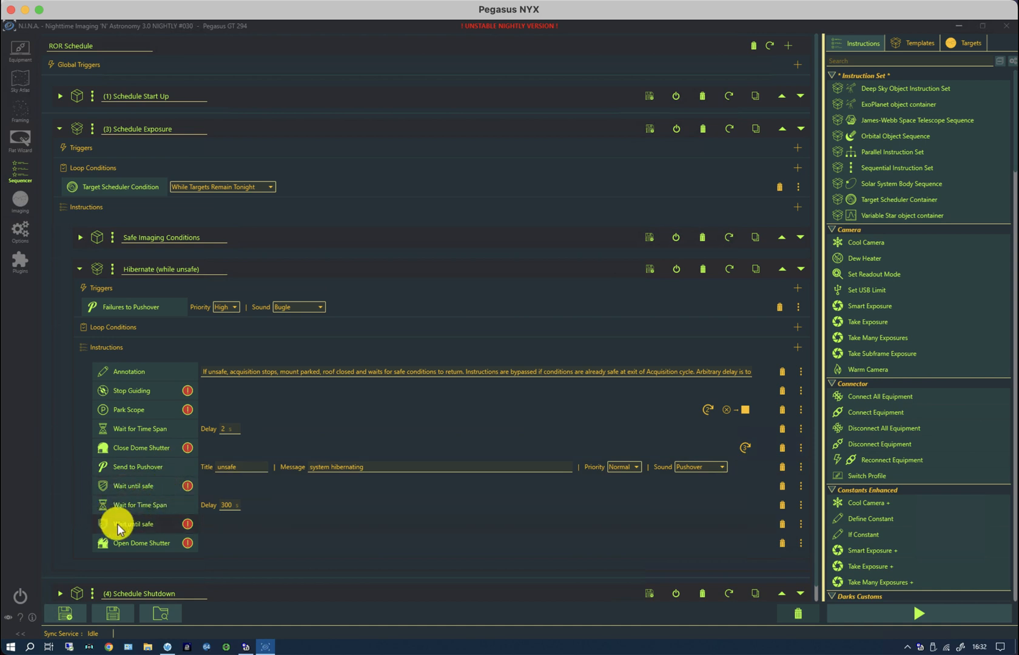
mouse_move(168, 551)
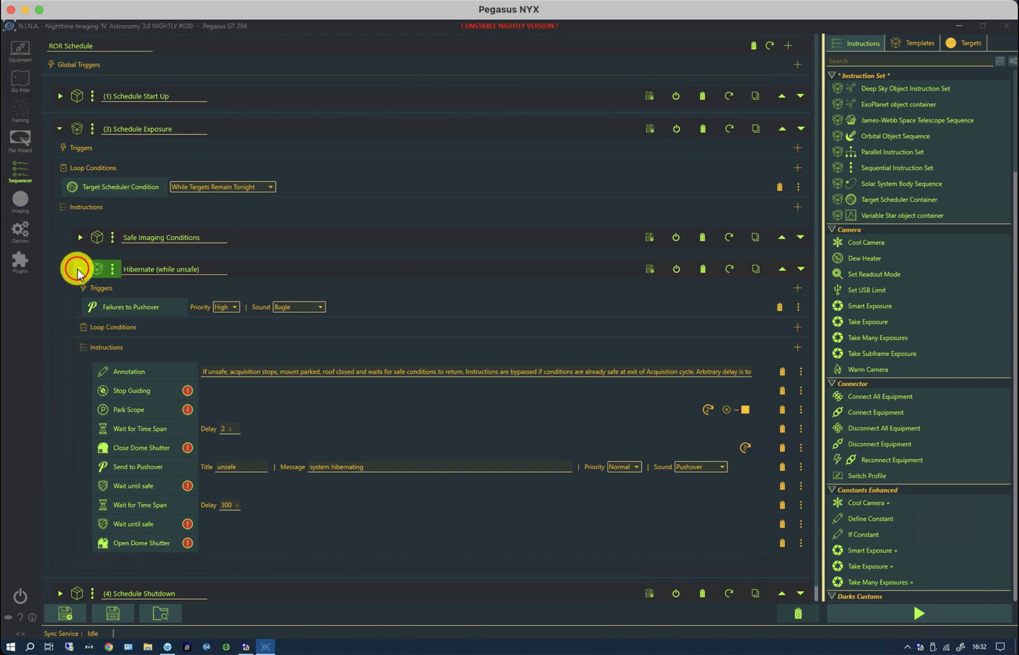
click(79, 268)
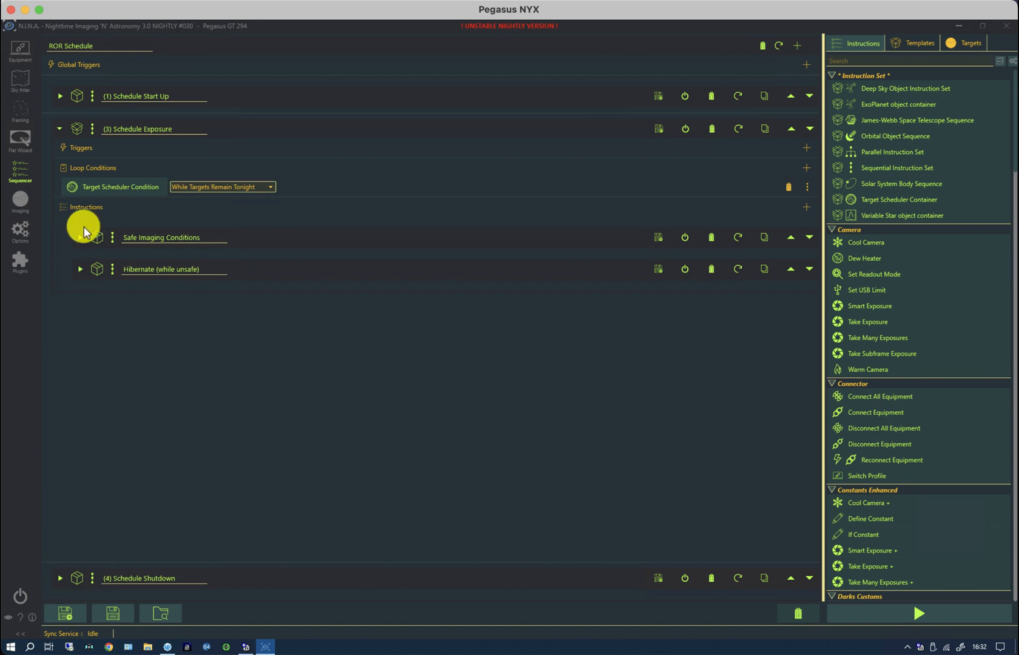
mouse_move(143, 237)
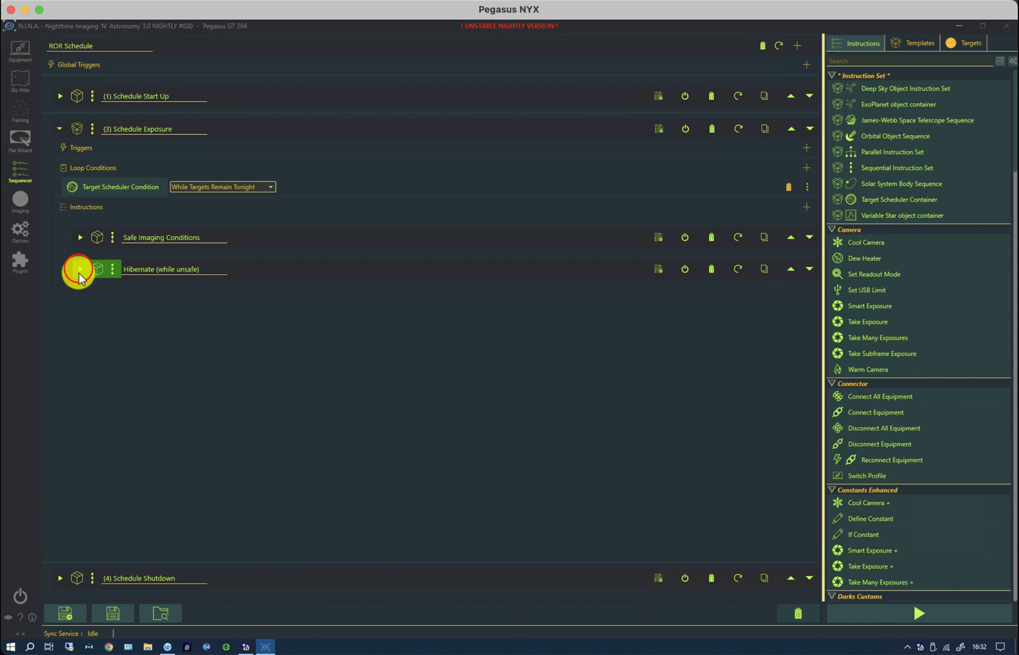
click(80, 270)
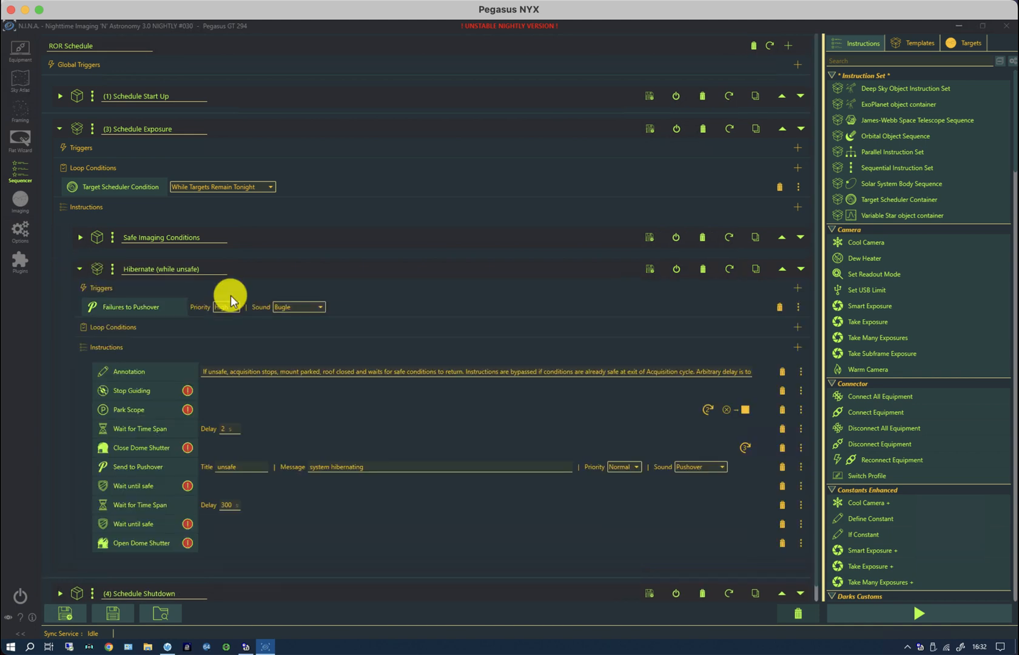
click(80, 270)
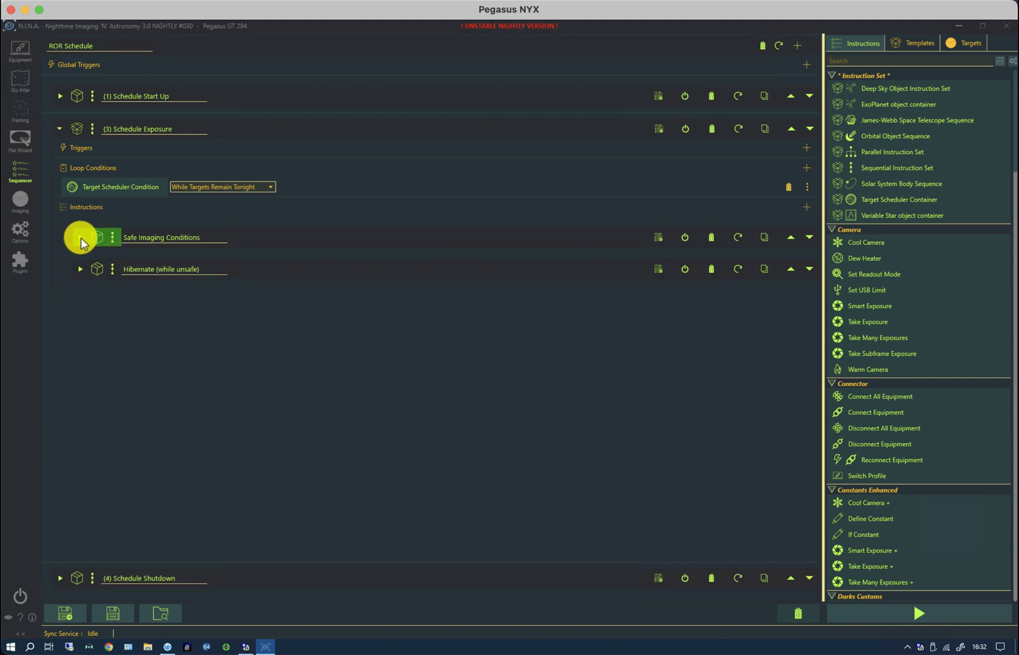
click(80, 237)
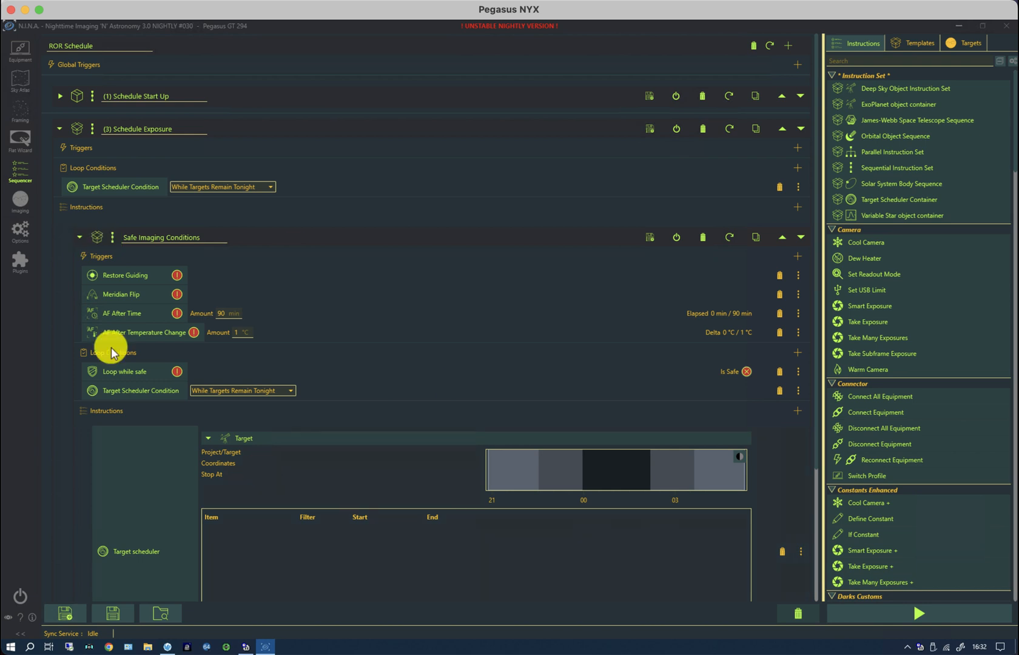
mouse_move(120, 357)
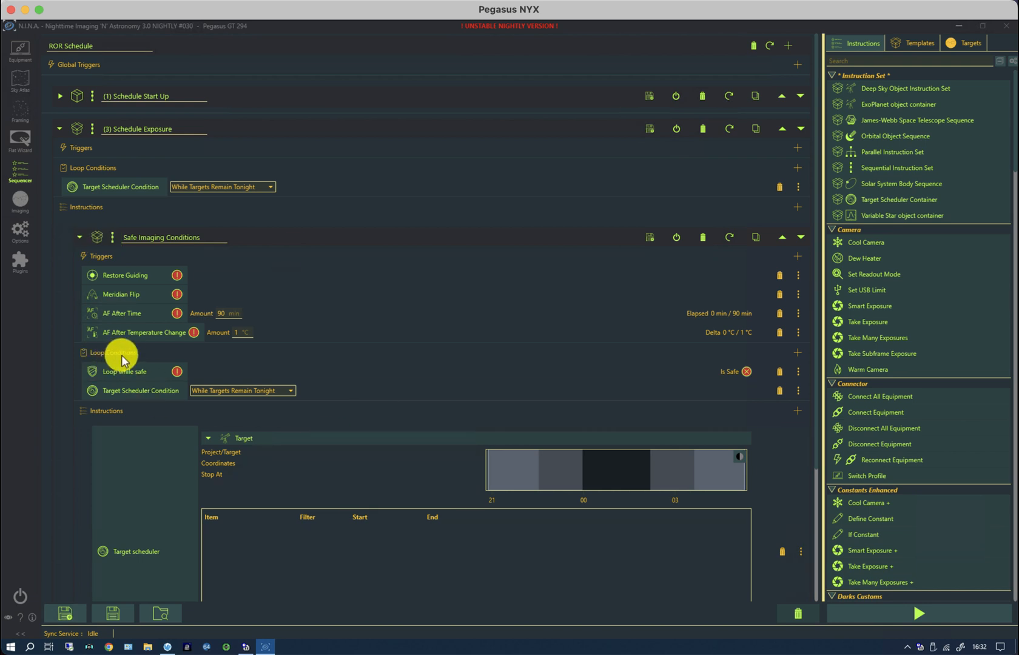
mouse_move(156, 381)
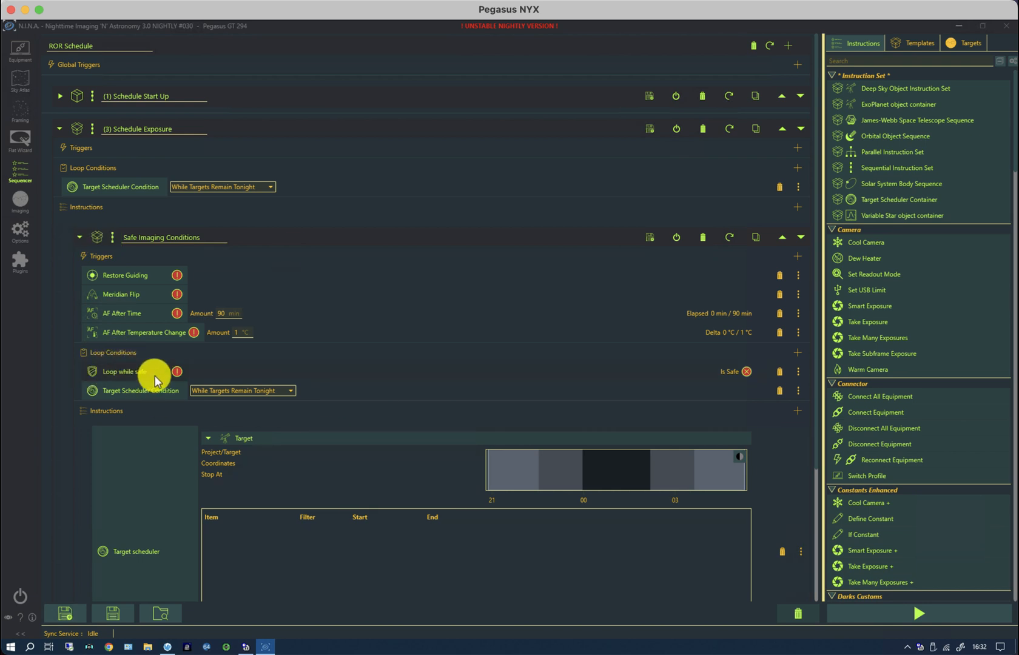
mouse_move(162, 376)
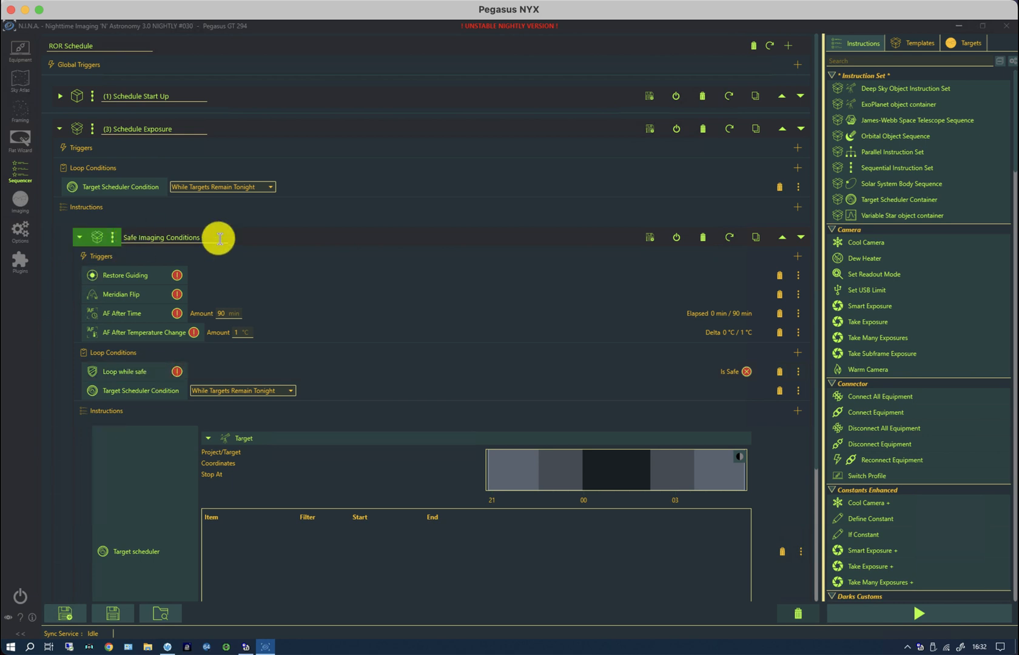
mouse_move(57, 317)
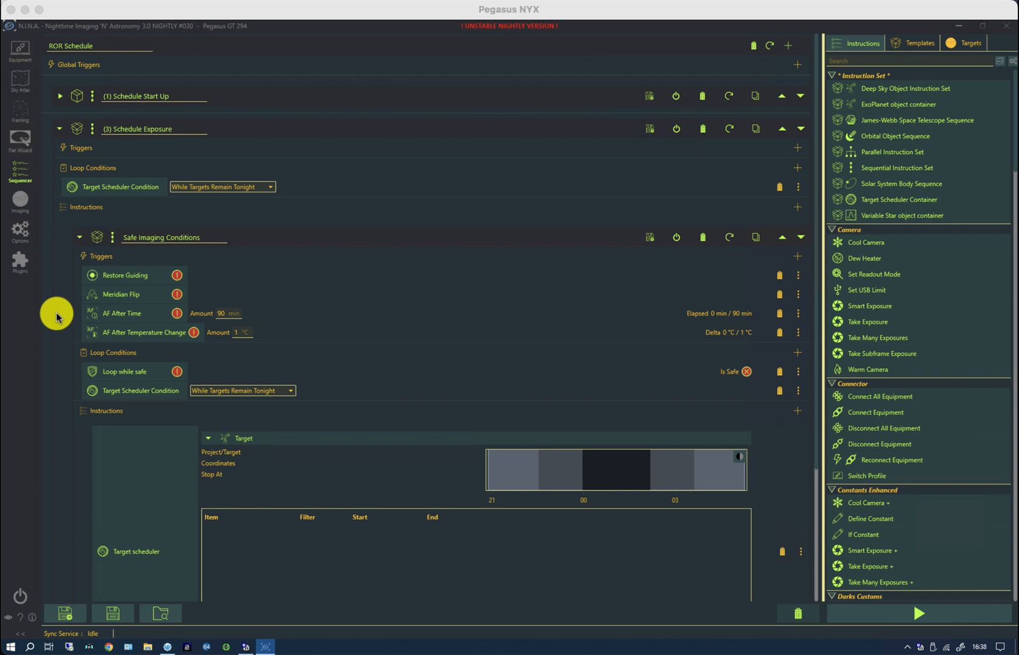
mouse_move(139, 286)
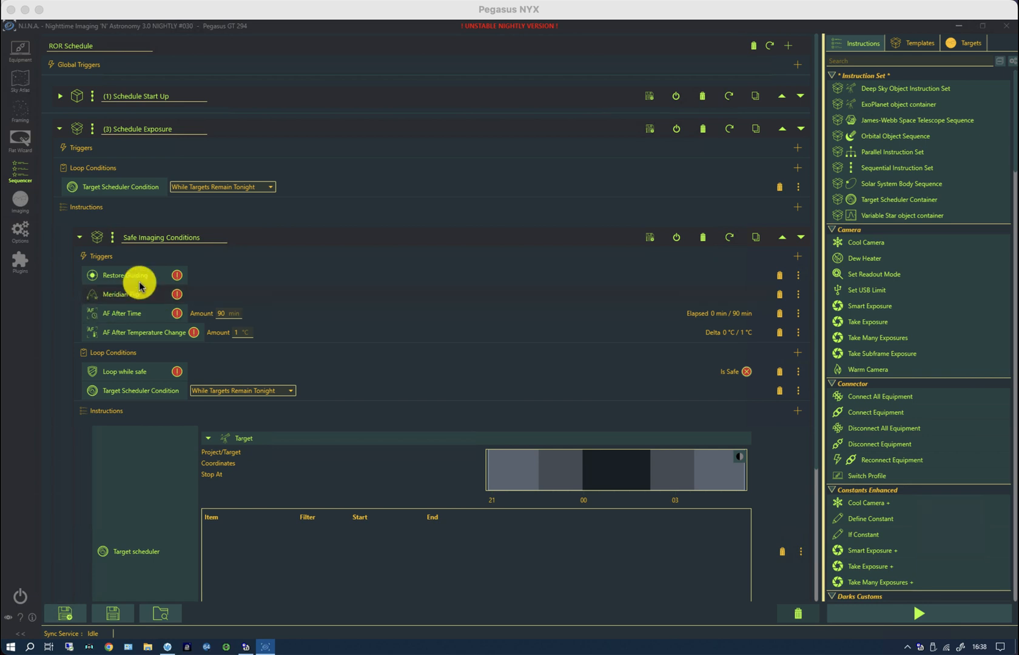
mouse_move(137, 296)
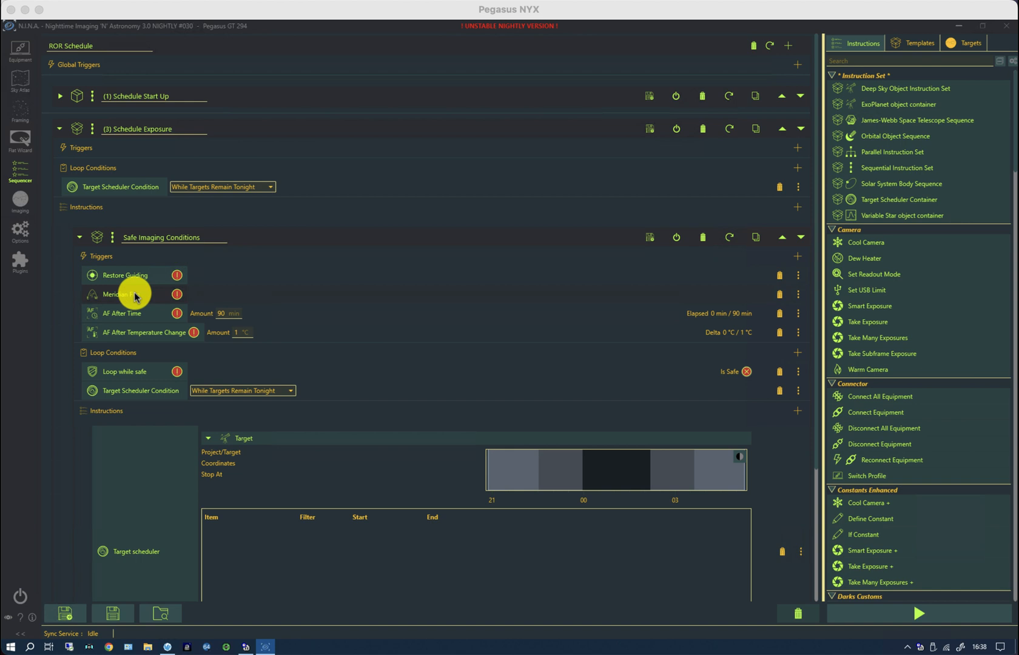
mouse_move(133, 327)
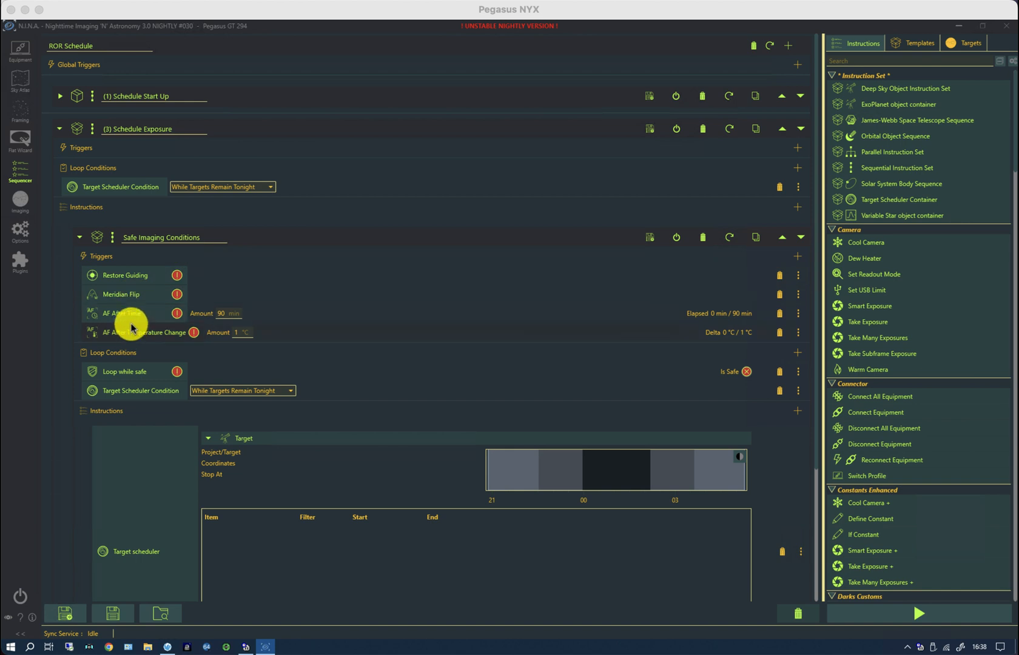
mouse_move(165, 339)
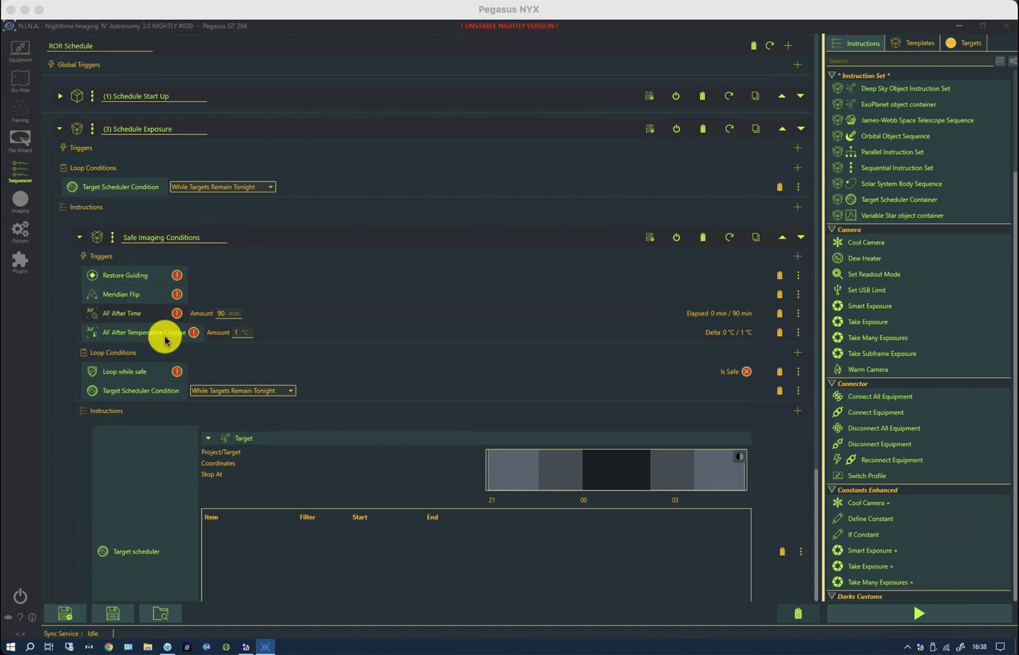
mouse_move(239, 379)
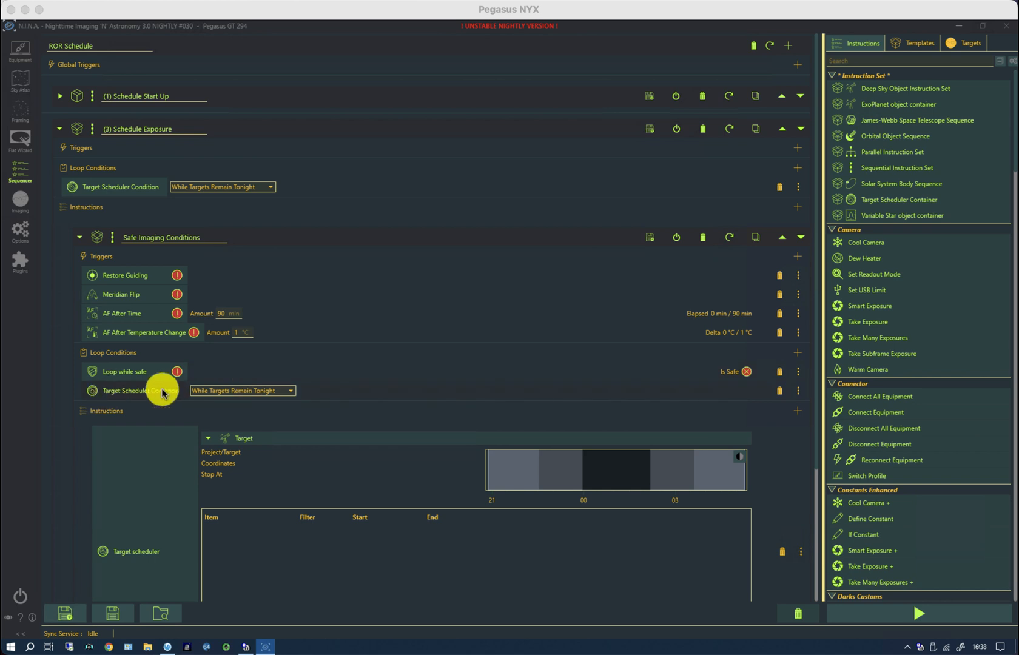
mouse_move(218, 400)
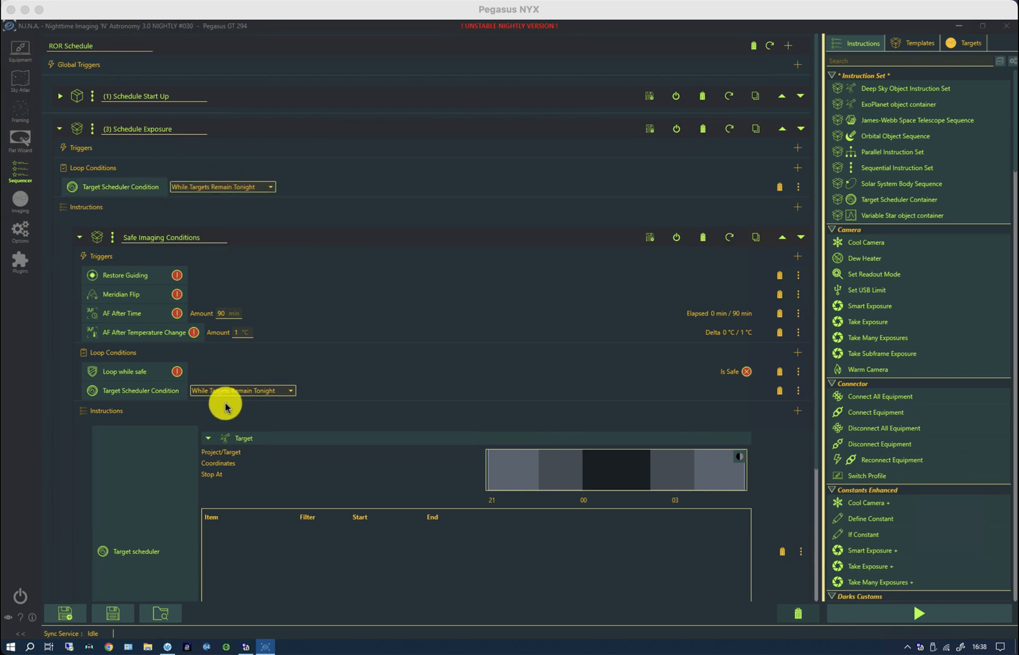
mouse_move(224, 187)
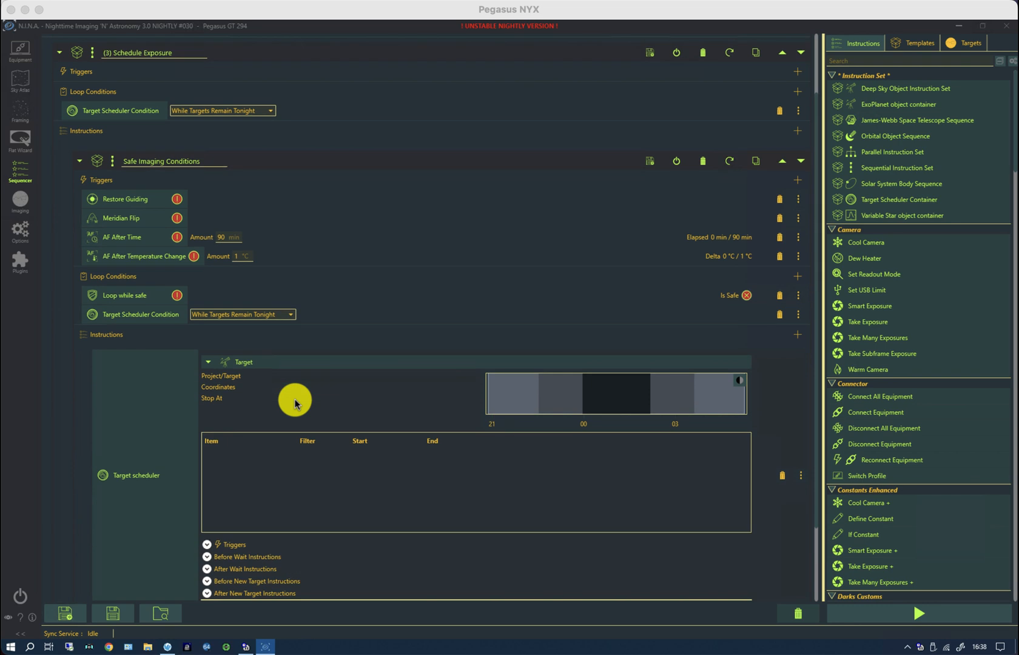
Expand the Target scheduler's Triggers, Before Wait and After Wait Instructions sections.
scroll(down, 3)
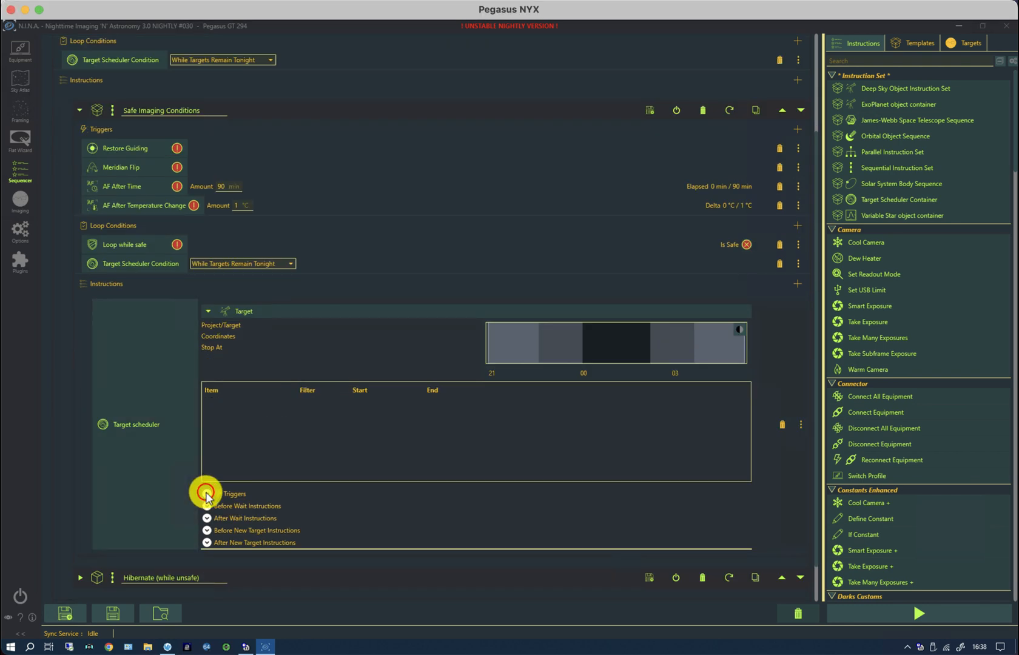
click(206, 495)
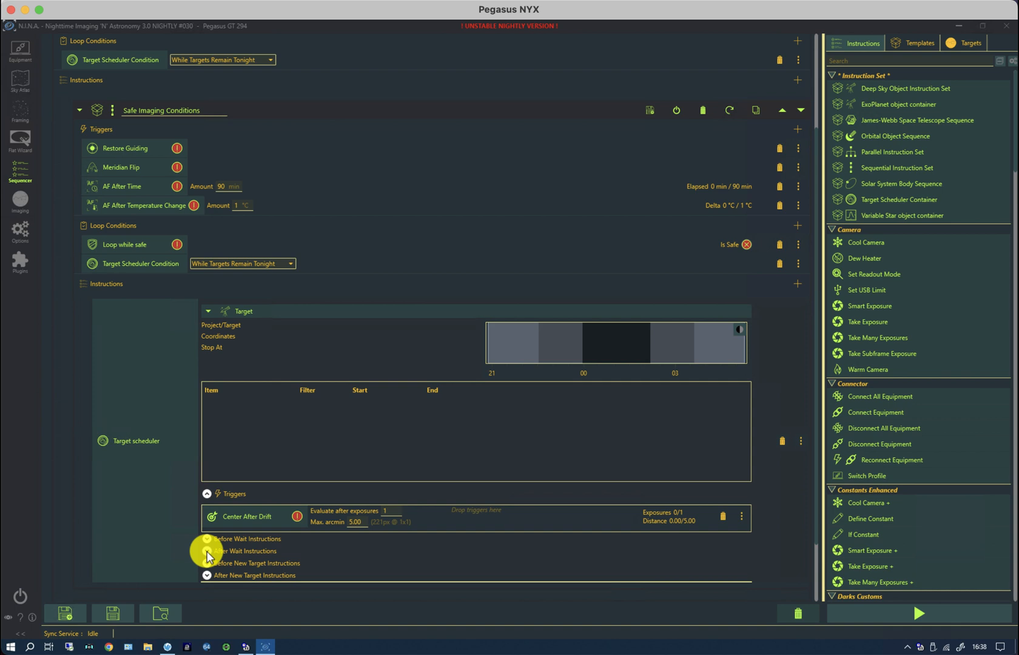
click(207, 539)
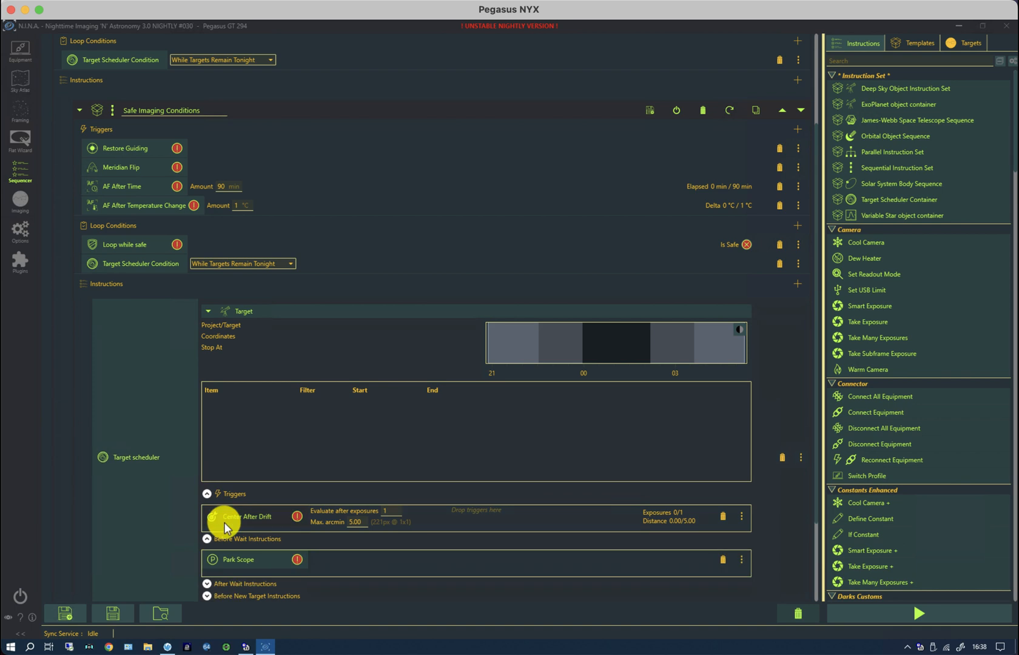
scroll(down, 3)
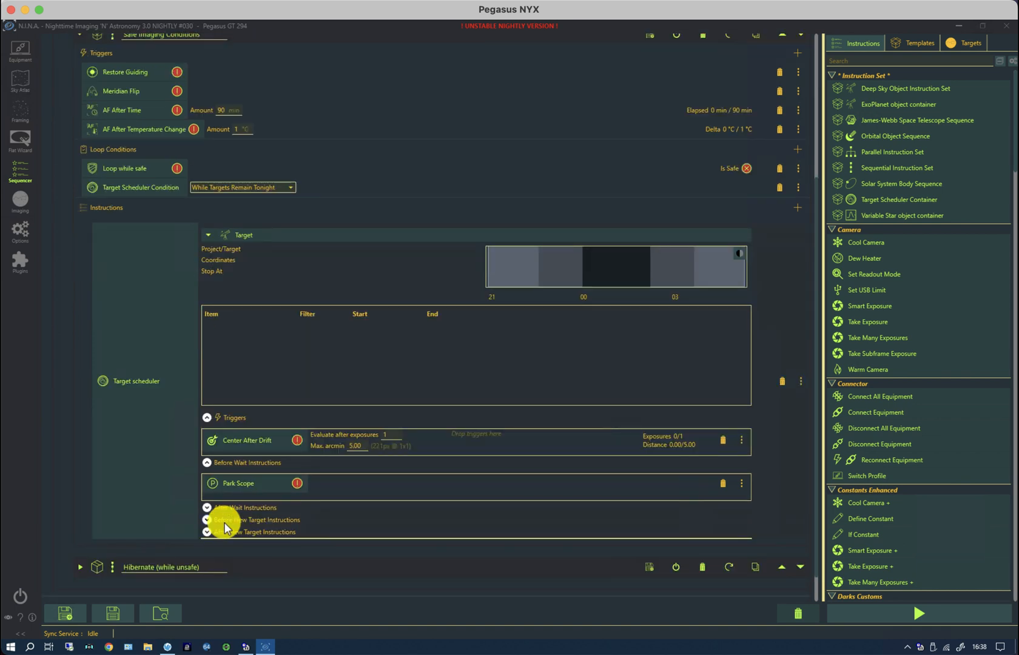
click(208, 508)
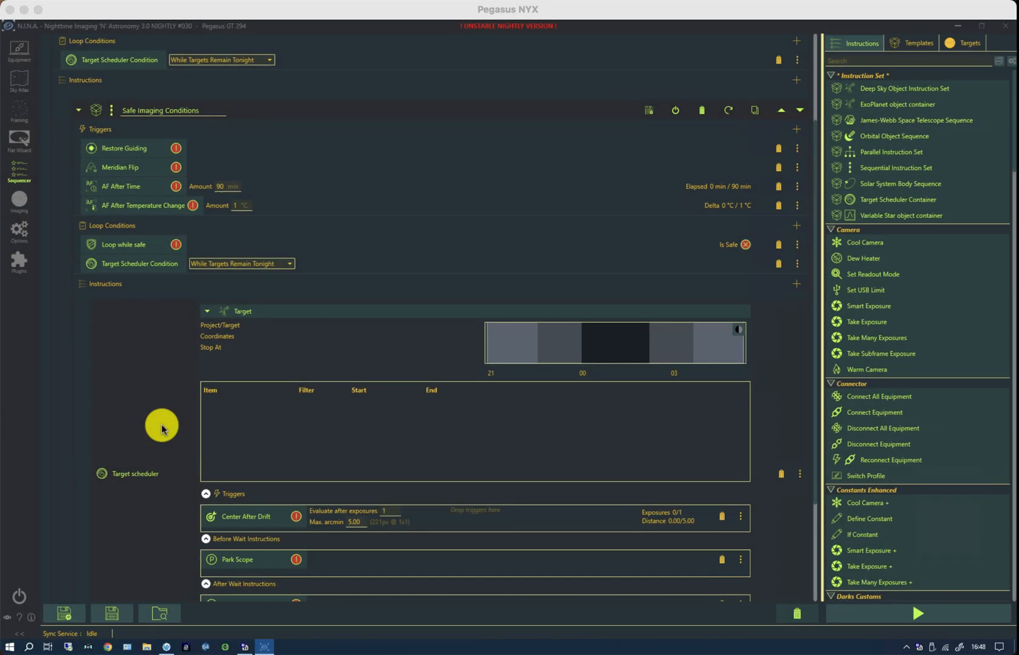
mouse_move(173, 392)
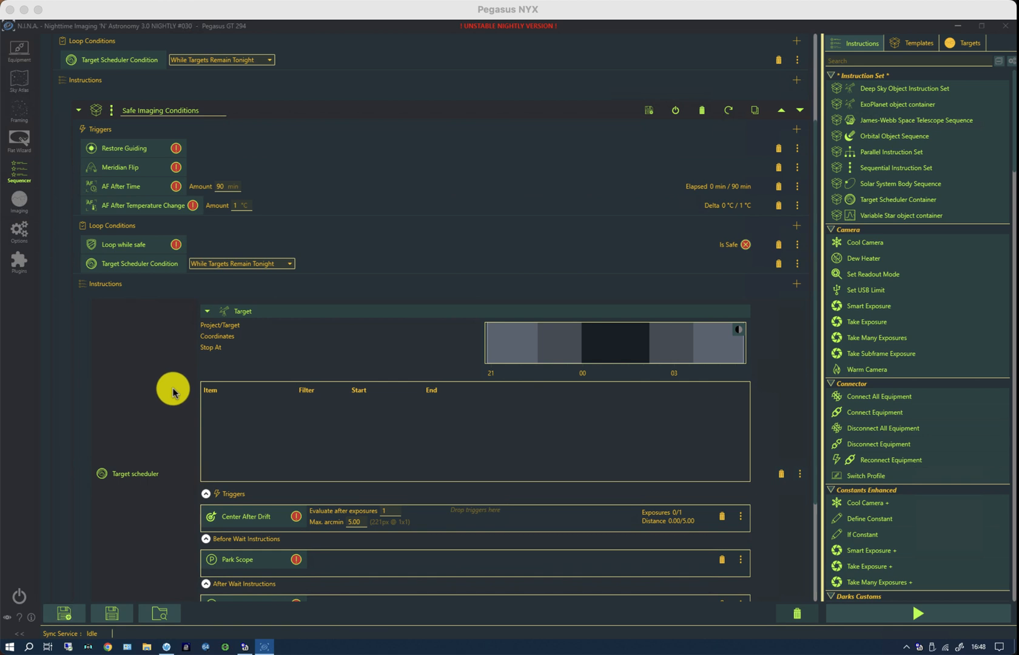
mouse_move(315, 276)
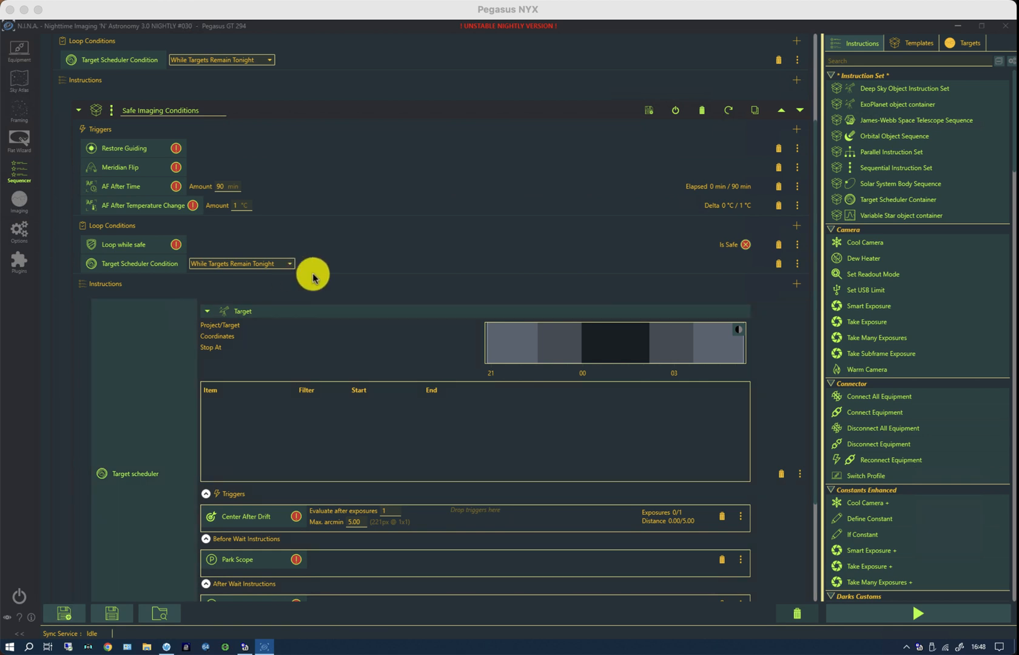
mouse_move(254, 270)
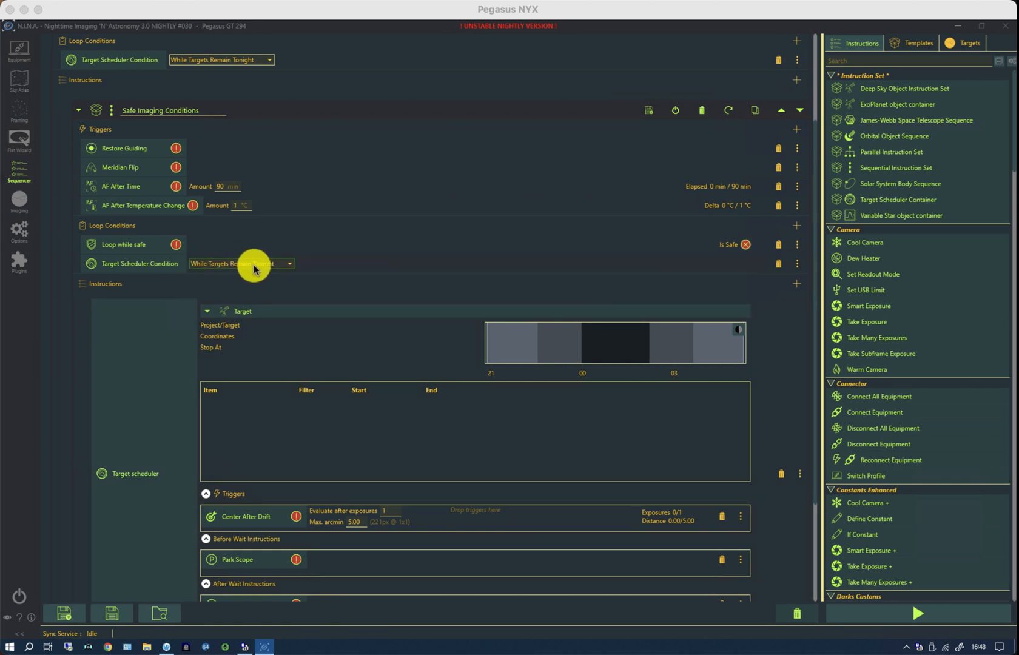
mouse_move(250, 62)
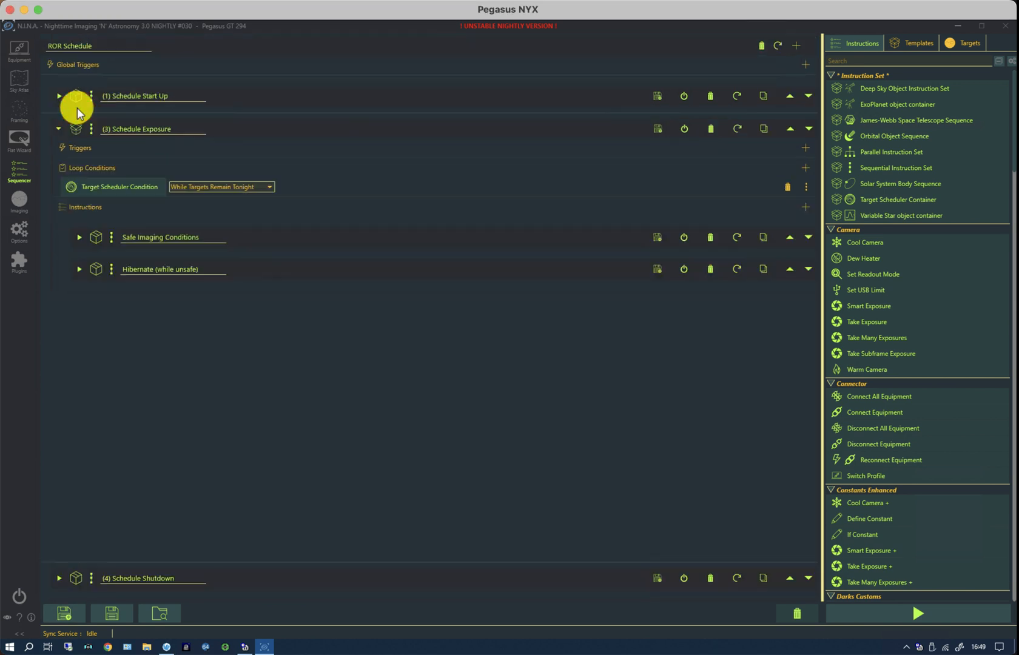
click(58, 128)
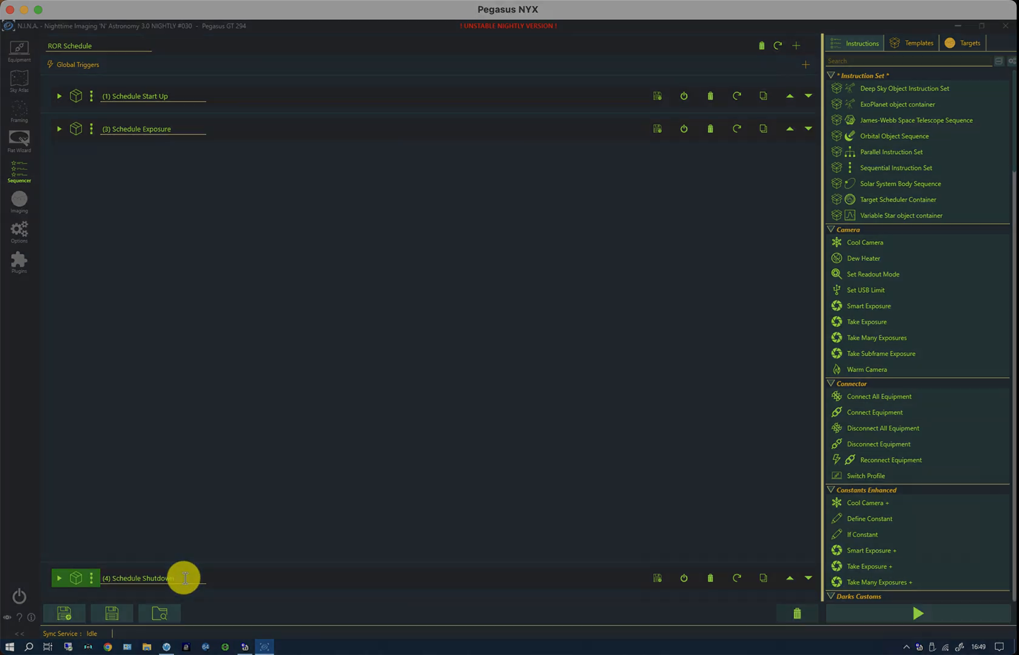
mouse_move(247, 362)
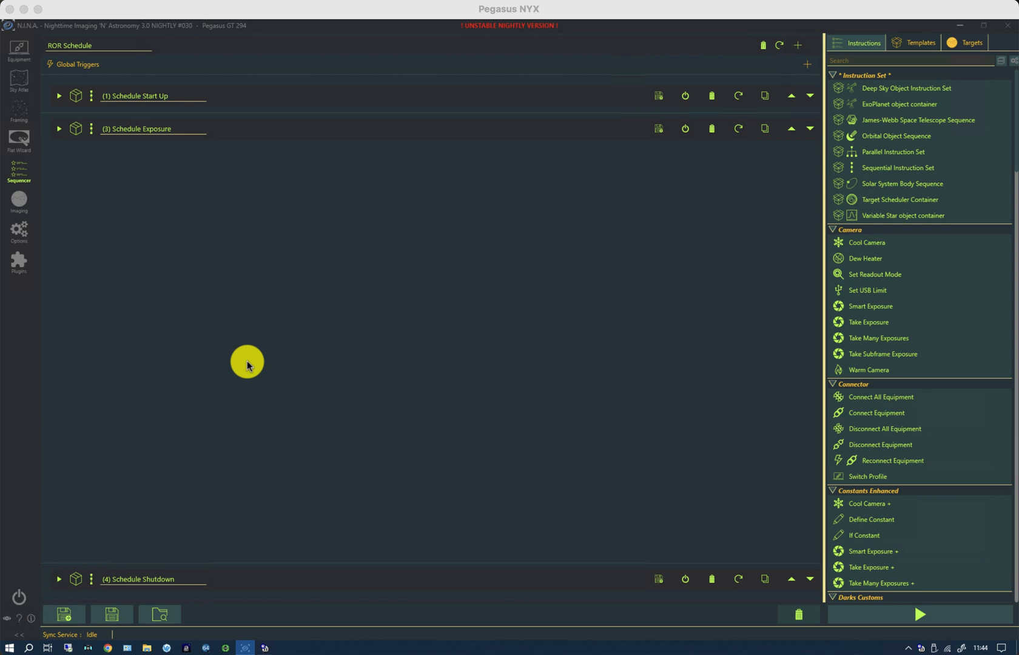
mouse_move(209, 322)
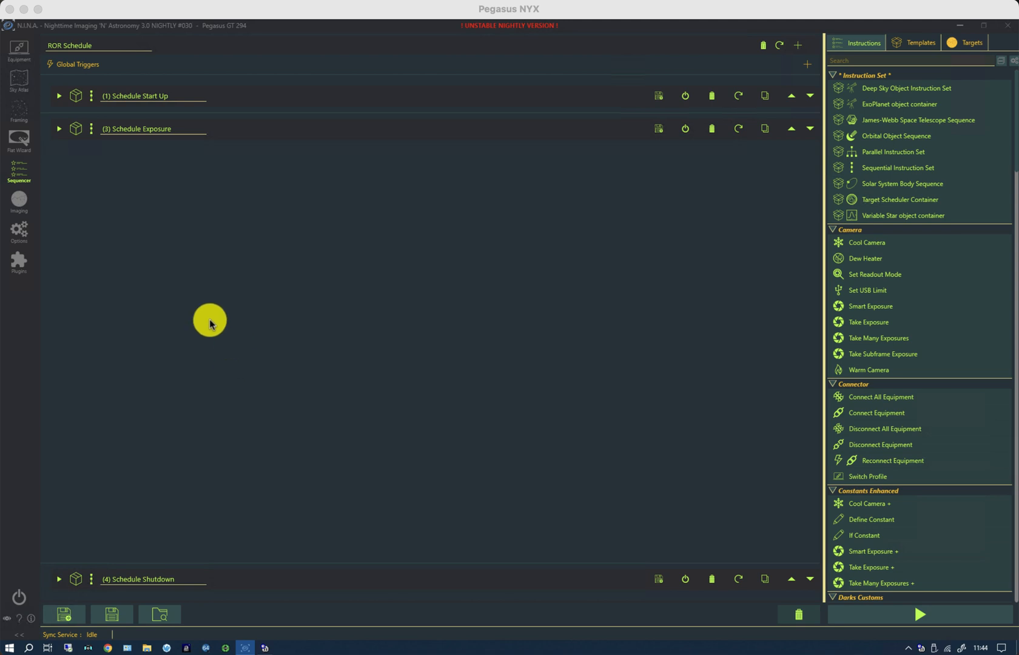
click(60, 128)
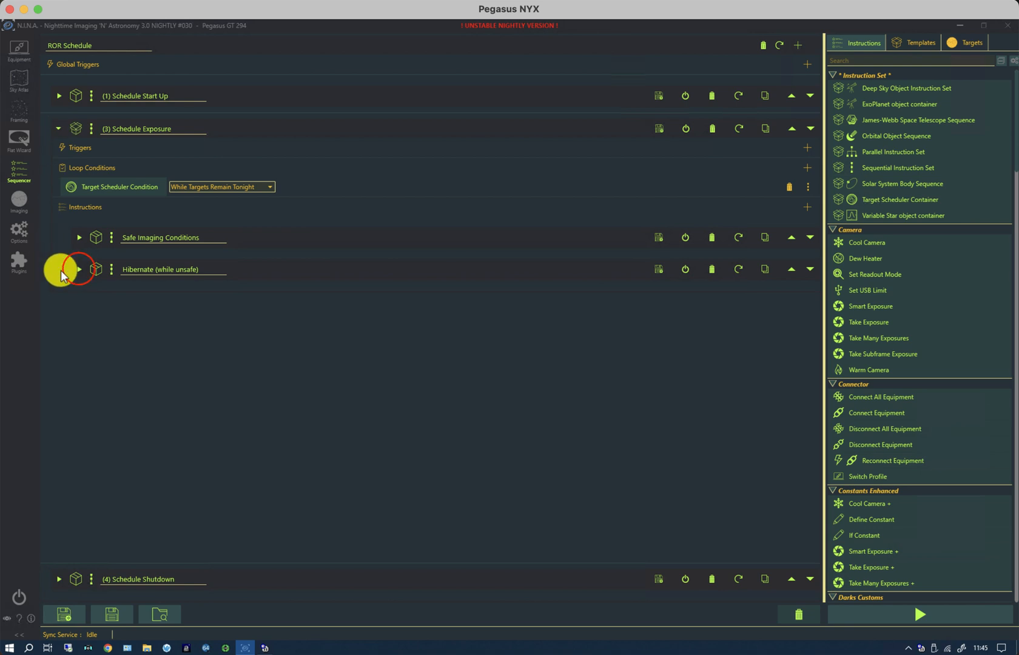
Expand Hibernate (while unsafe) and set Open Dome Shutter's On error to Abort.
click(79, 270)
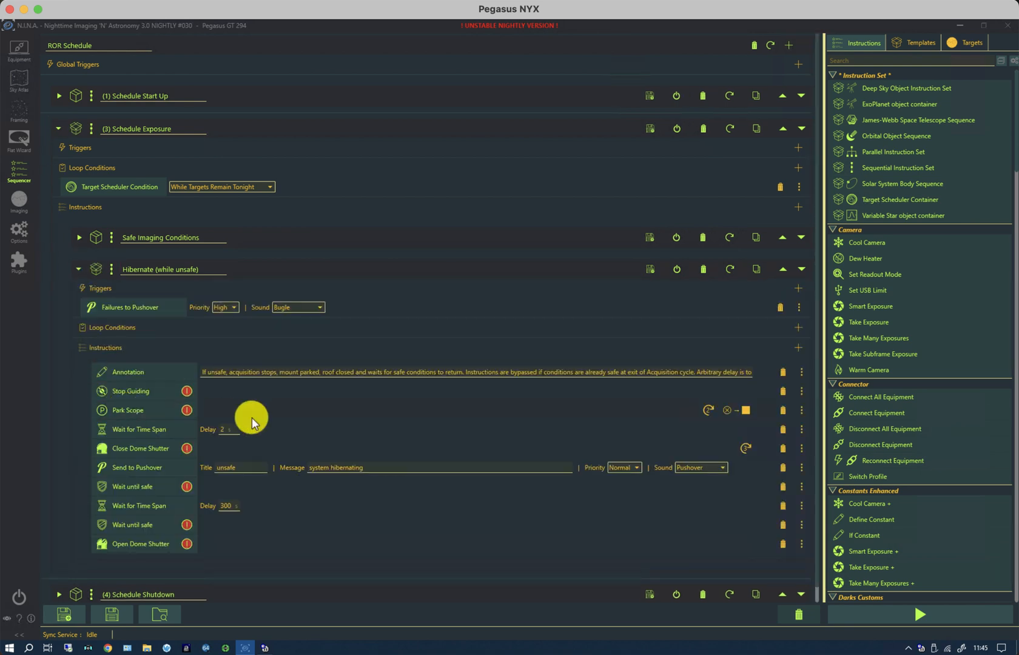
mouse_move(709, 416)
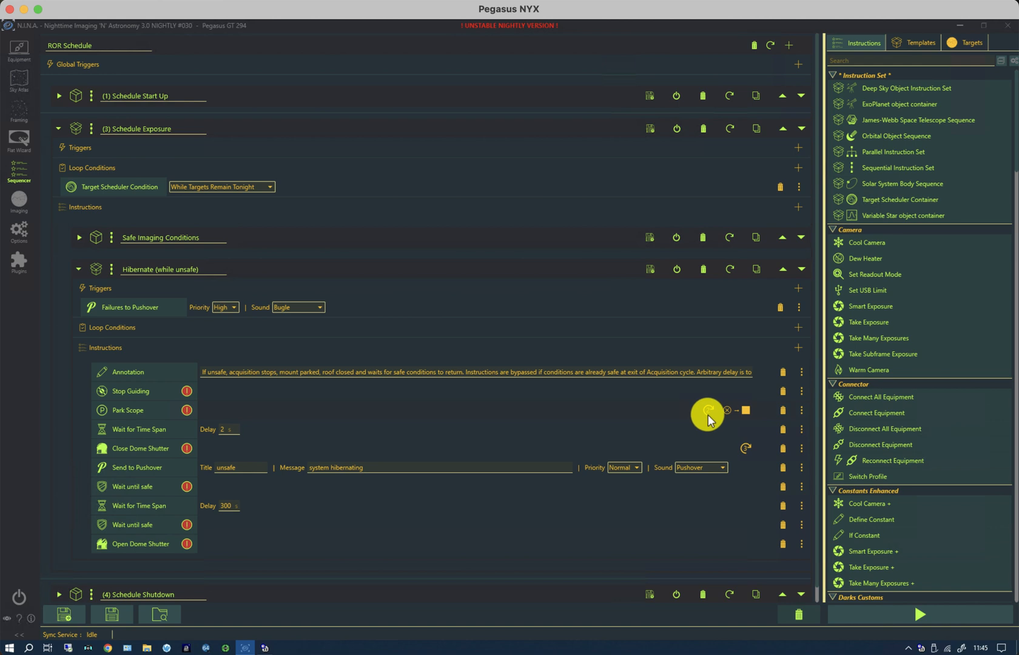
click(801, 415)
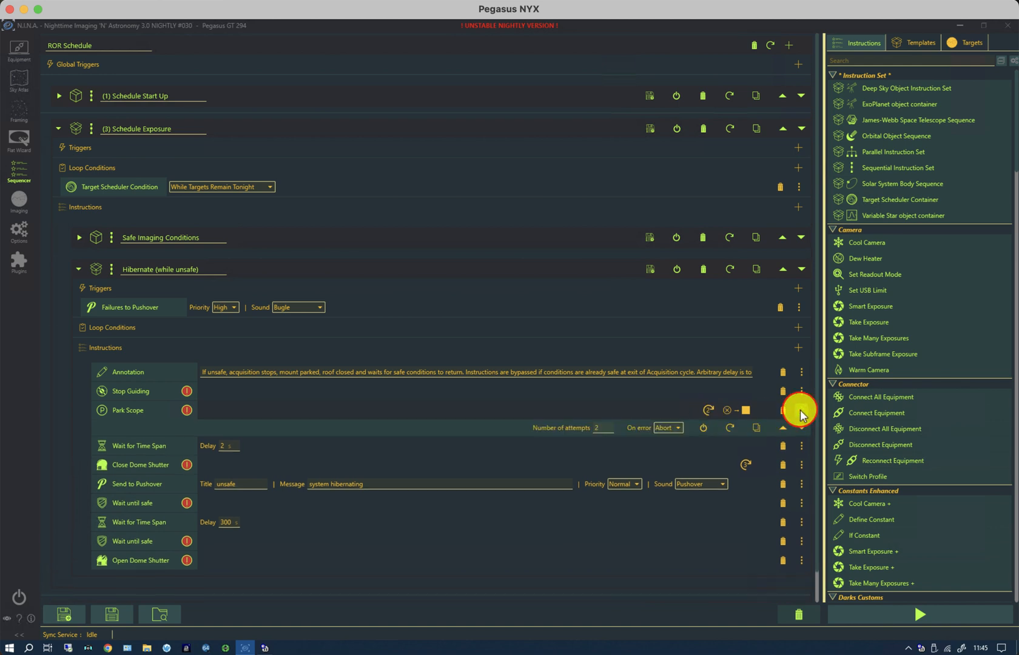
mouse_move(642, 430)
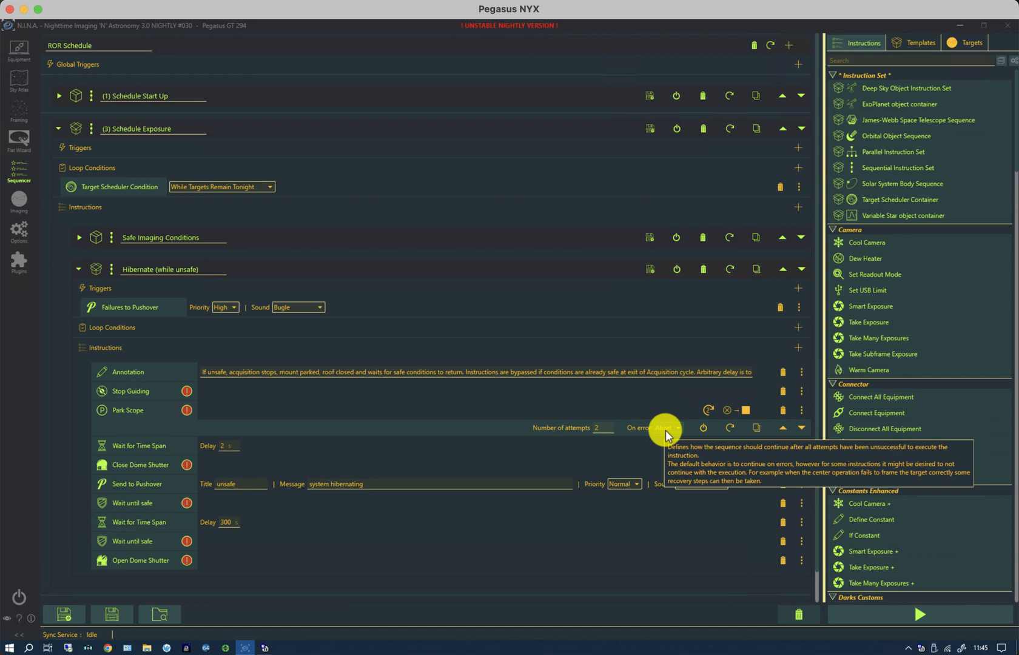
mouse_move(671, 434)
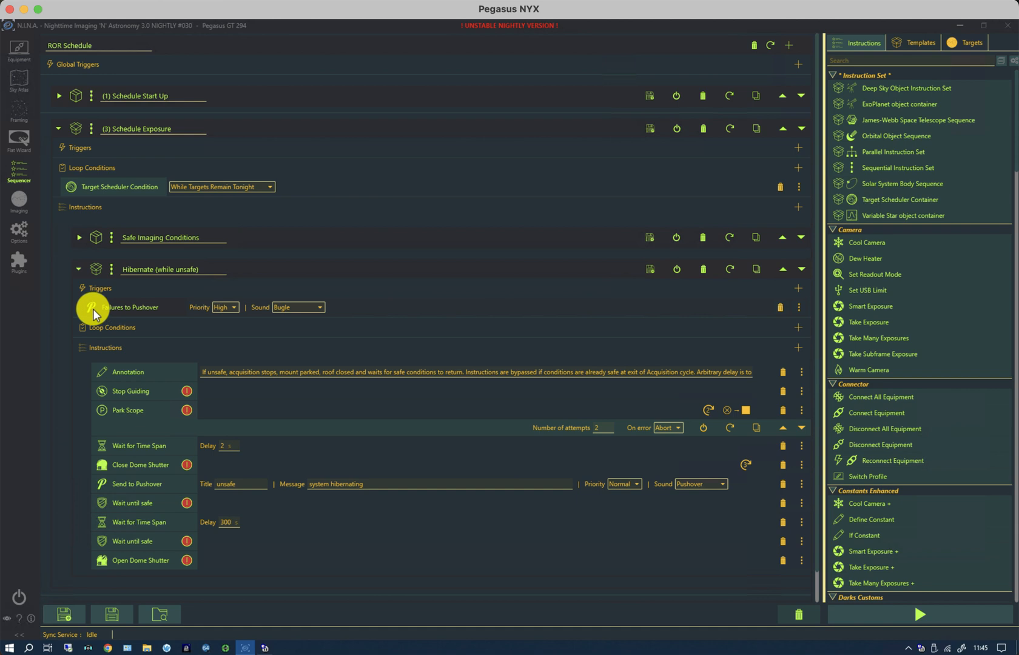
mouse_move(156, 314)
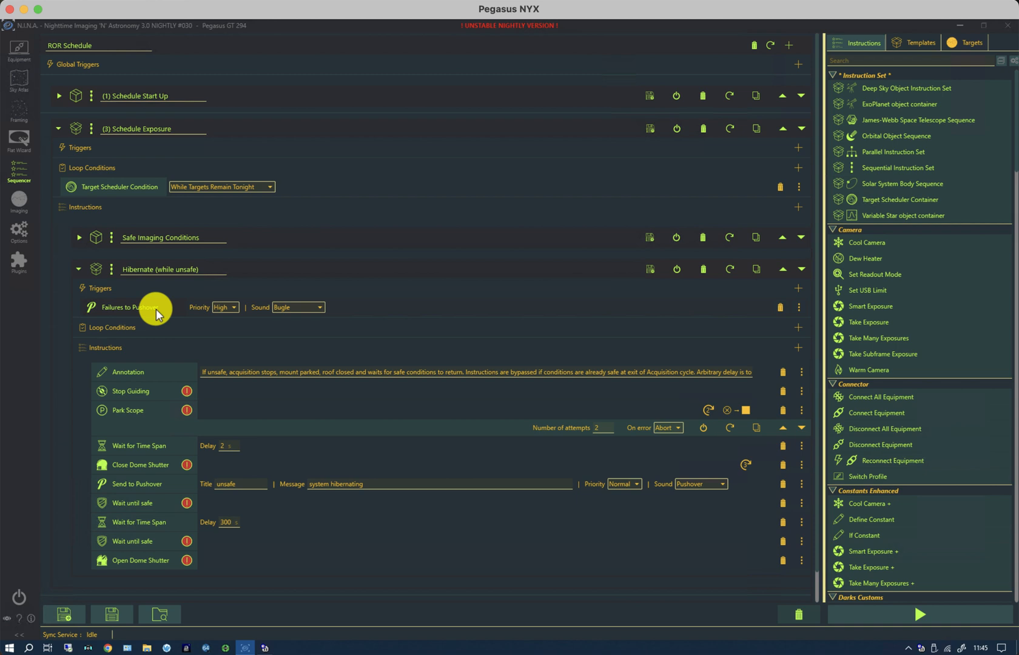
mouse_move(156, 560)
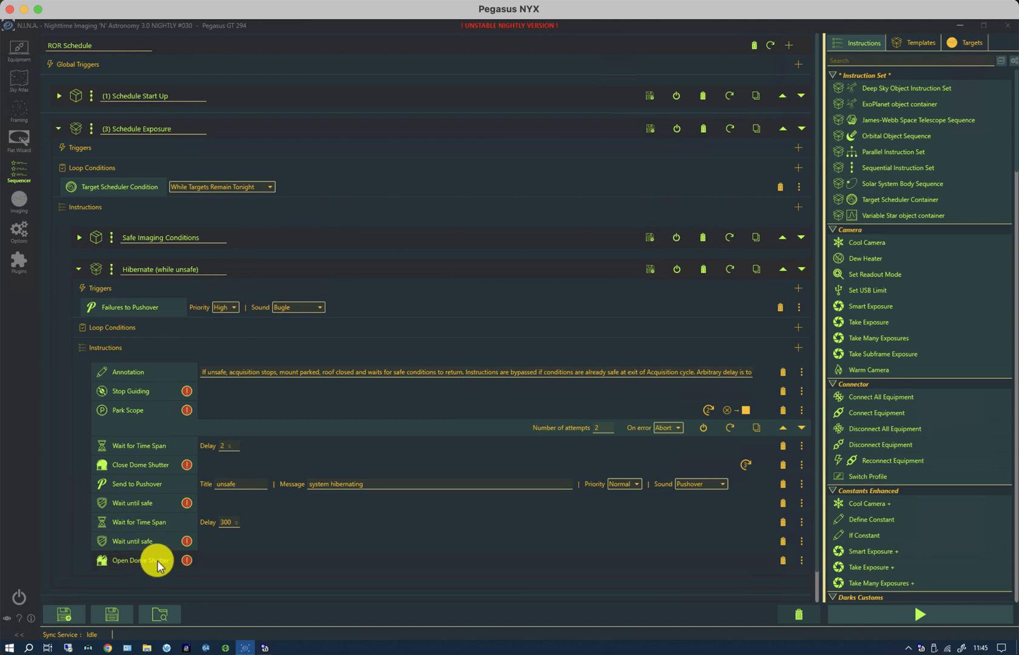
mouse_move(272, 560)
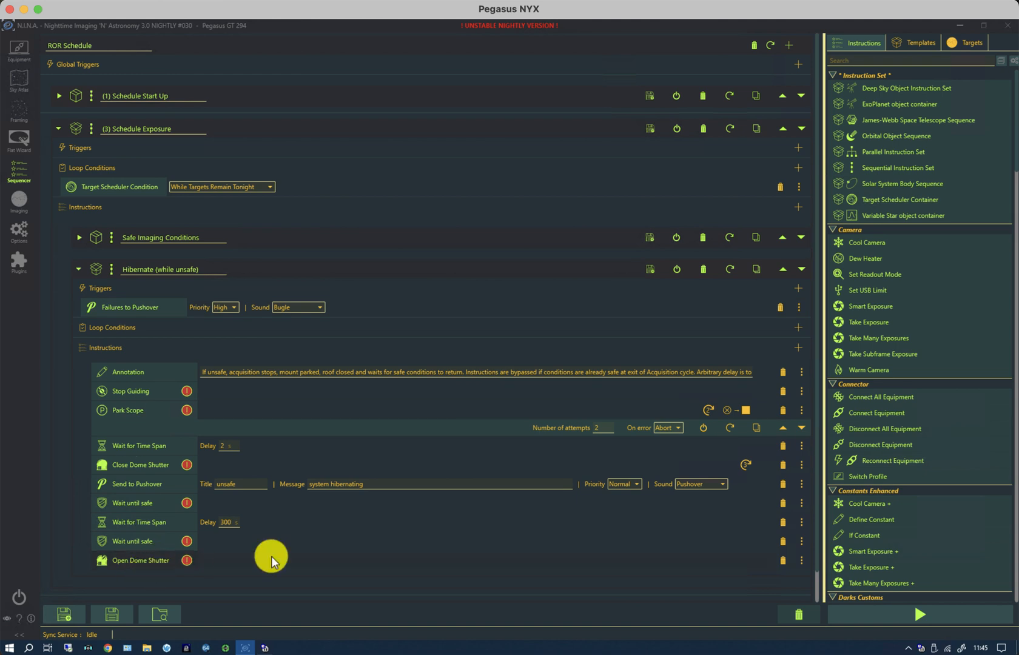
click(801, 561)
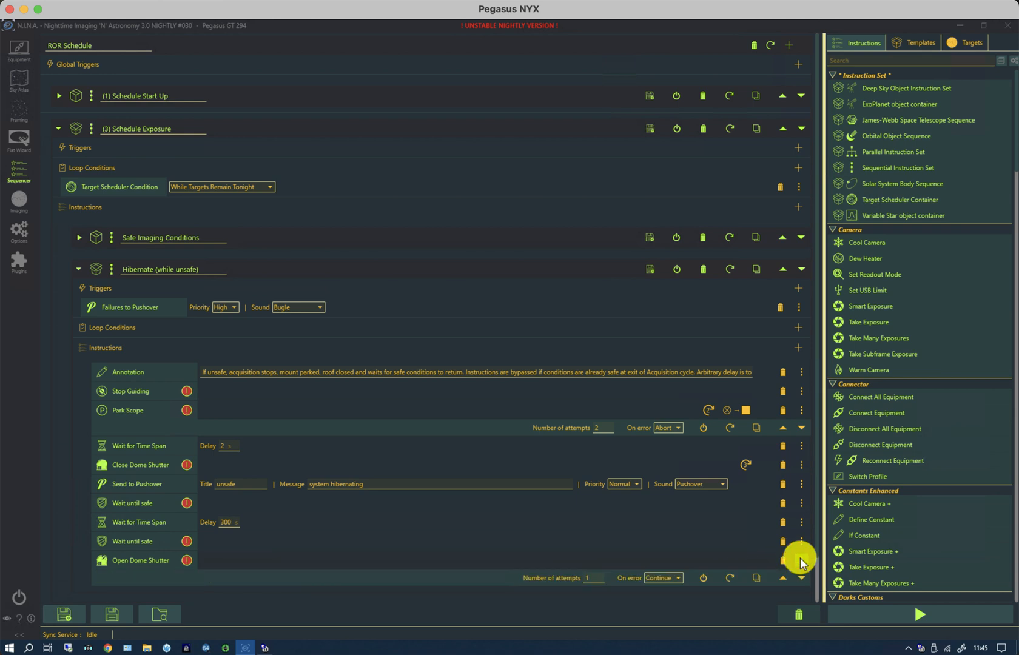
mouse_move(513, 582)
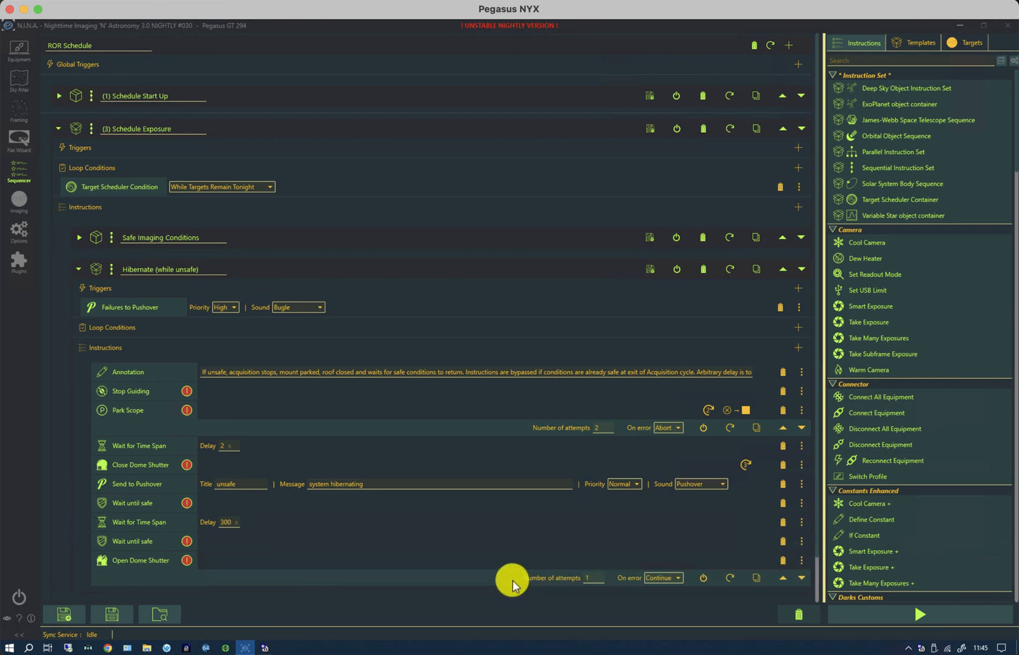
mouse_move(593, 577)
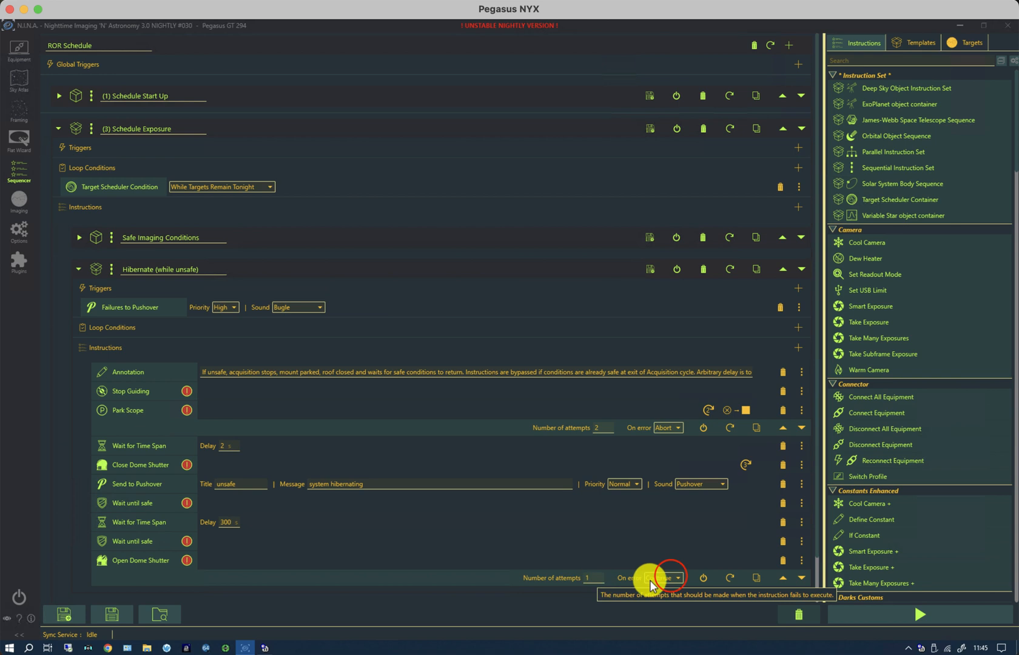
click(662, 577)
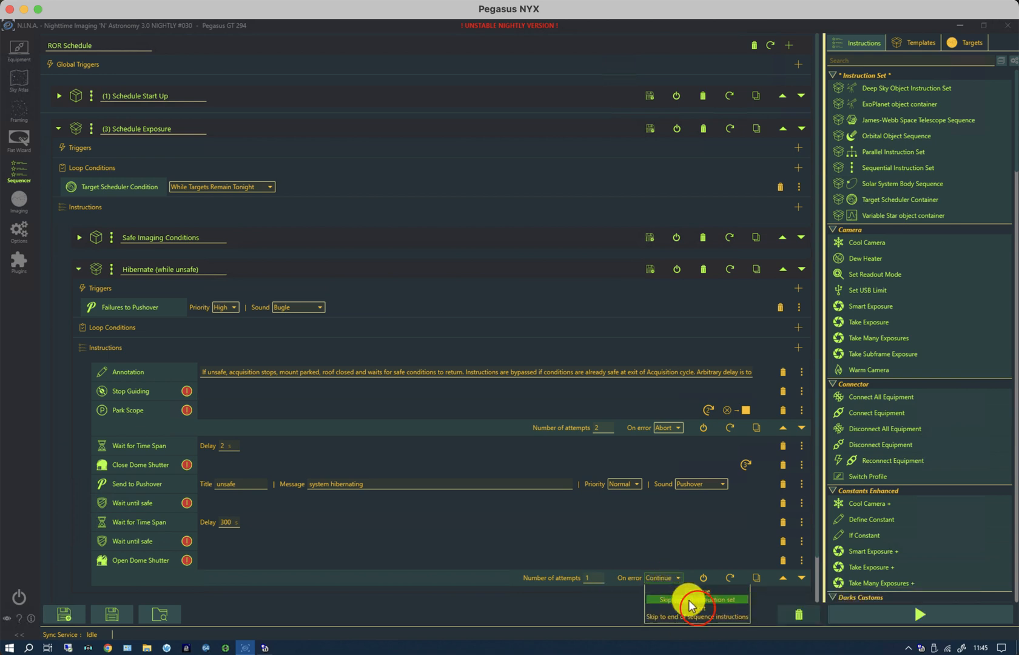
click(695, 599)
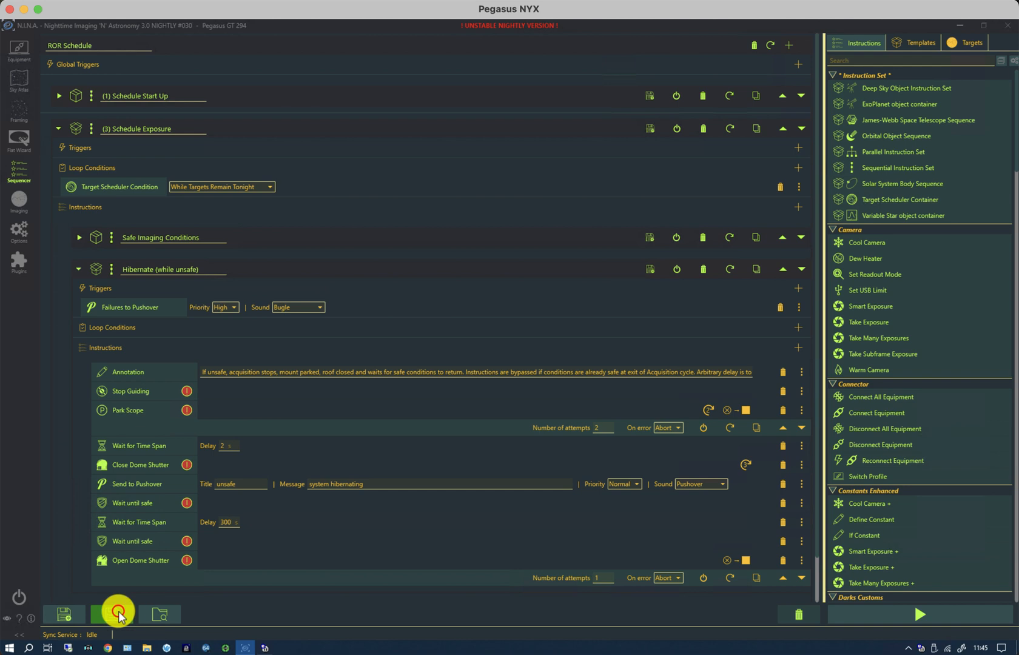
Collapse Schedule Exposure so all three ROR Schedule stages are folded, and save the sequence.
click(118, 614)
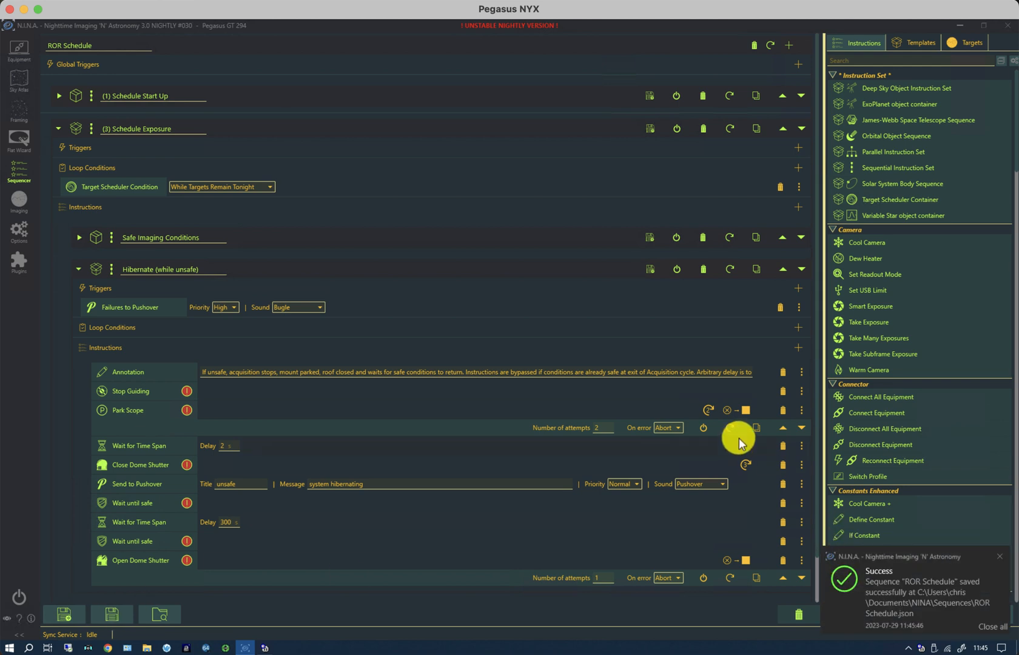
click(59, 128)
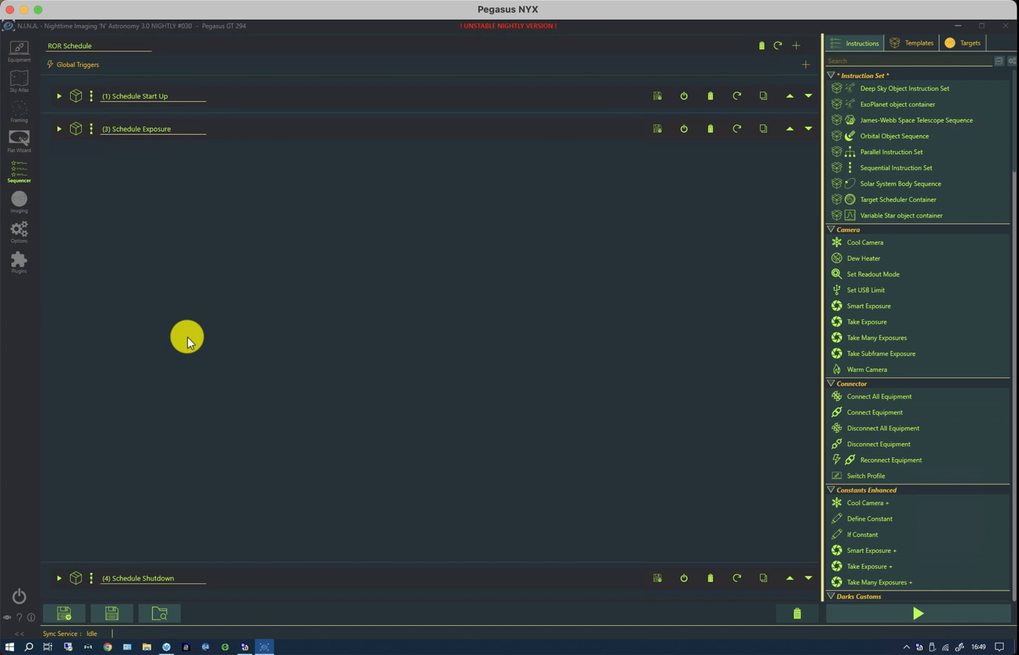
mouse_move(166, 309)
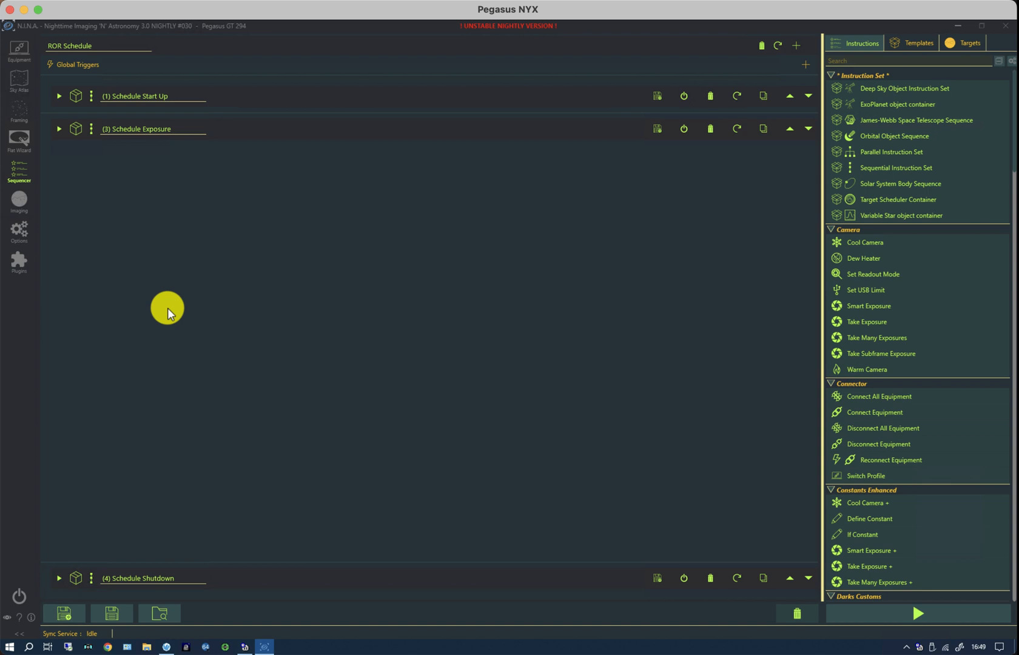
click(63, 613)
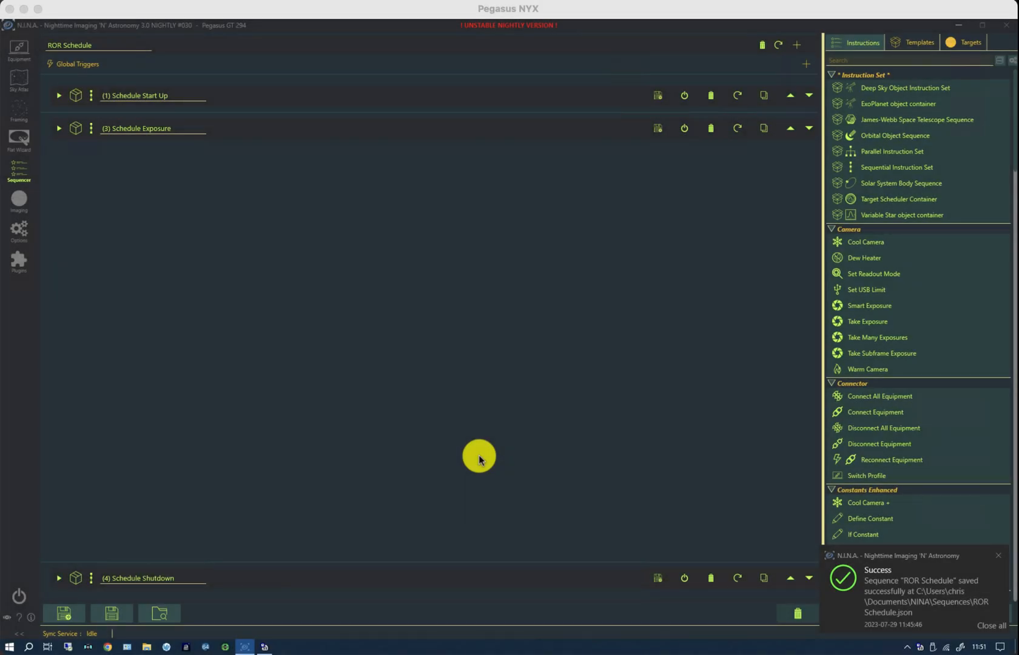
mouse_move(413, 379)
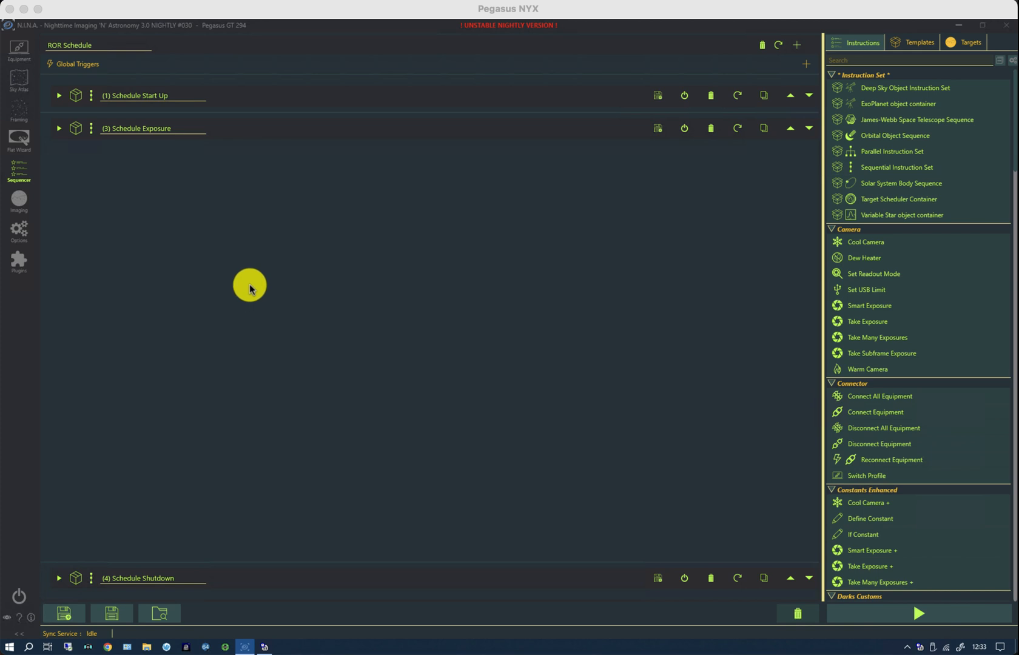
Open the Target Scheduler plugin and select the Messier Marathon: LRGB project row.
click(18, 260)
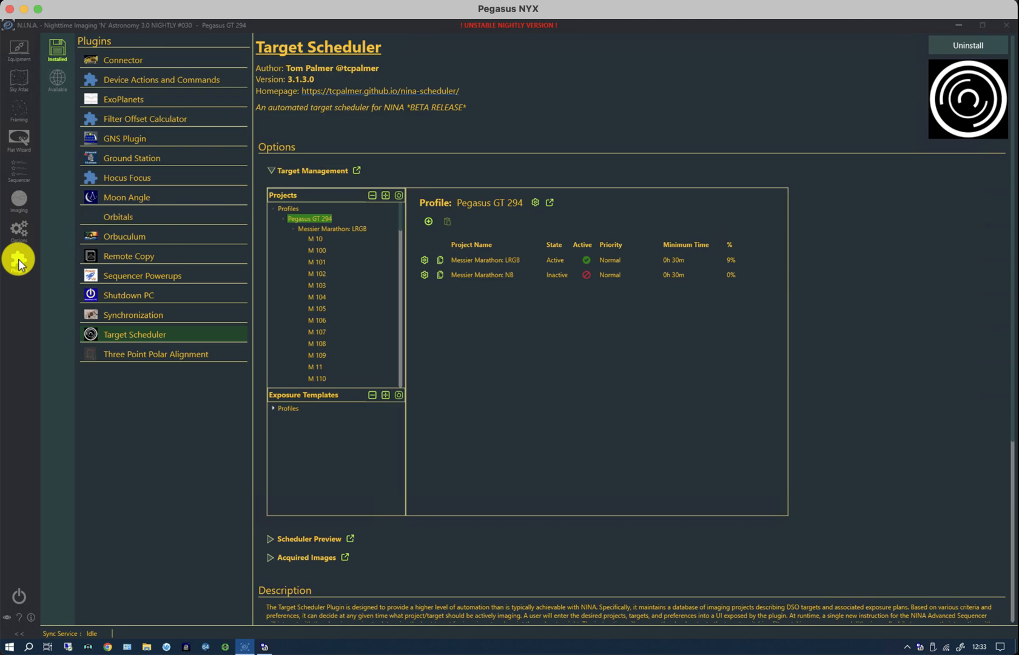
mouse_move(431, 292)
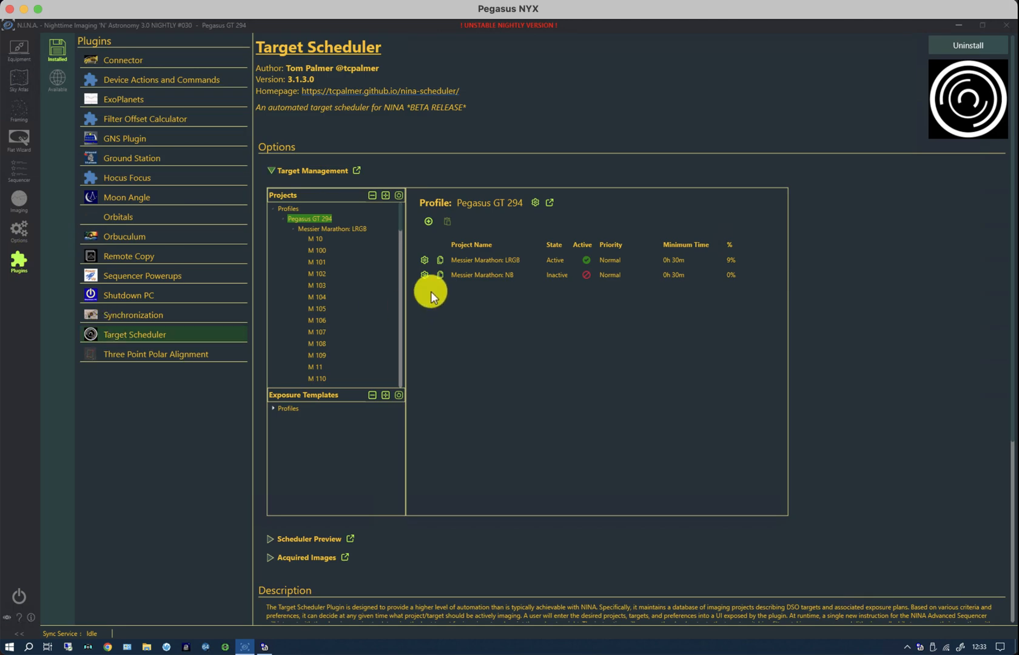
mouse_move(452, 240)
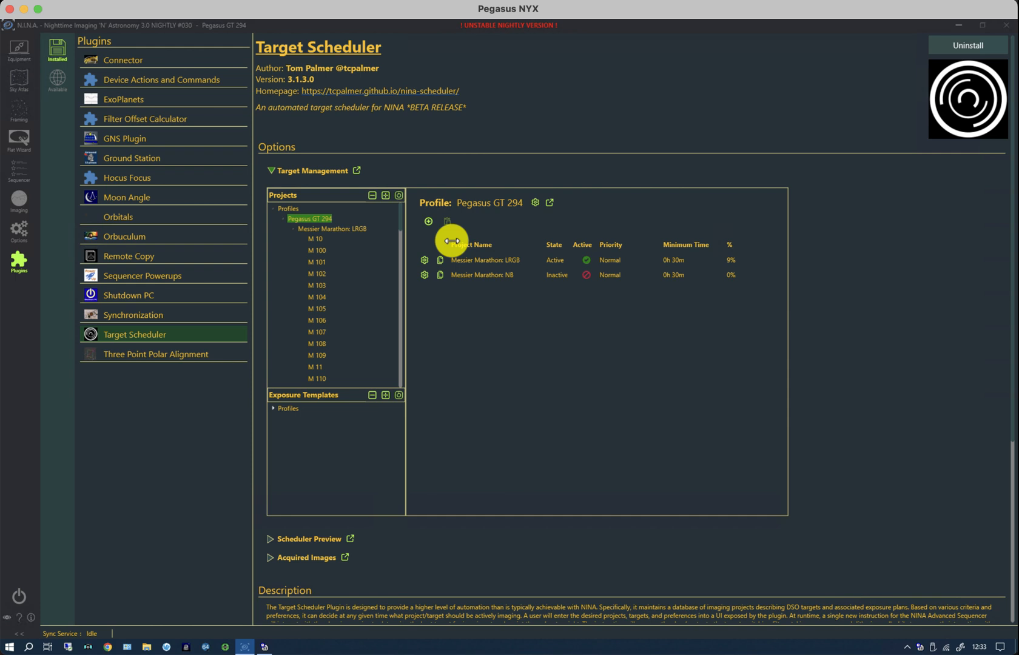
click(494, 260)
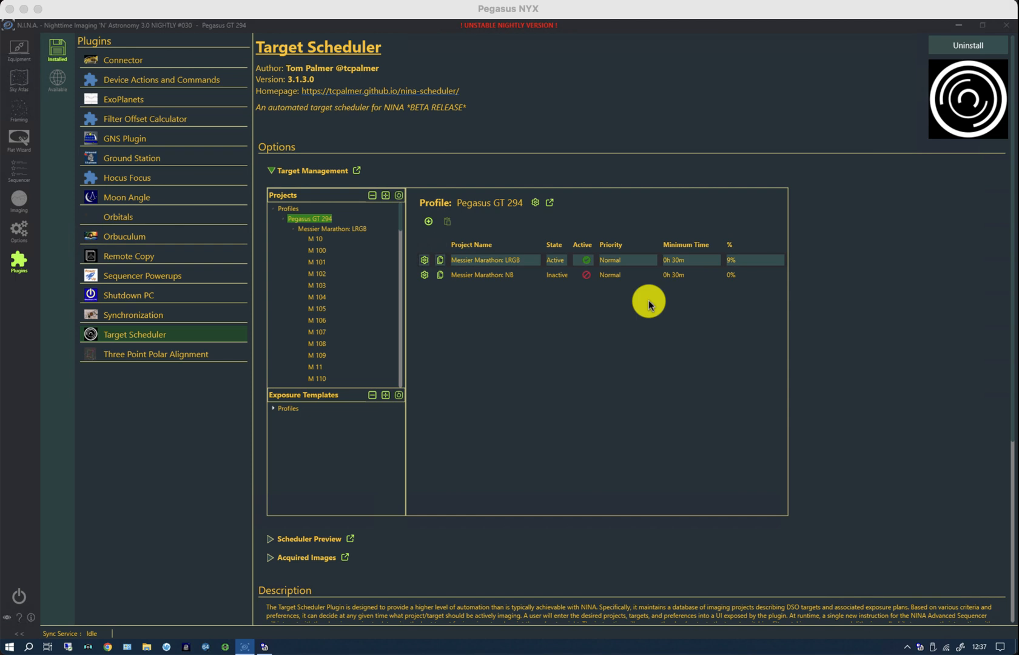
mouse_move(298, 225)
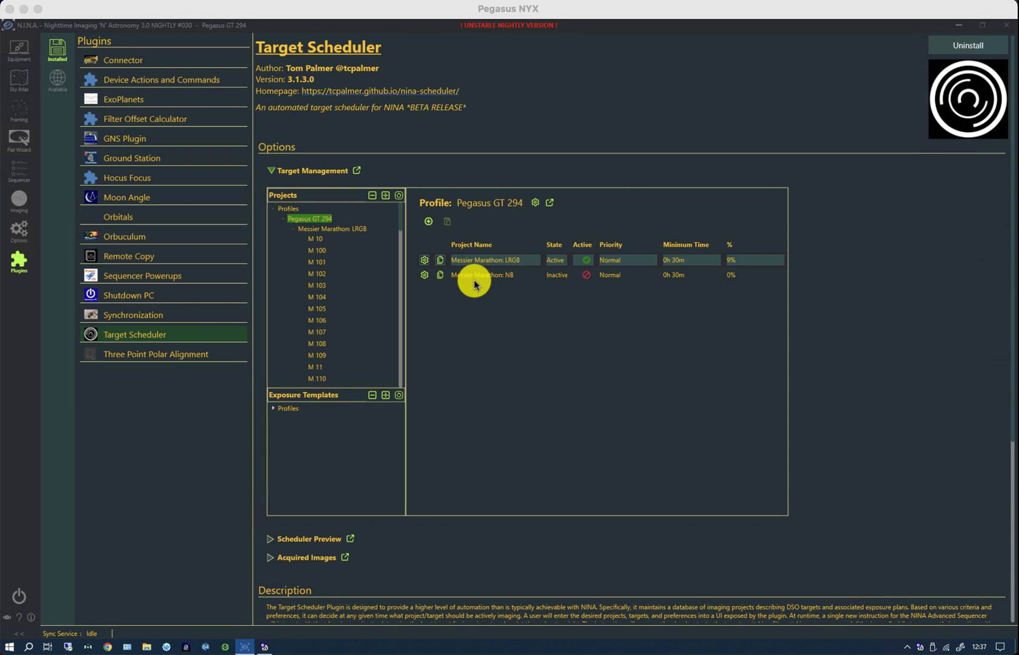
mouse_move(640, 256)
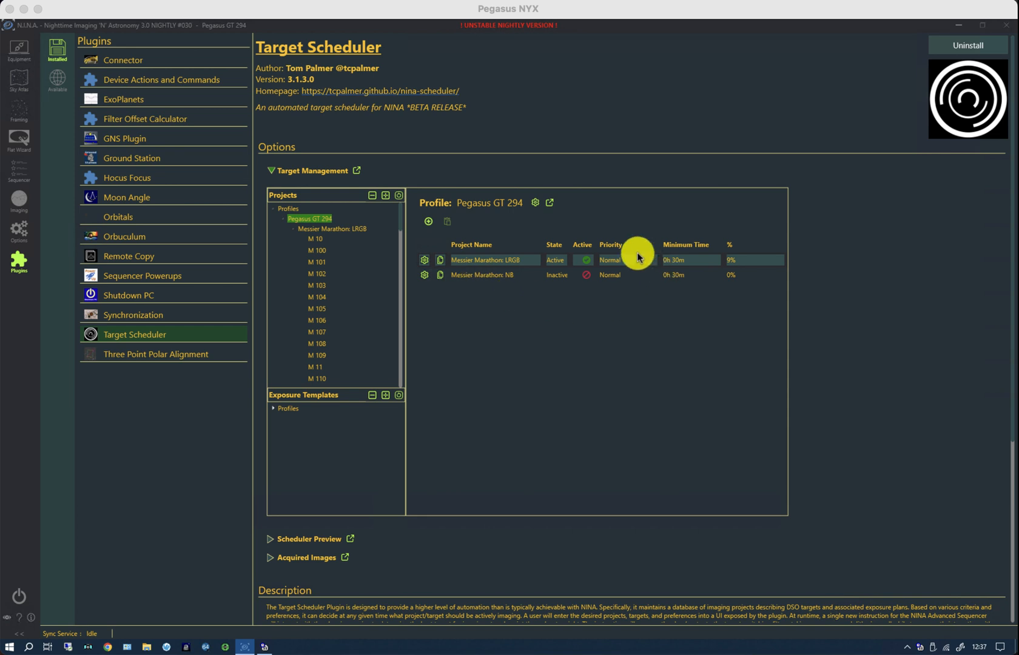
mouse_move(618, 249)
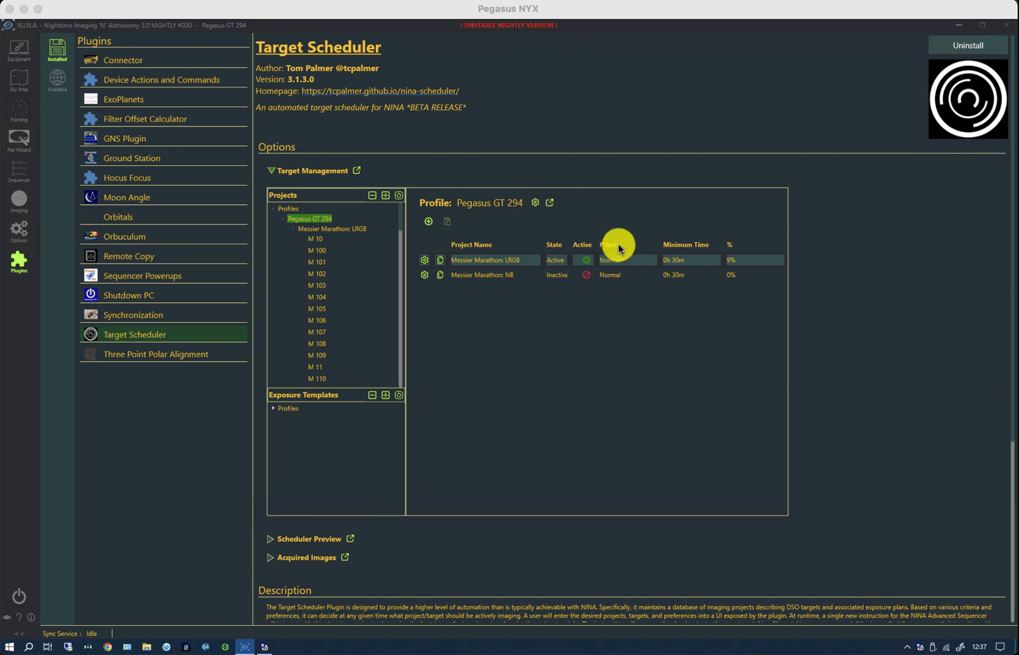
mouse_move(605, 281)
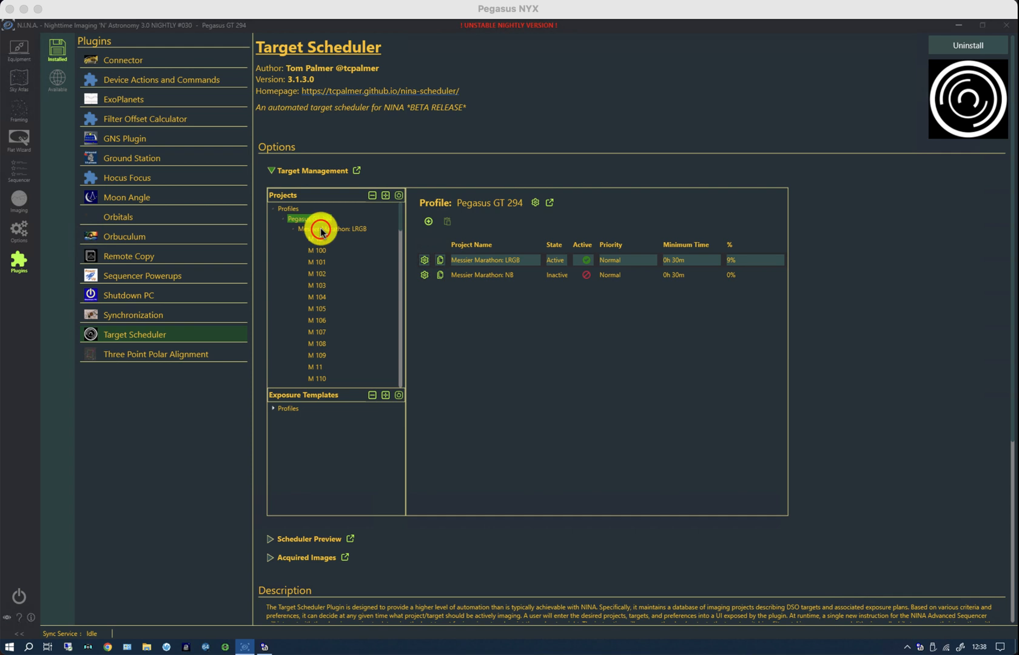
View the Messier Marathon: LRGB project settings, entering edit mode and cancelling without changes.
click(331, 228)
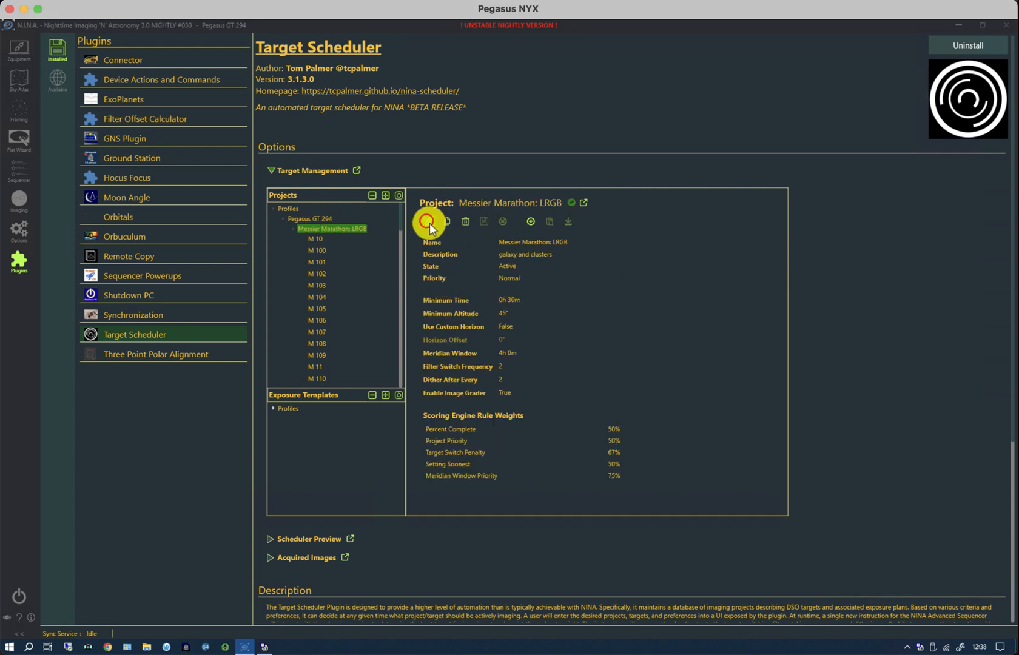
click(428, 222)
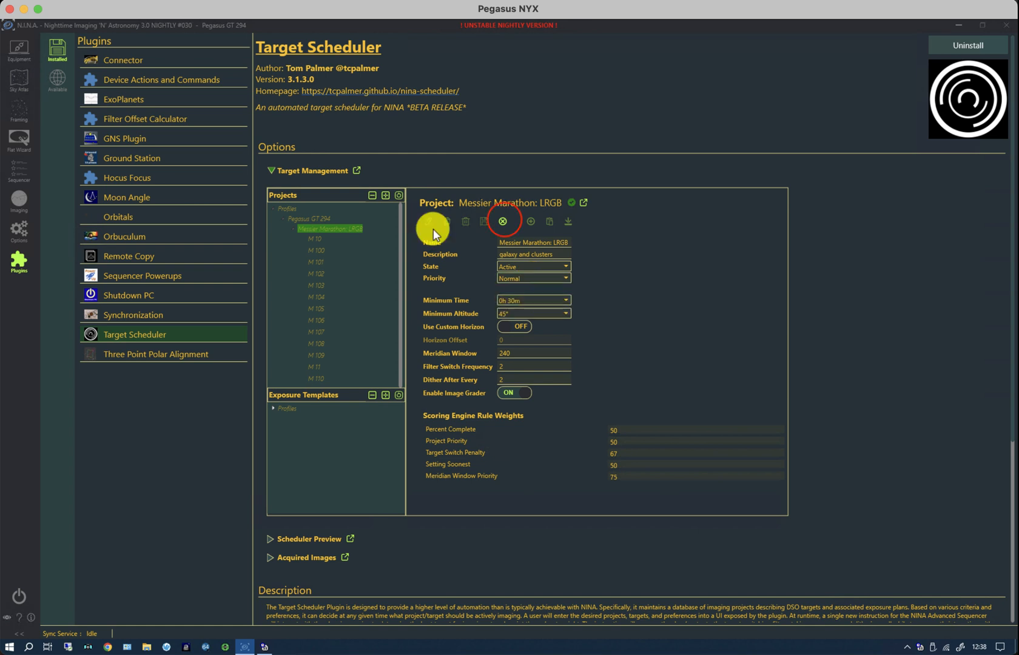
click(503, 221)
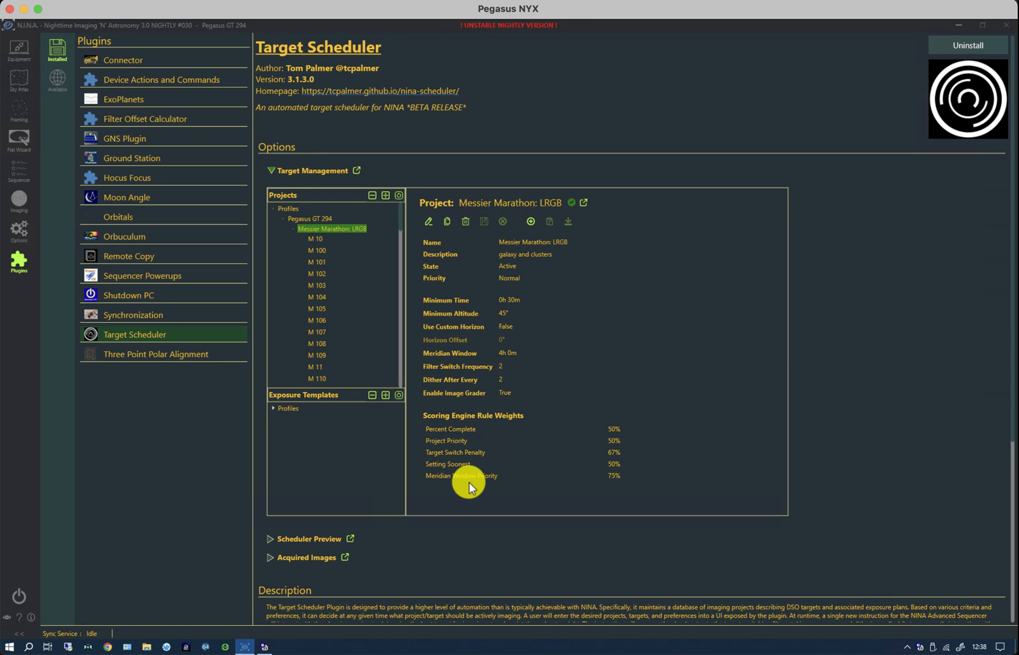
mouse_move(497, 490)
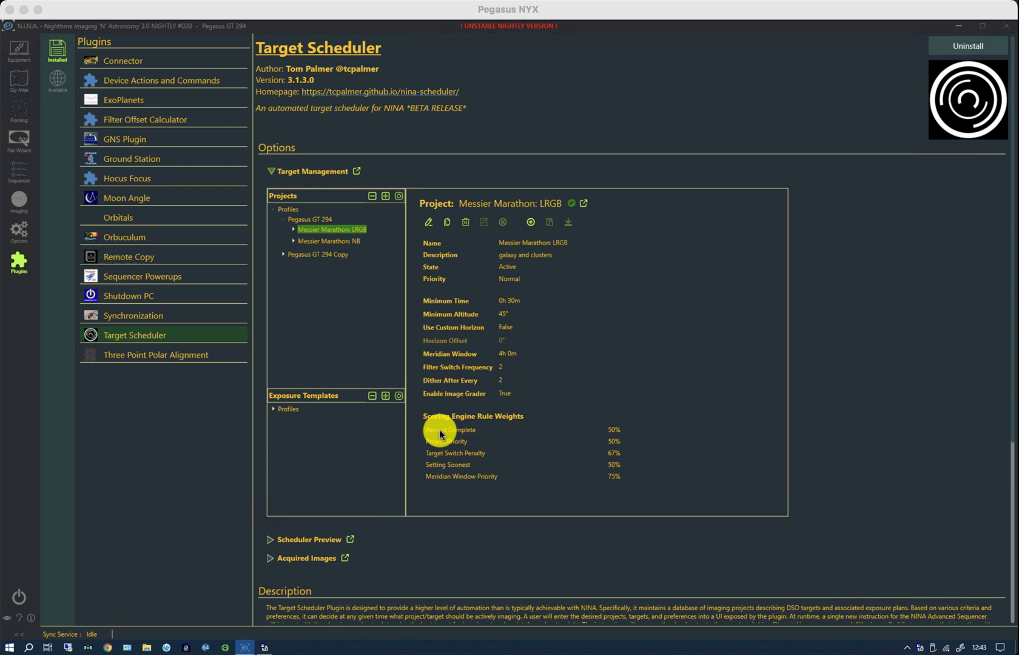
mouse_move(472, 435)
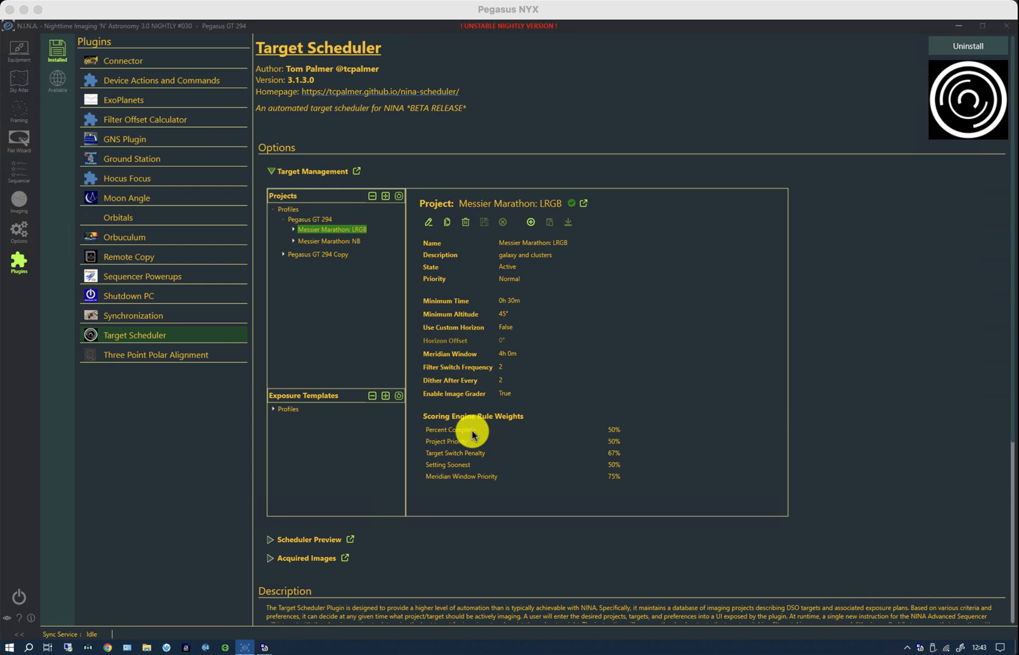
mouse_move(461, 436)
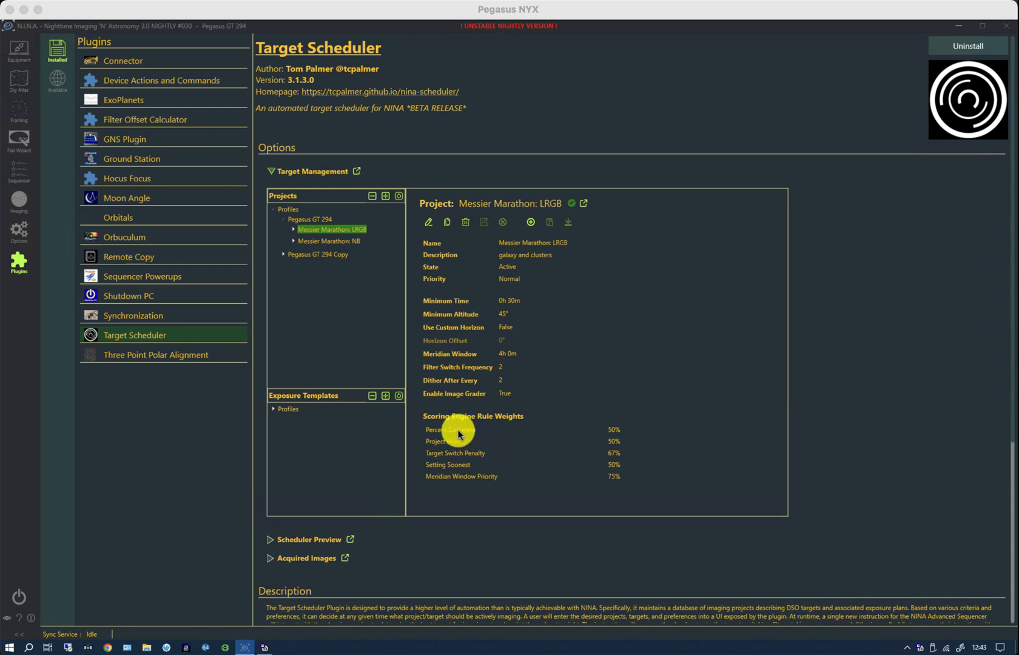
mouse_move(429, 436)
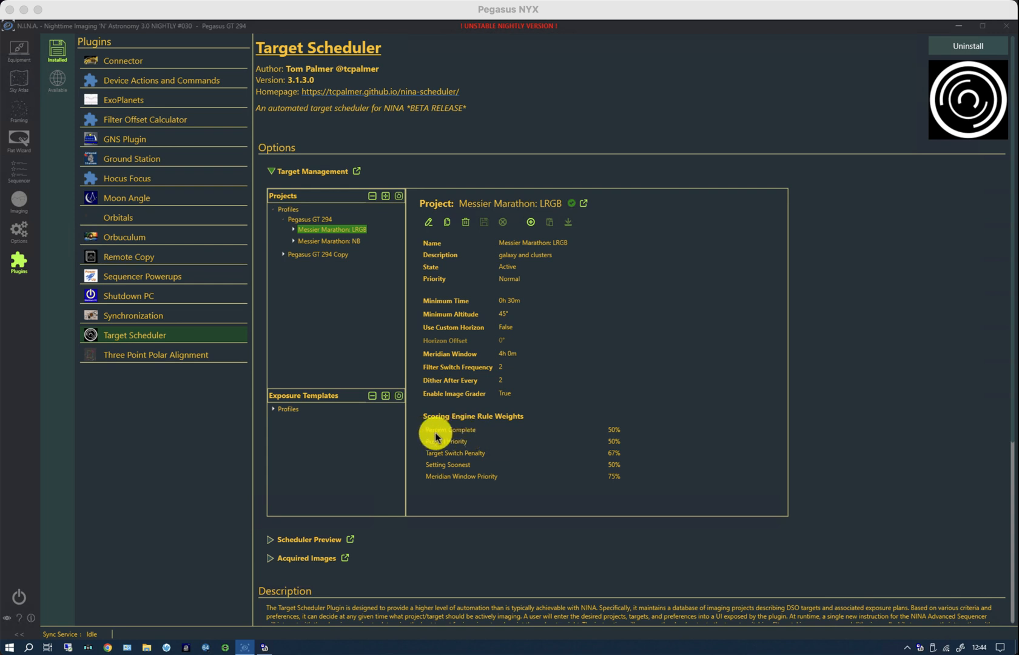
mouse_move(473, 437)
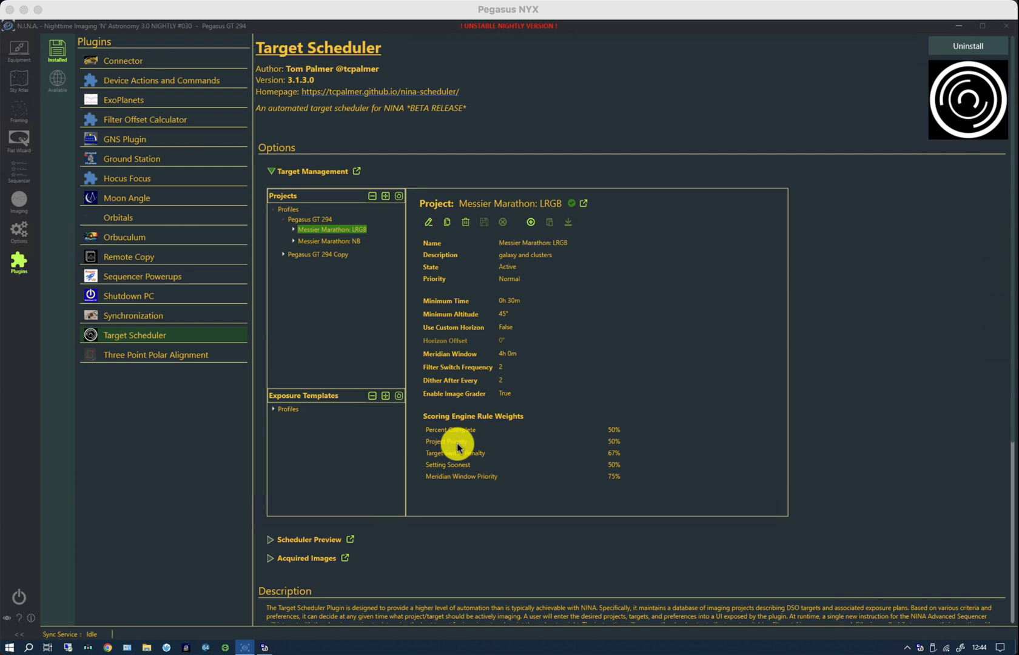
mouse_move(473, 273)
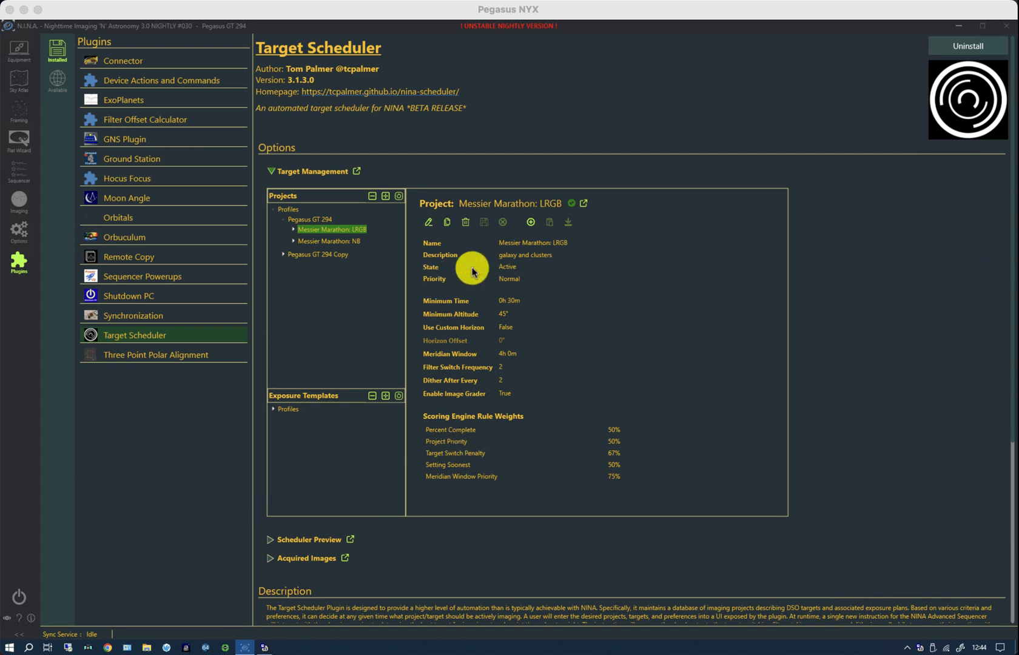
mouse_move(511, 282)
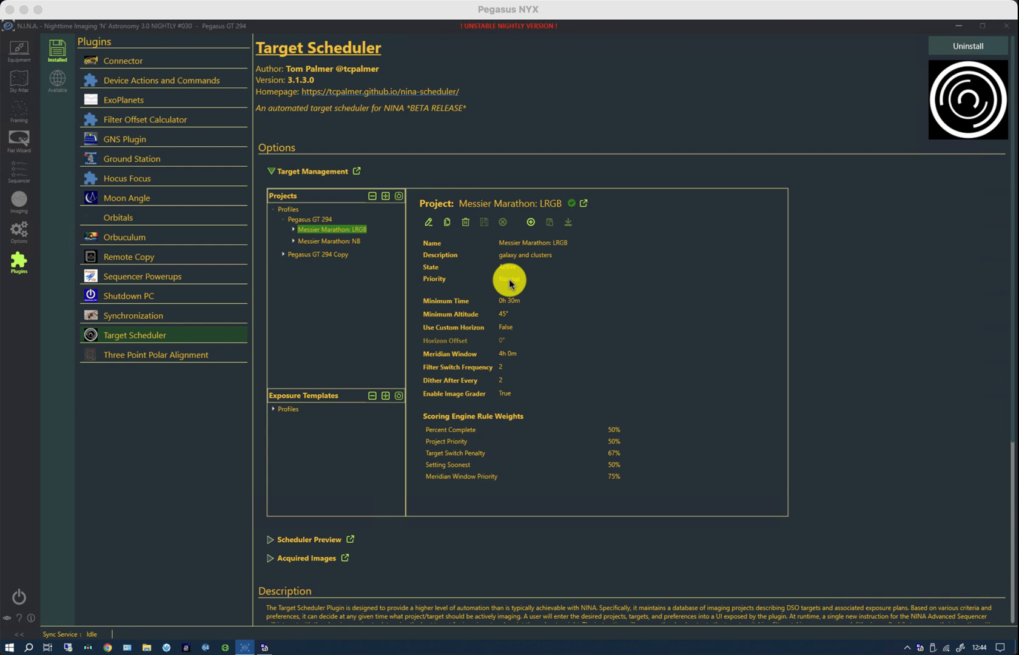
mouse_move(455, 467)
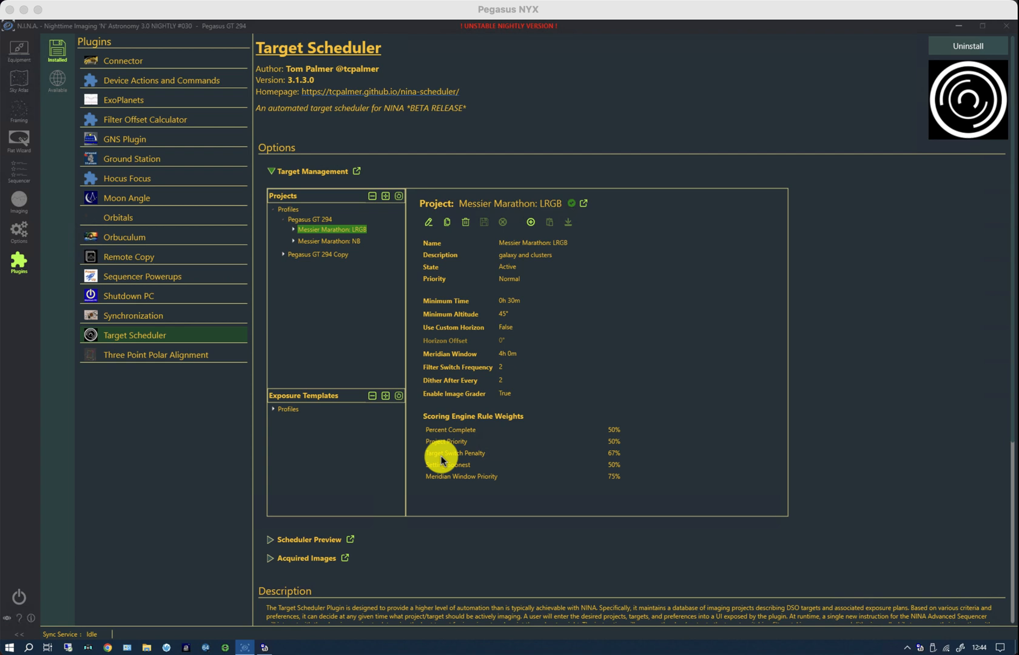
mouse_move(479, 459)
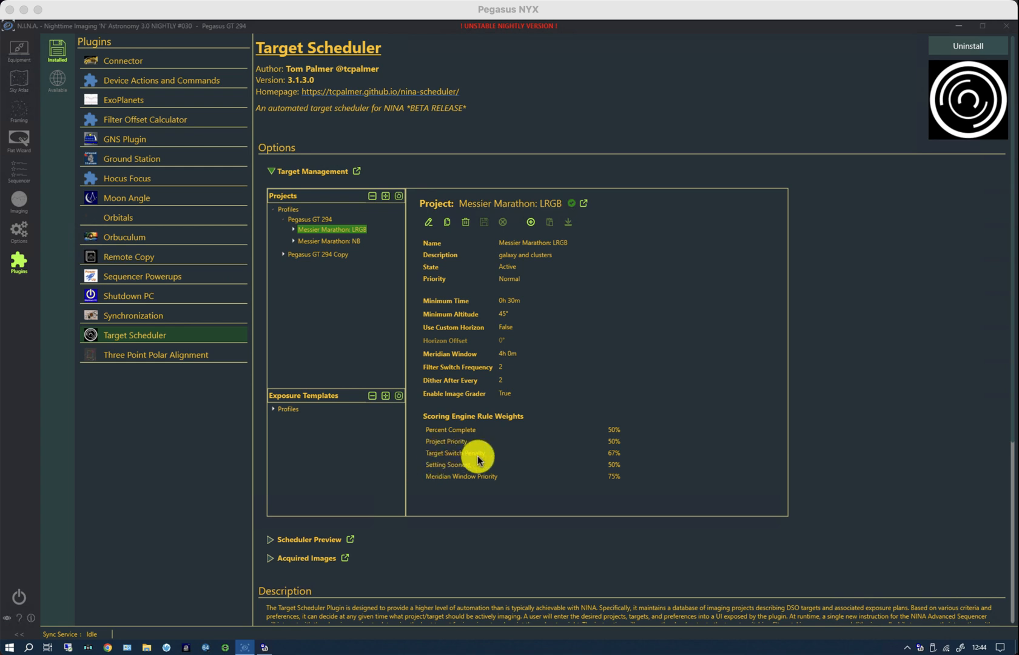
mouse_move(463, 455)
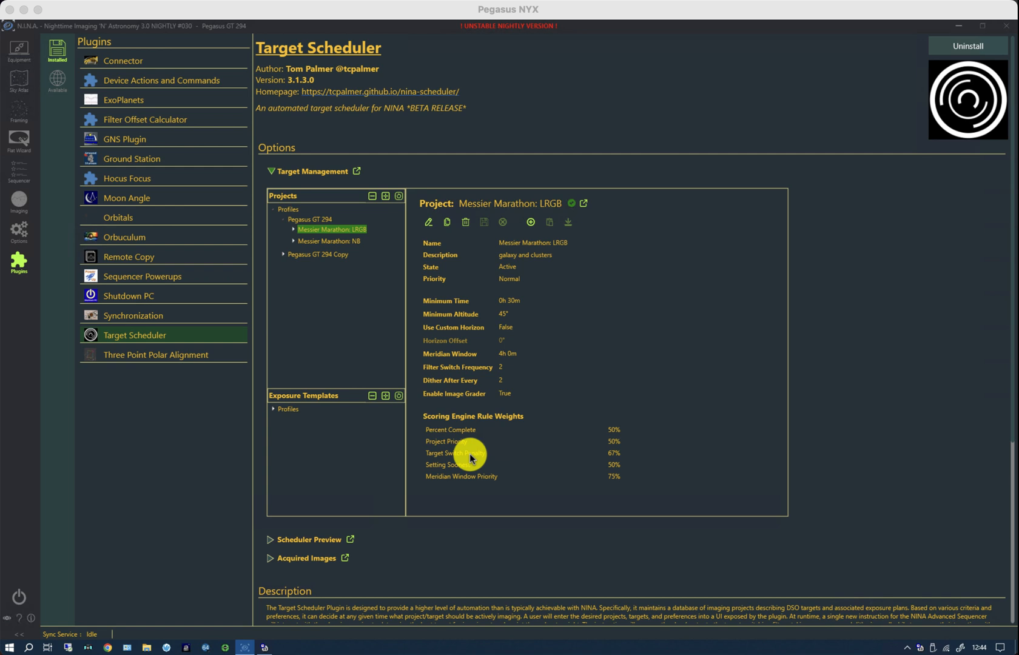
mouse_move(465, 469)
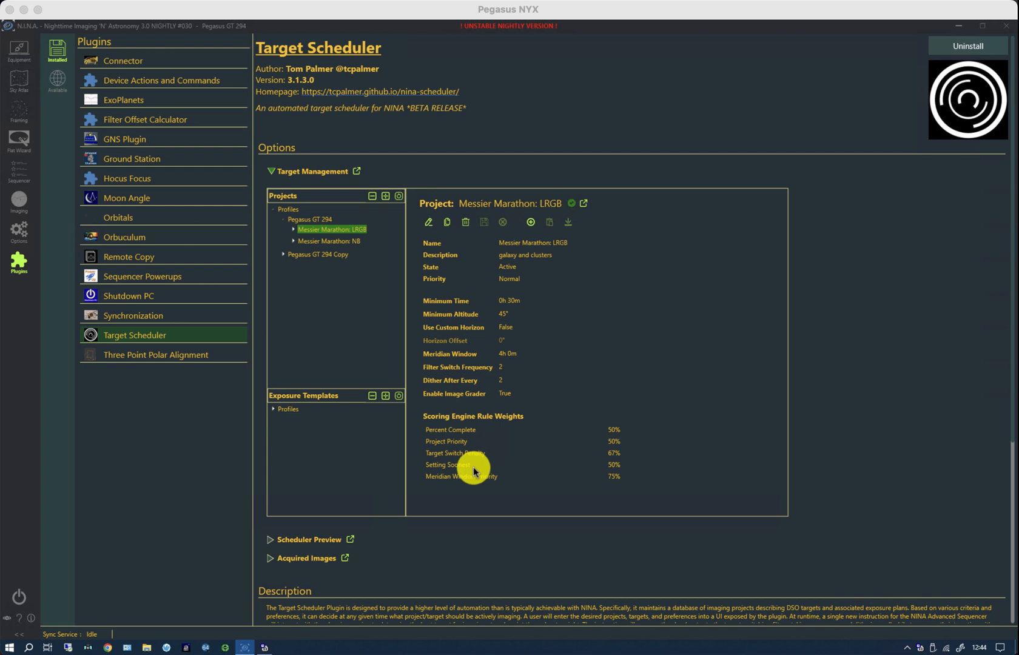
mouse_move(463, 470)
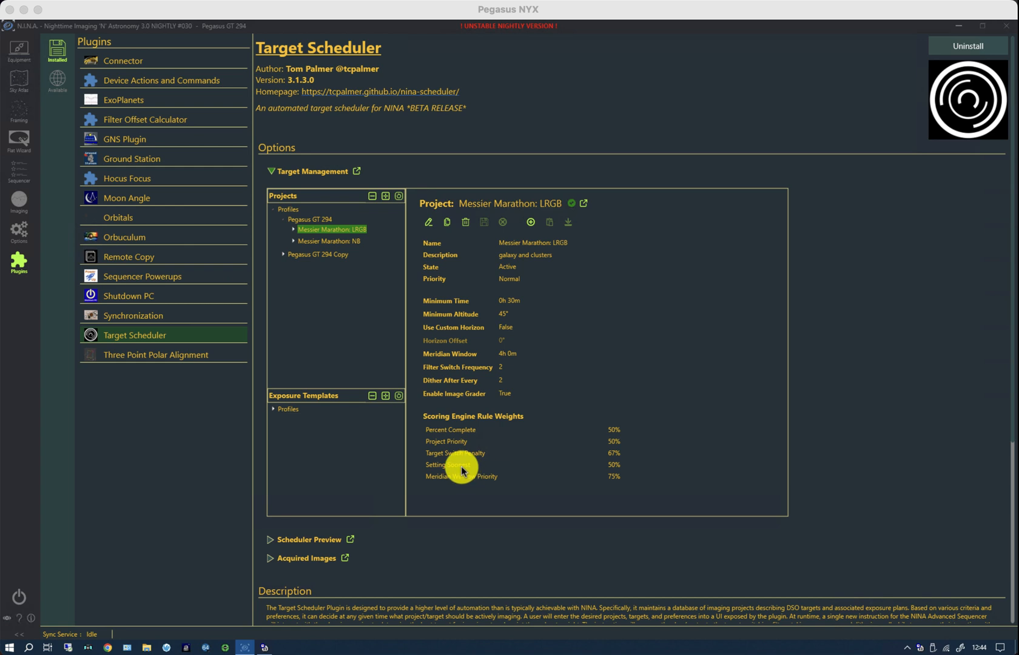
mouse_move(465, 470)
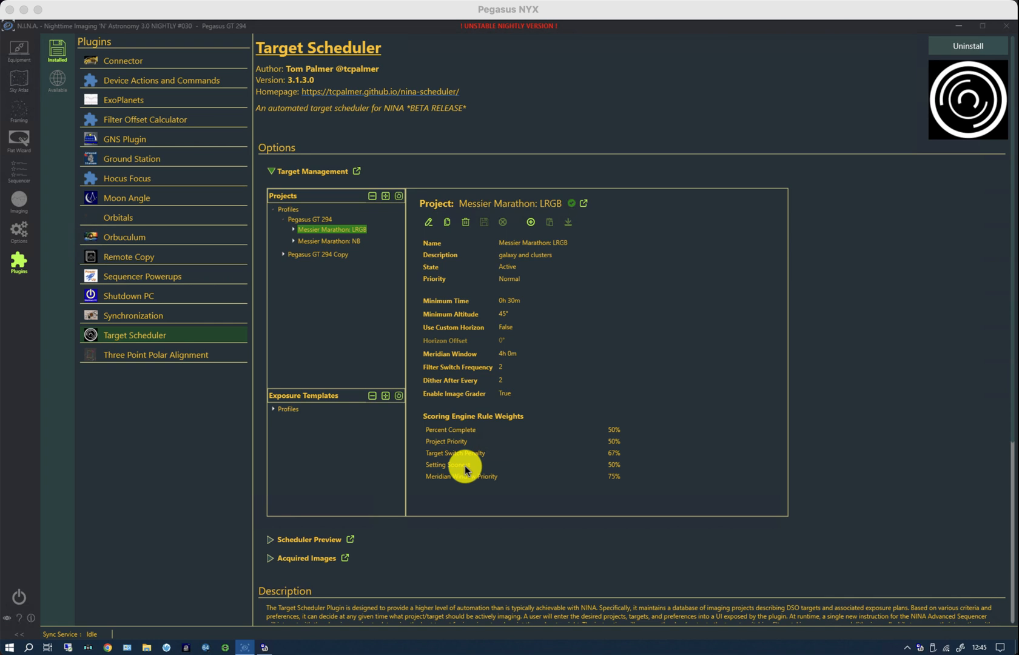
mouse_move(437, 471)
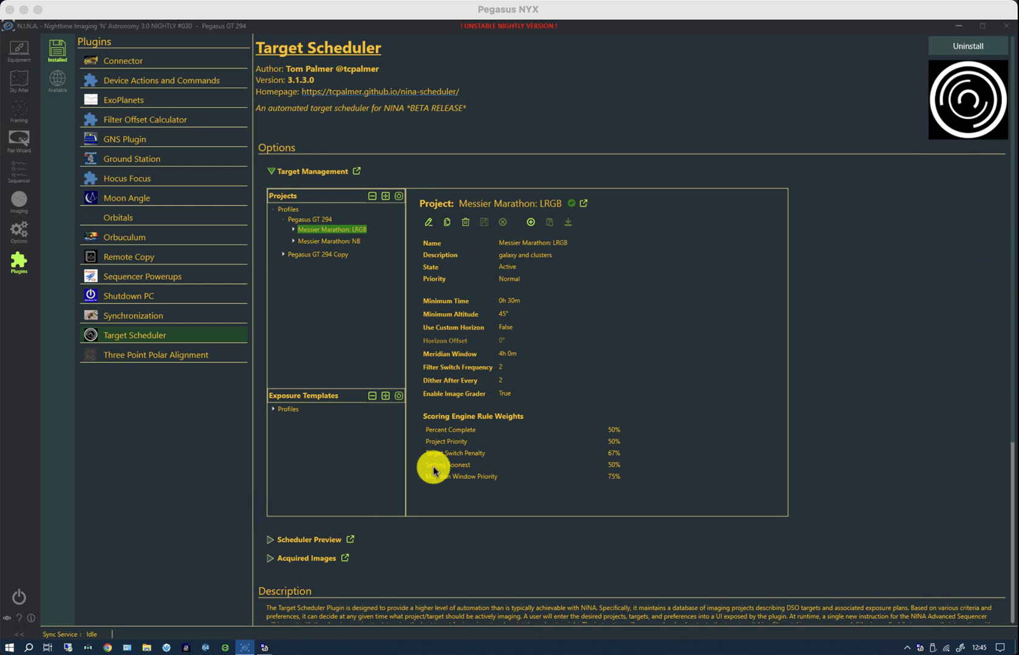
mouse_move(497, 530)
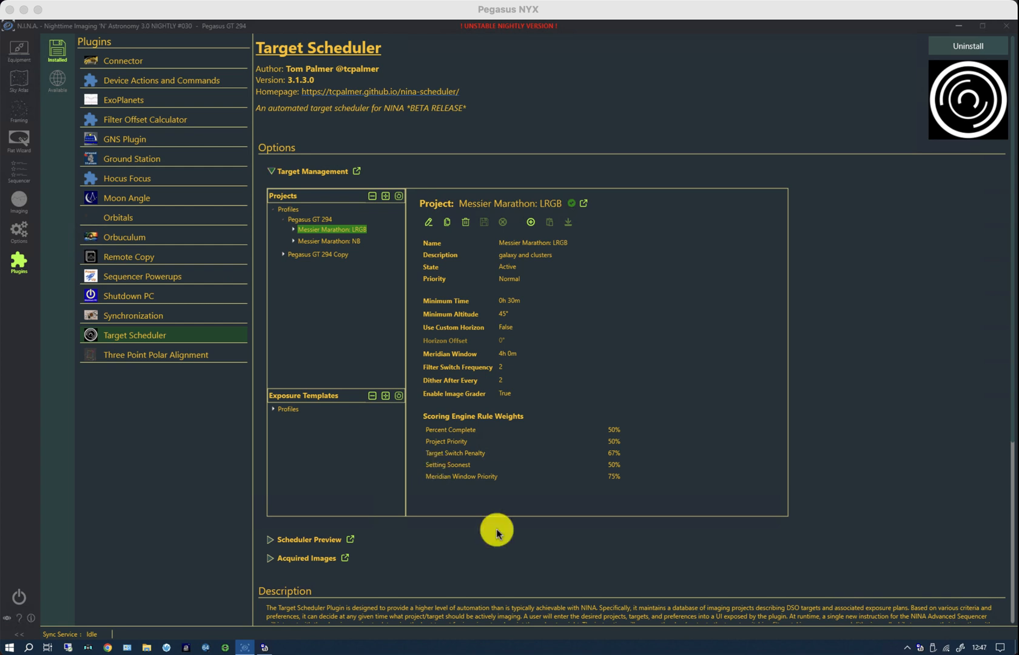
mouse_move(437, 485)
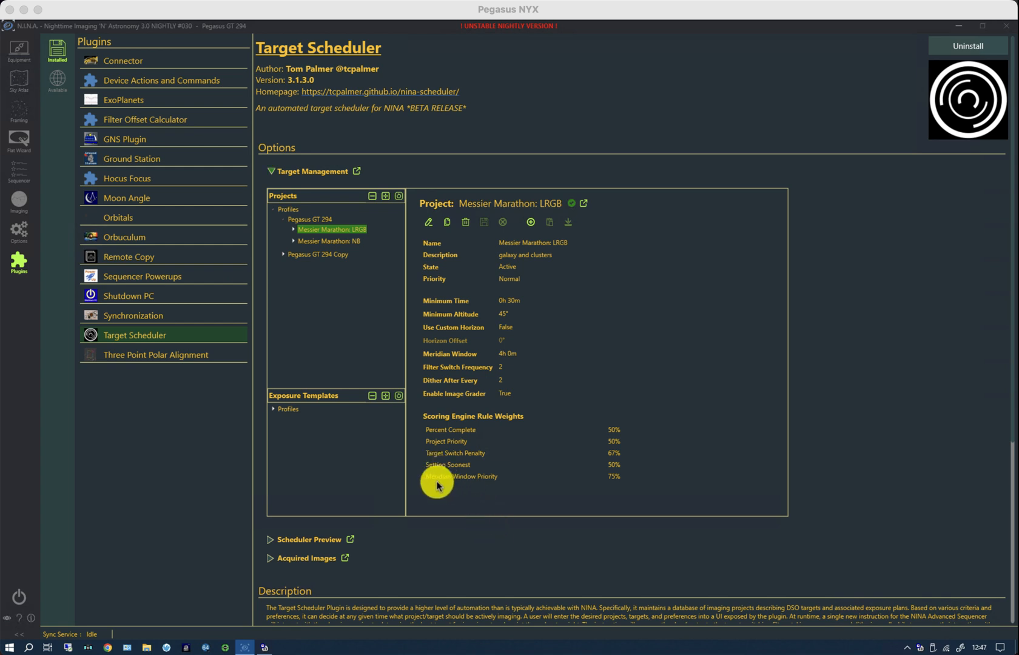
mouse_move(492, 485)
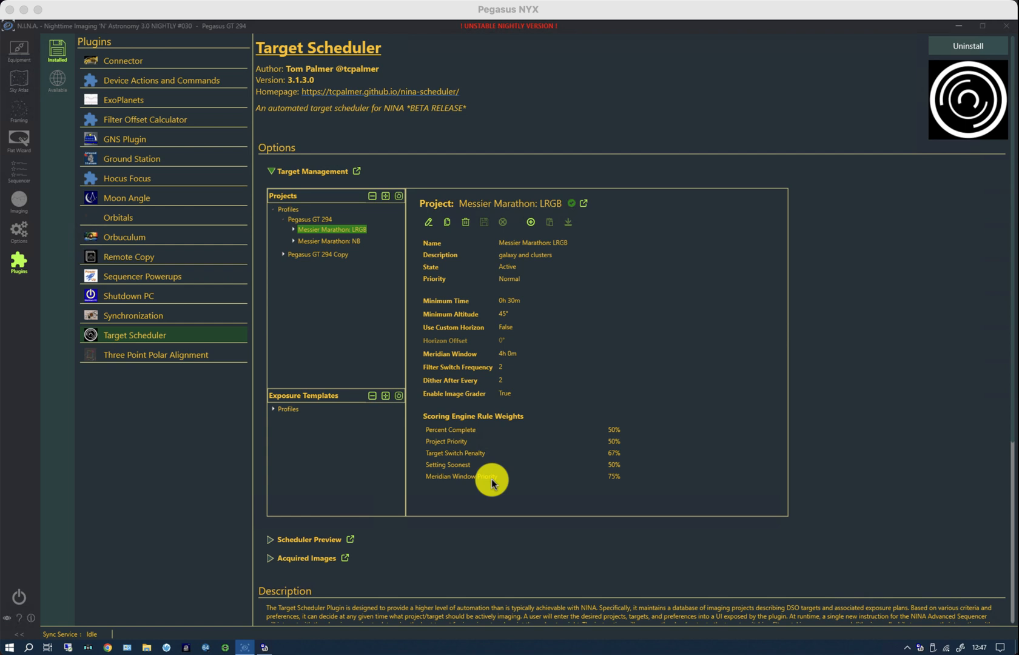
mouse_move(337, 236)
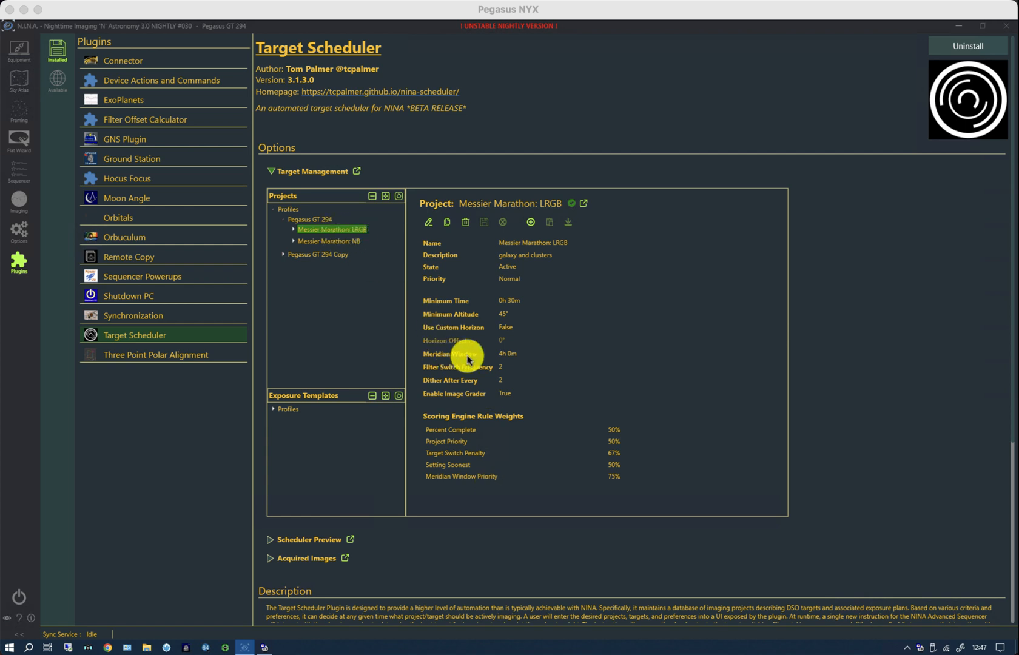
mouse_move(480, 358)
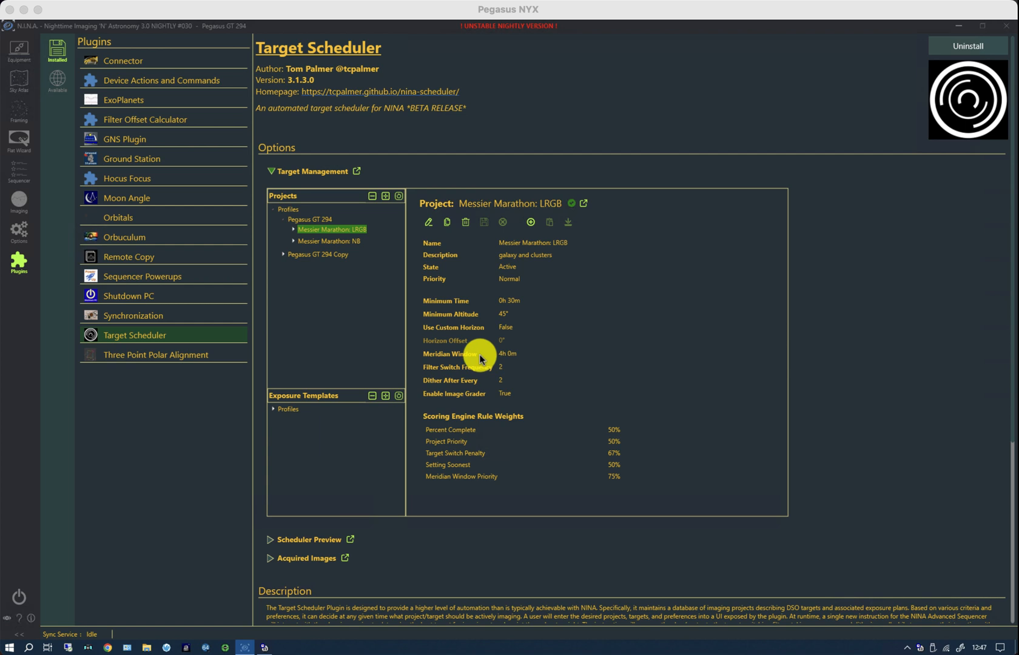
mouse_move(466, 358)
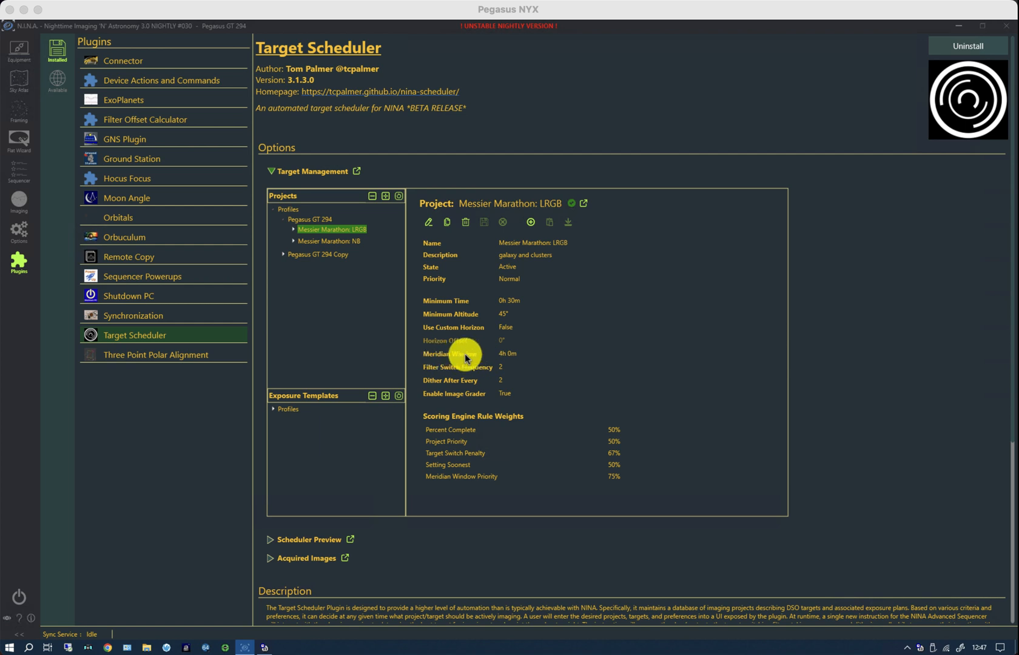
mouse_move(506, 357)
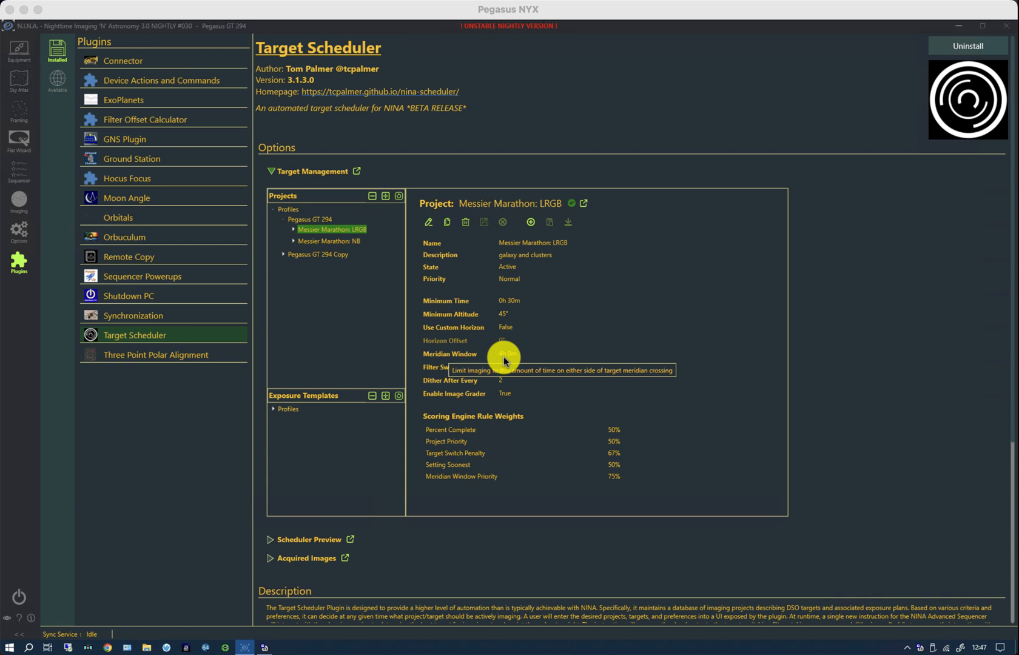
mouse_move(297, 243)
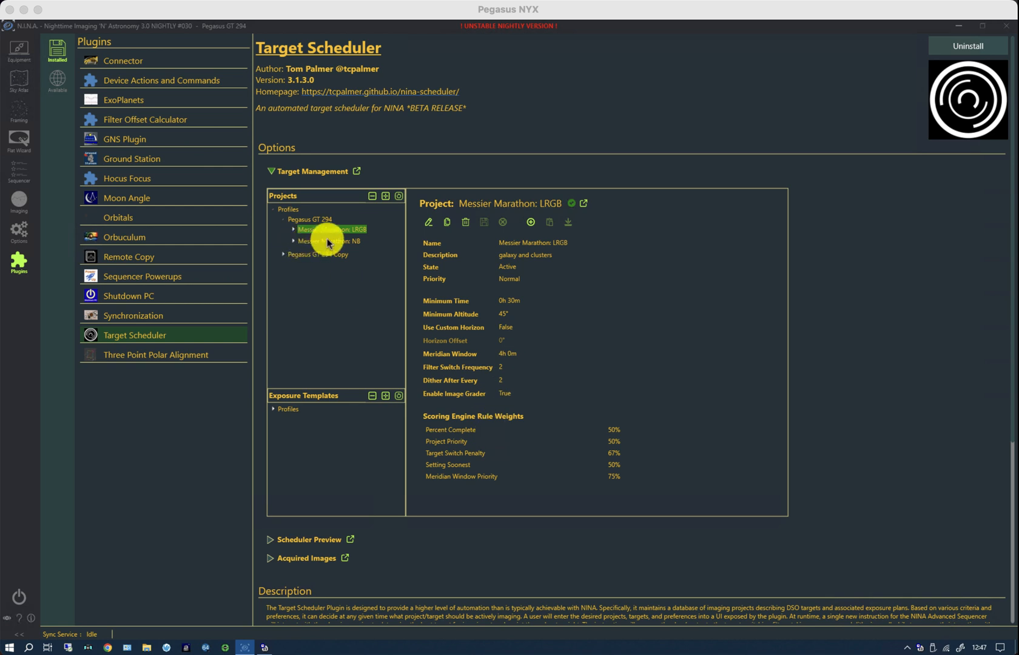
mouse_move(462, 306)
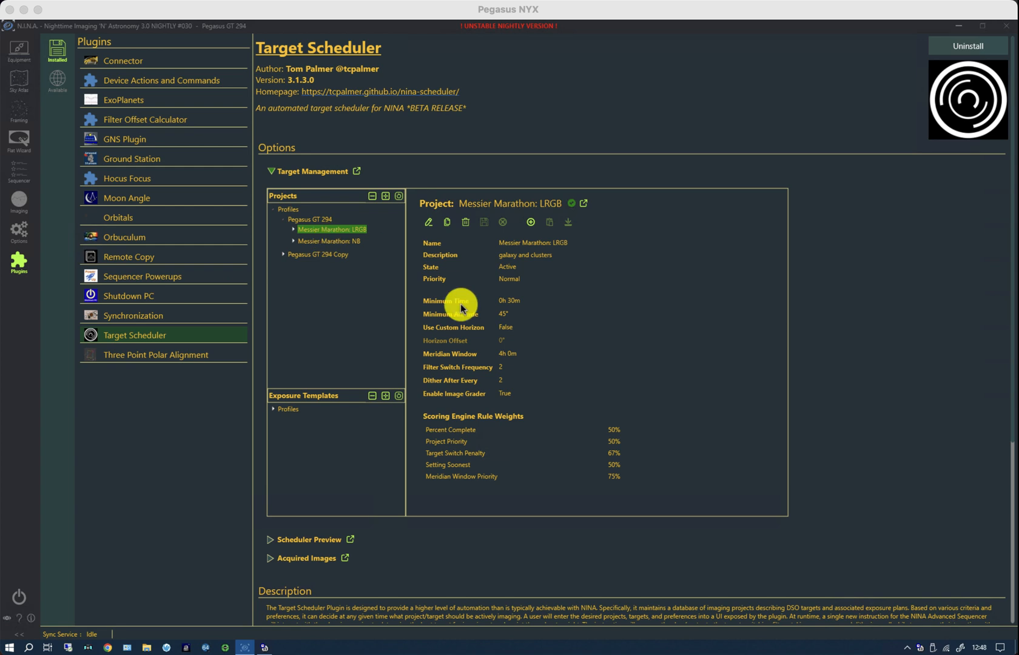
mouse_move(624, 482)
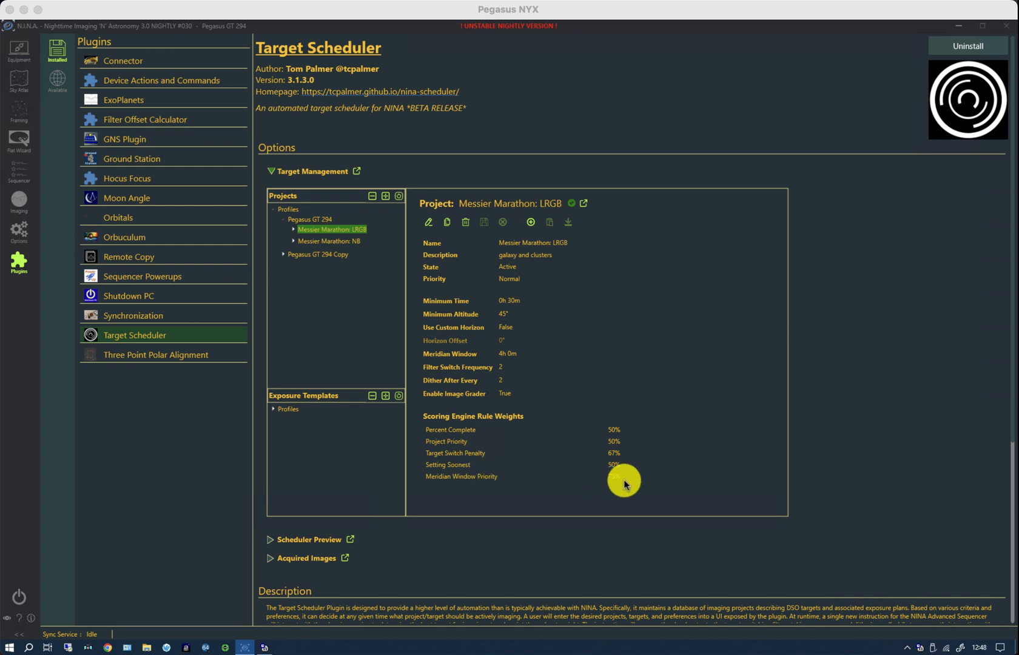
mouse_move(468, 482)
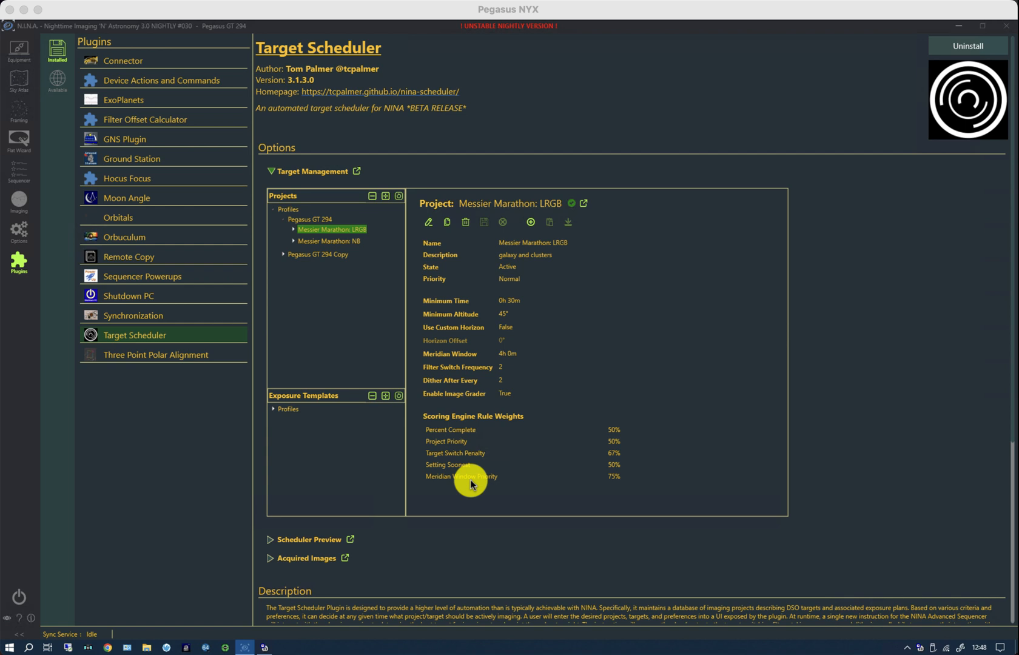
mouse_move(470, 539)
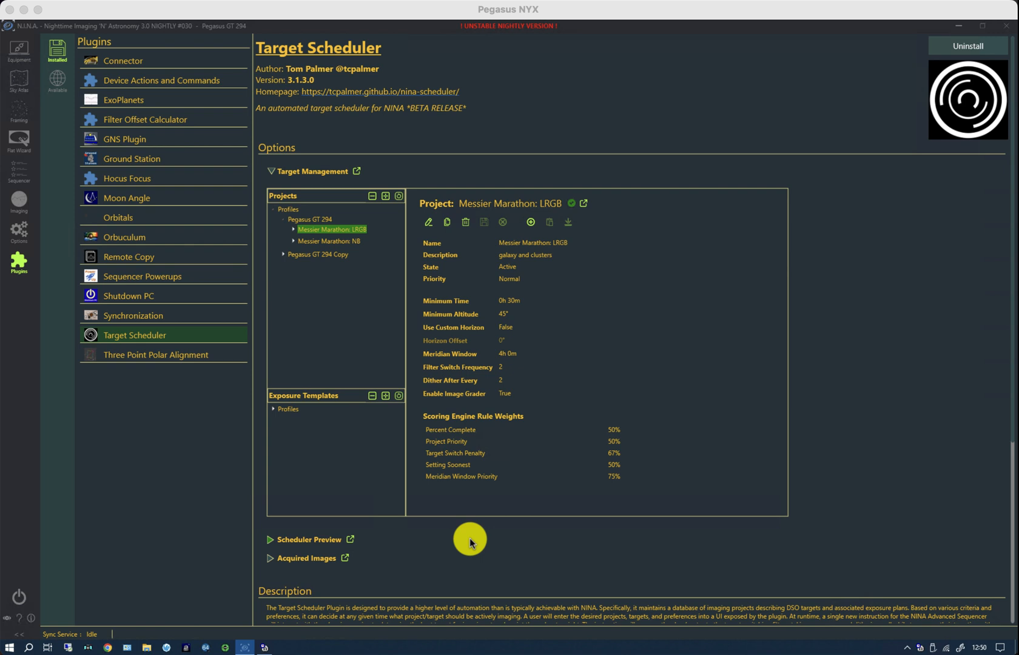
mouse_move(520, 468)
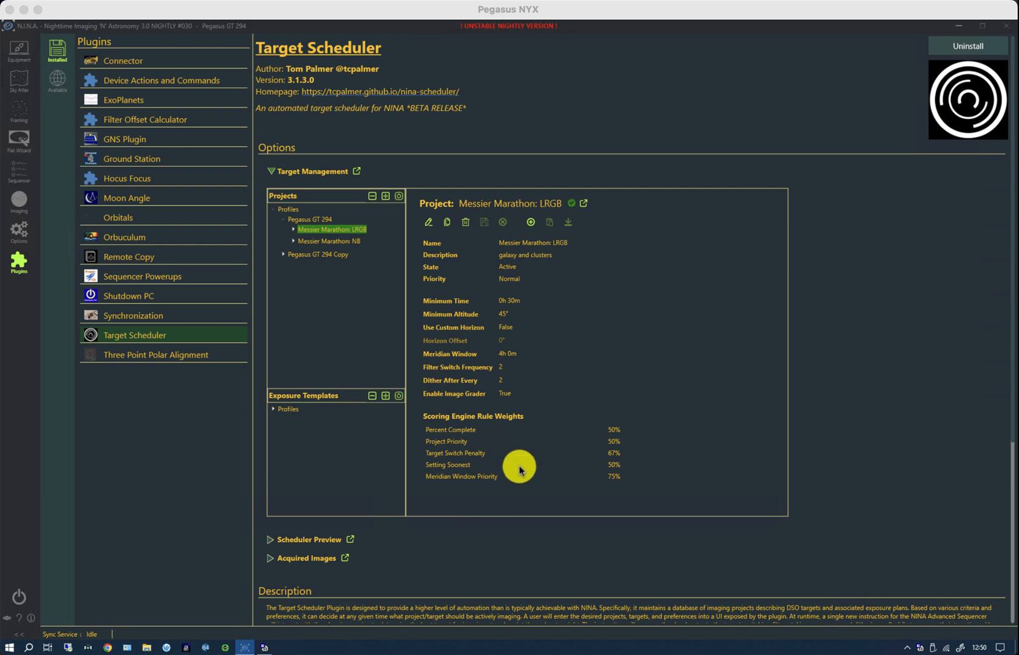
mouse_move(521, 325)
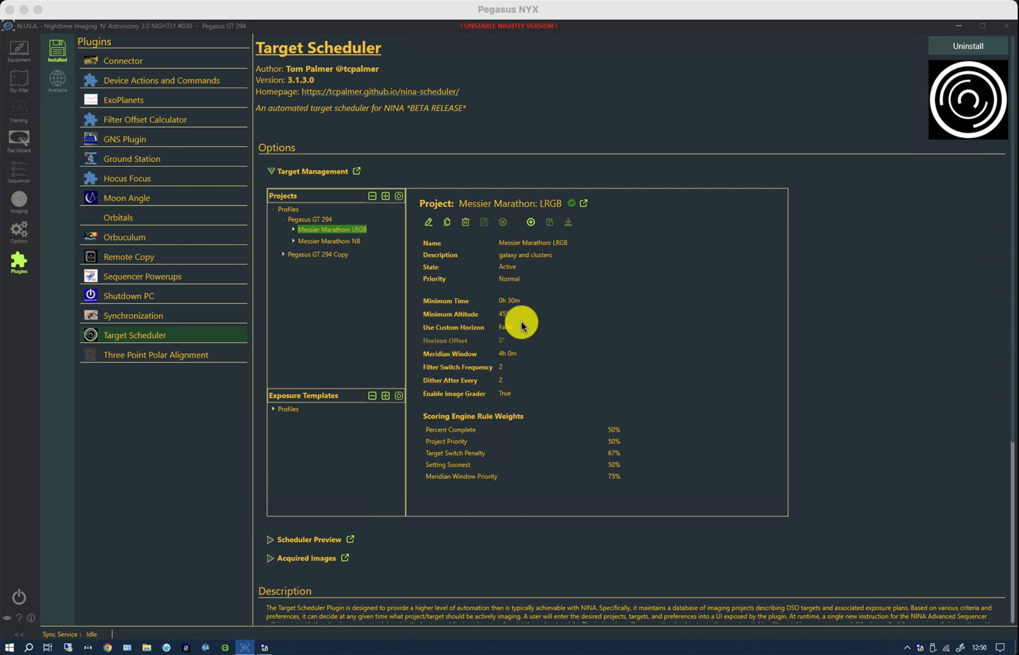
mouse_move(520, 312)
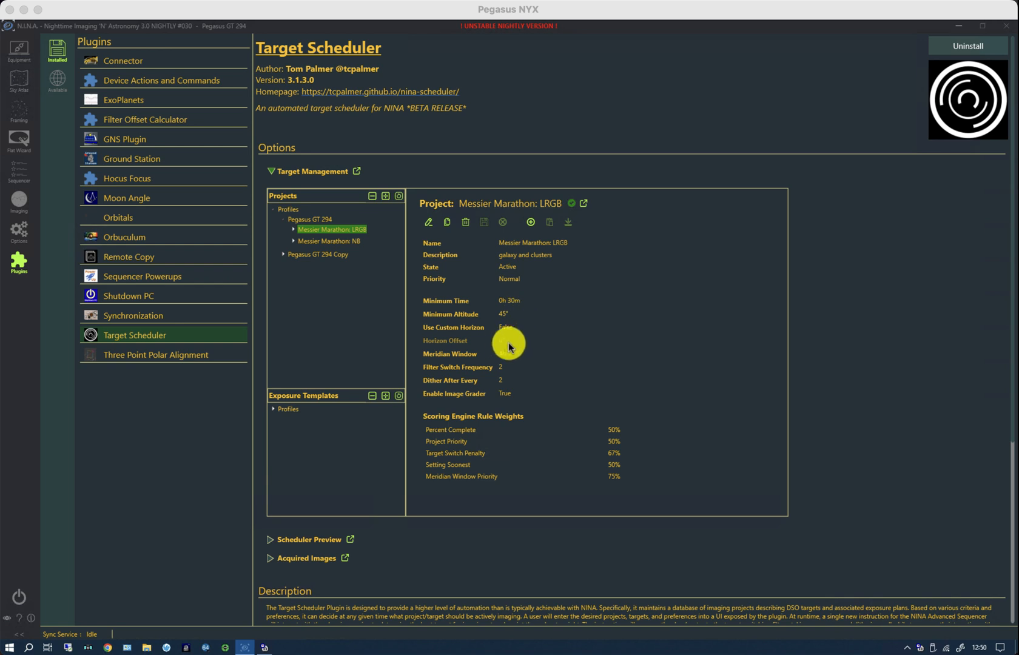
mouse_move(507, 330)
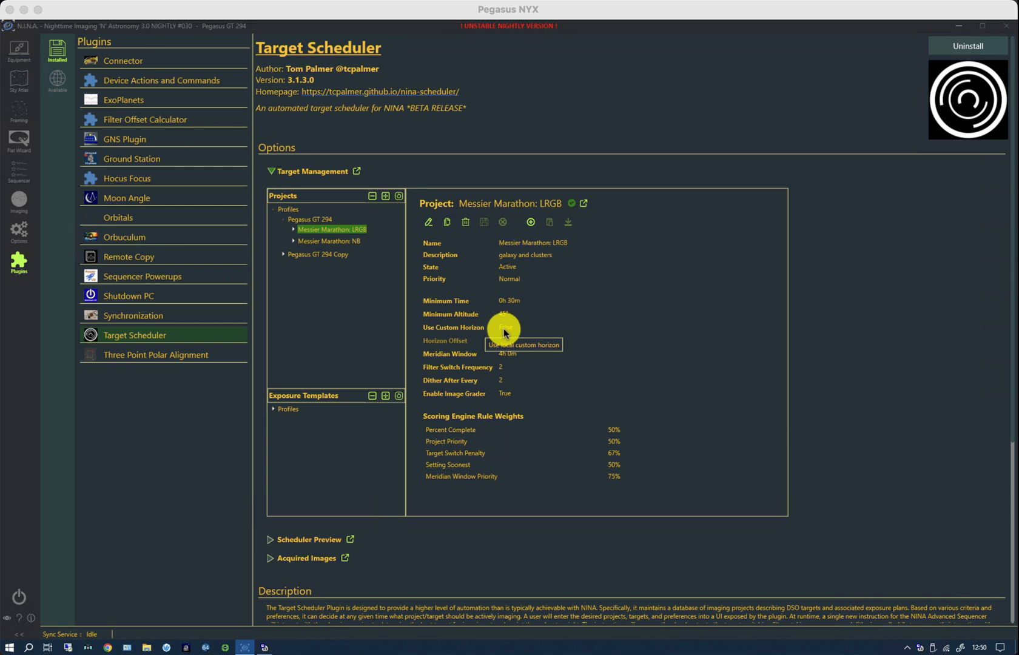
mouse_move(471, 341)
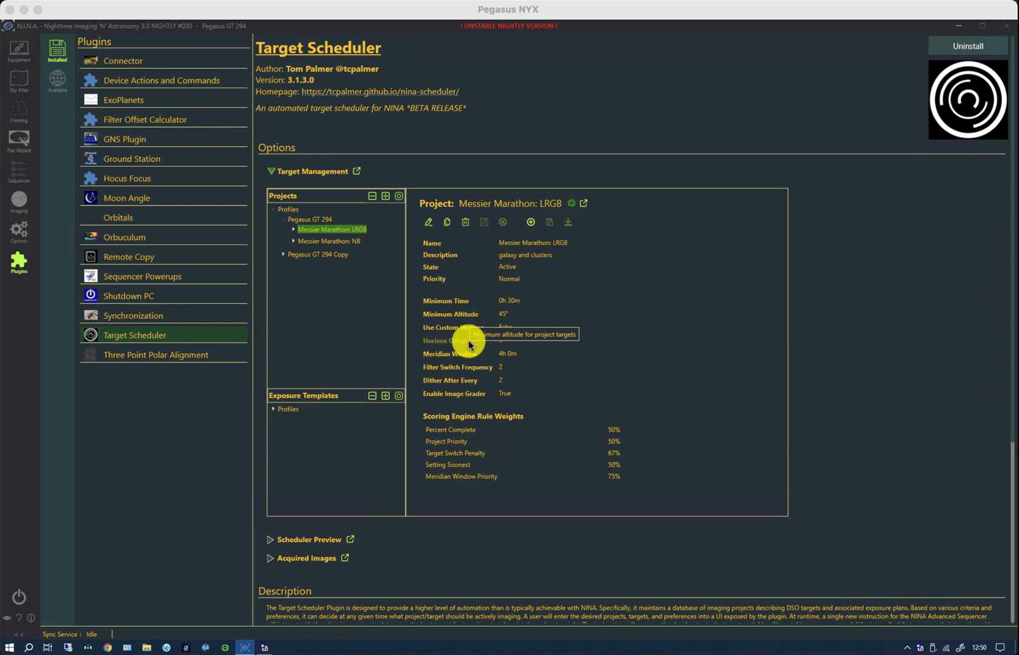
mouse_move(456, 323)
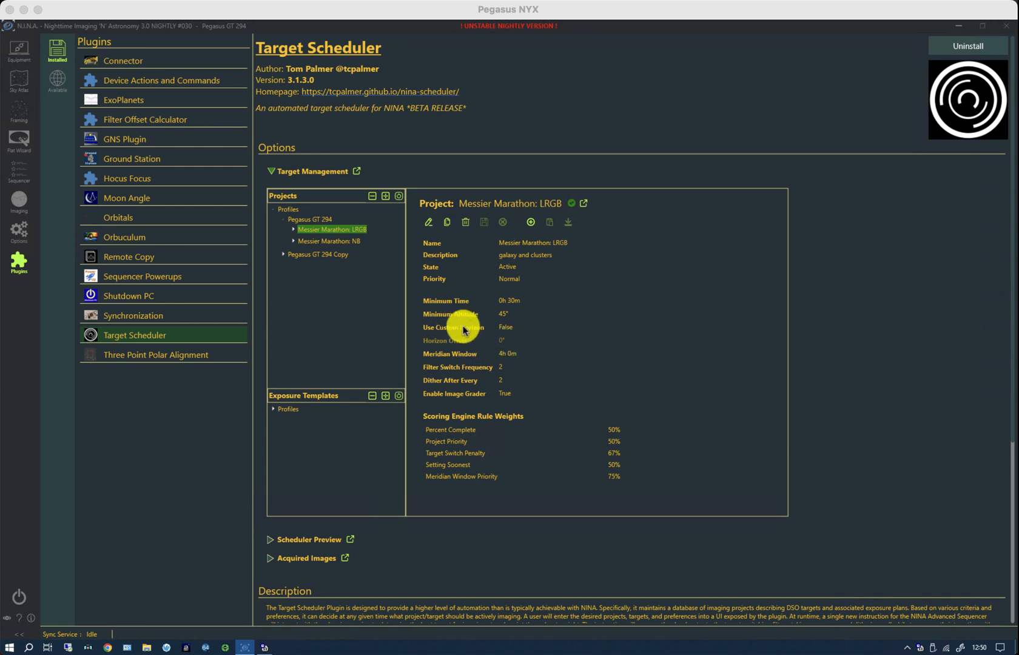
mouse_move(473, 334)
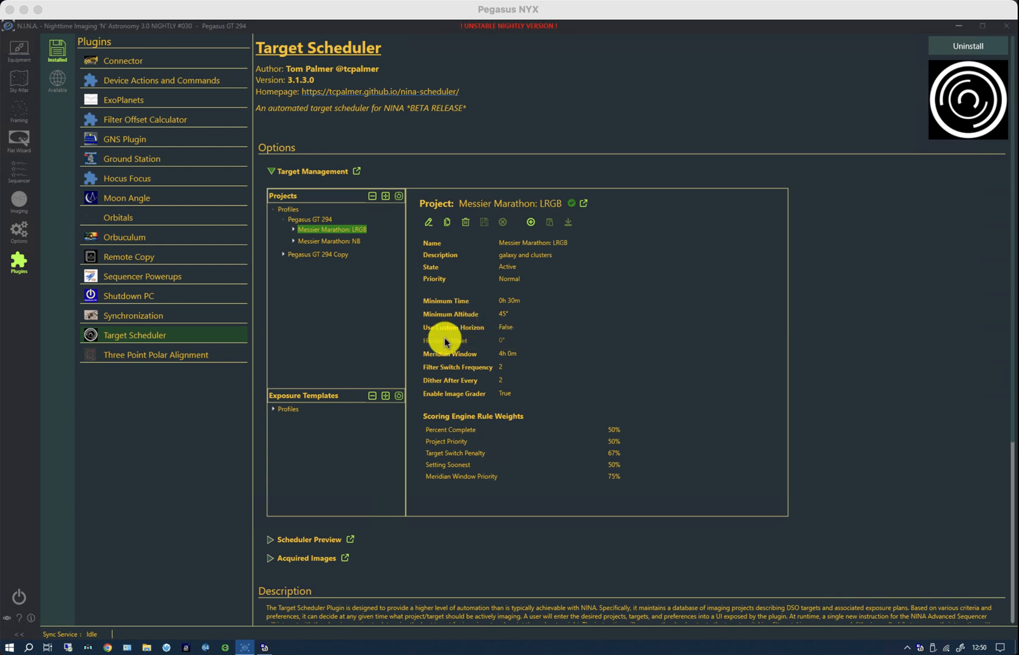
mouse_move(447, 336)
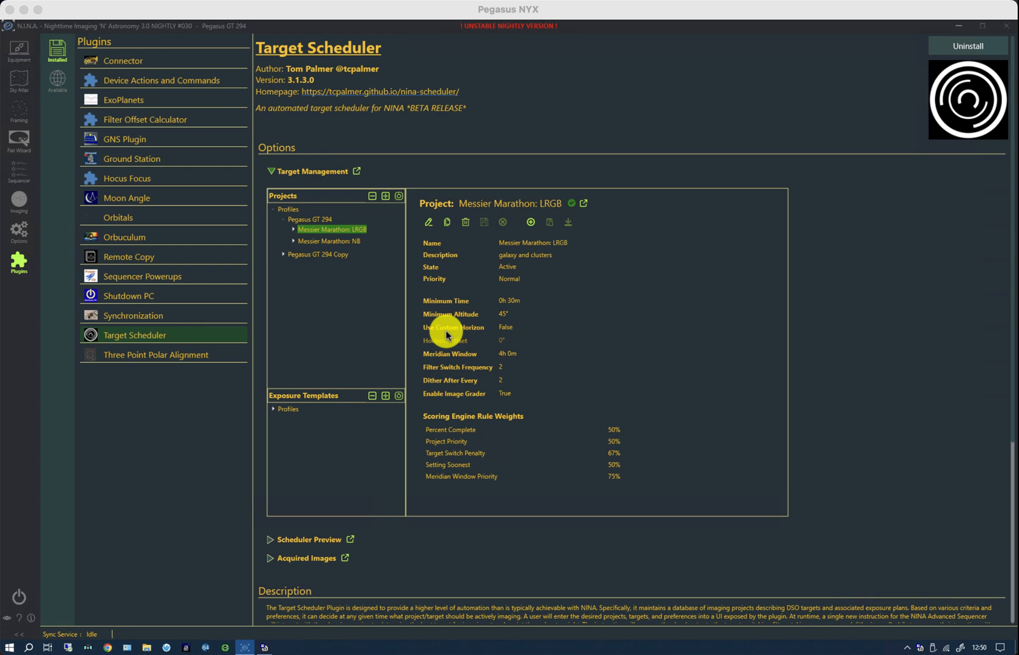
mouse_move(439, 319)
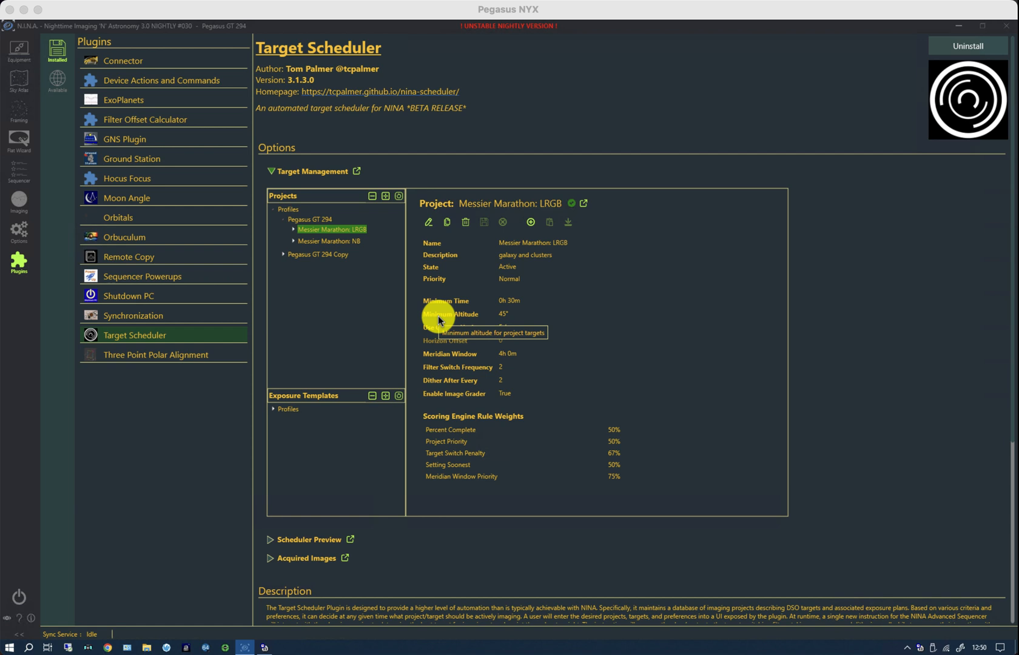
mouse_move(800, 566)
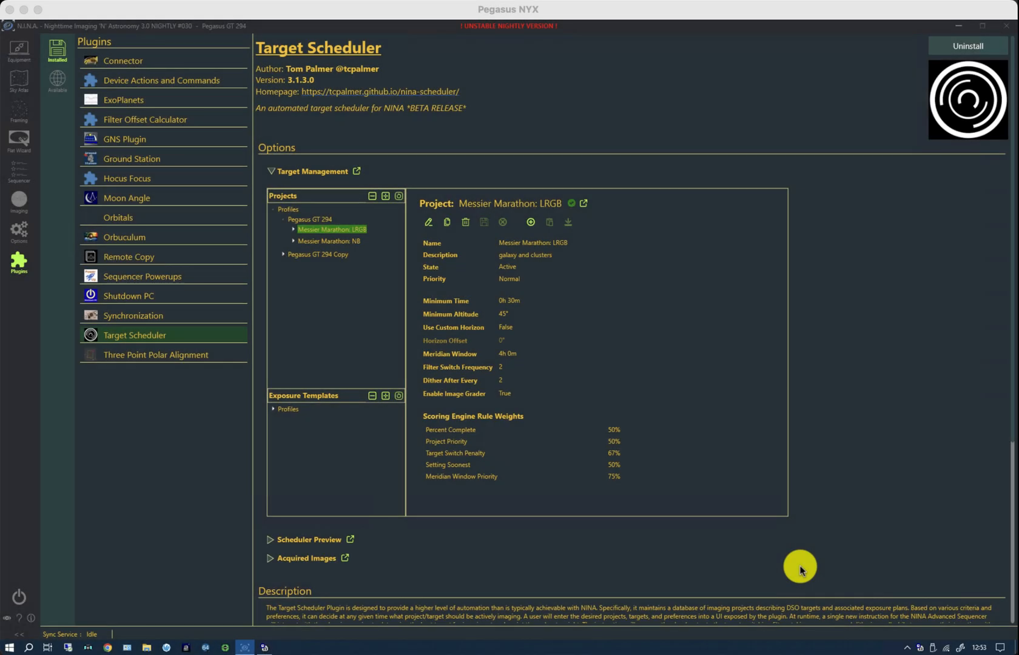
mouse_move(783, 548)
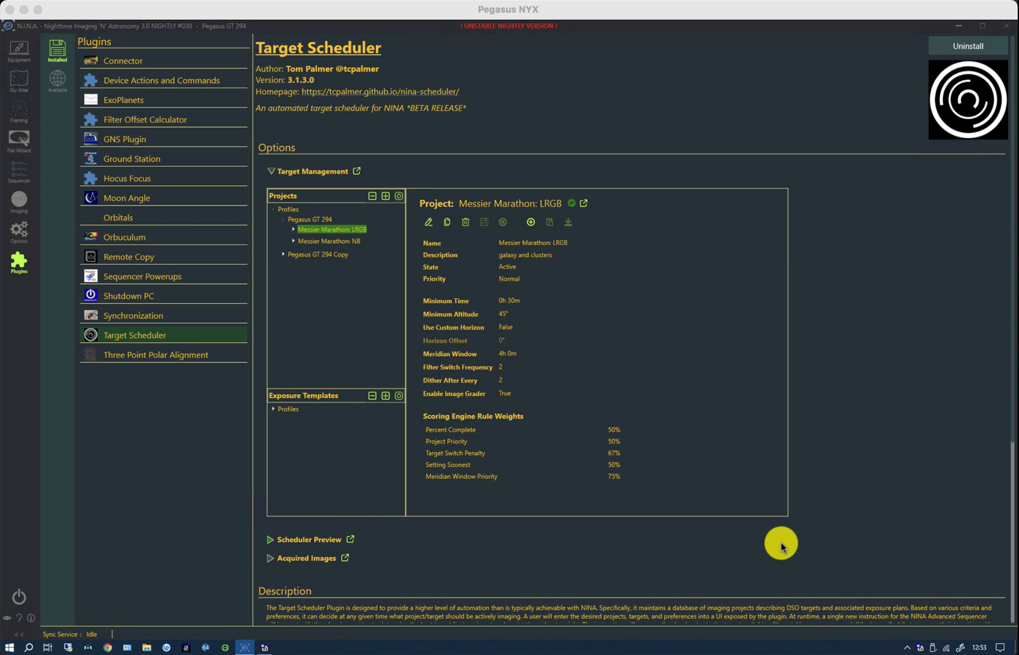
mouse_move(398, 265)
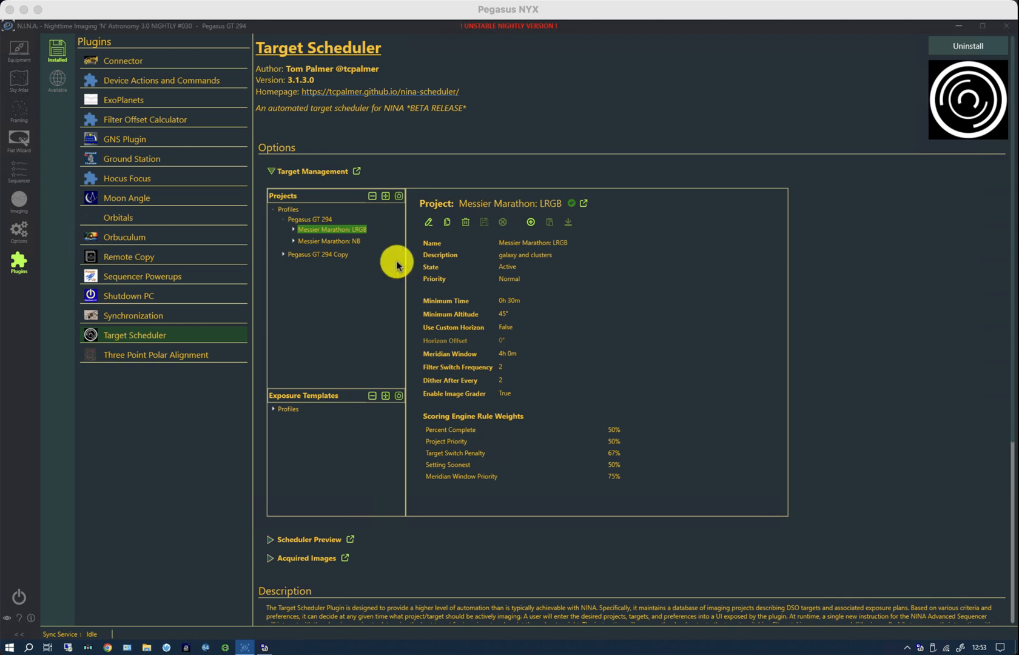
Expand the Messier Marathon: LRGB project and select target M 102 to view its LRGB exposure plans.
click(283, 229)
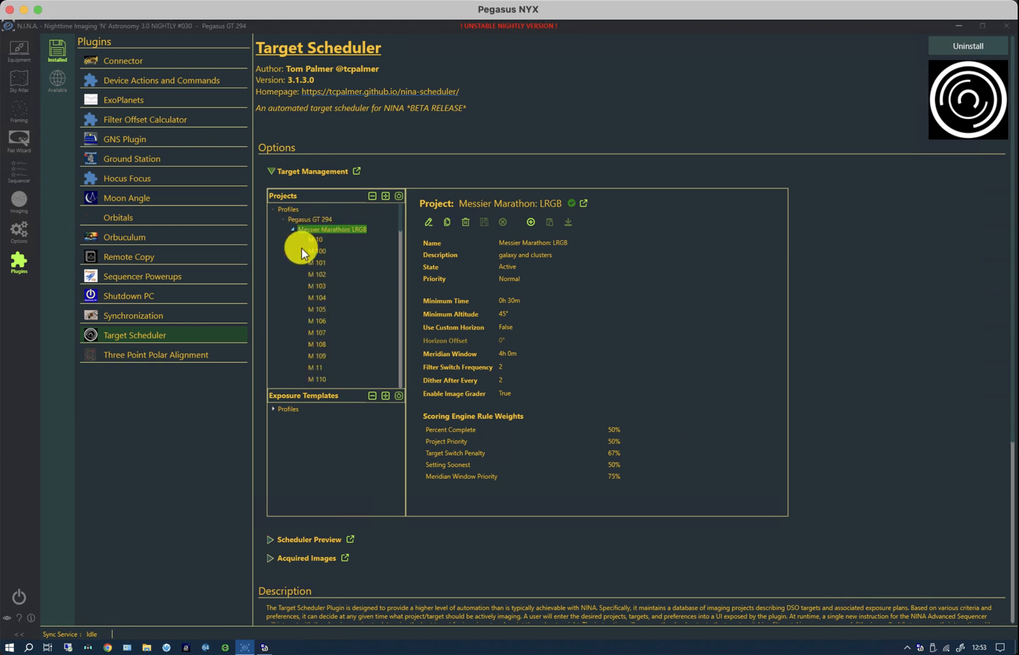
click(316, 274)
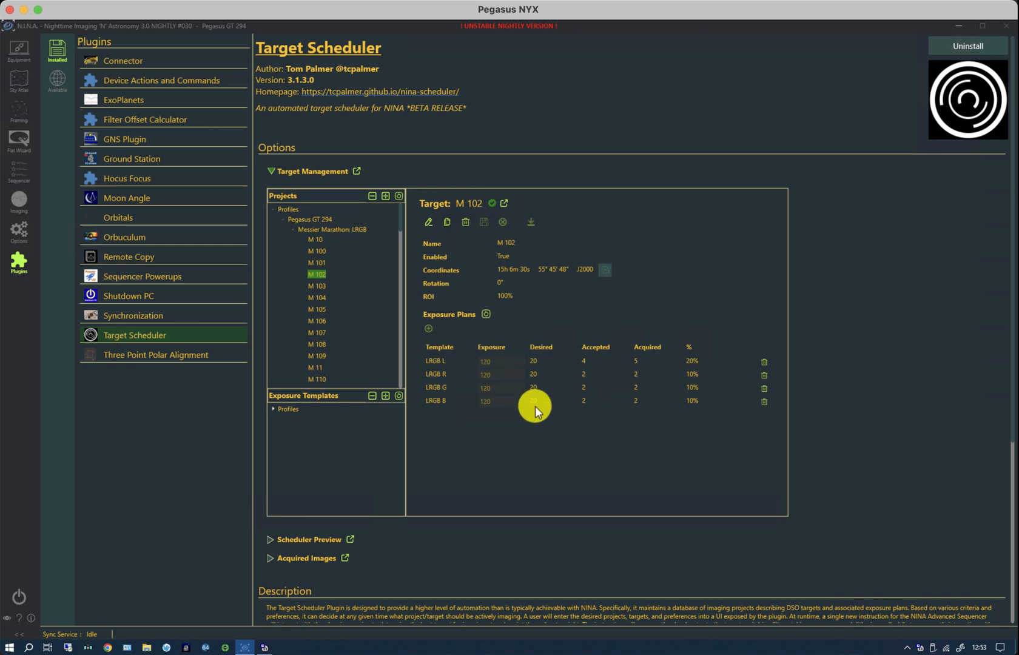
mouse_move(653, 395)
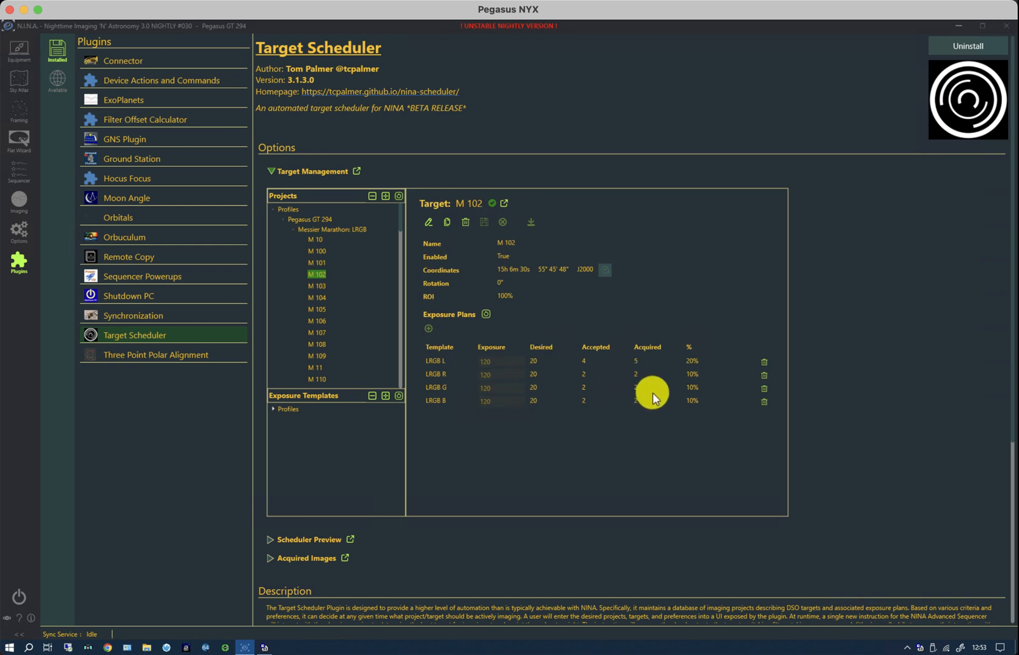
mouse_move(564, 399)
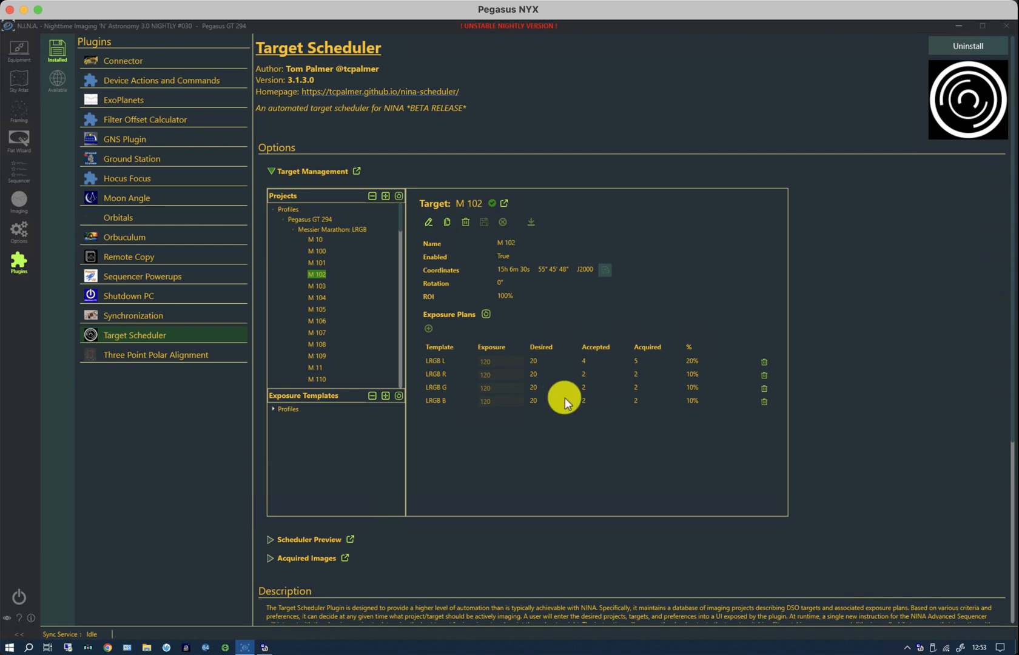
mouse_move(480, 359)
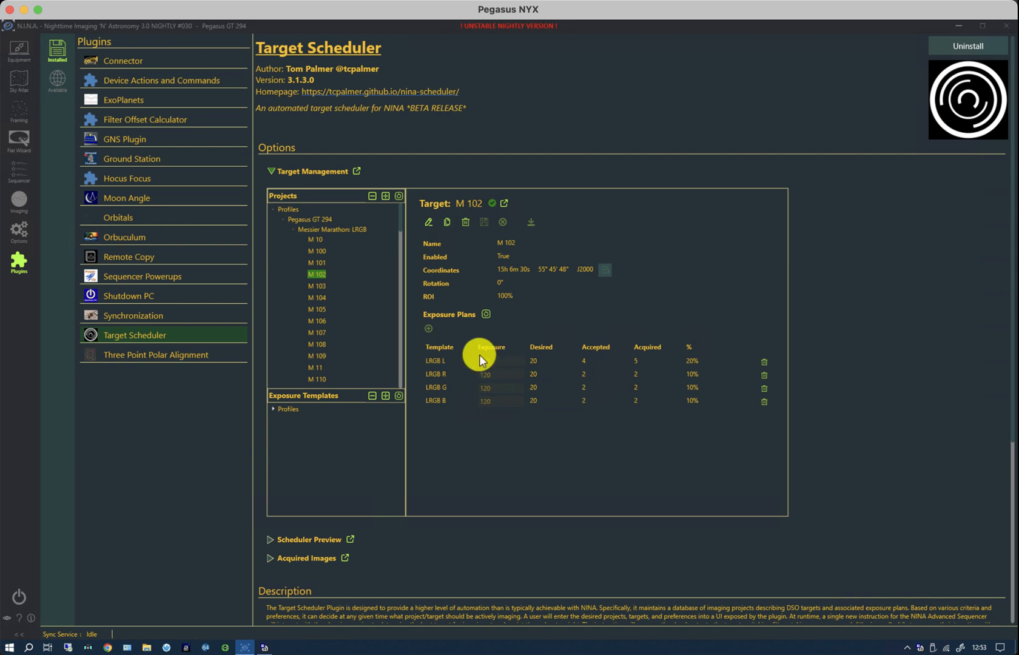
mouse_move(431, 250)
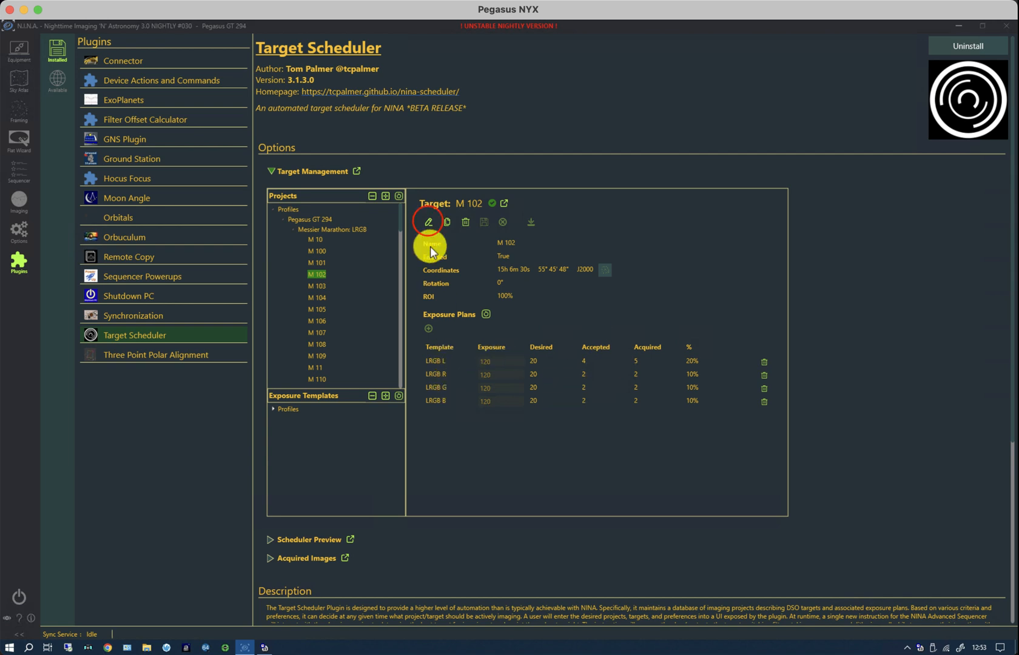
Put target M 102 into edit mode to expose its name, coordinates, rotation and ROI fields.
click(428, 222)
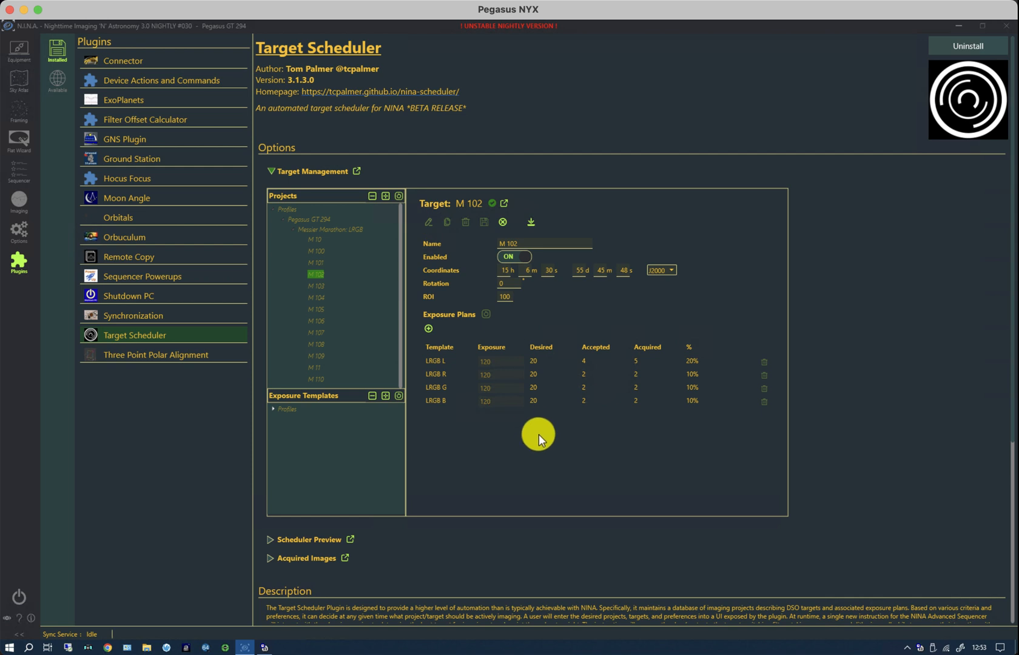
mouse_move(556, 364)
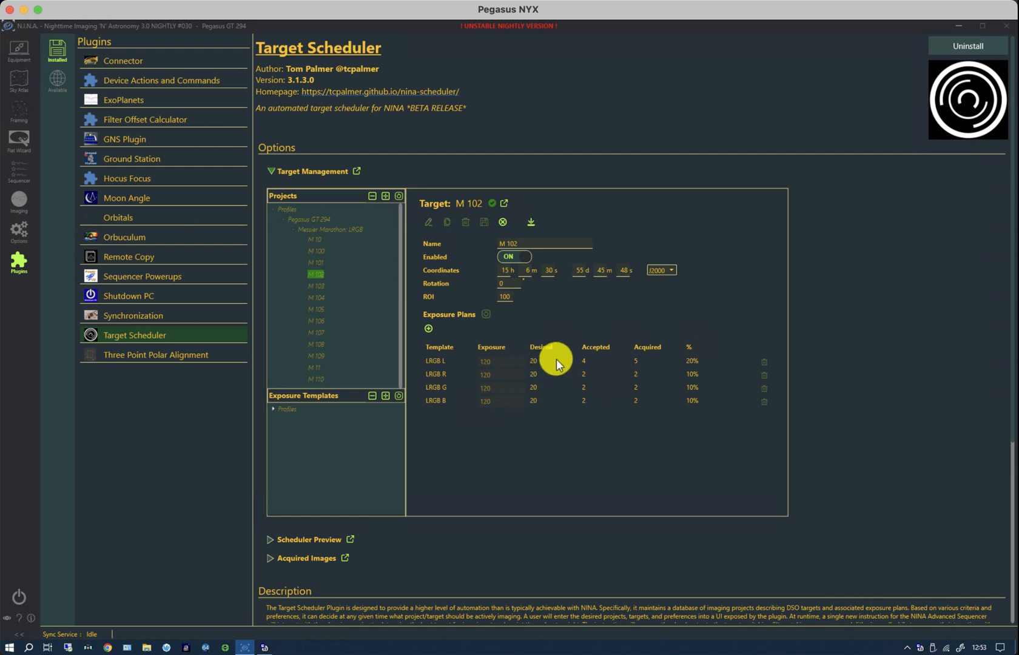
mouse_move(536, 432)
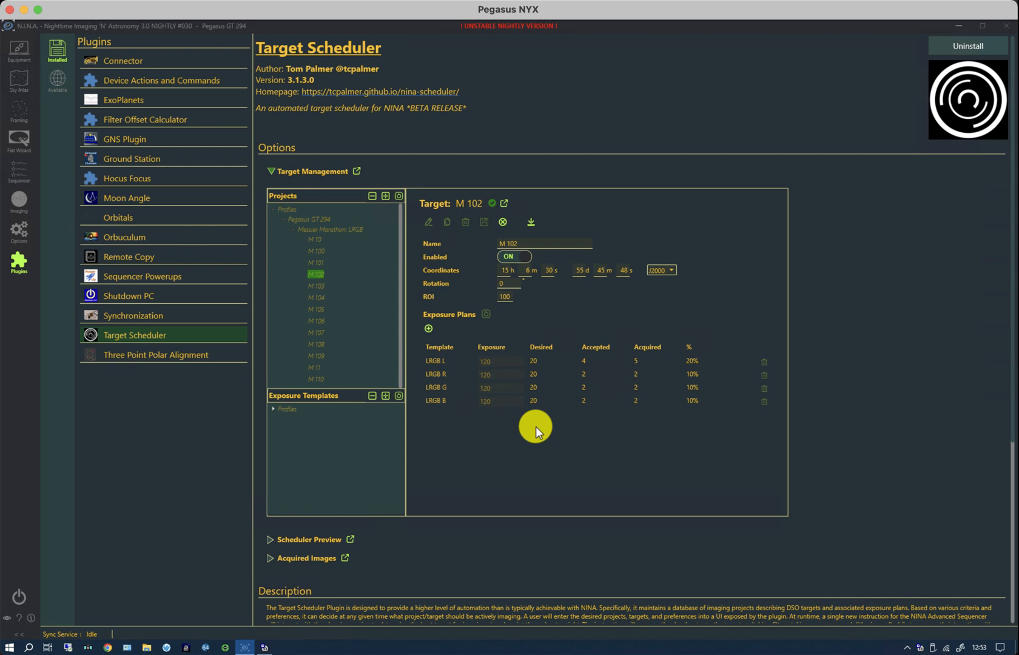
mouse_move(604, 364)
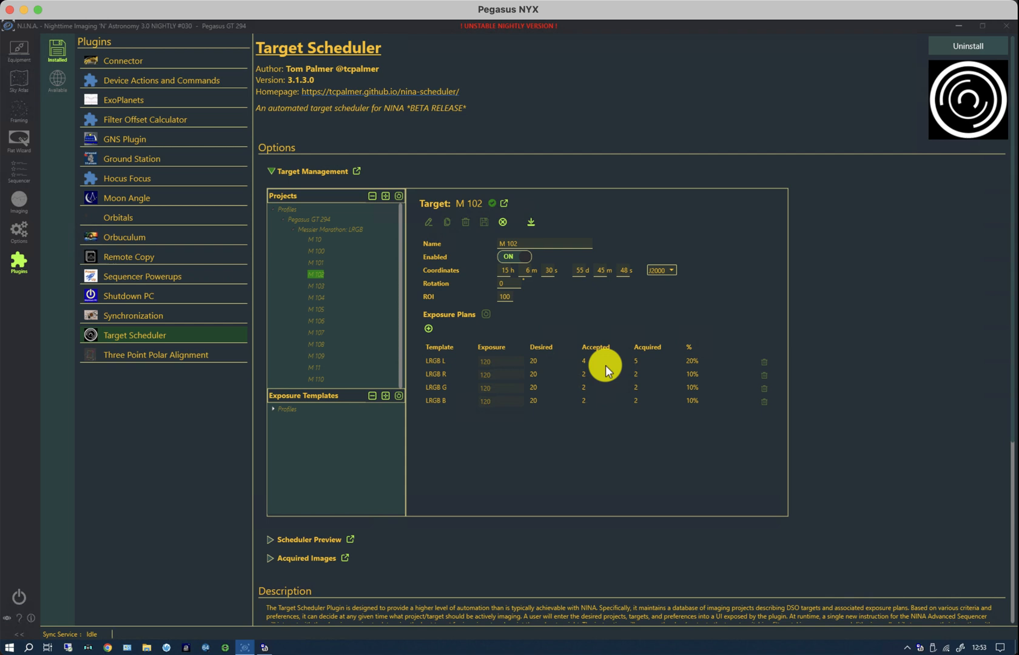
mouse_move(624, 416)
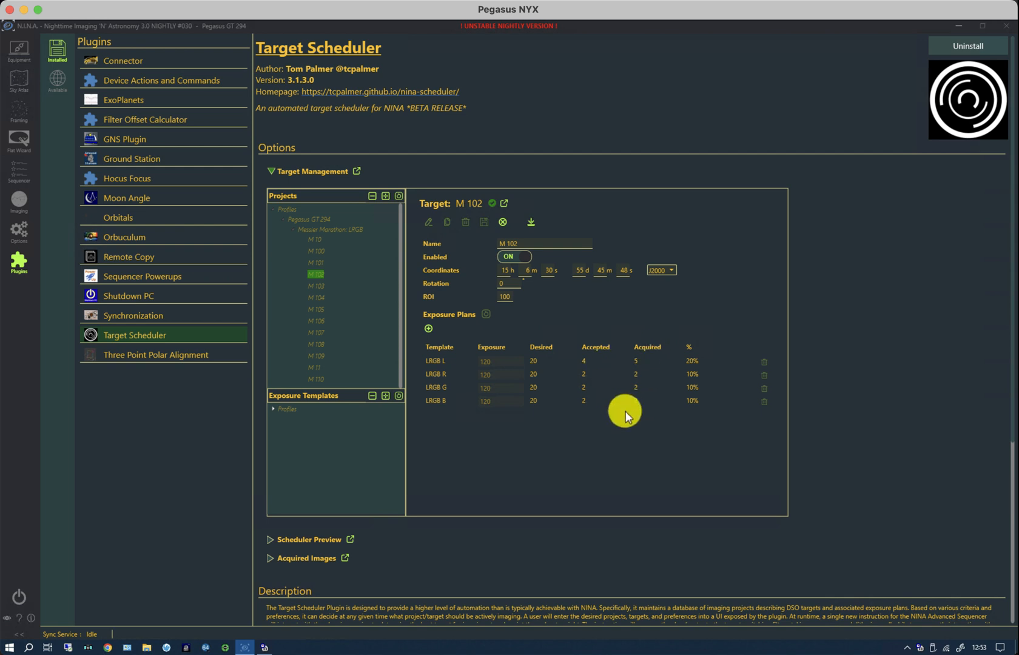
mouse_move(628, 420)
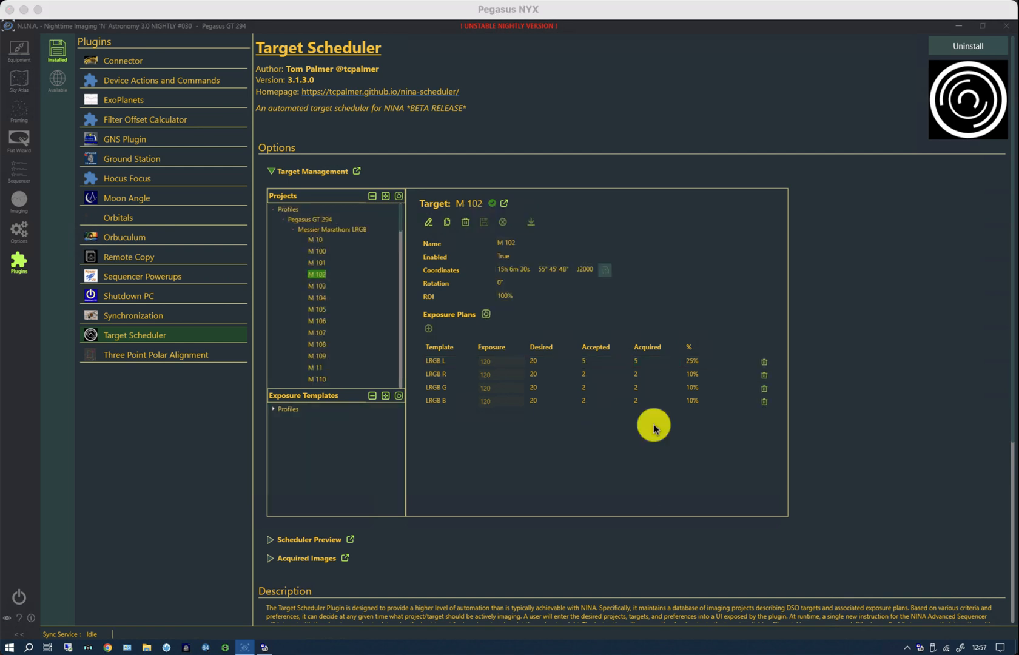
mouse_move(600, 363)
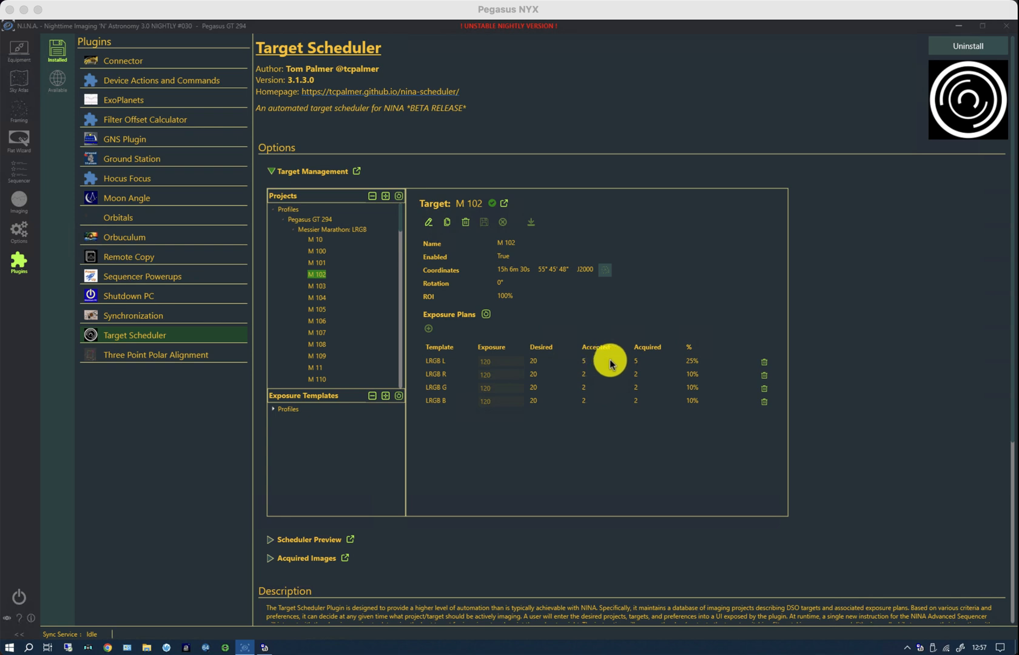
mouse_move(607, 342)
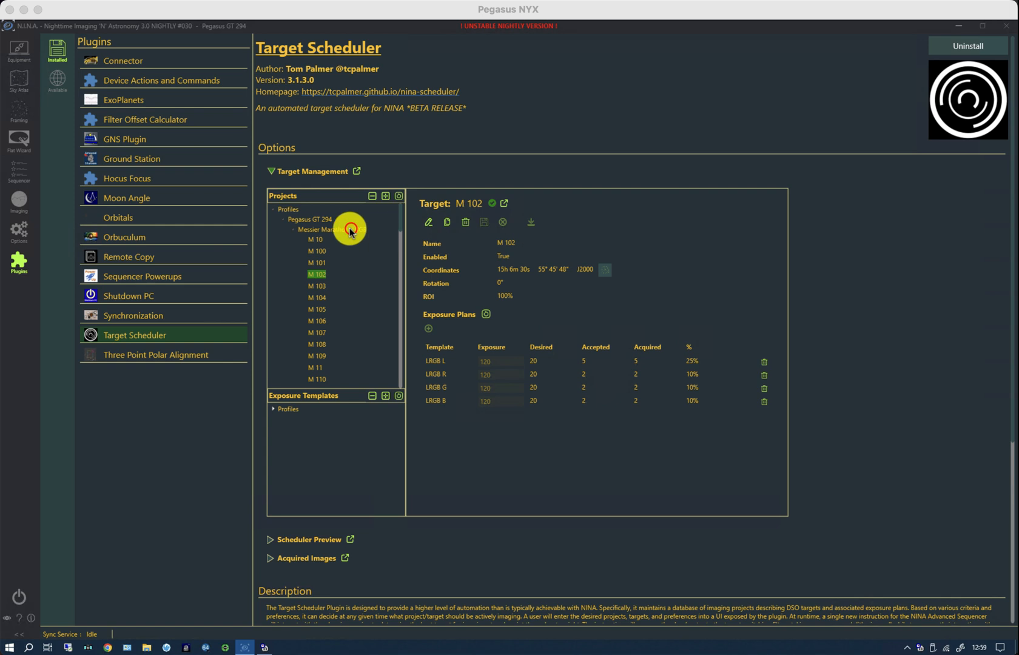
Edit the Messier Marathon: LRGB project and switch Enable Image Grader off.
click(318, 229)
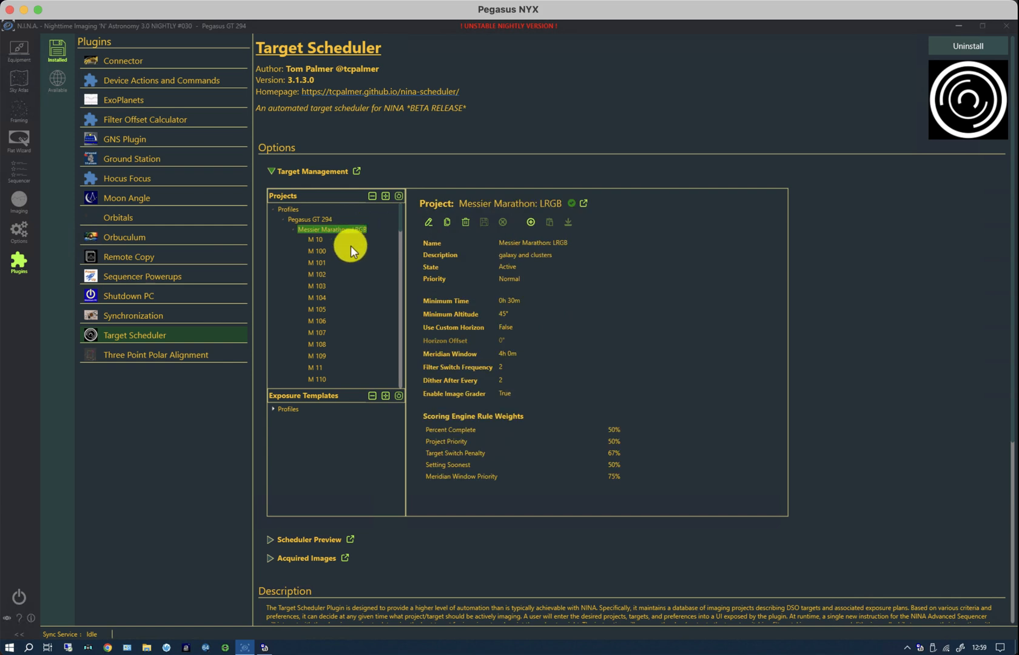
mouse_move(437, 400)
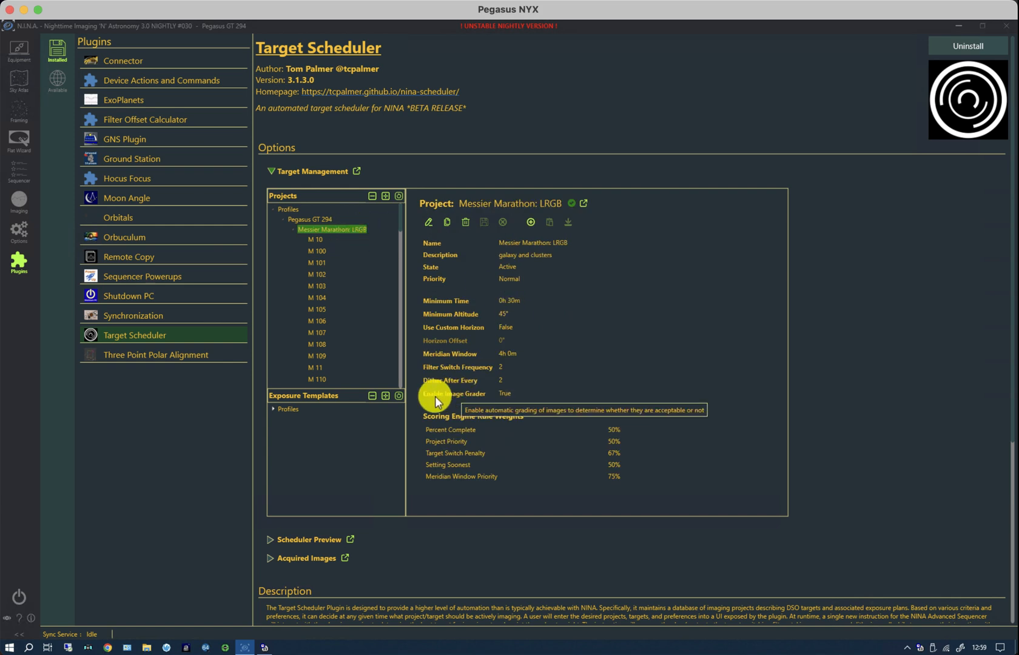
mouse_move(486, 354)
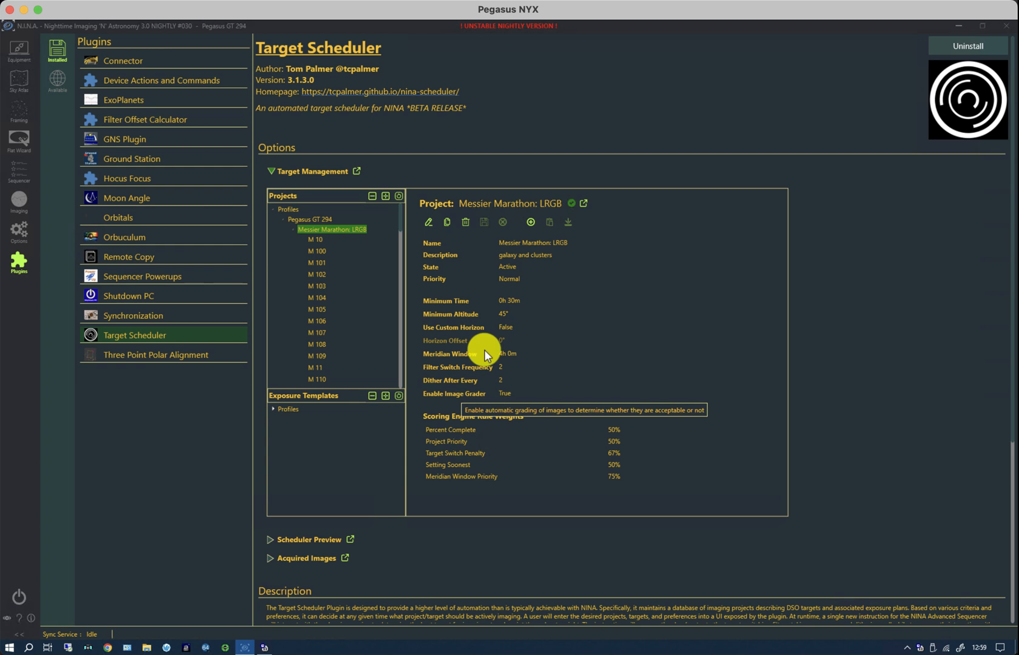
click(428, 222)
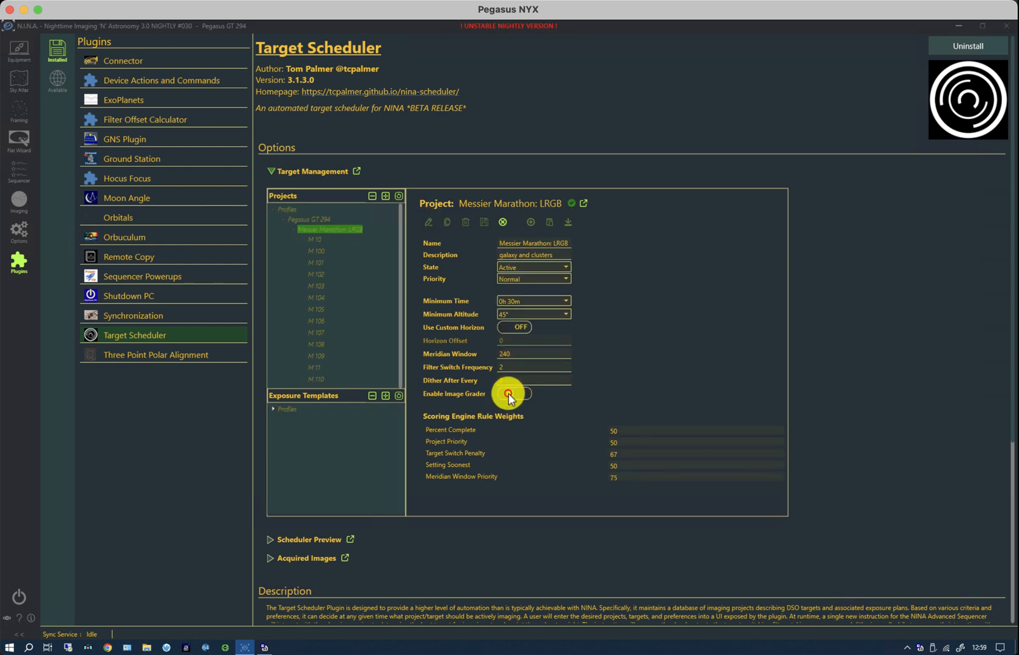
click(513, 393)
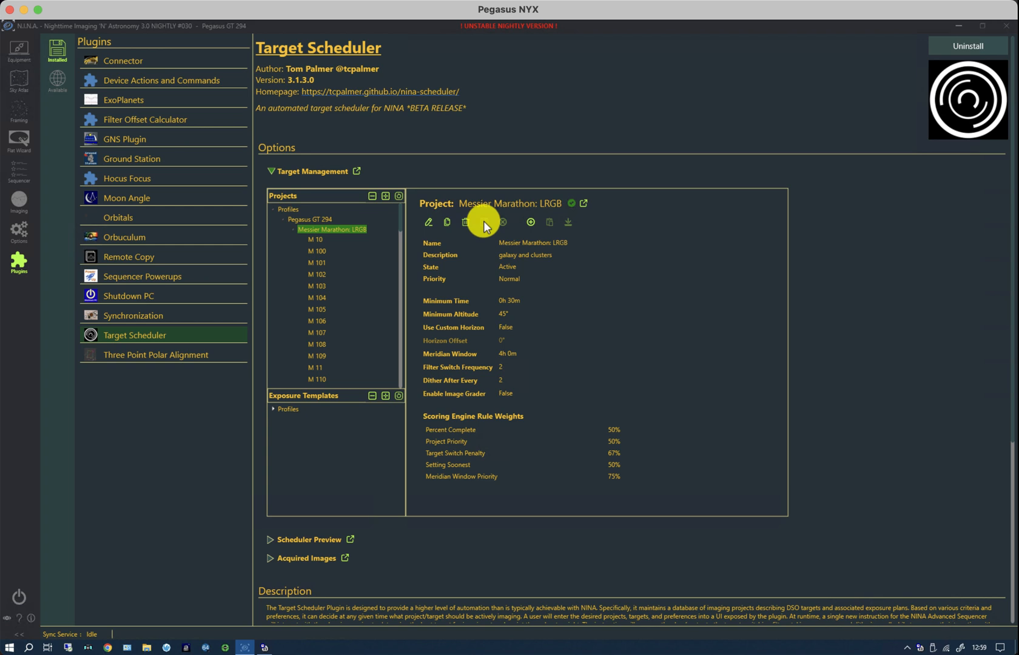
Select the Pegasus GT 294 profile and view its preferences, including image grader settings.
click(309, 219)
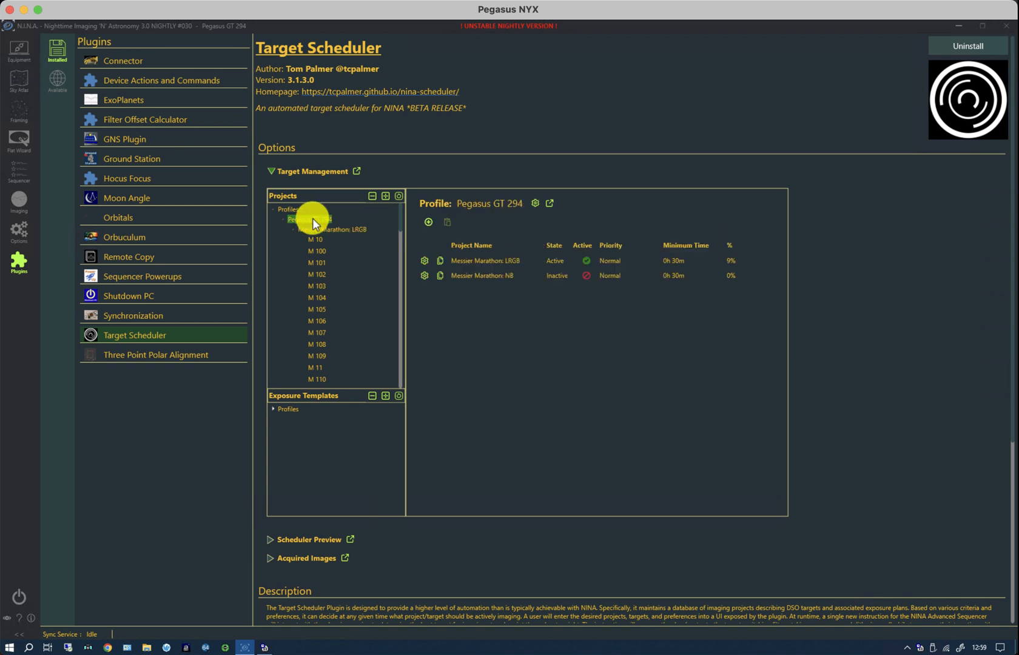
click(310, 219)
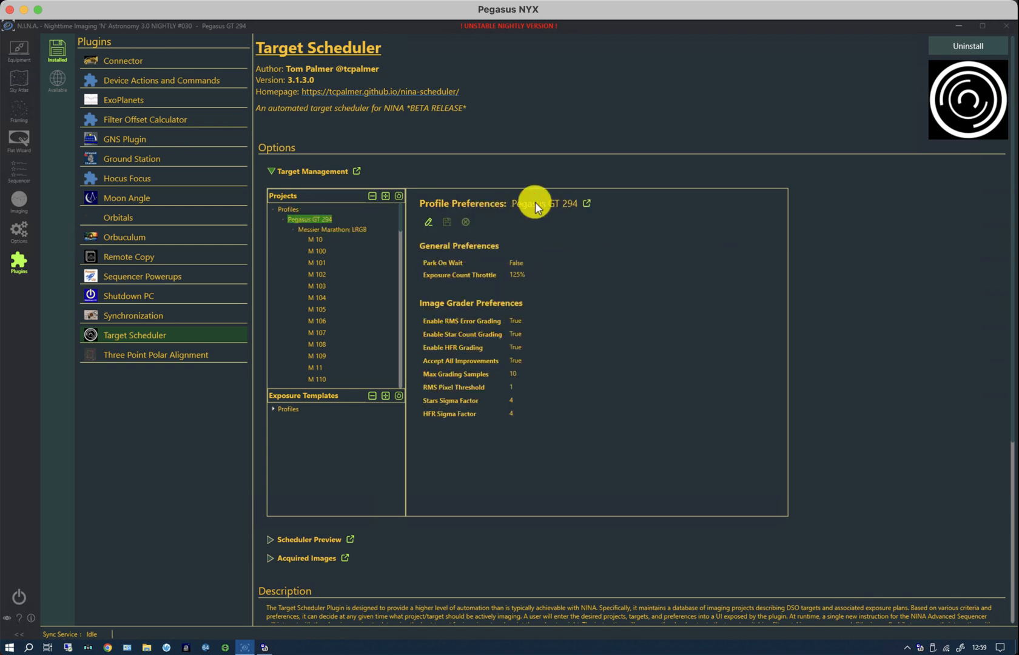
mouse_move(419, 288)
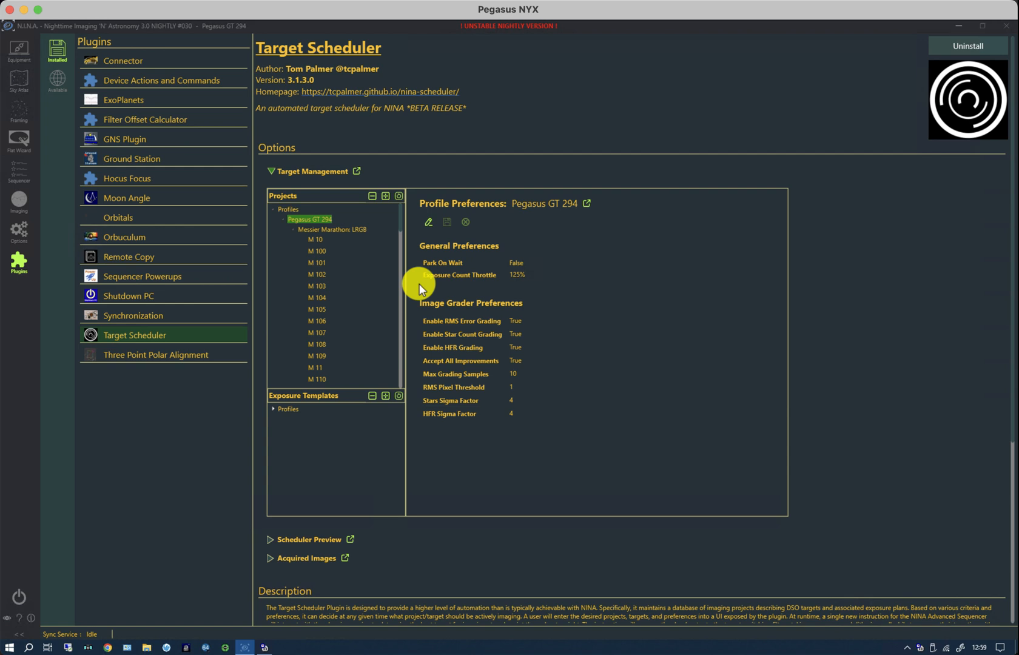
mouse_move(500, 281)
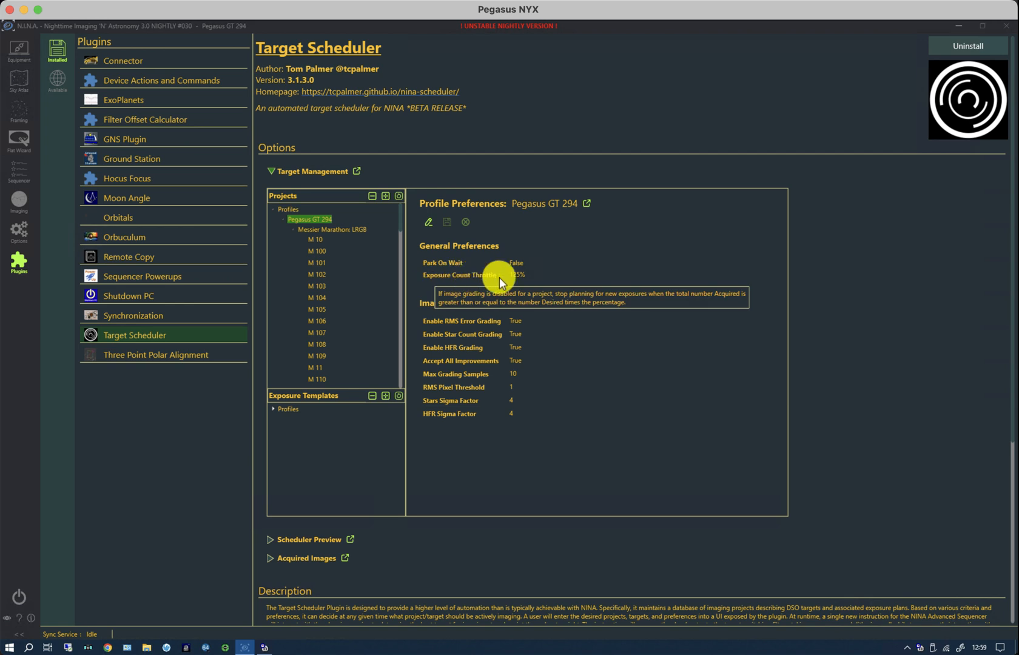
mouse_move(472, 279)
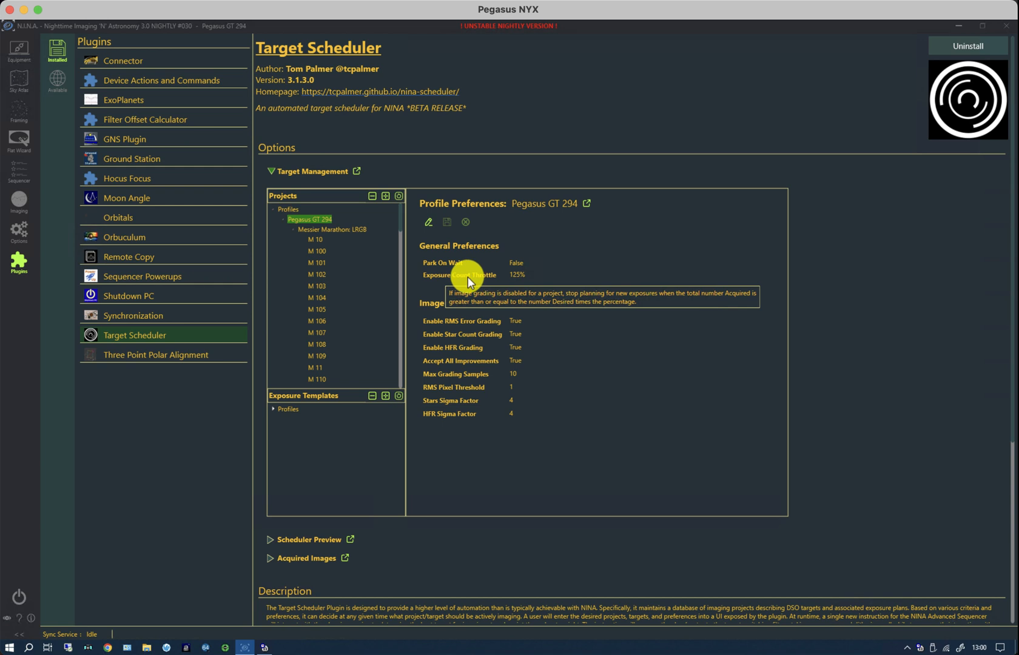
mouse_move(465, 279)
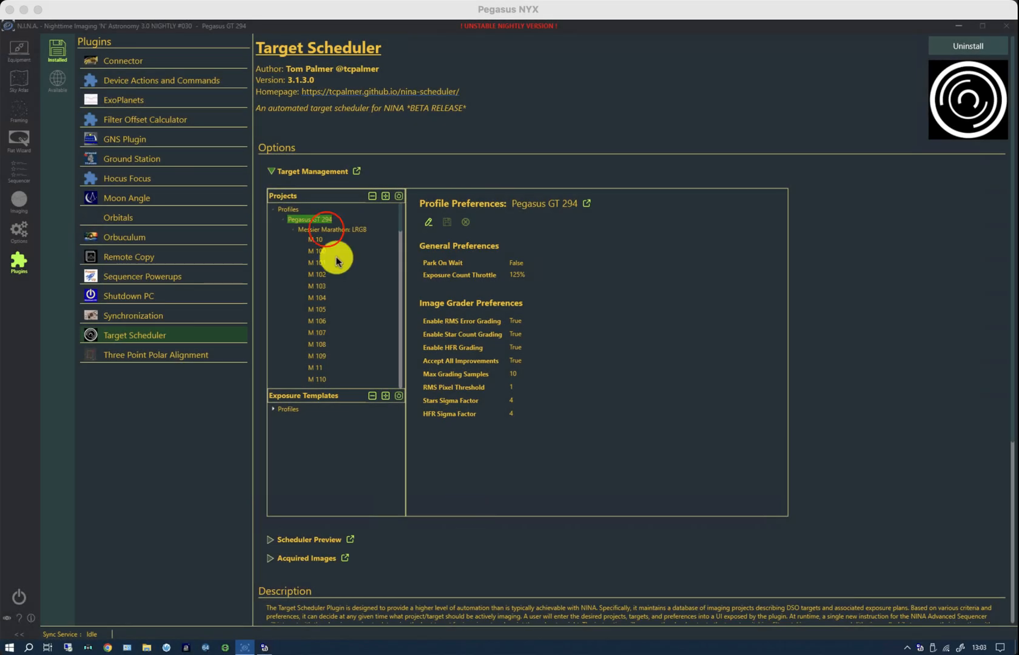
Edit Messier Marathon: LRGB, switch Enable Image Grader back on, and save the project.
click(332, 229)
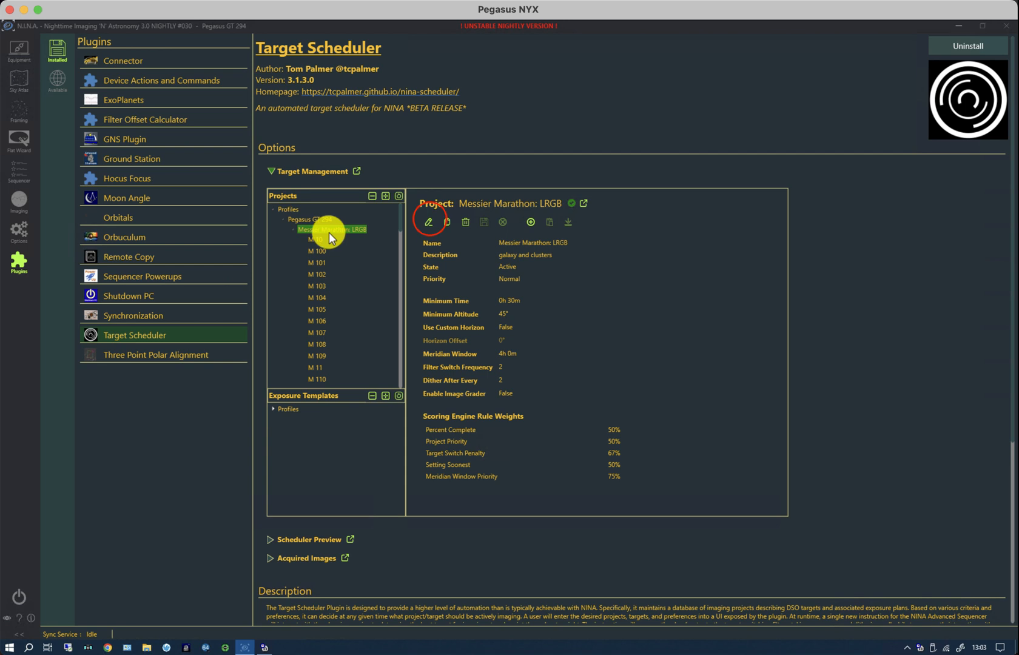
click(428, 221)
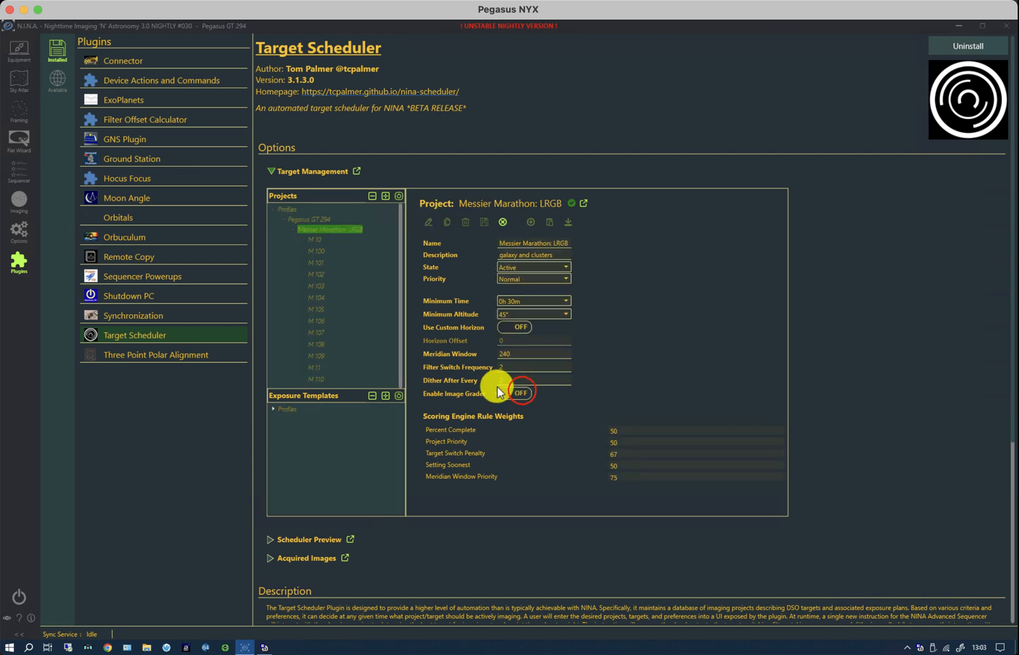
click(519, 393)
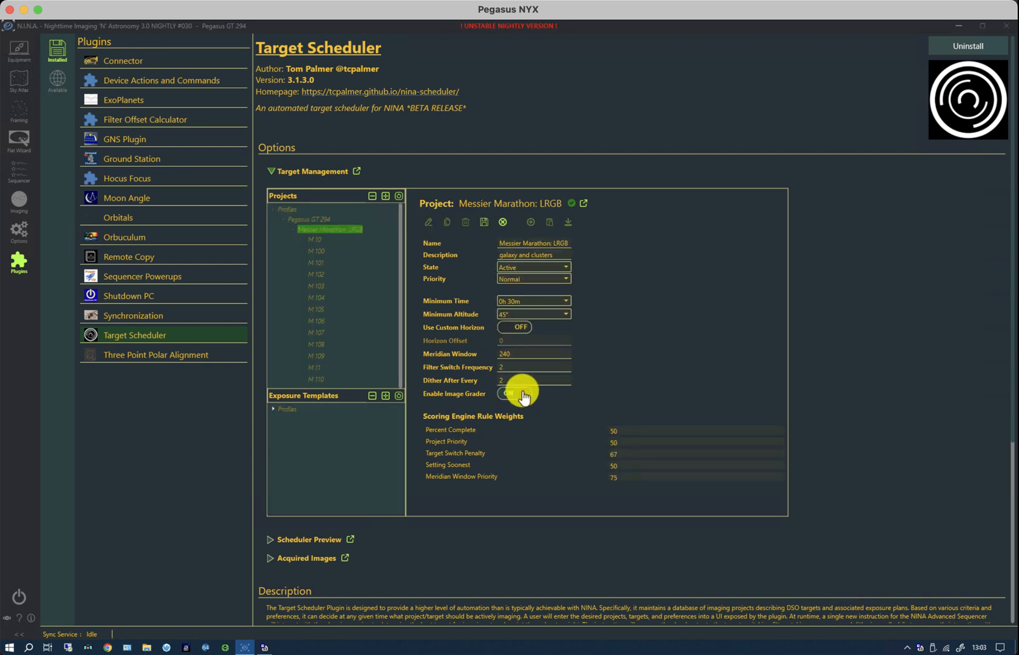
click(514, 394)
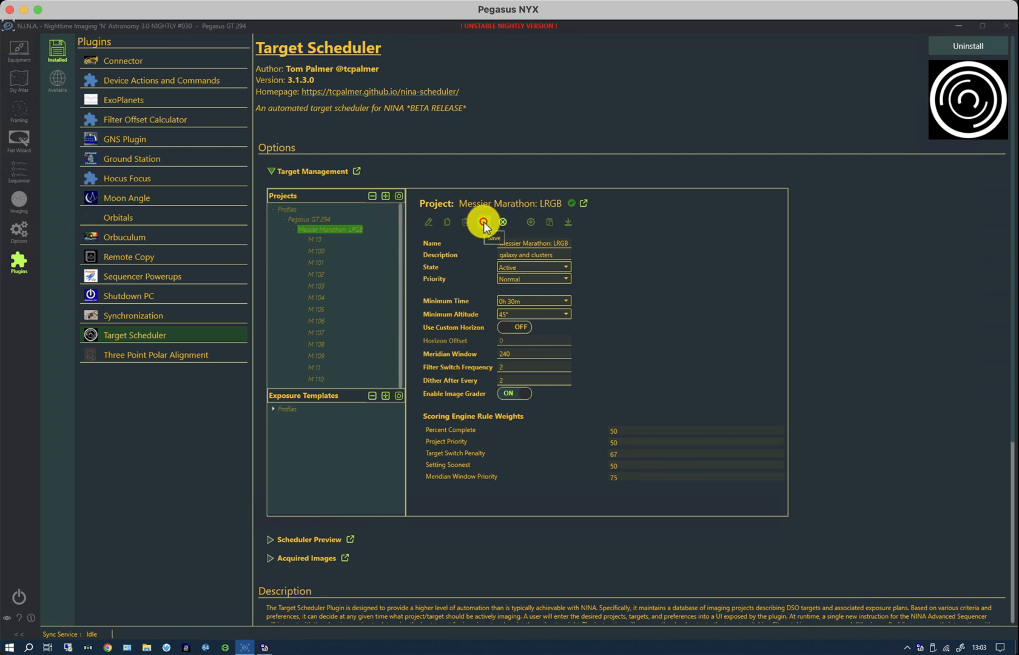
click(308, 219)
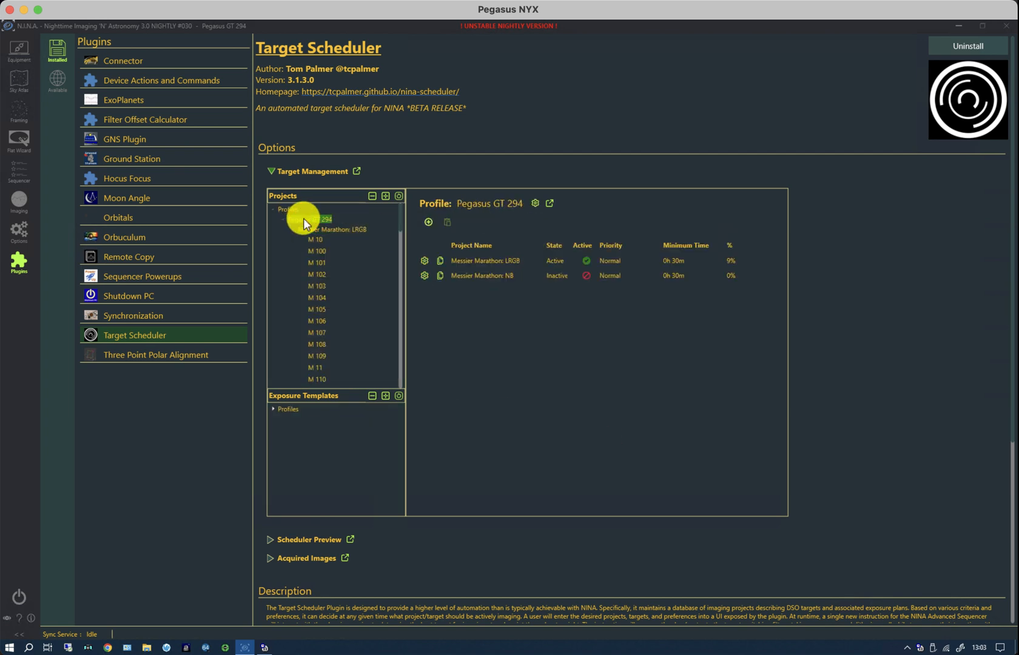
click(309, 219)
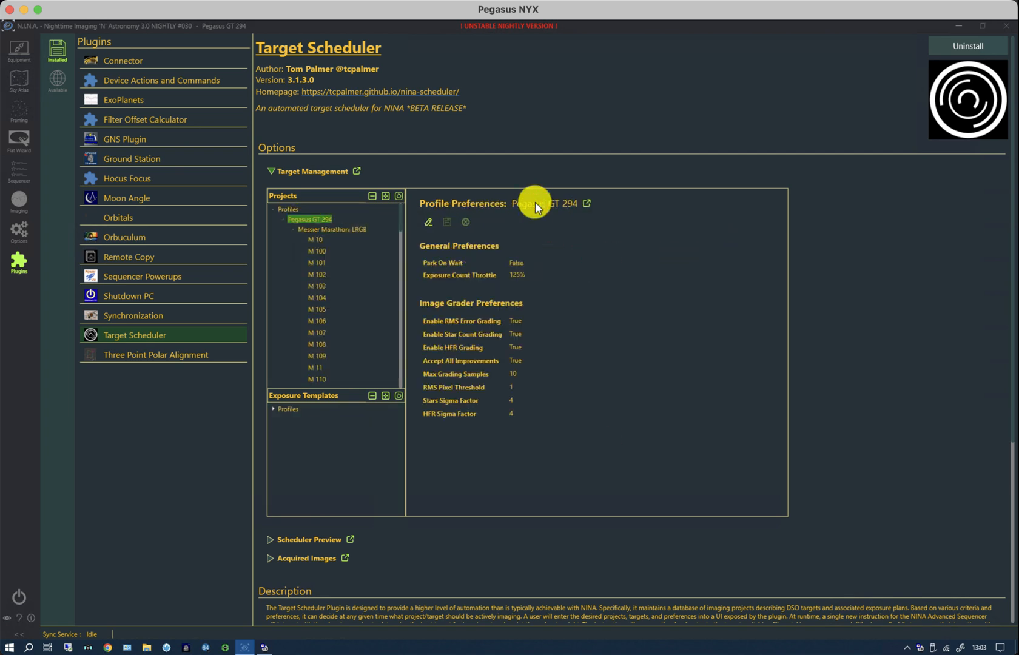
mouse_move(474, 413)
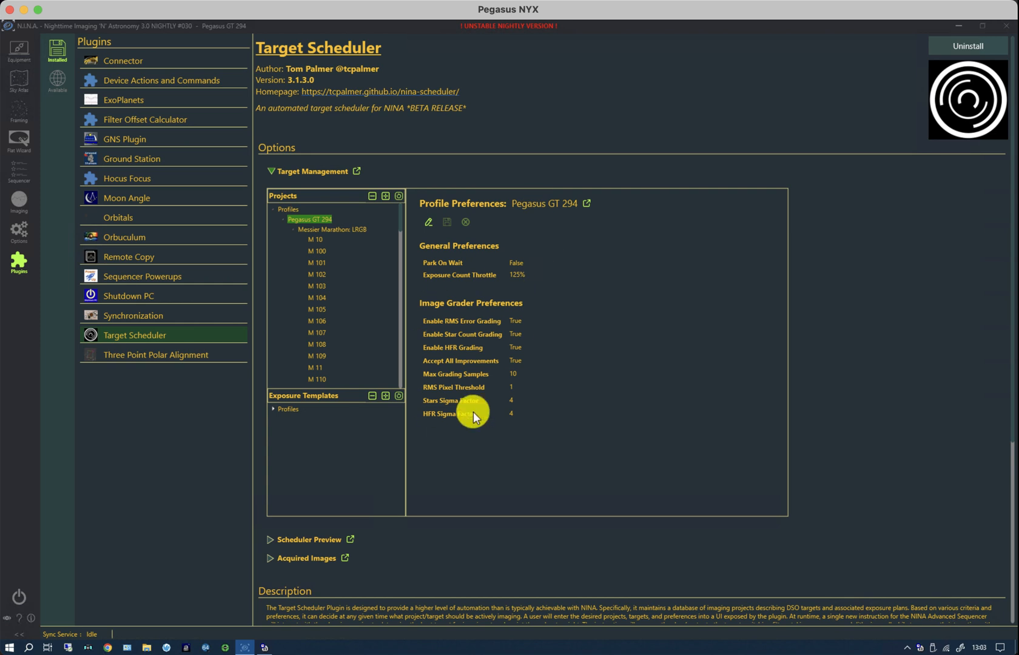
mouse_move(465, 421)
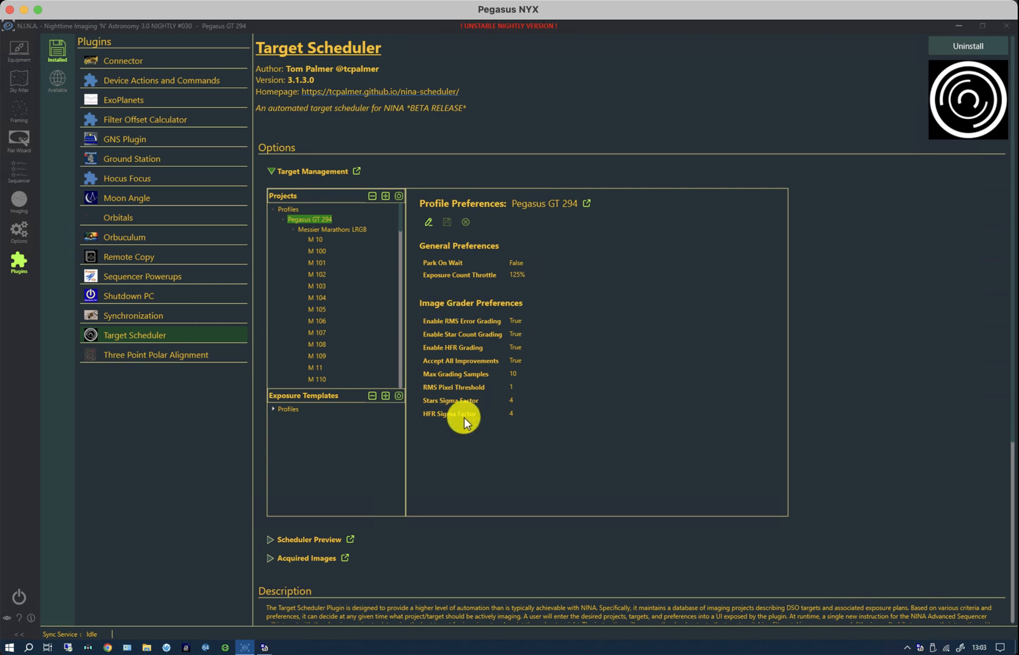
mouse_move(451, 414)
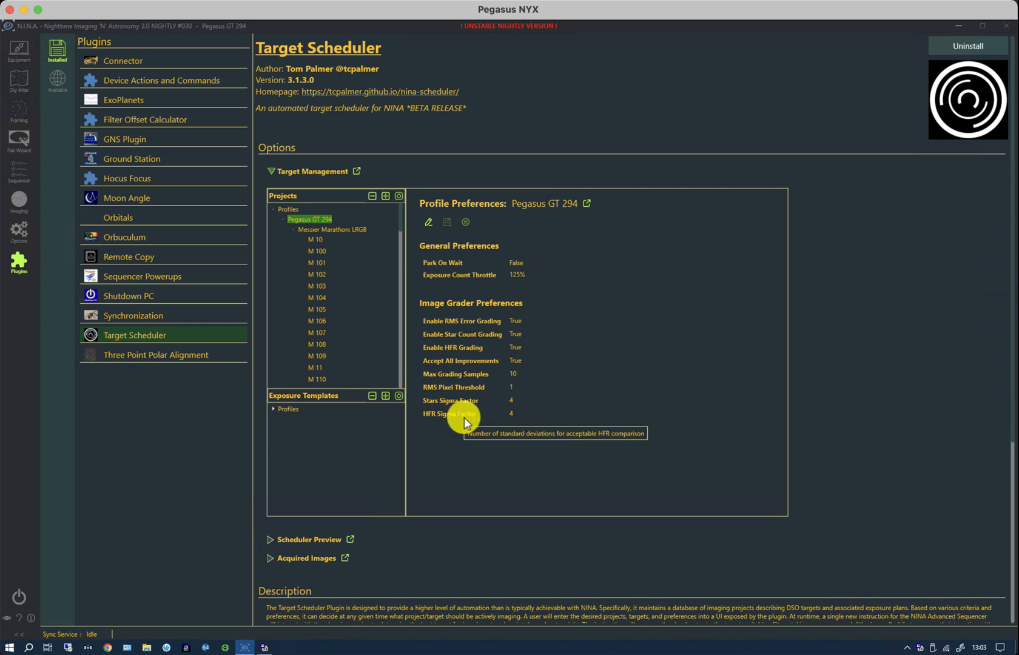
mouse_move(548, 321)
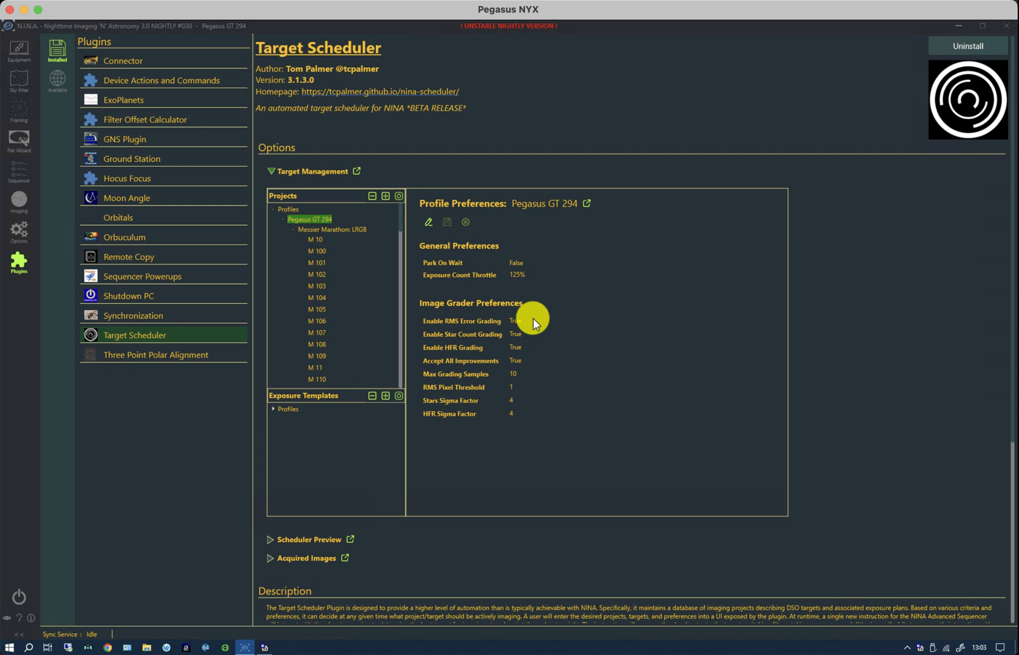
mouse_move(518, 327)
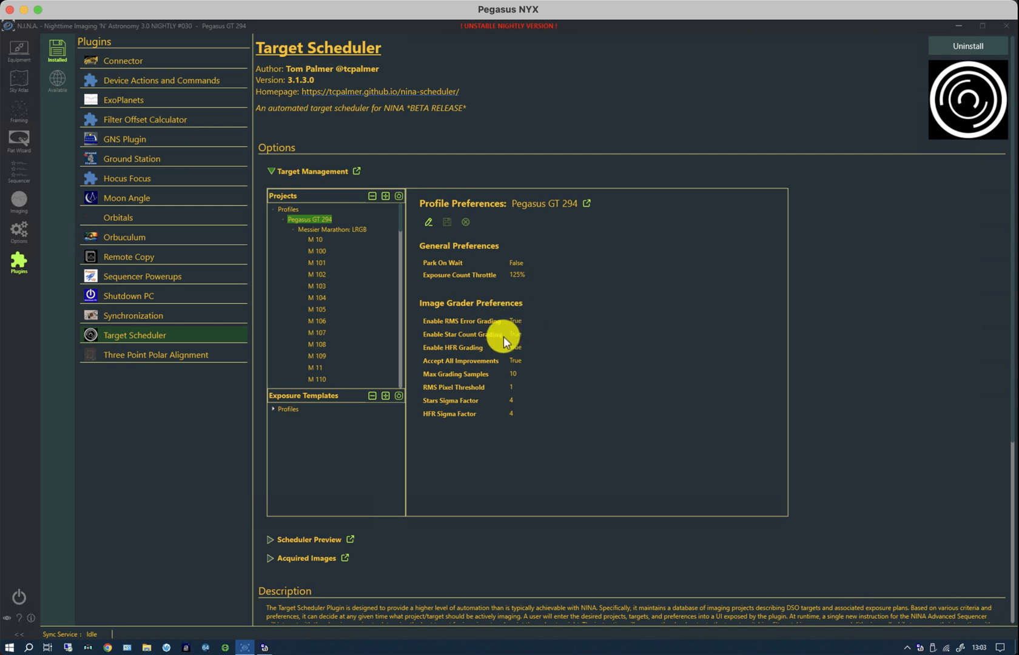
mouse_move(504, 341)
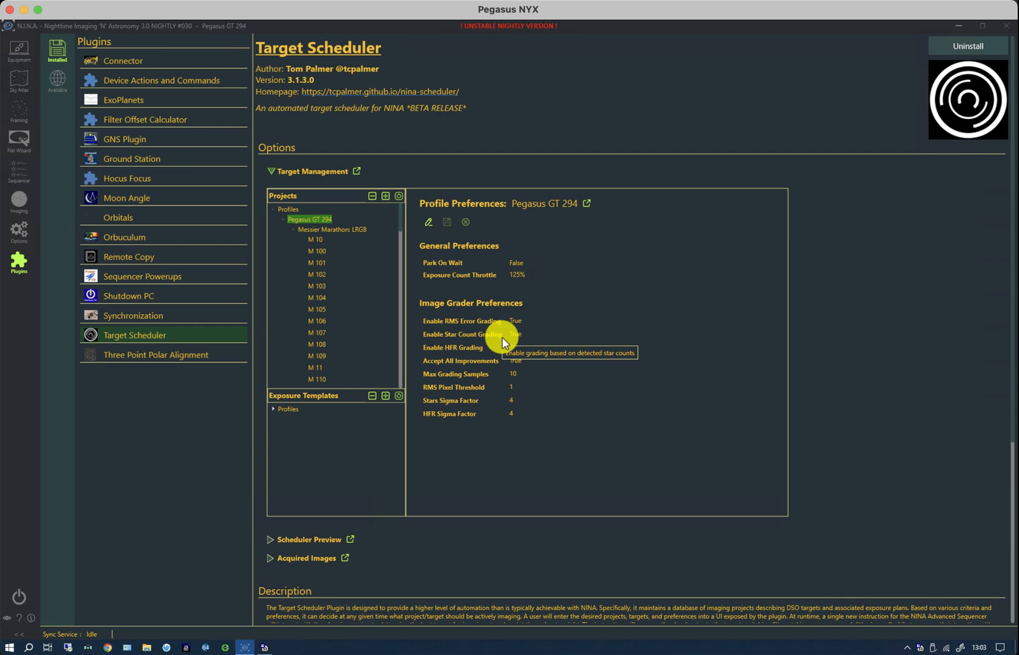
mouse_move(486, 355)
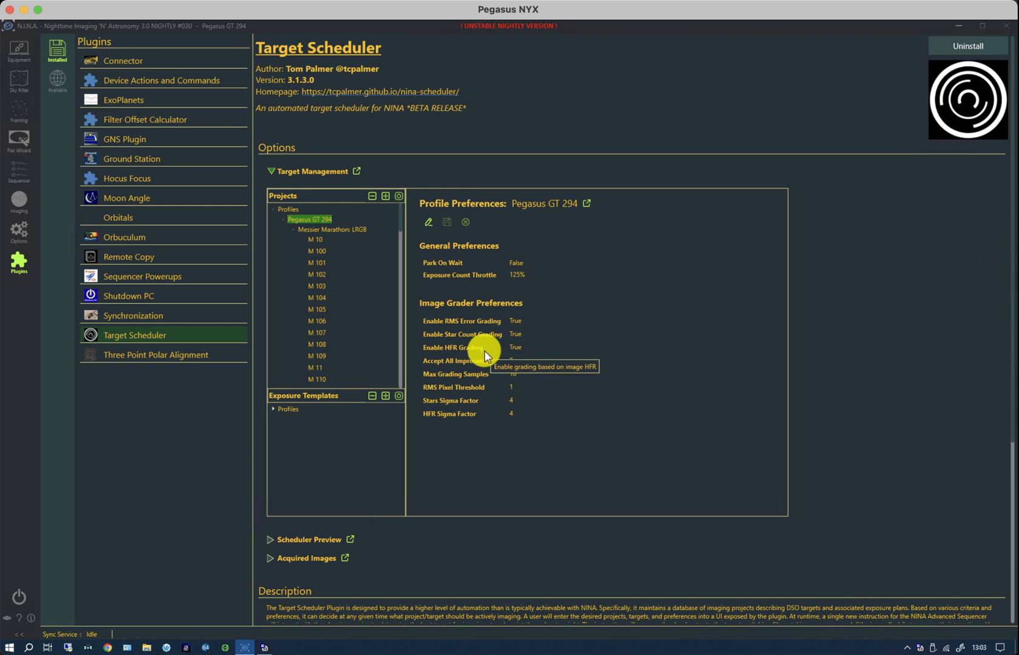
mouse_move(508, 442)
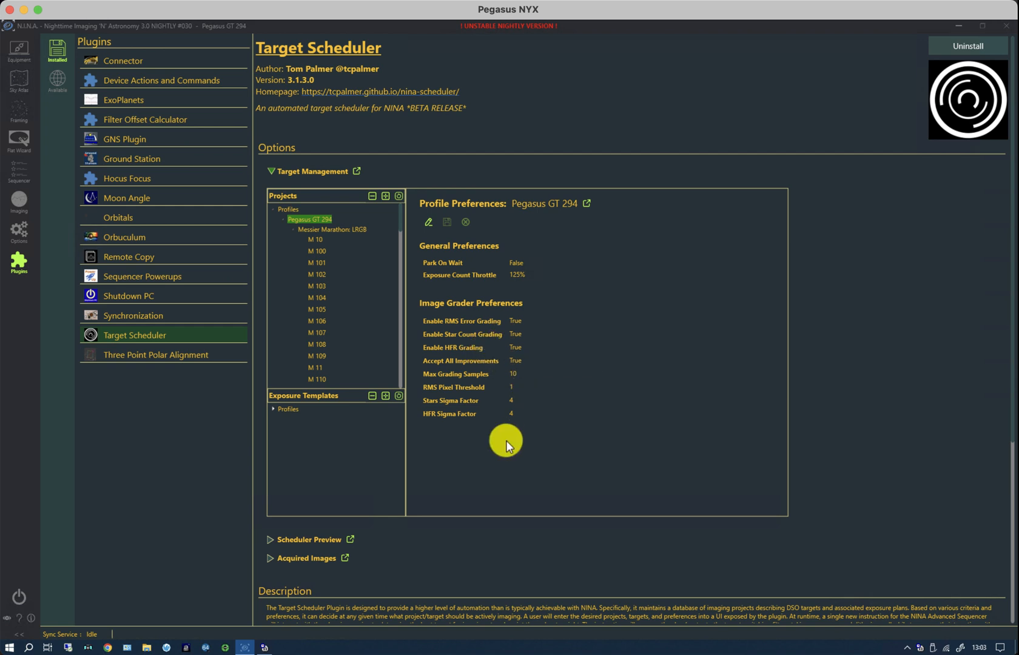
mouse_move(502, 444)
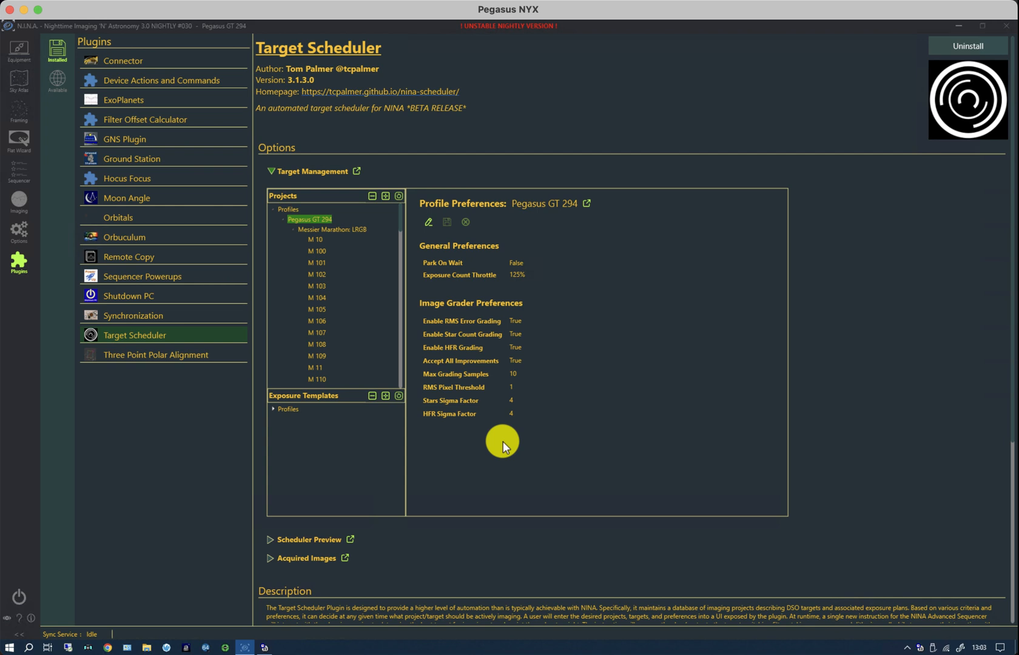
mouse_move(461, 403)
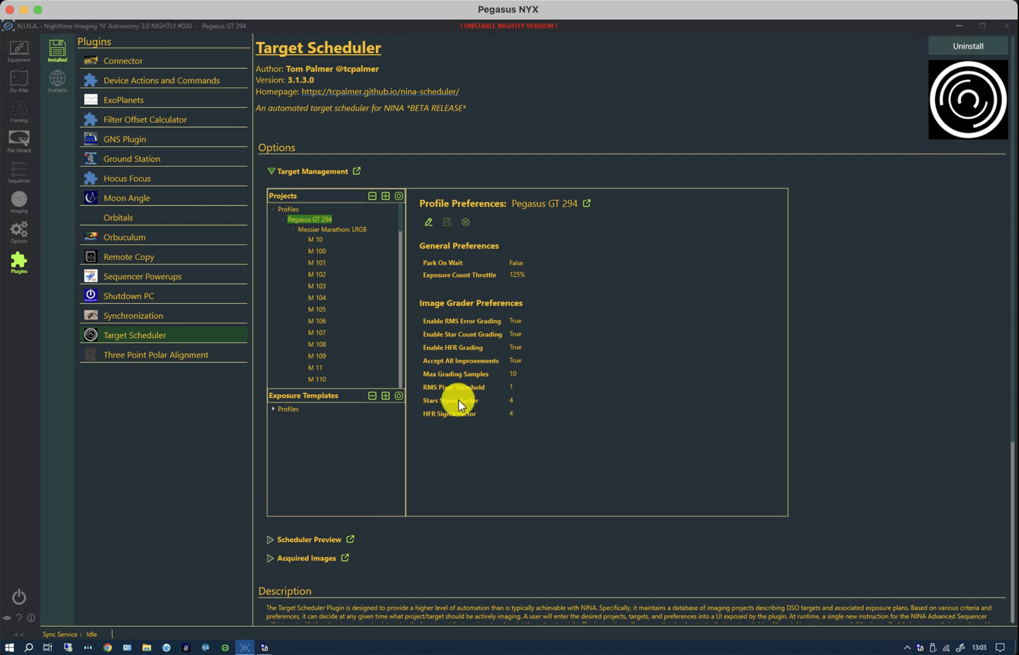
mouse_move(436, 419)
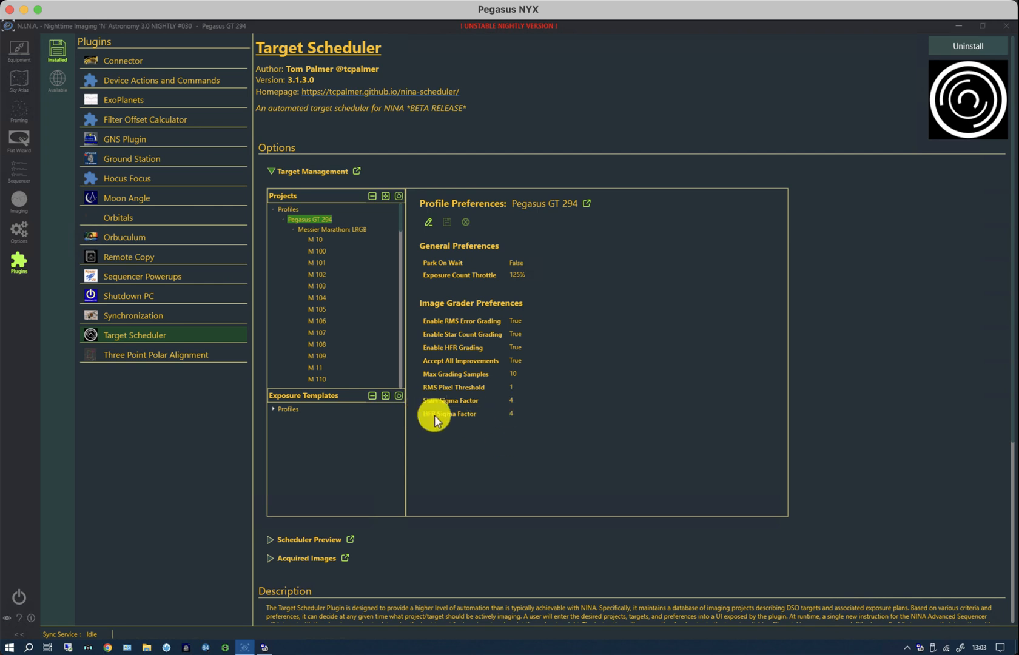
mouse_move(430, 402)
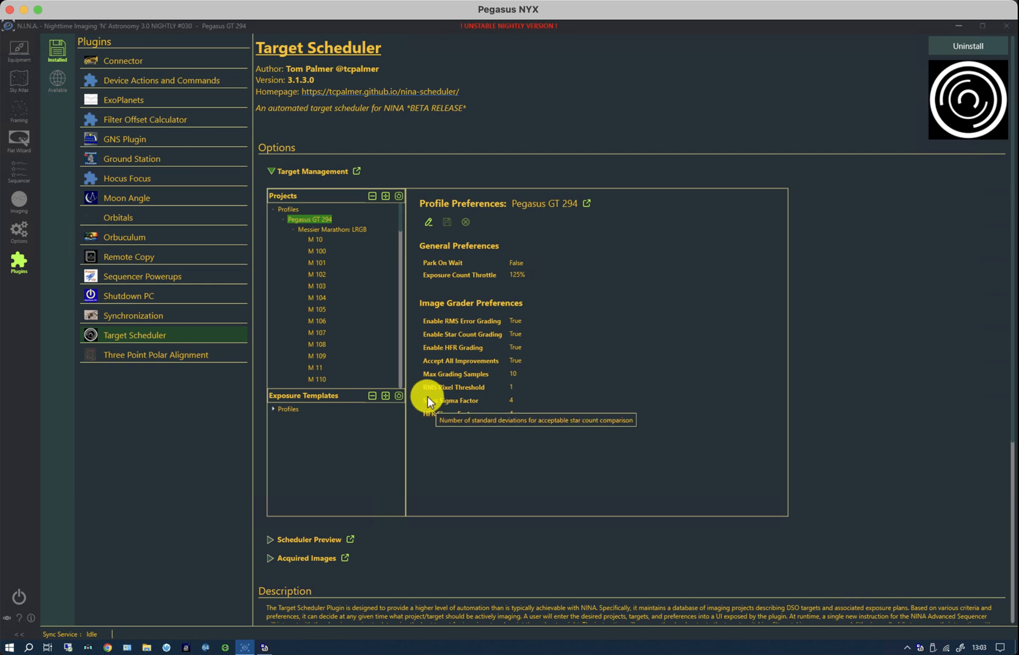
mouse_move(465, 395)
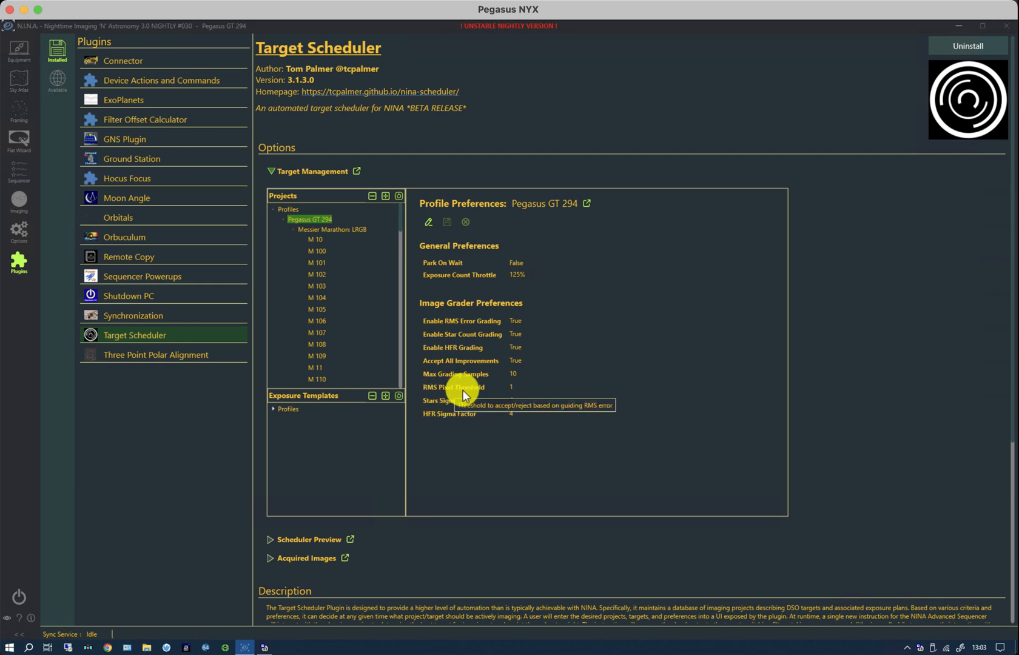
mouse_move(473, 394)
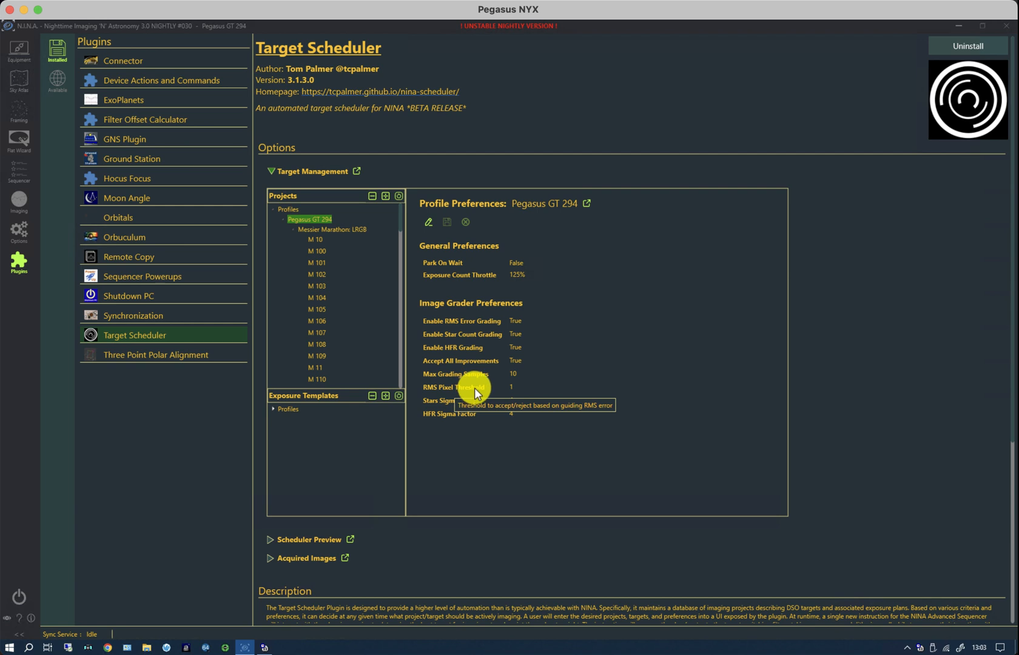
mouse_move(455, 390)
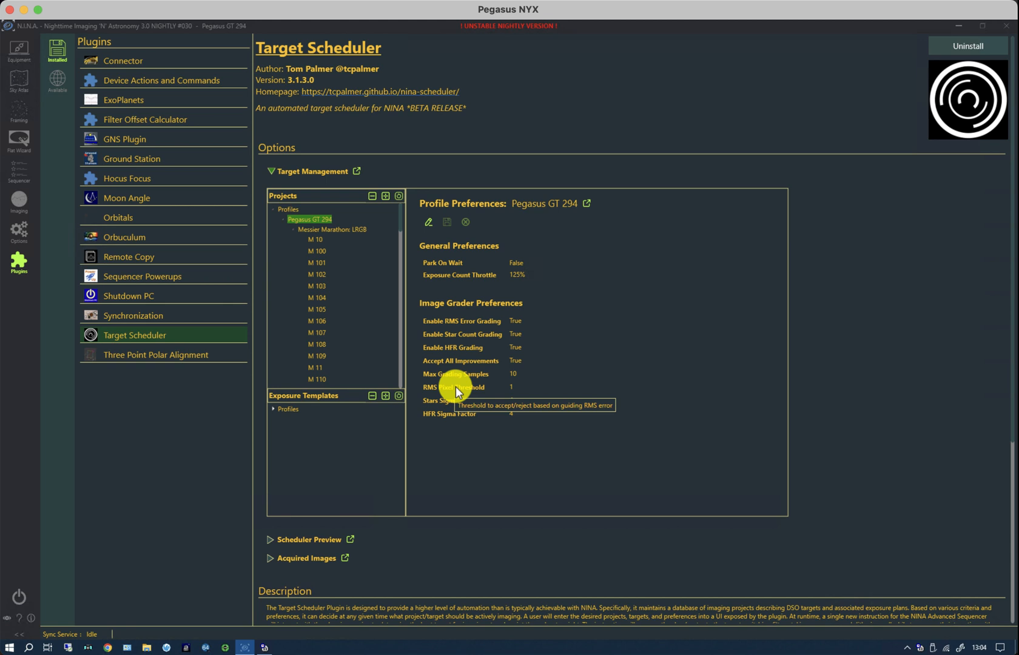
mouse_move(463, 393)
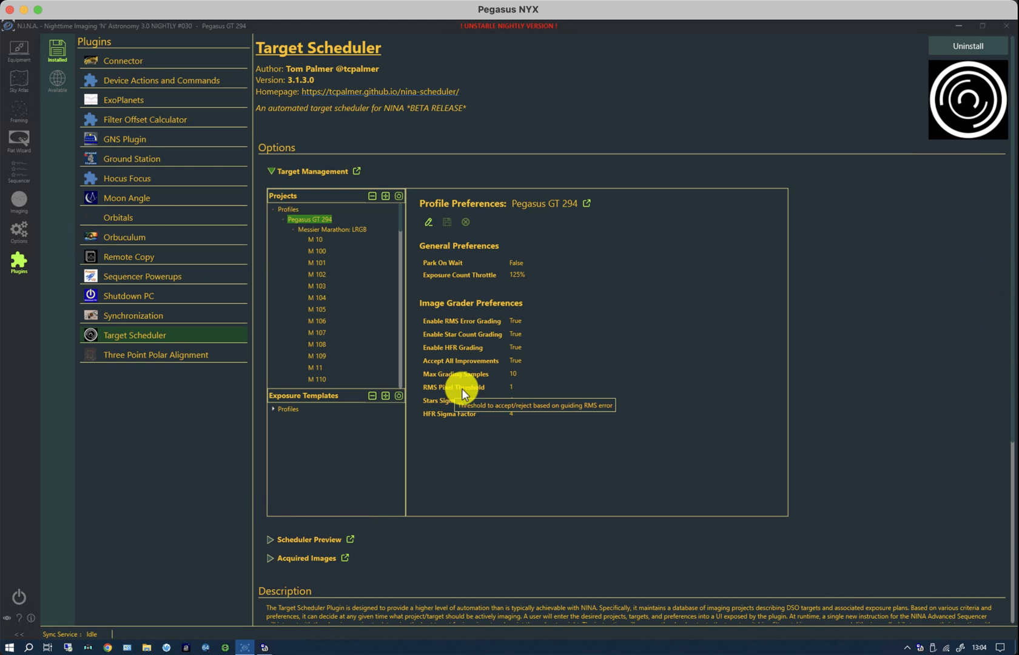
mouse_move(516, 393)
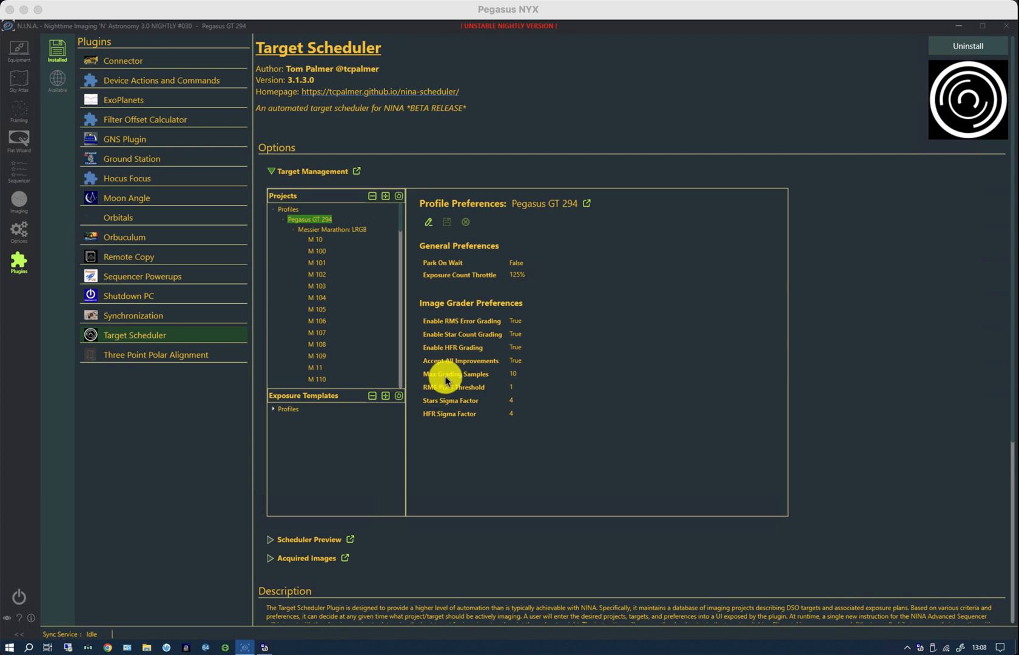
mouse_move(455, 374)
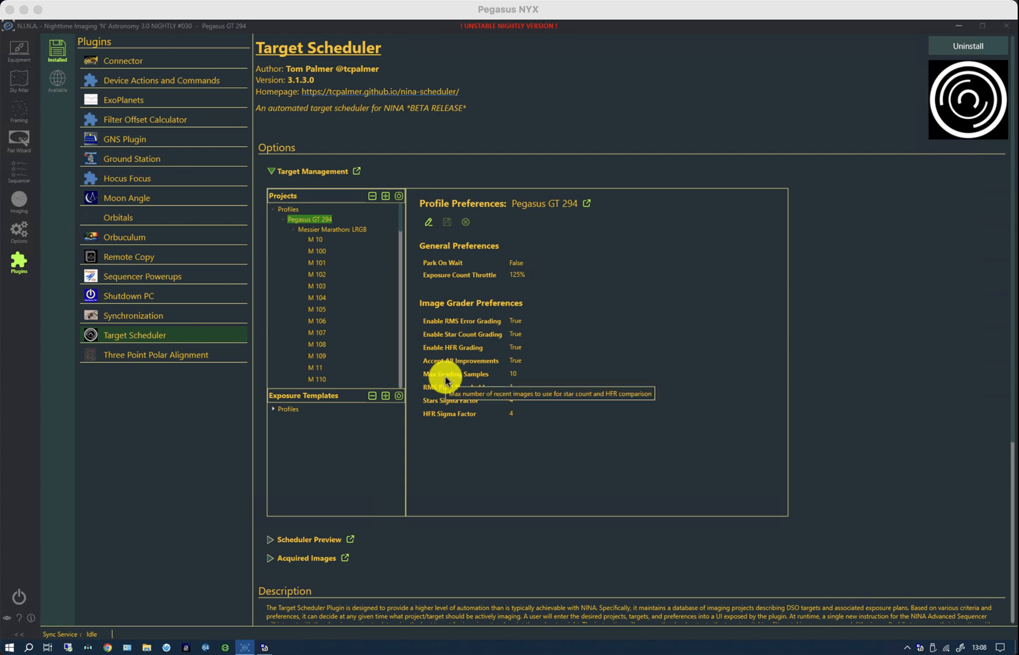
mouse_move(484, 434)
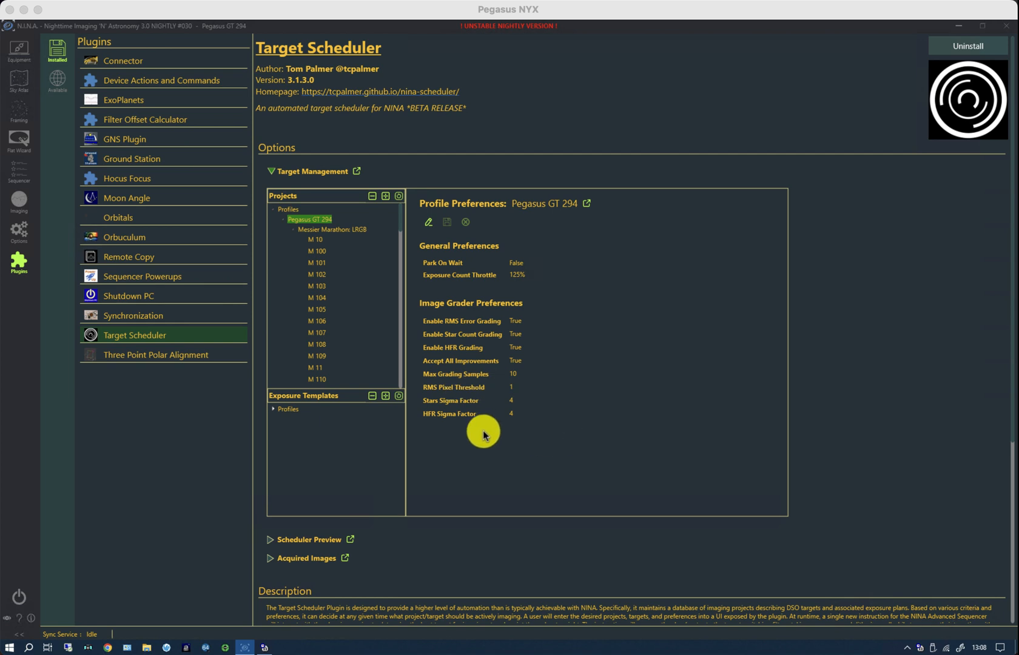
mouse_move(448, 422)
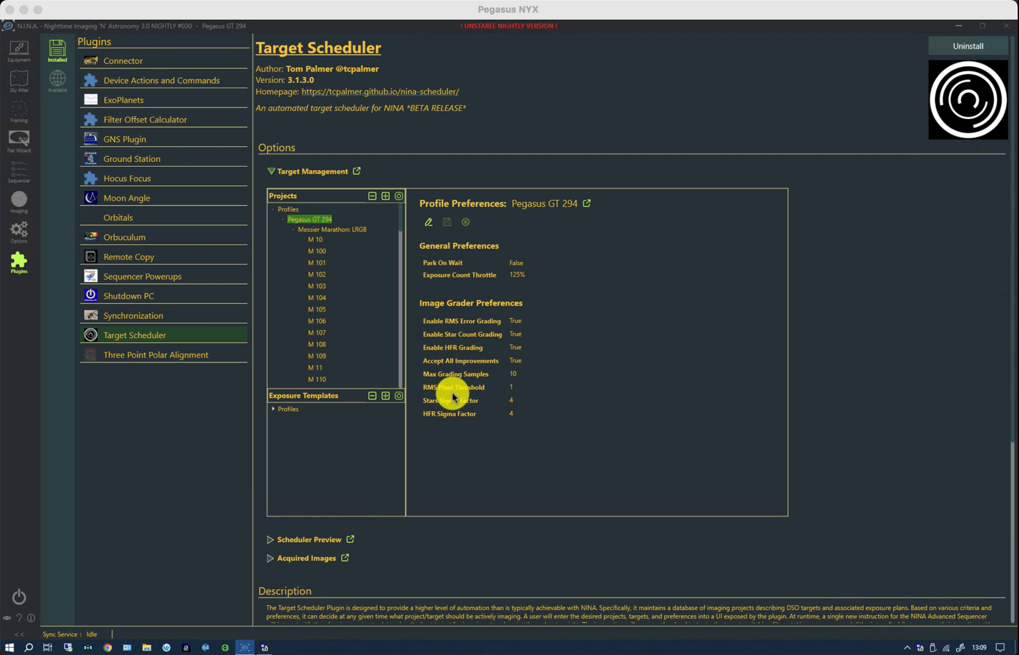
mouse_move(454, 395)
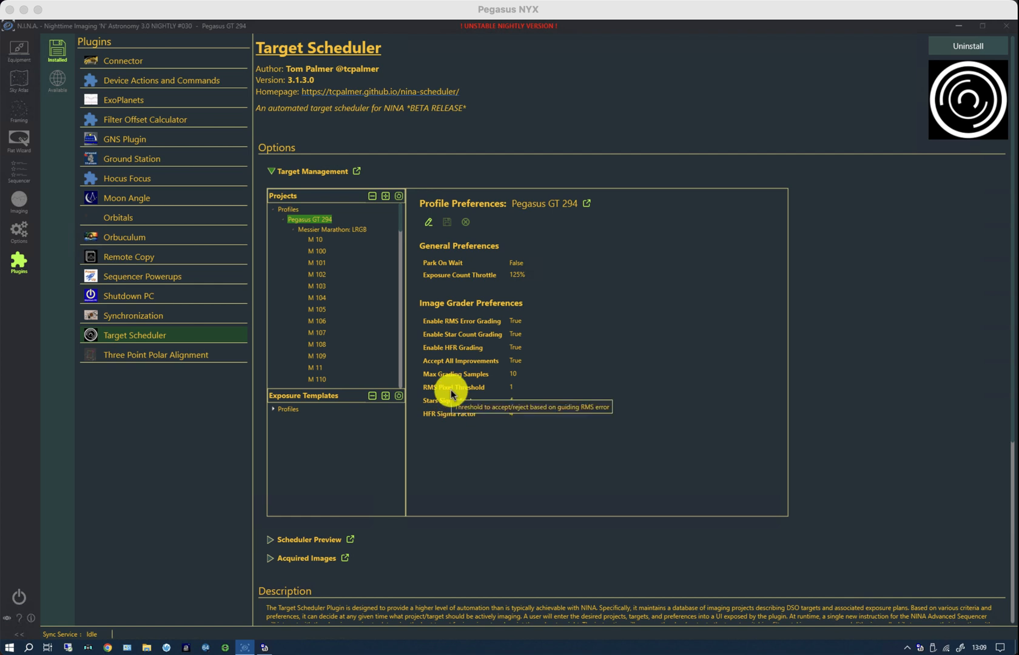
mouse_move(462, 382)
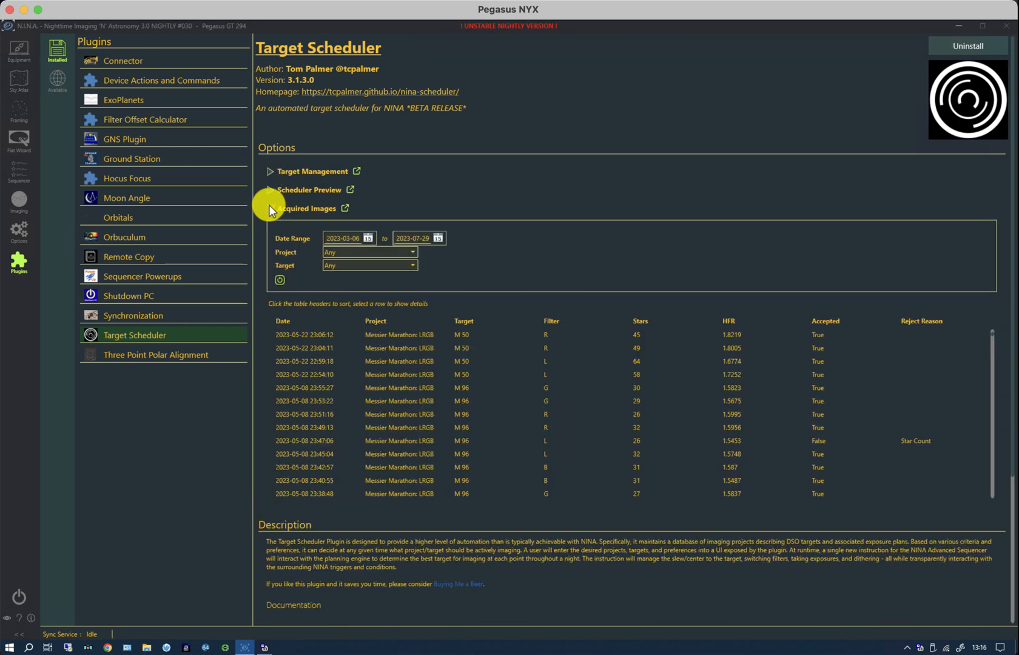
click(269, 209)
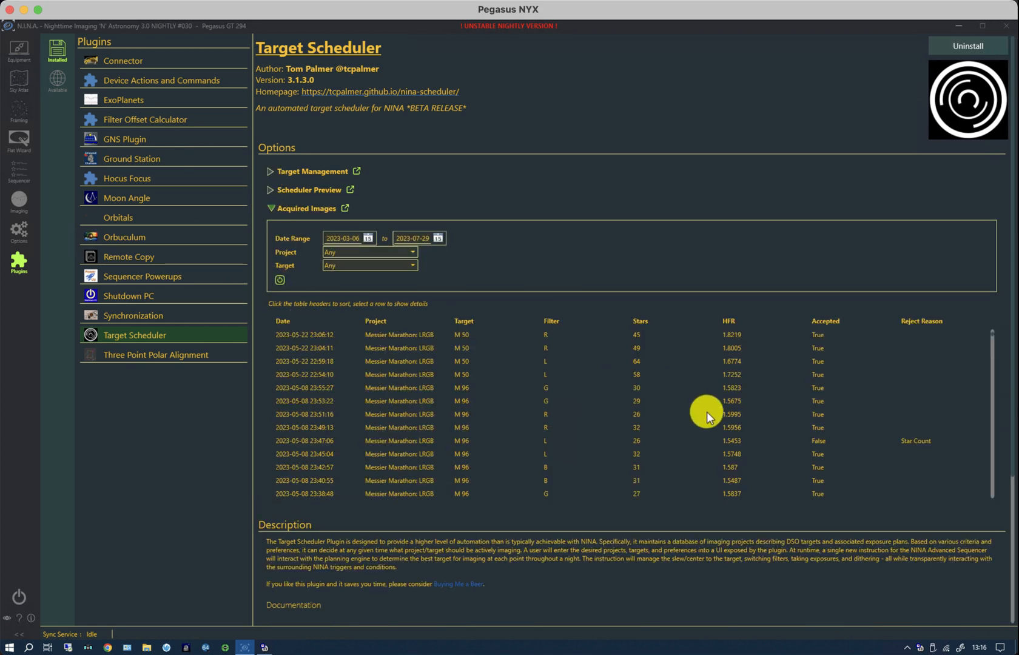
mouse_move(806, 448)
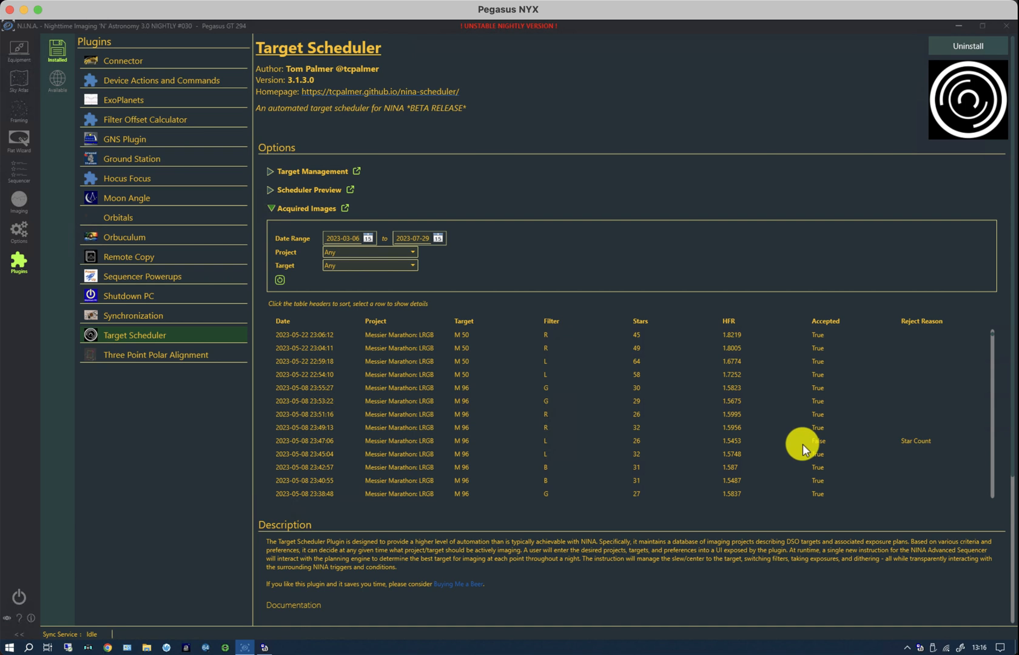
mouse_move(637, 442)
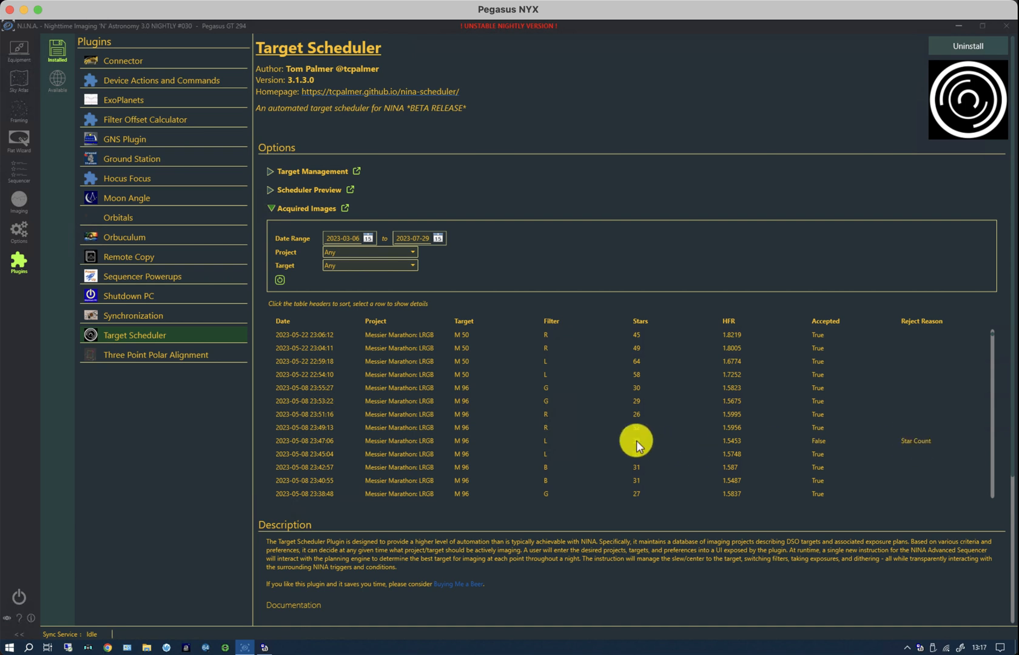
mouse_move(640, 456)
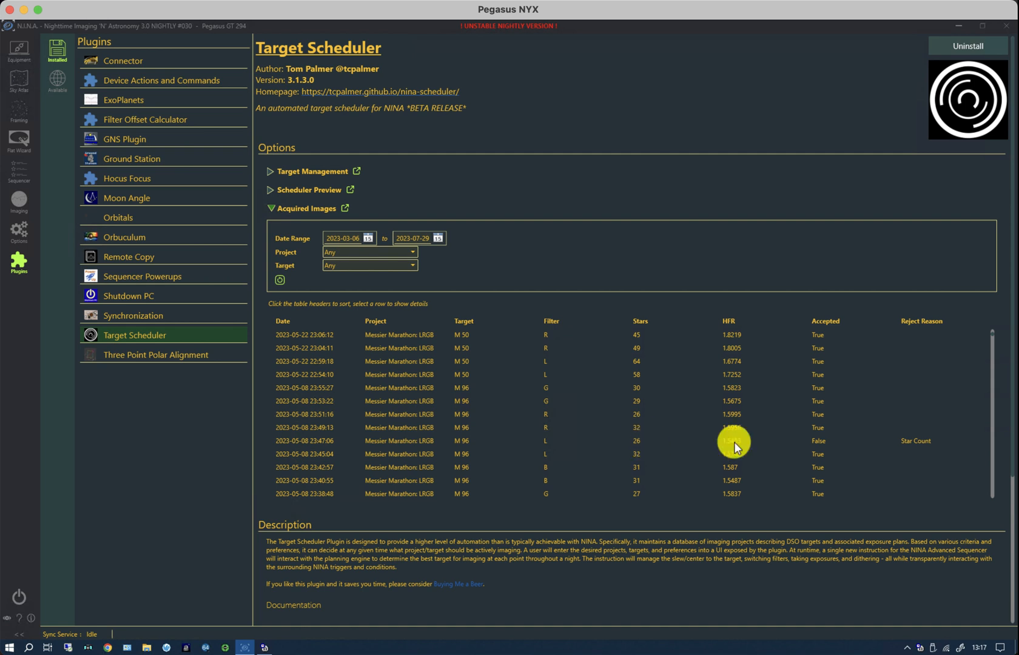
mouse_move(634, 444)
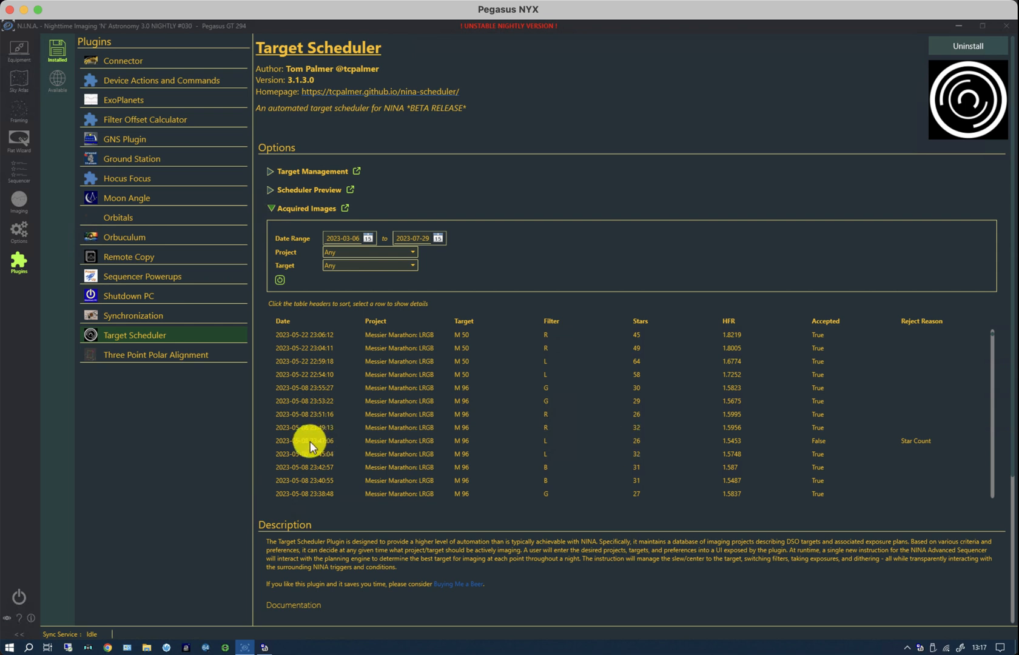
mouse_move(343, 448)
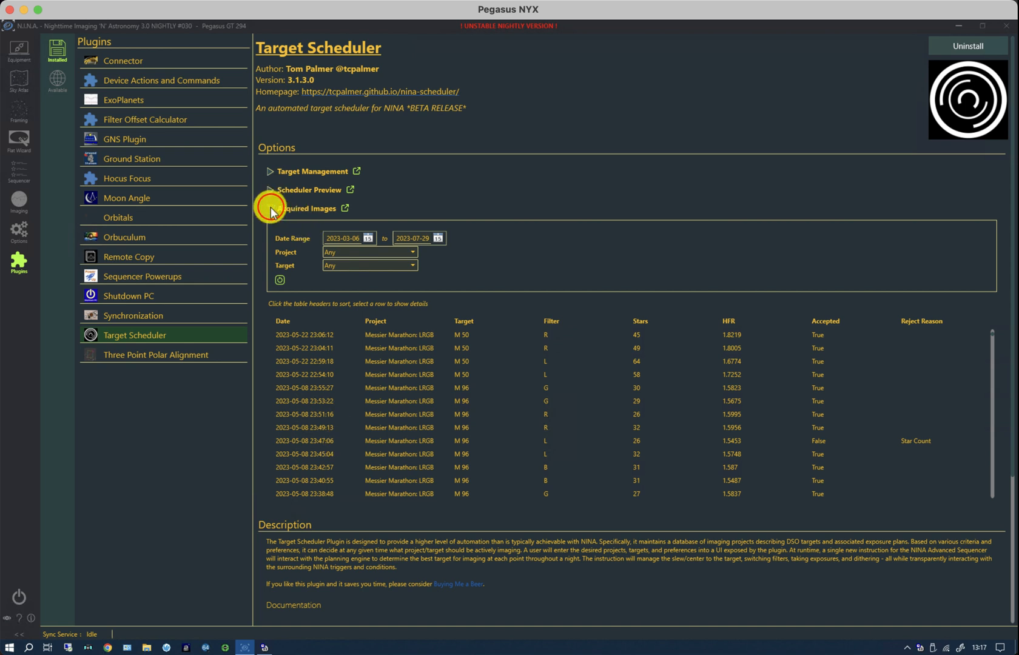
Reopen Target Management and select target M 96, showing L at 7 of 8 accepted.
click(270, 171)
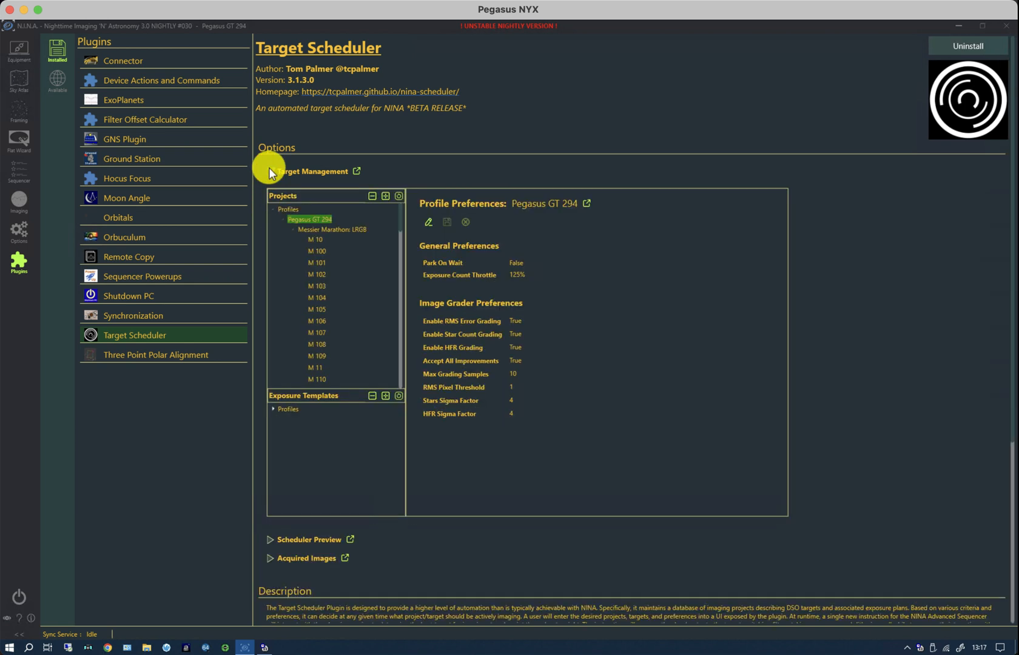
scroll(down, 3)
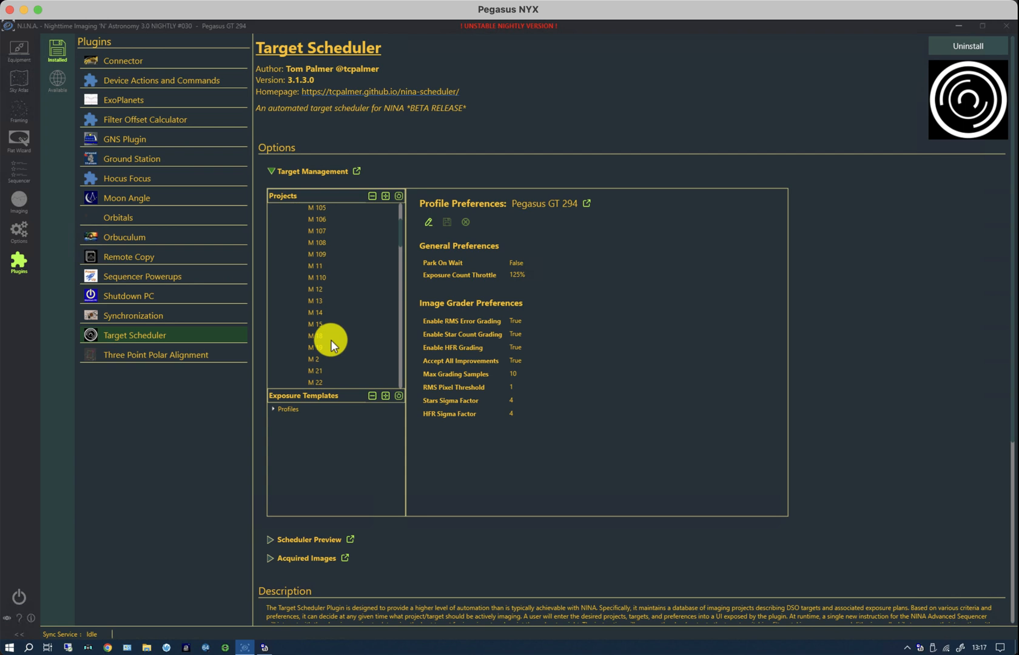
scroll(down, 3)
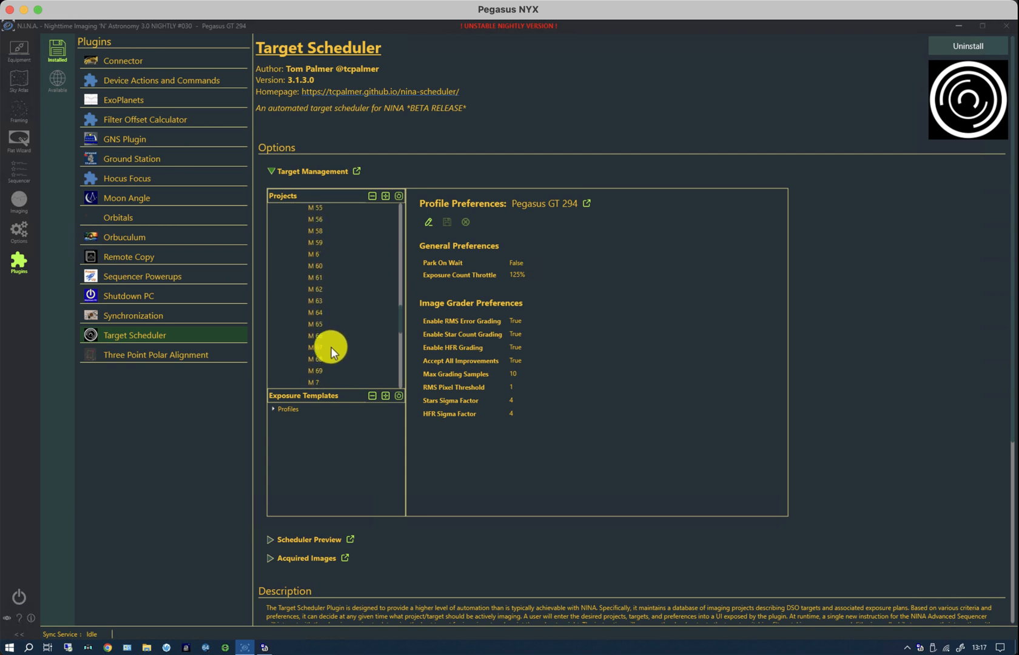
scroll(down, 3)
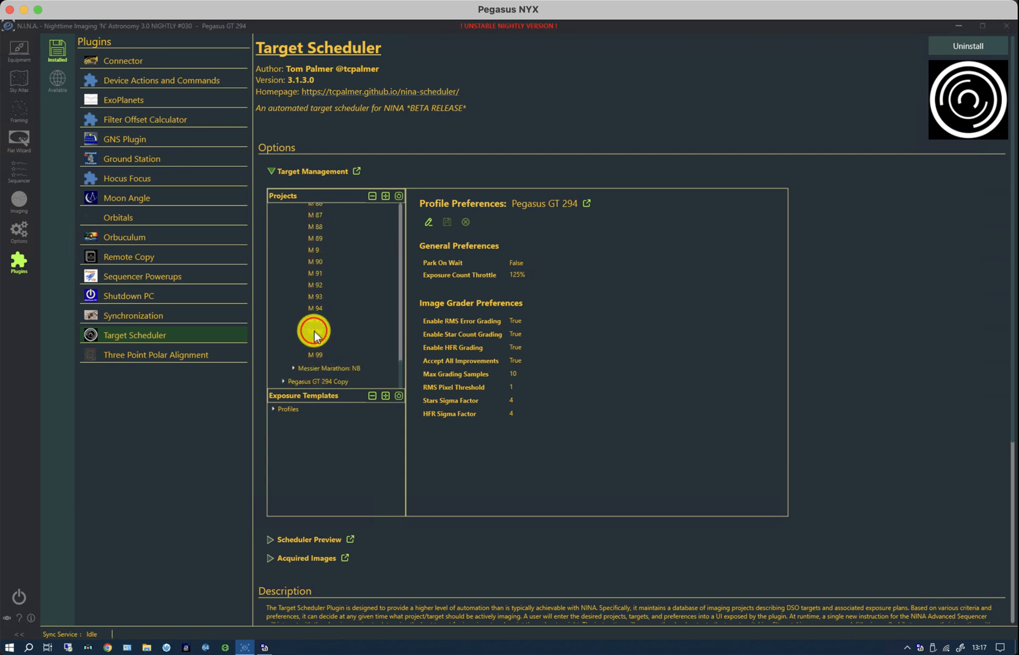
click(315, 332)
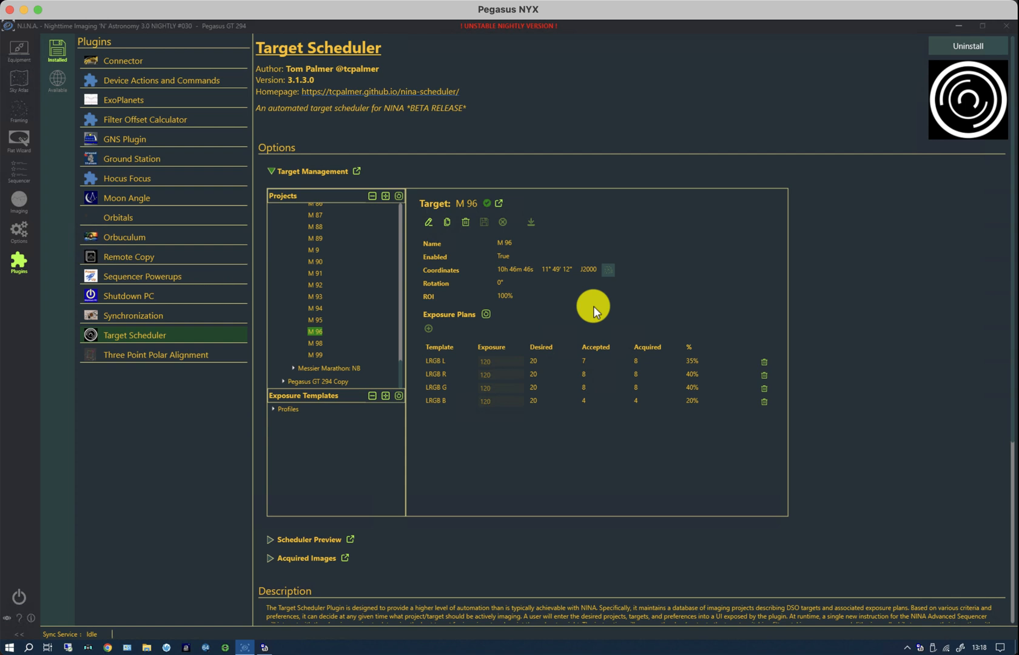
mouse_move(635, 326)
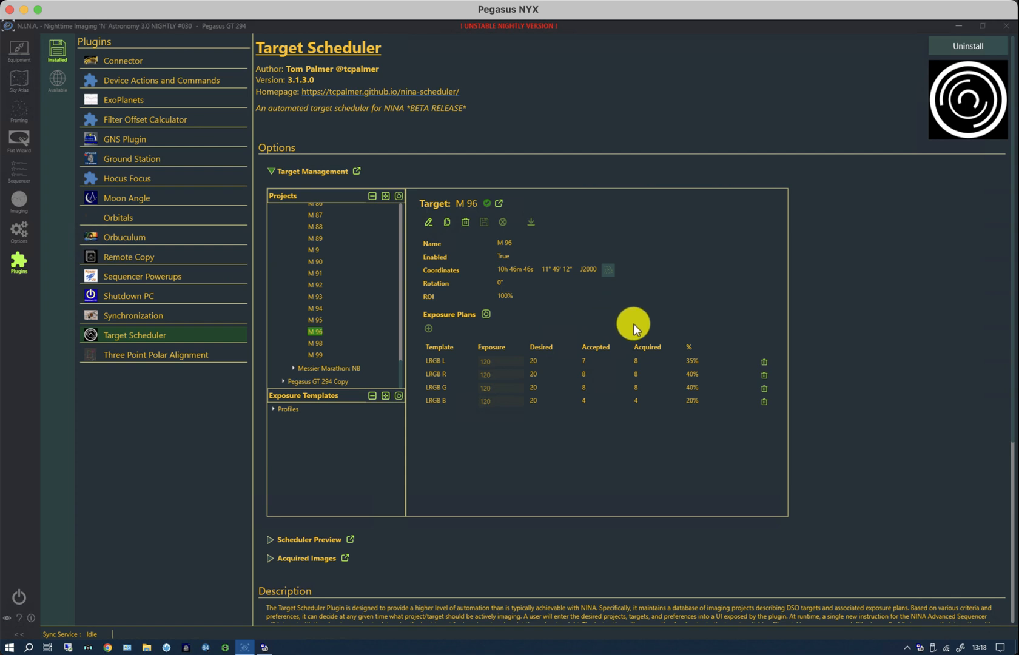